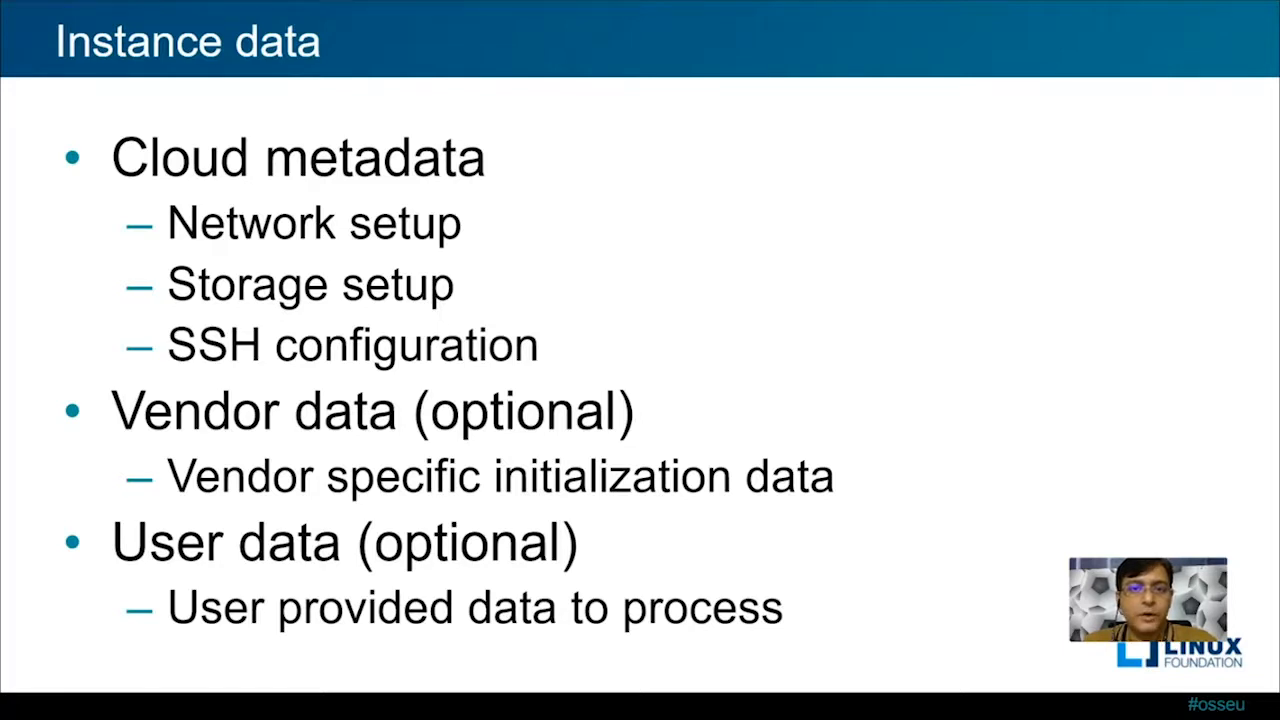
Advance the slide show past the Instance data slide.
key(Right)
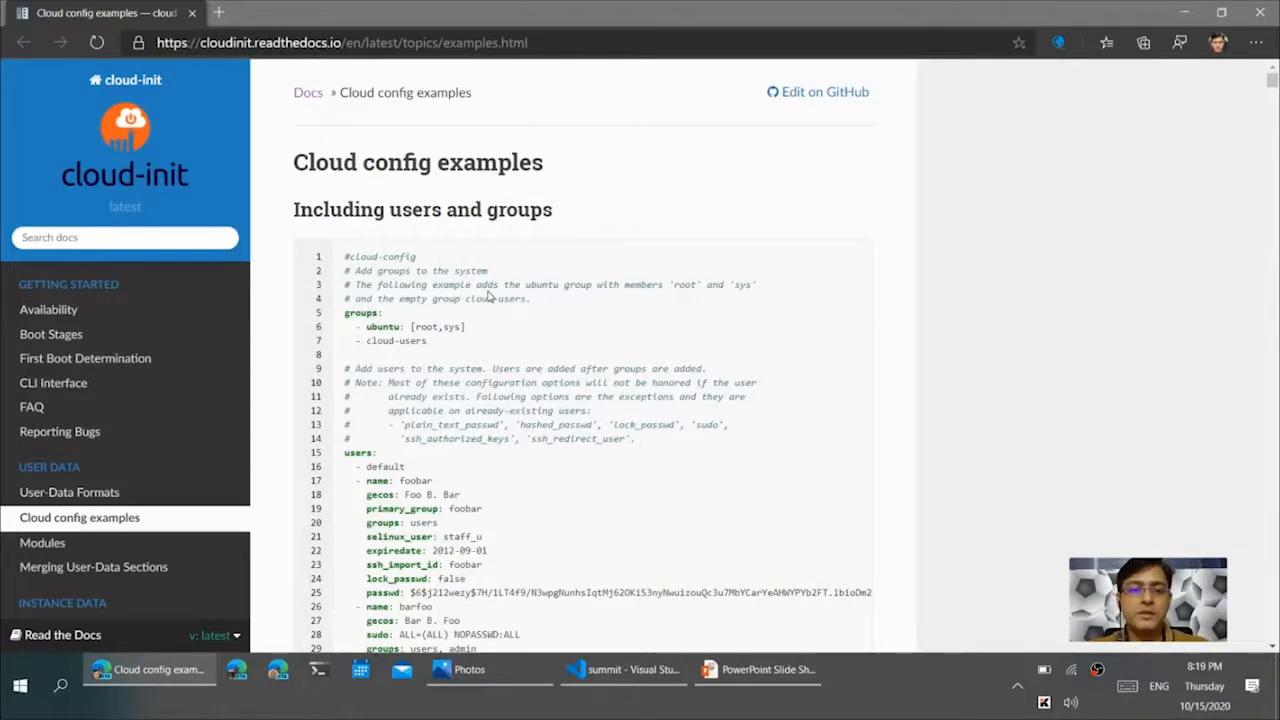
Scroll down through the Cloud config examples, starting at users and groups.
scroll(down, 3)
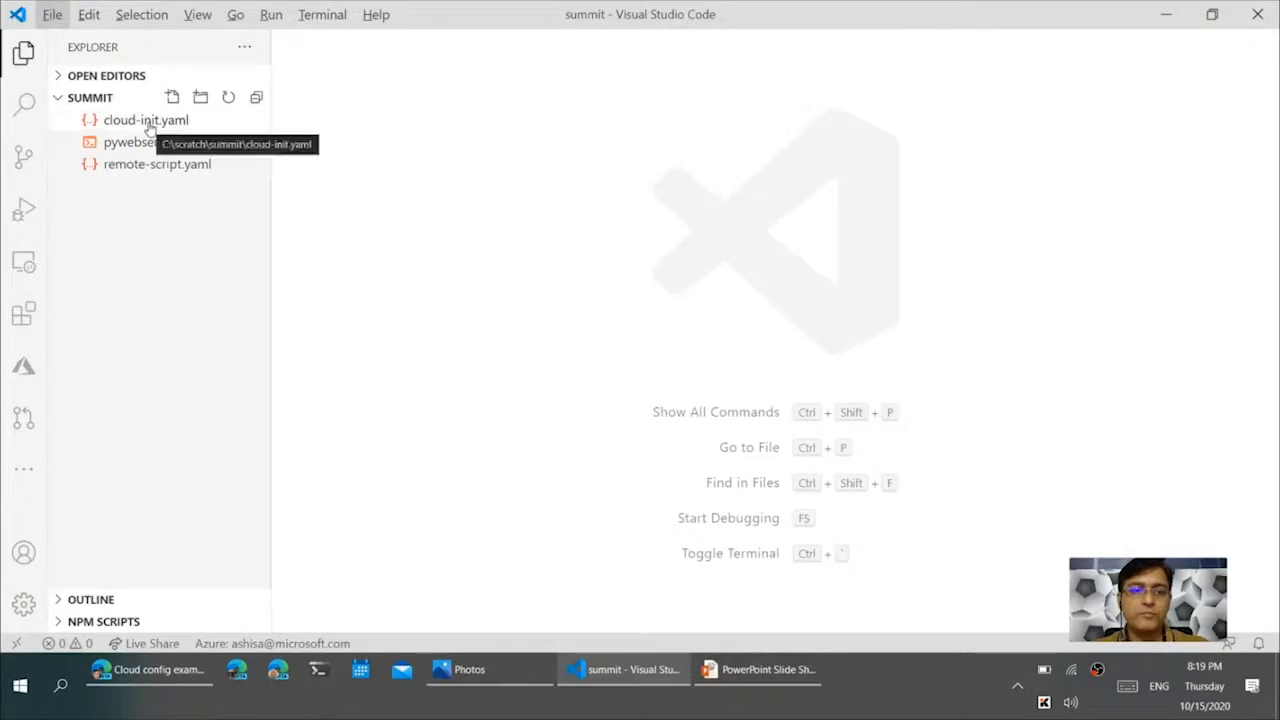
Review cloud-init.yaml, remote-script.yaml and pywebserver.sh, noting the web server start and Hello, World! echo lines.
click(146, 120)
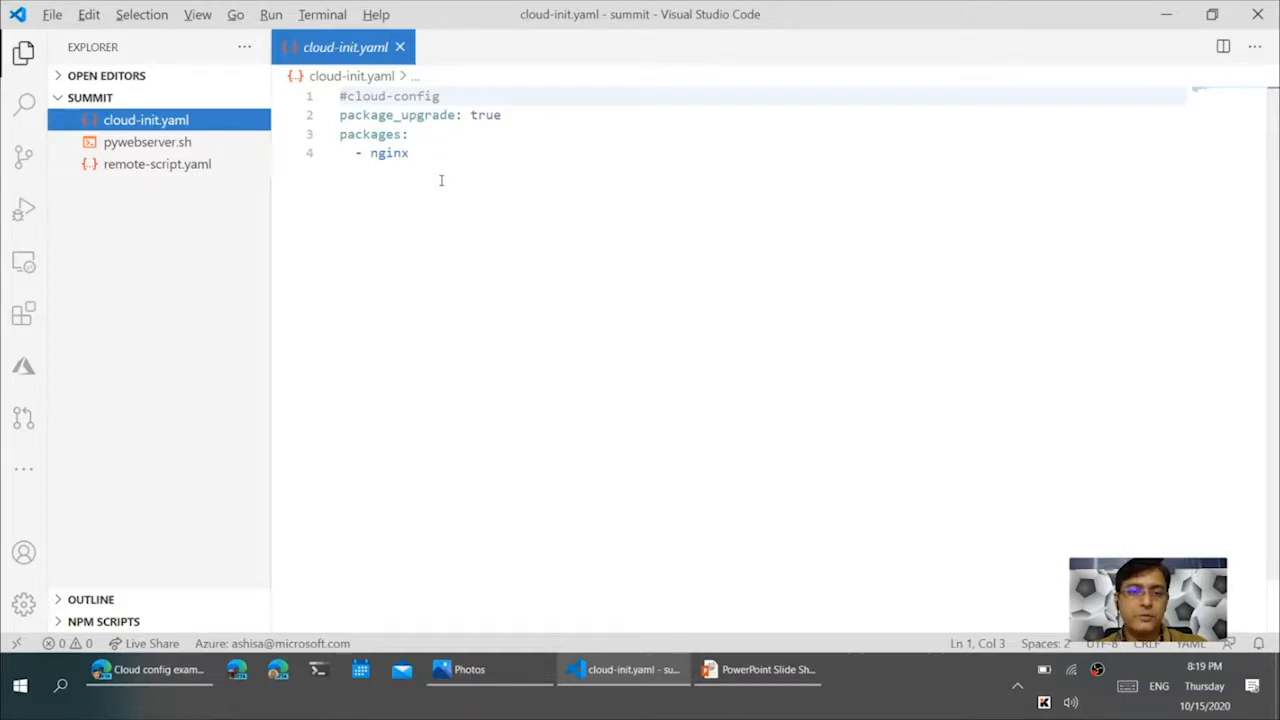
click(156, 164)
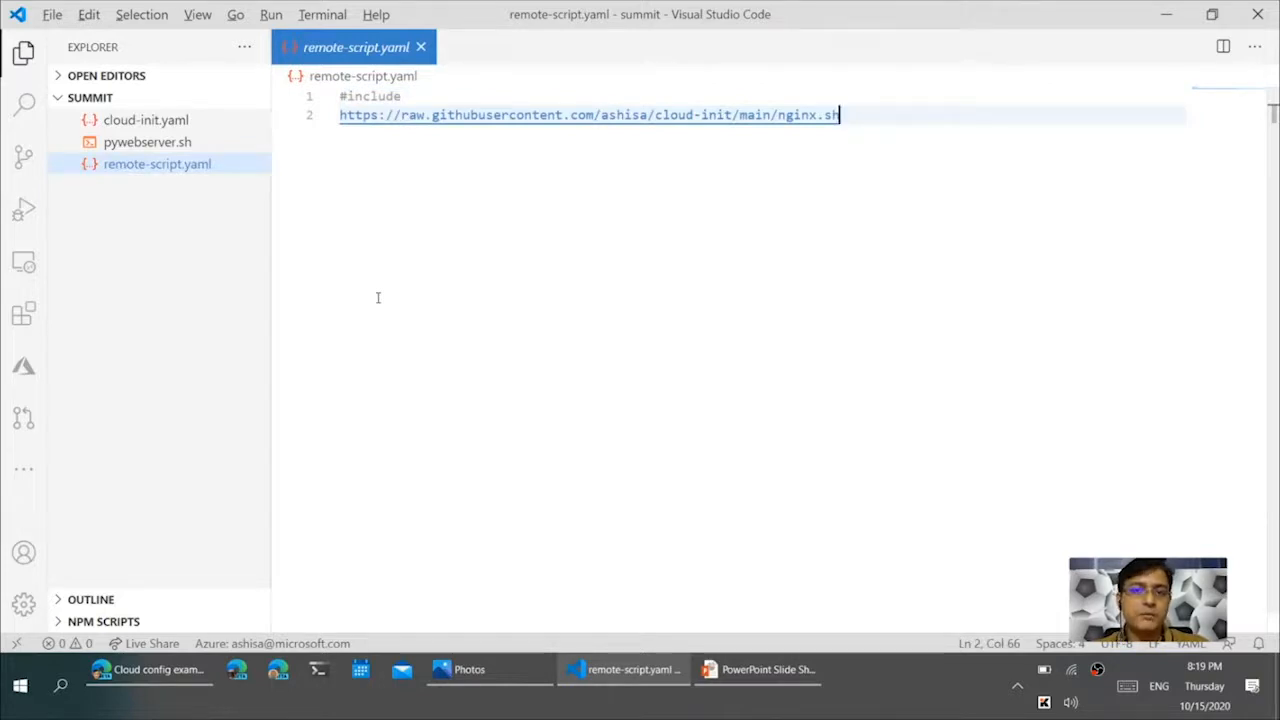
click(148, 140)
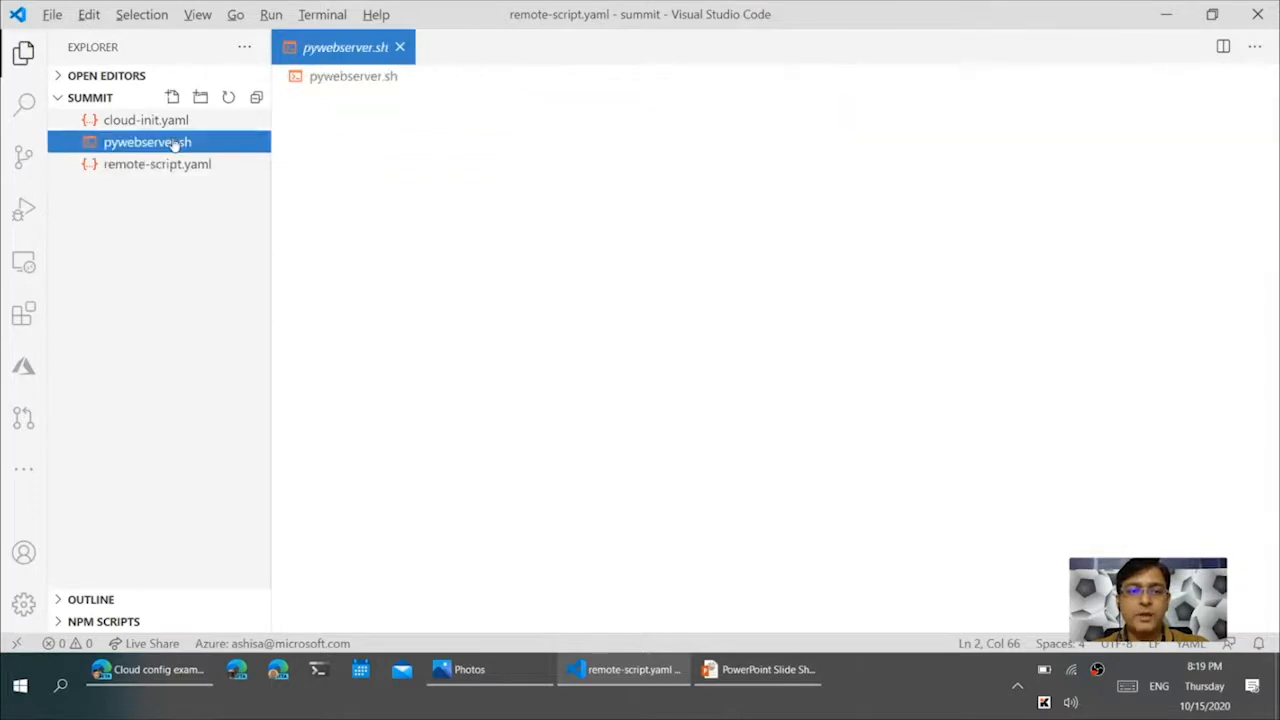
click(148, 140)
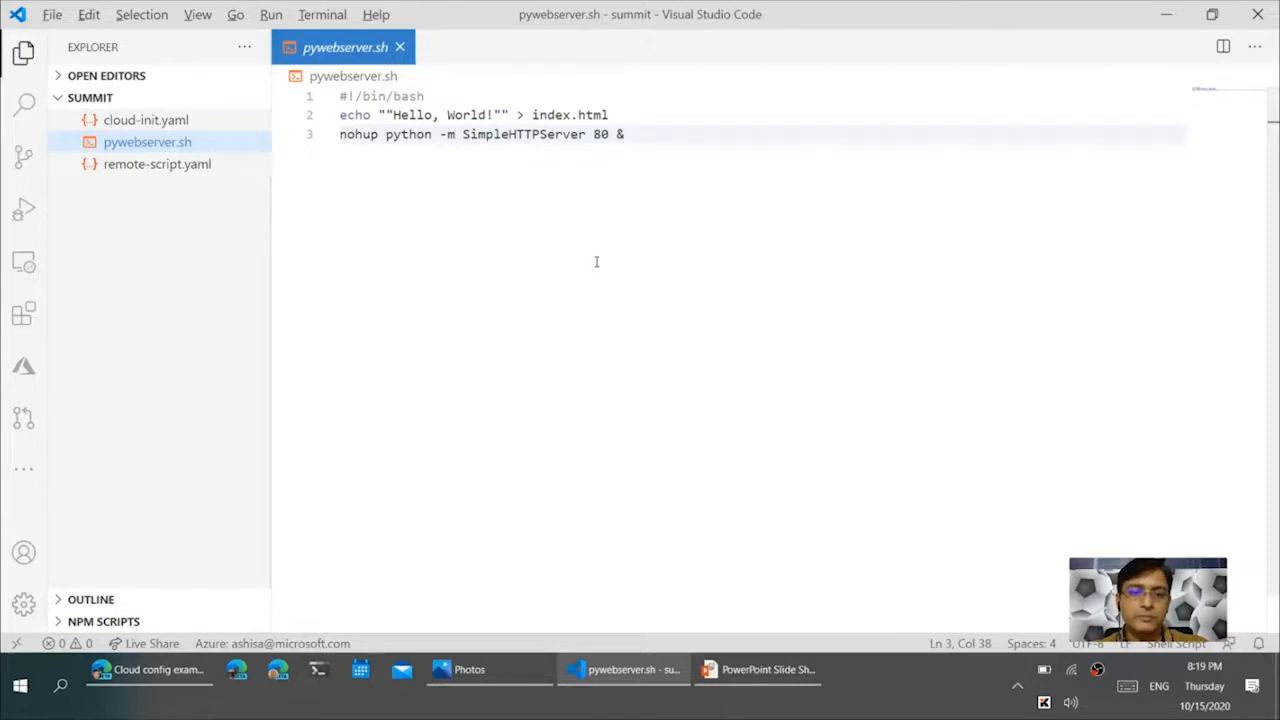
mouse_move(604, 160)
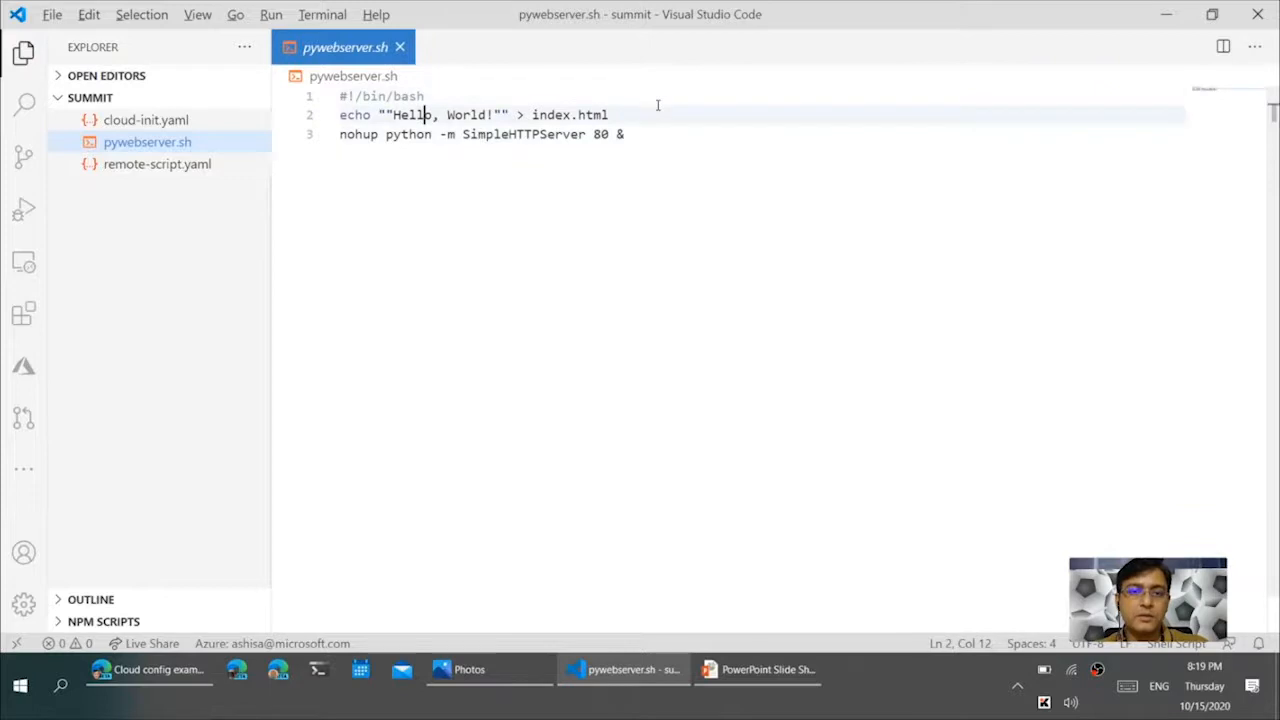
click(508, 114)
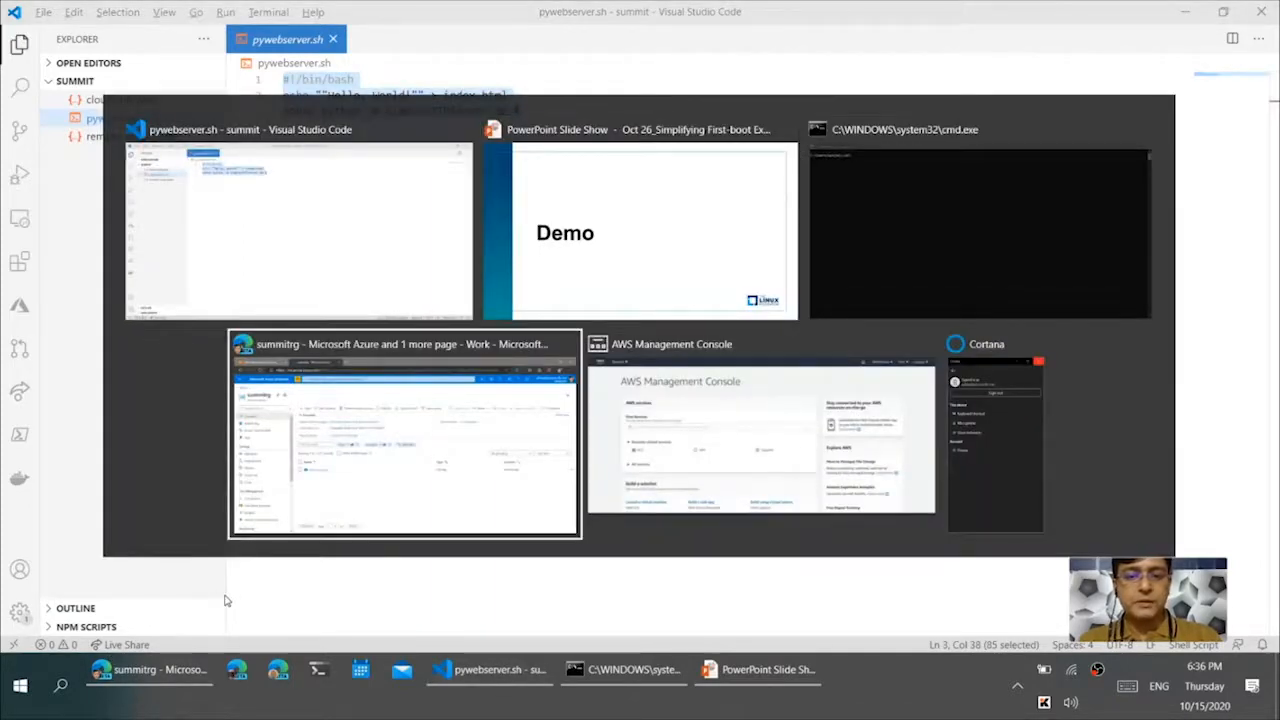
Start an EC2 launch with the Amazon Linux 2 AMI and the default instance type.
click(760, 430)
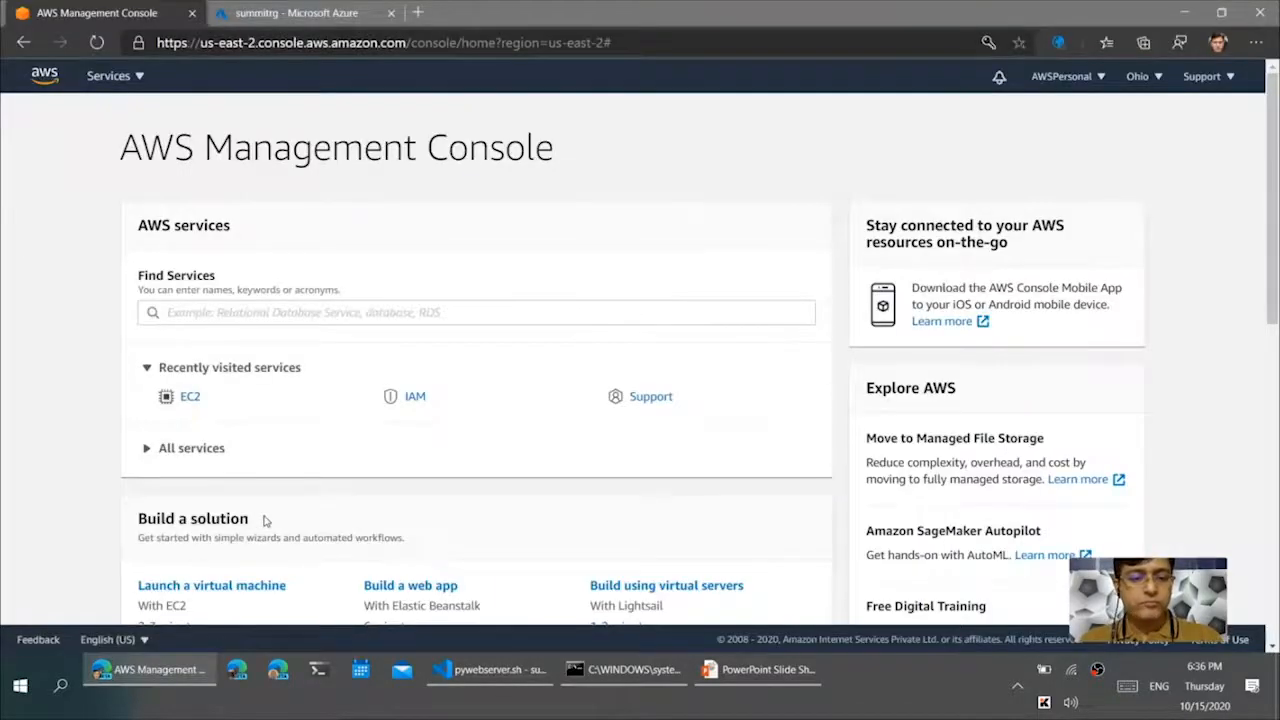
scroll(down, 3)
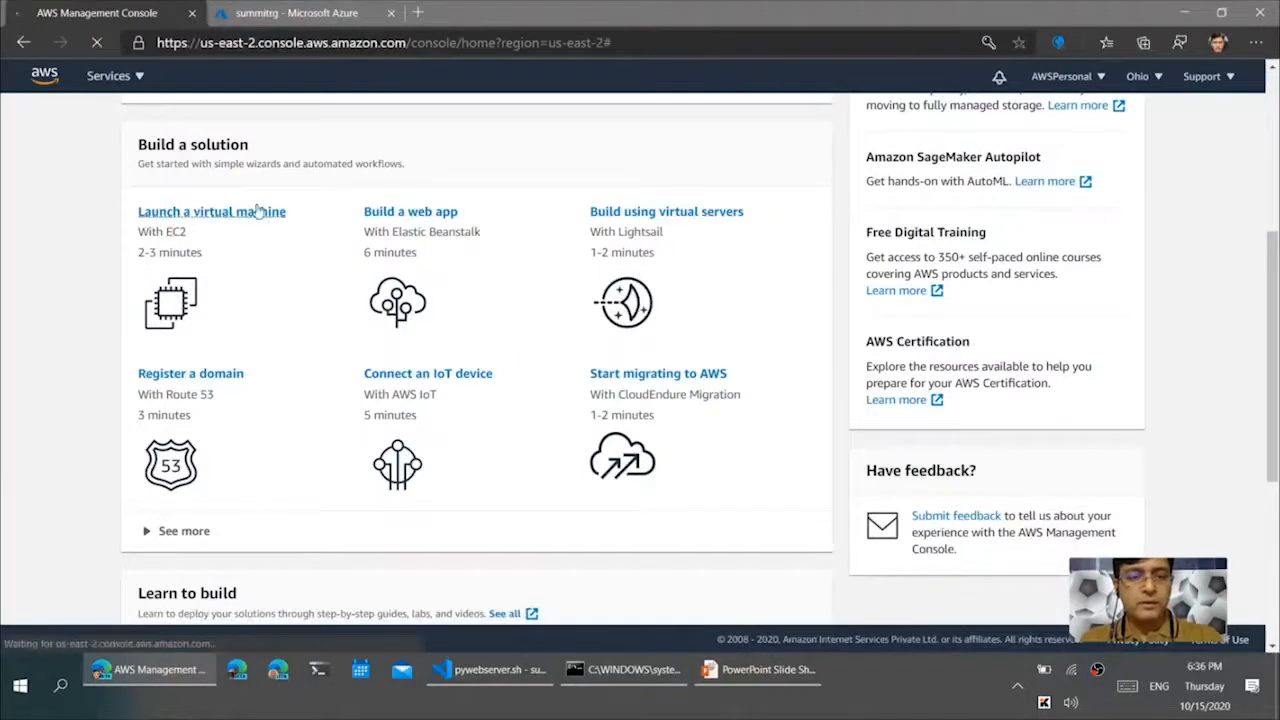
click(212, 212)
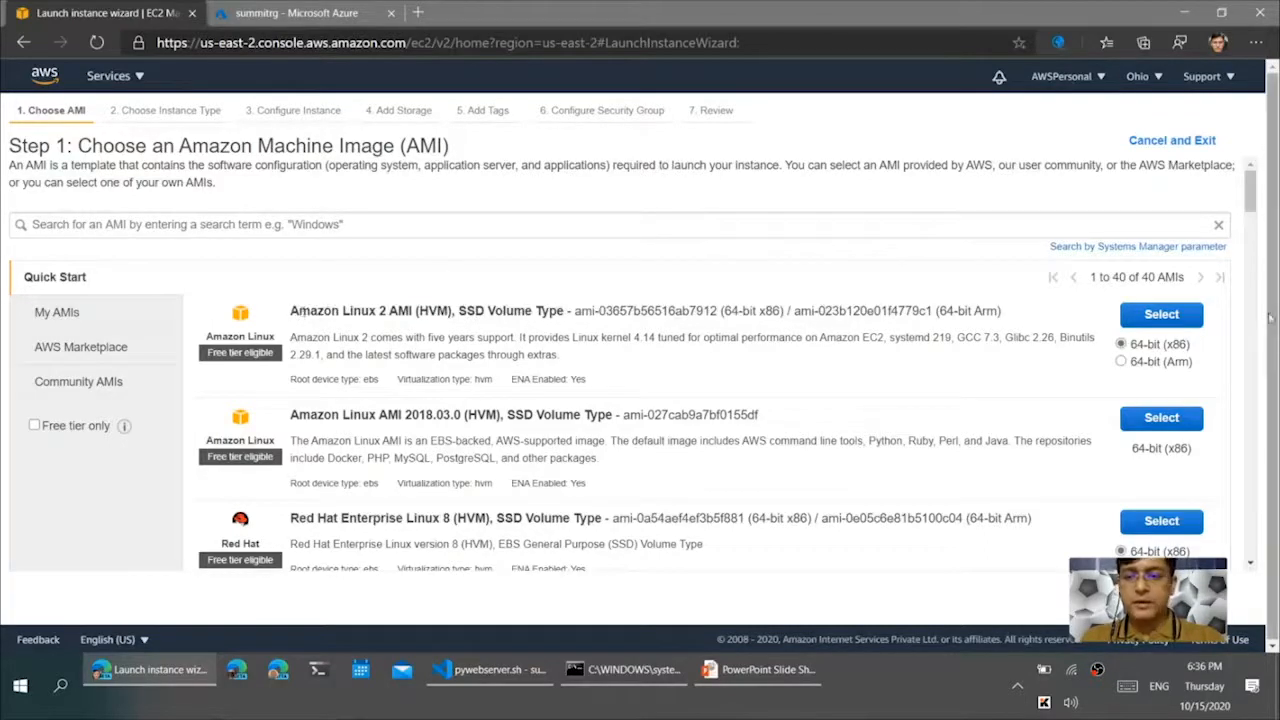
click(1160, 314)
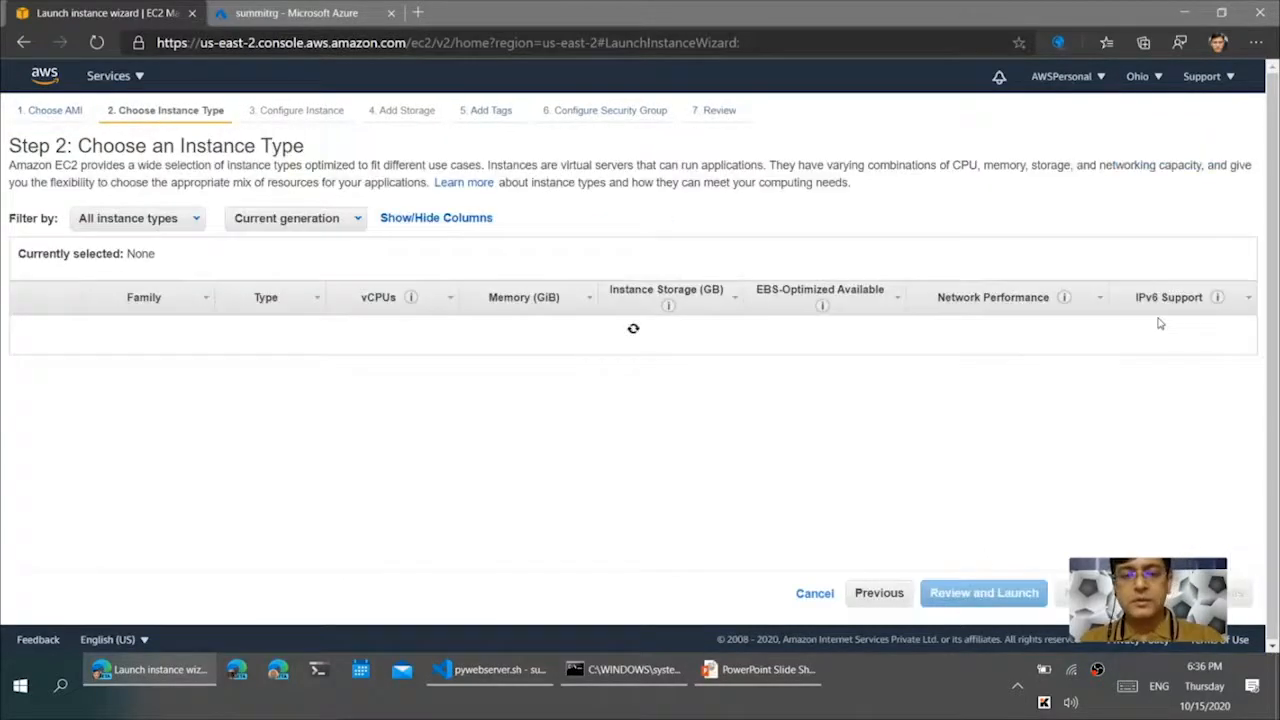
click(24, 370)
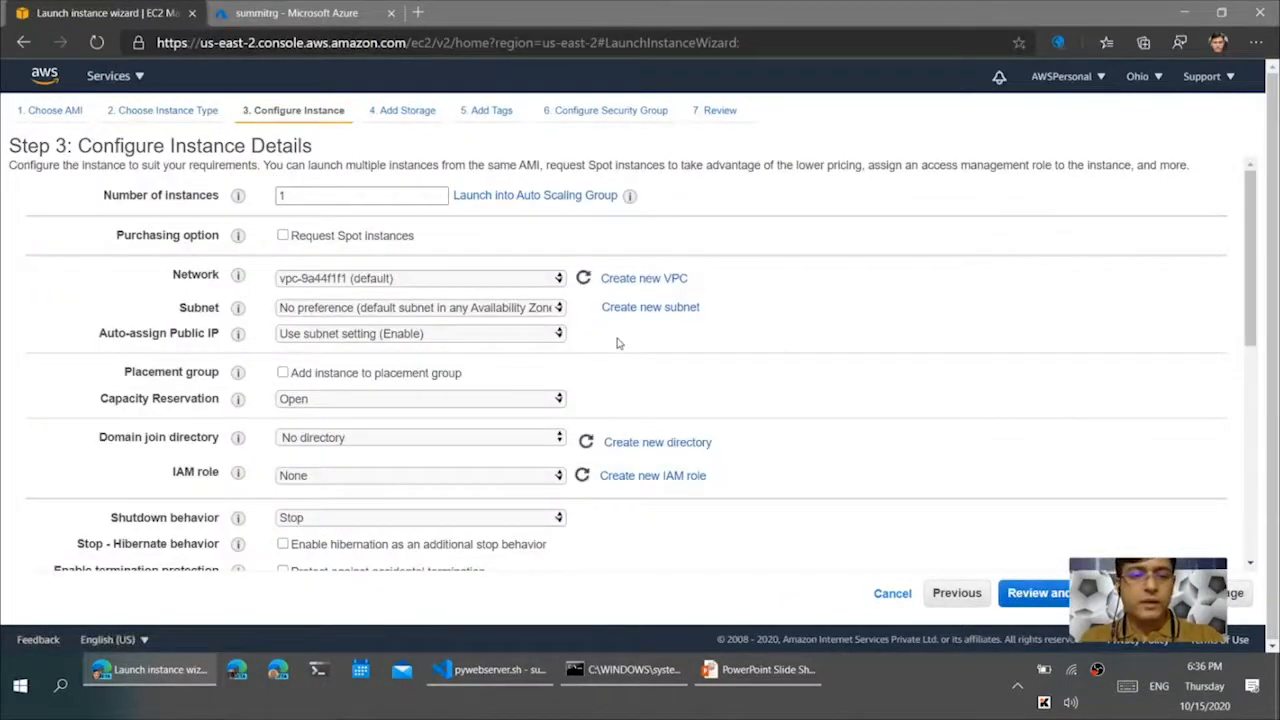
Enter the #!/bin/bash web server script as plain-text user data and proceed to Review and Launch.
scroll(down, 3)
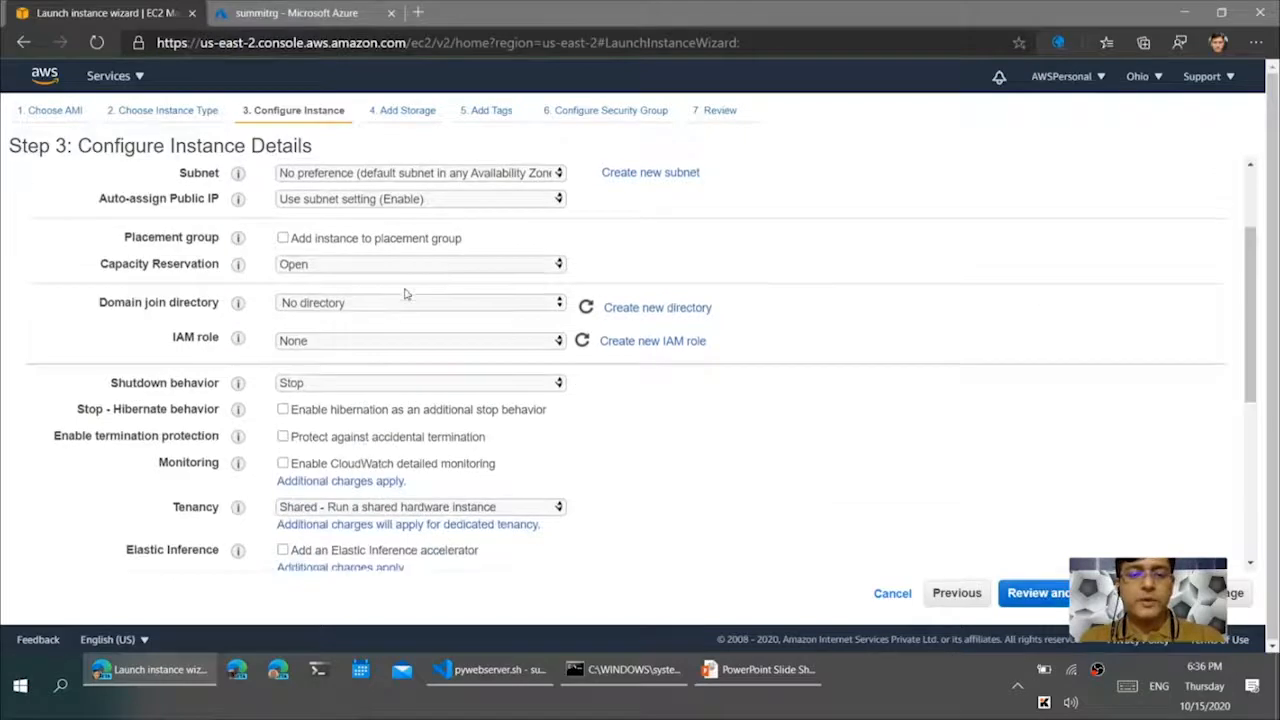
scroll(down, 3)
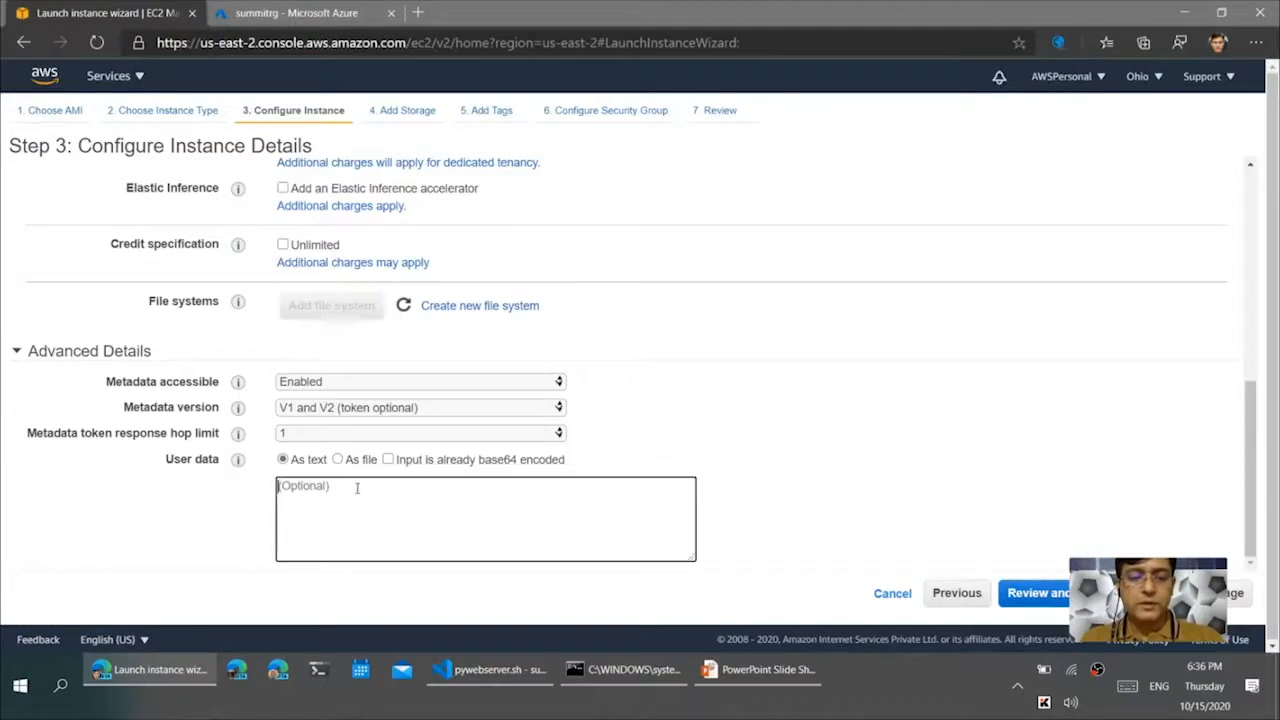
text(#!/bin/bash)
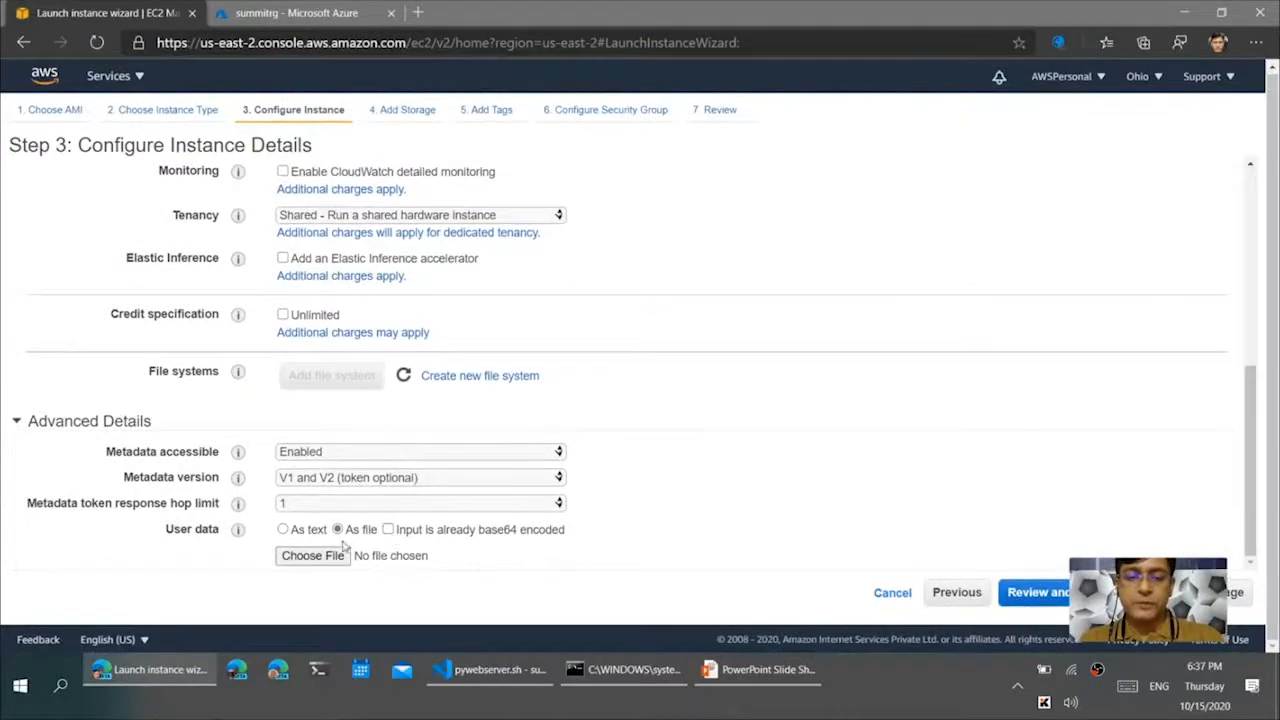
click(284, 458)
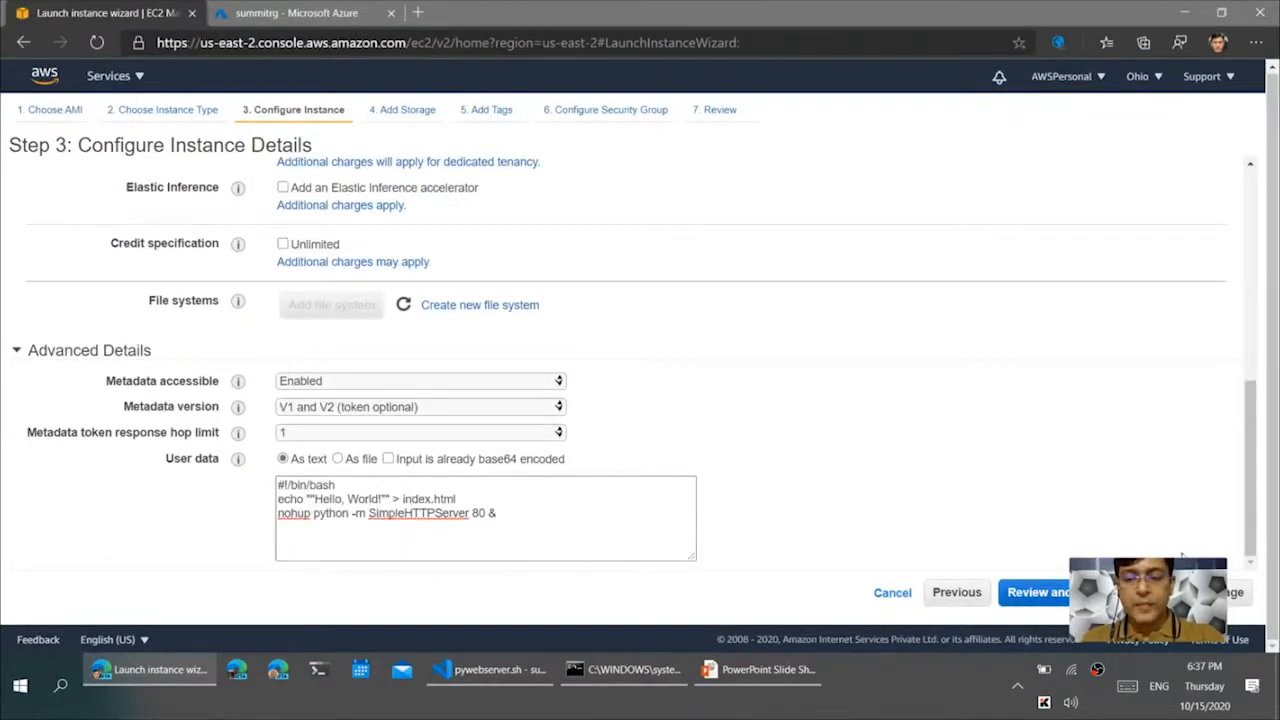
click(1040, 592)
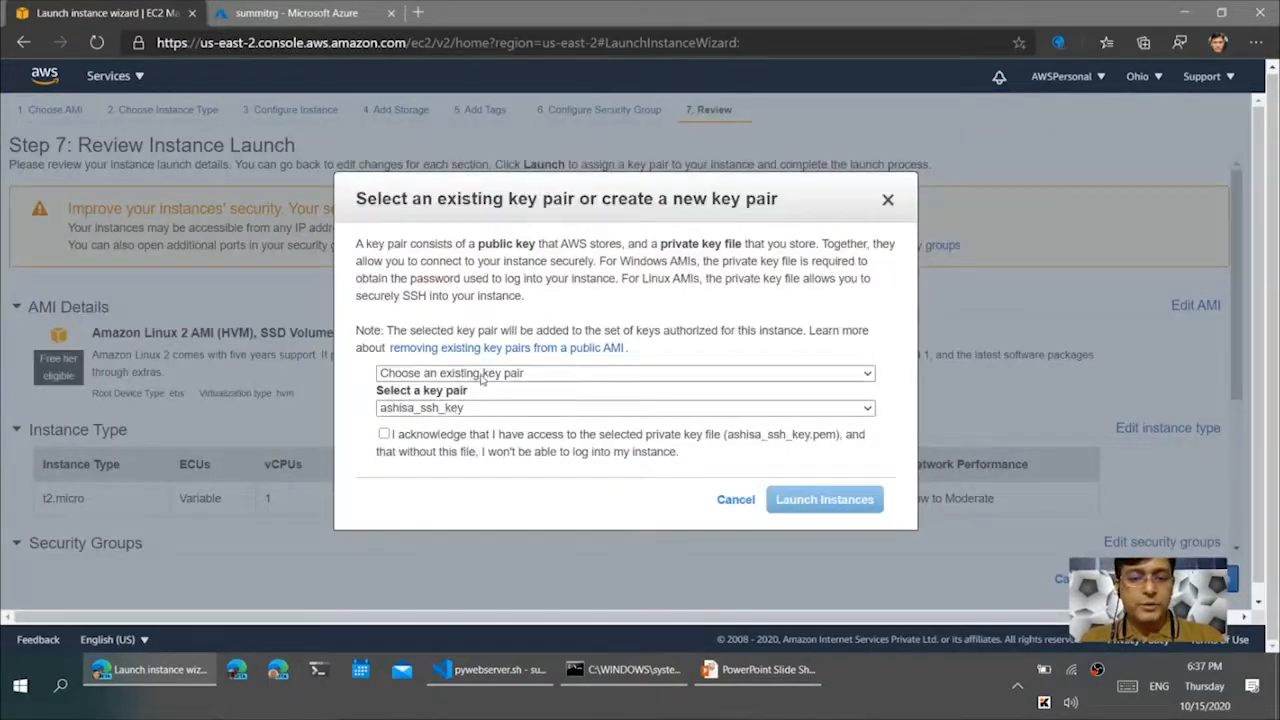
Launch the instance with the acknowledged existing key pair and view it from the launch log.
click(384, 434)
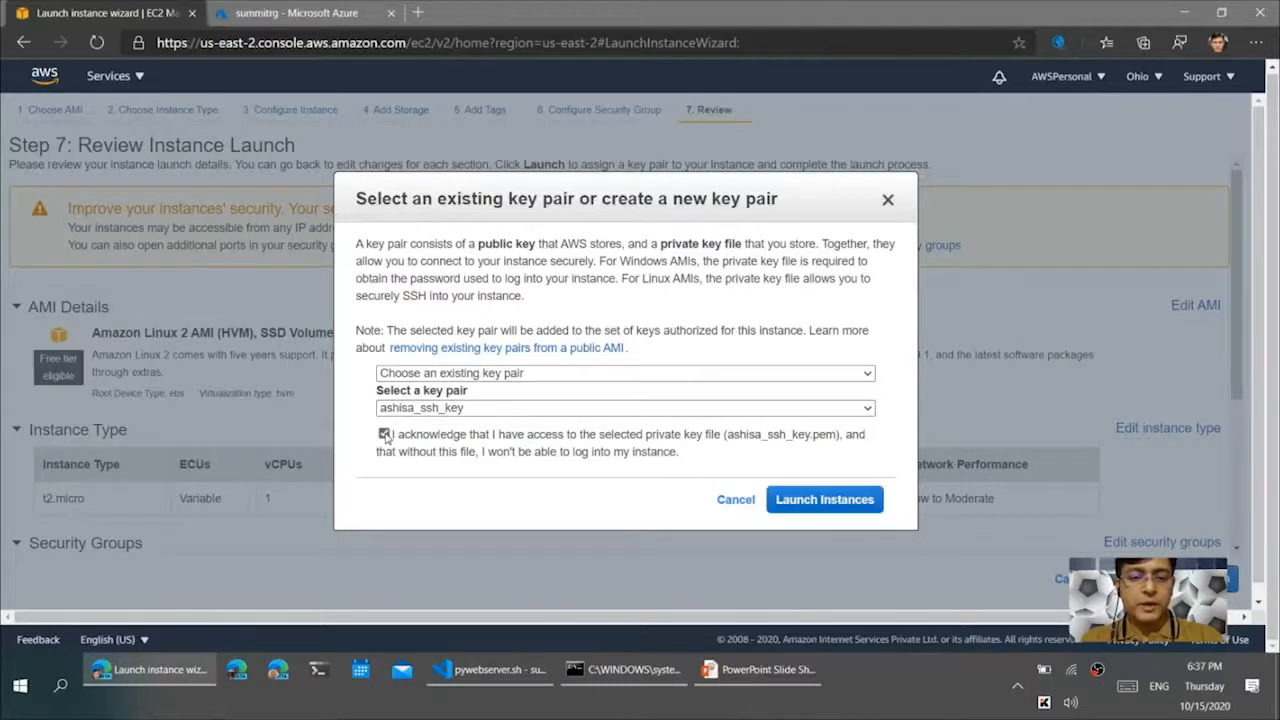
click(824, 500)
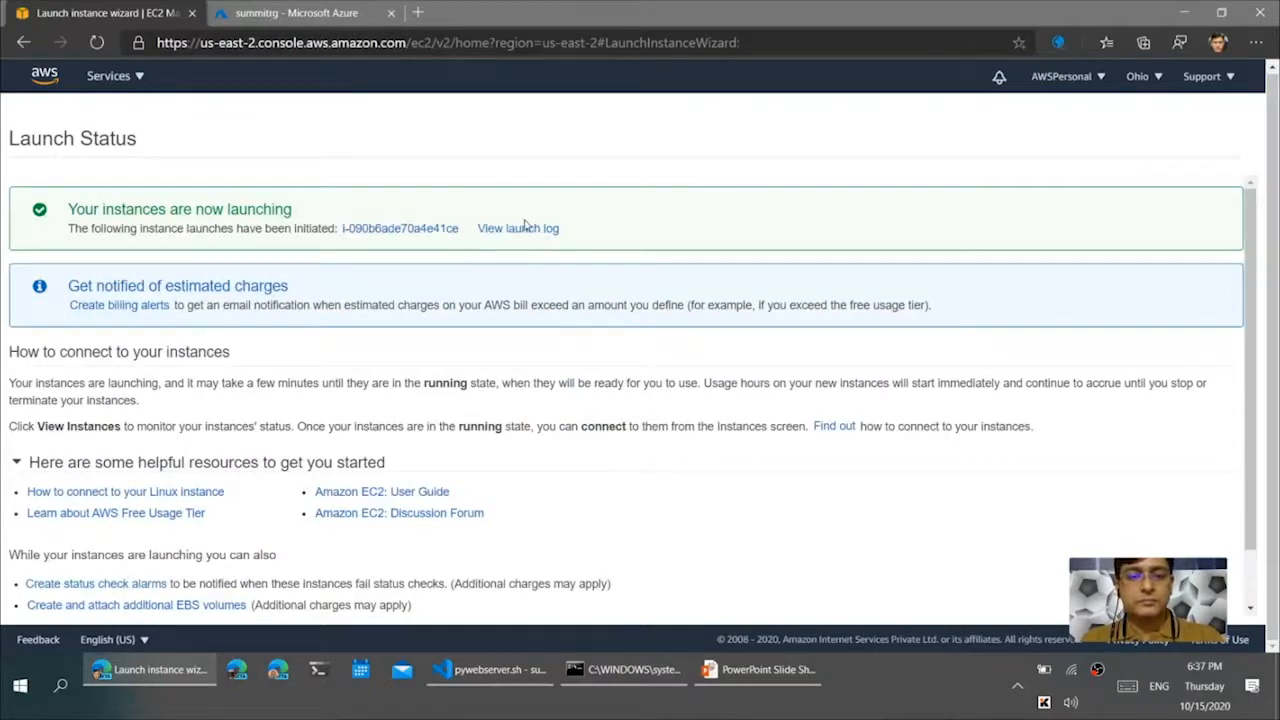
click(516, 228)
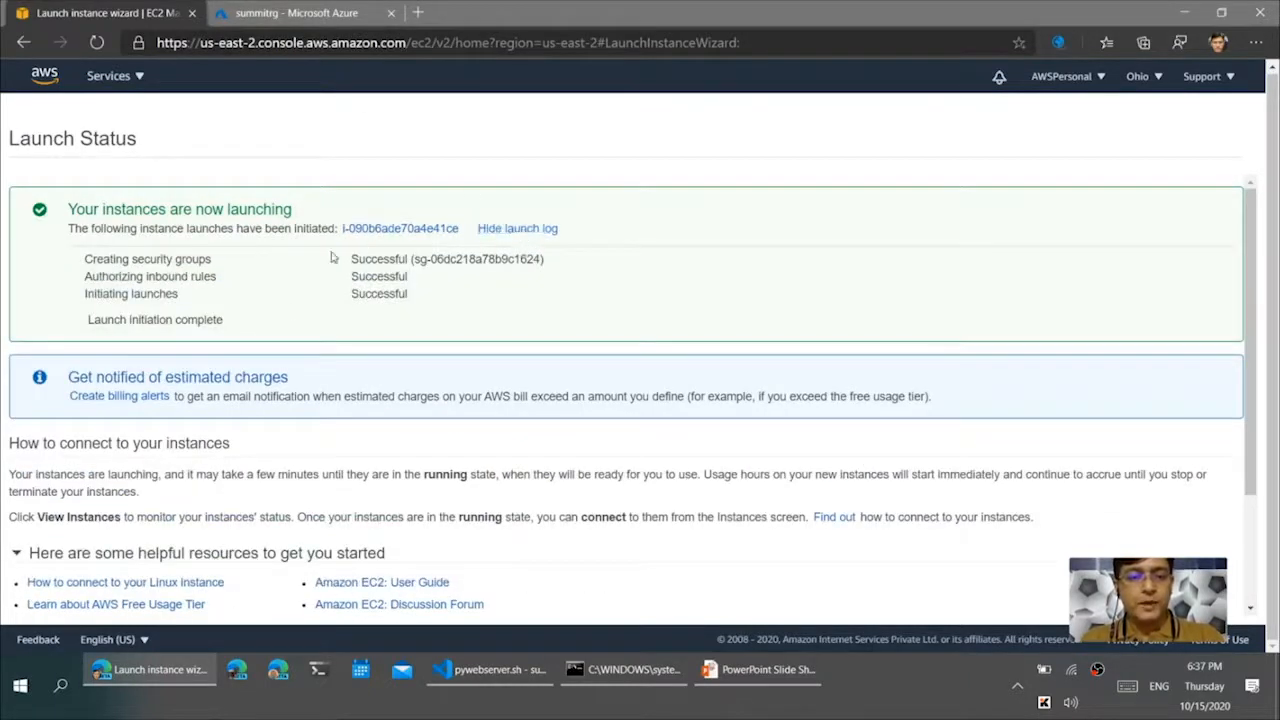
mouse_move(264, 280)
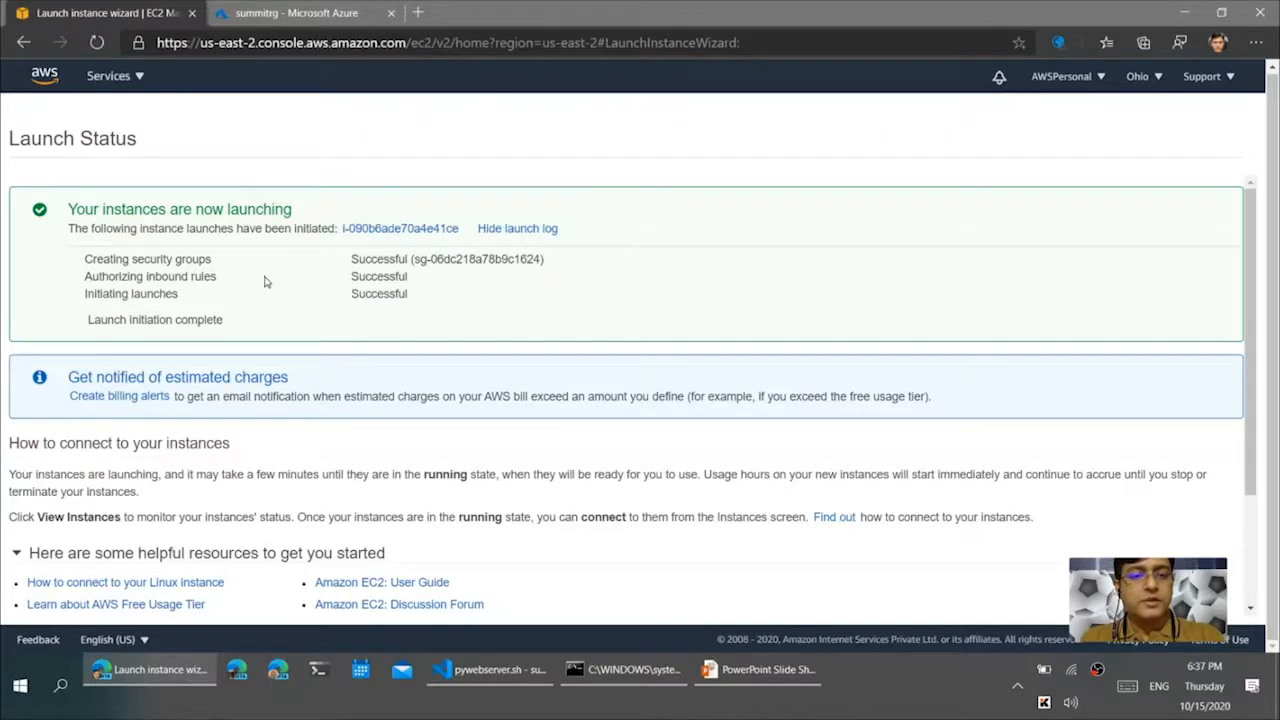
click(400, 228)
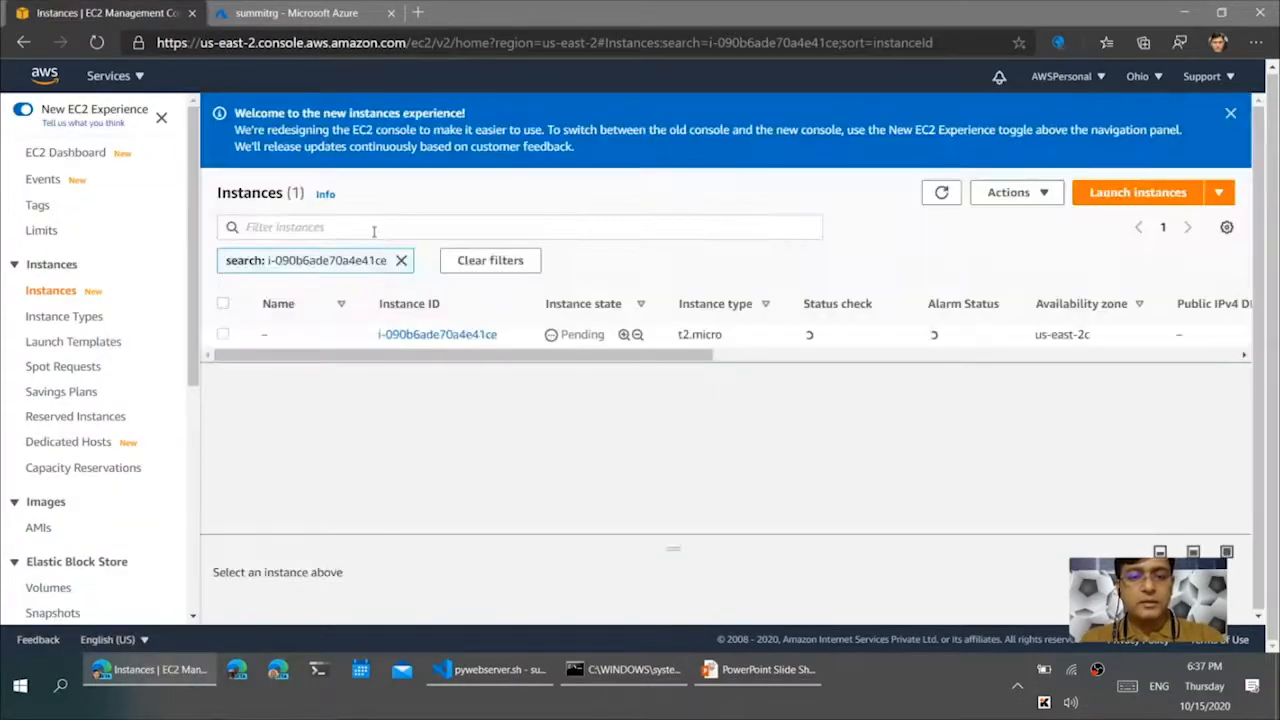
Refresh the Instances list until the new instance is running and show its summary with the public IPv4 address.
click(436, 334)
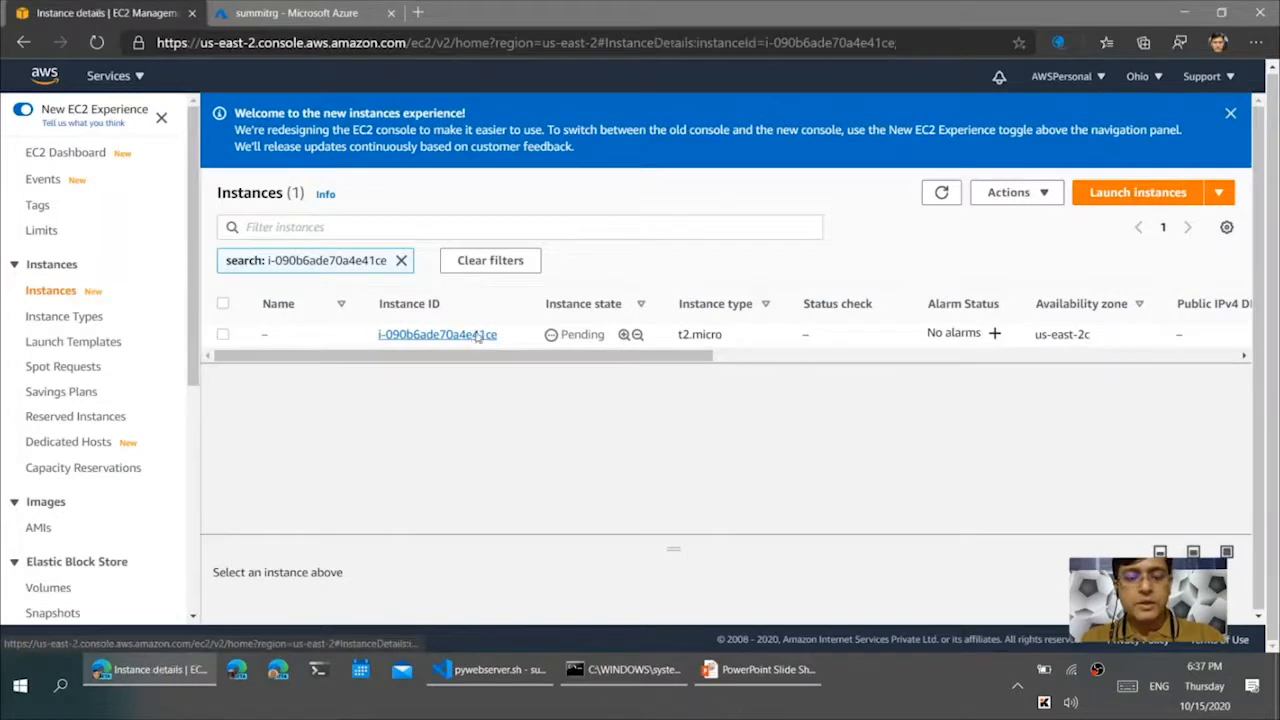
click(436, 334)
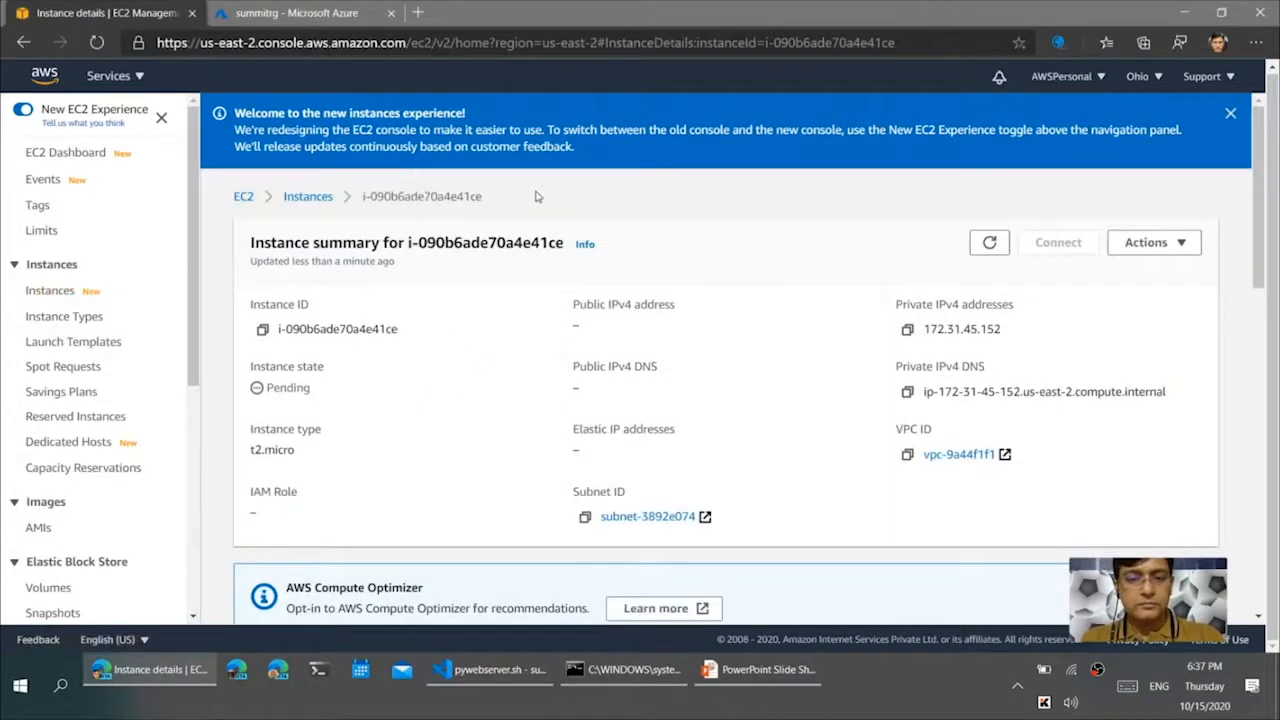
click(308, 196)
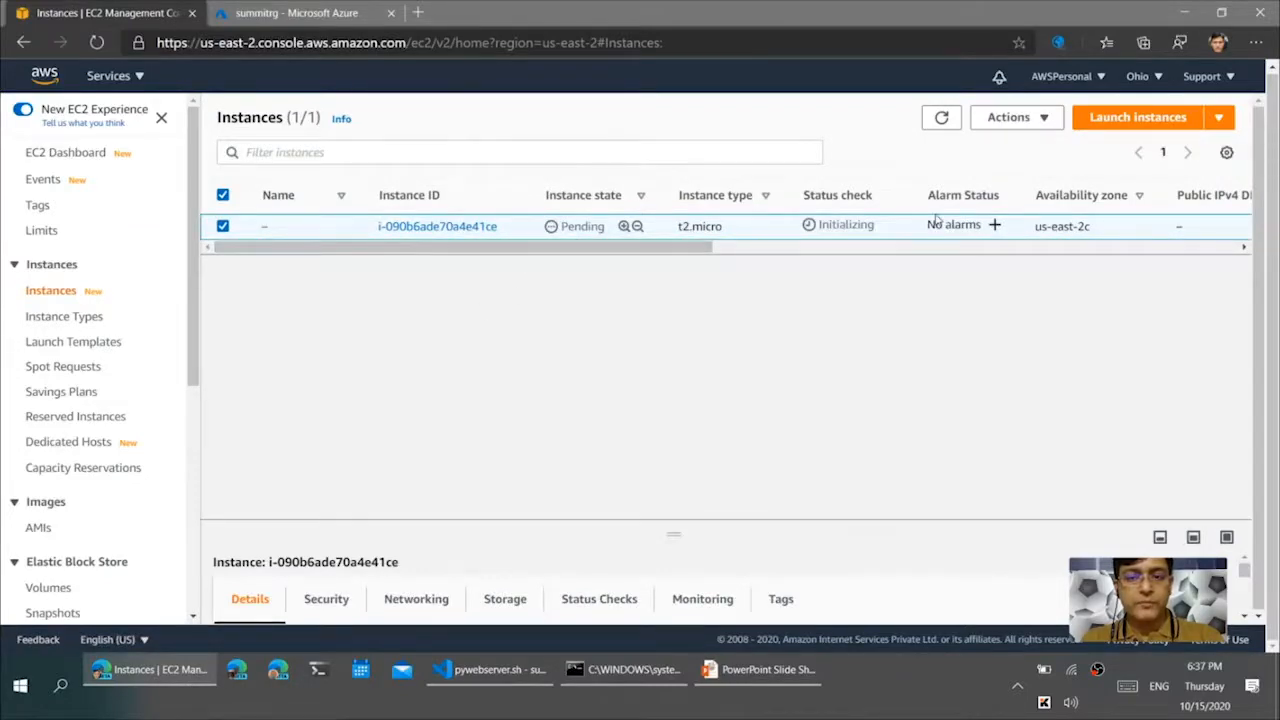
click(940, 116)
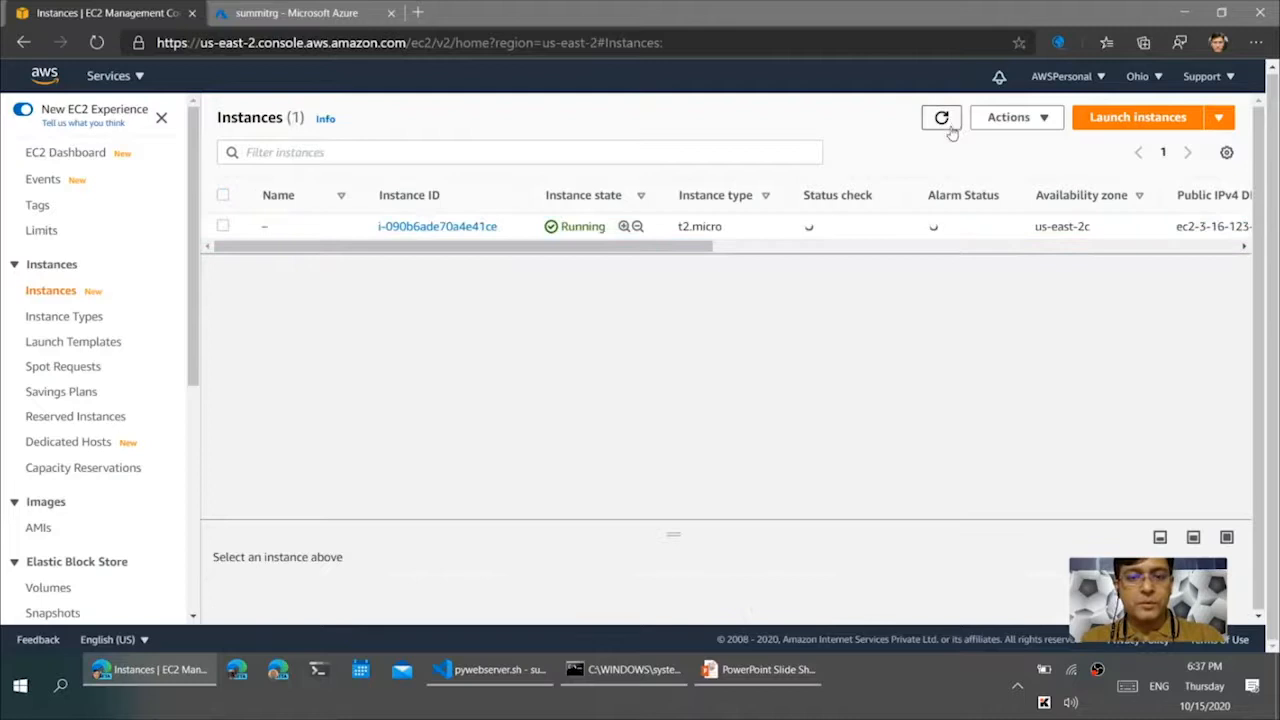
click(436, 226)
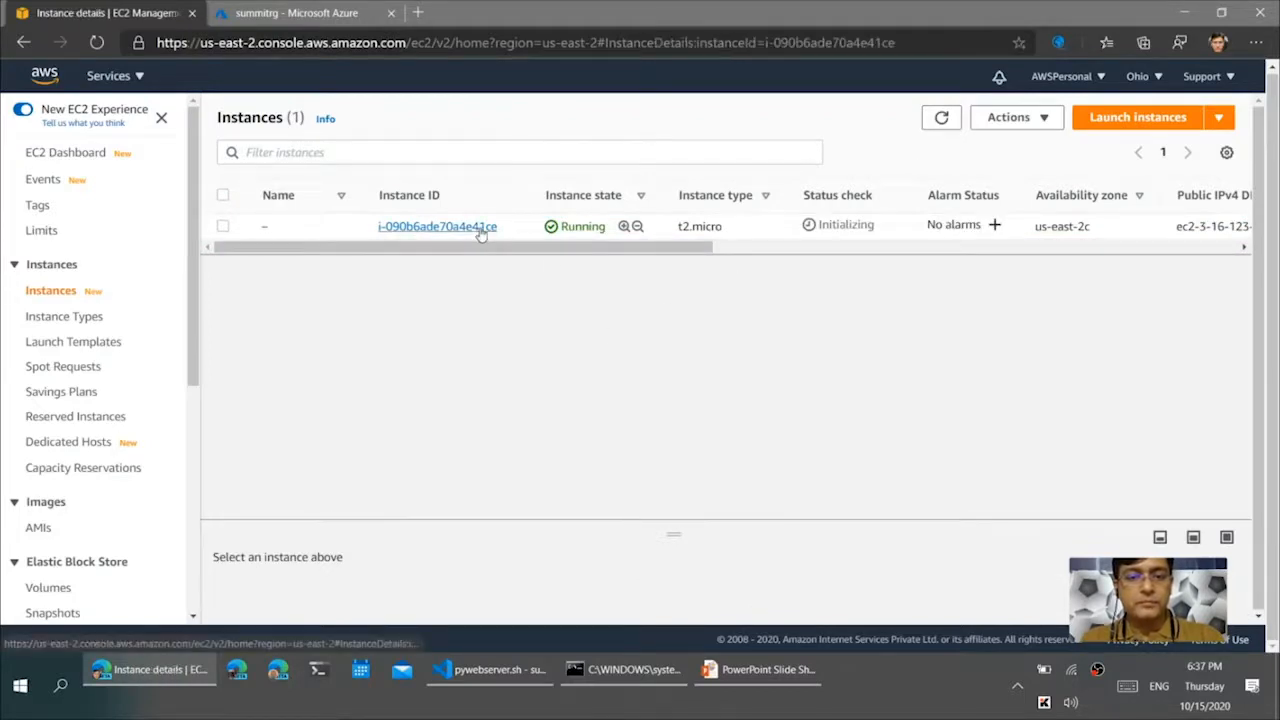
click(436, 226)
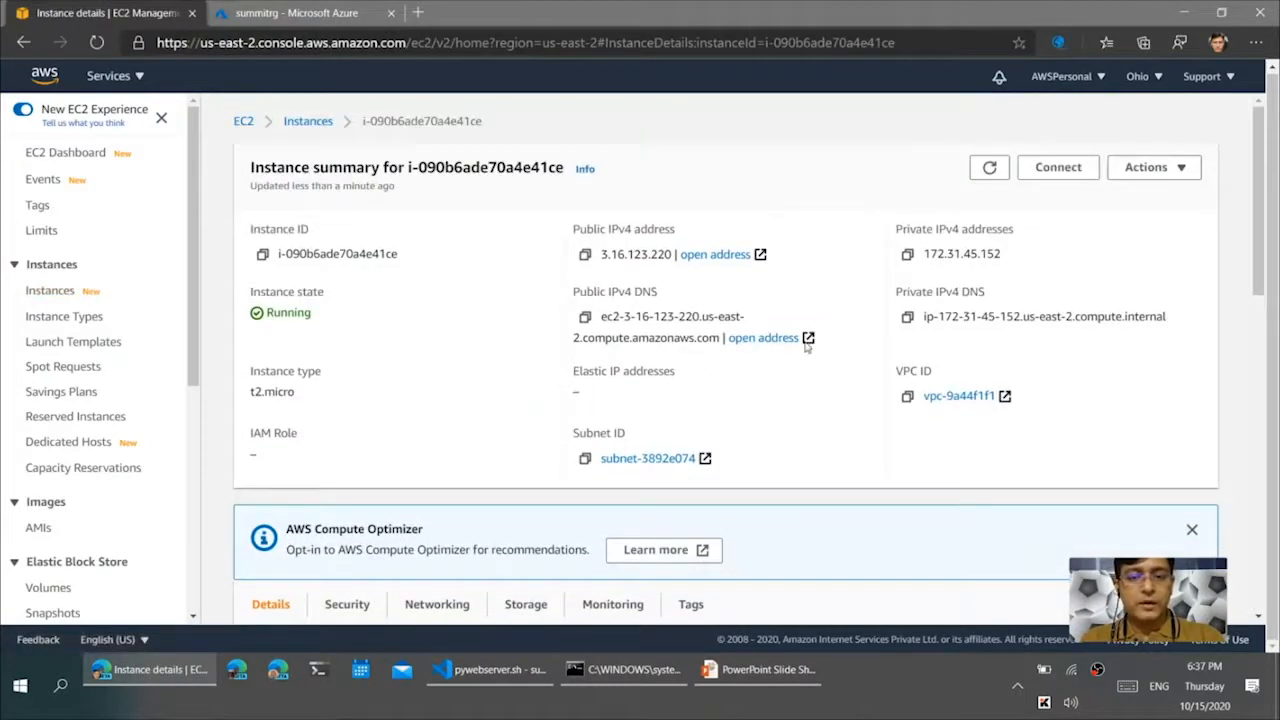
click(584, 316)
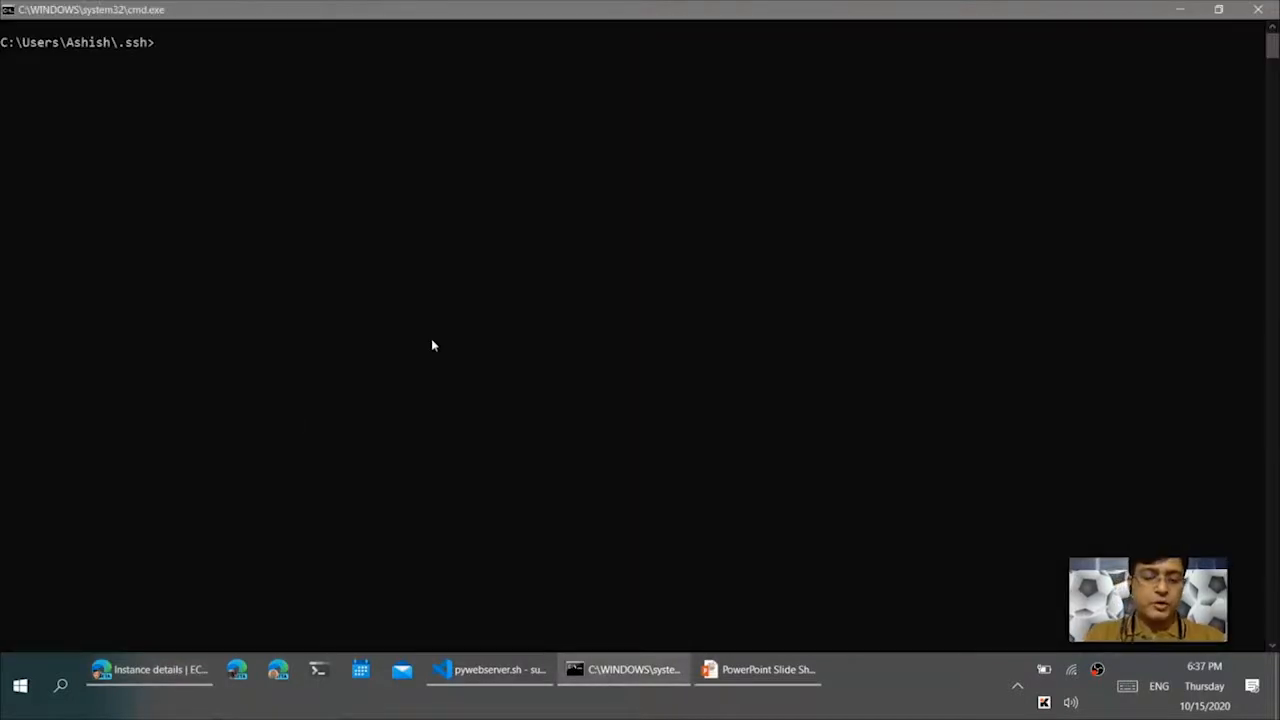
SSH into ec2-3-16-123-220.us-east-2.compute.amazonaws.com as ec2-user with aws.pem, accepting the host key.
text(ssh e)
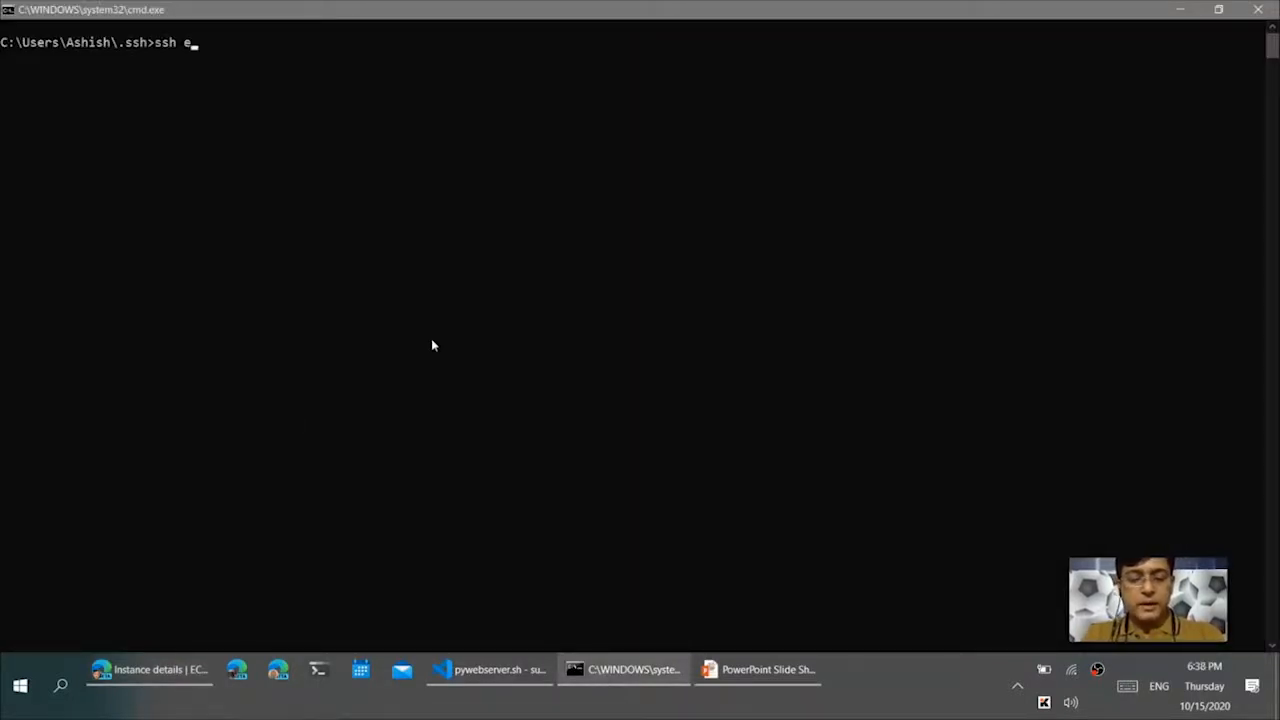
text(c20)
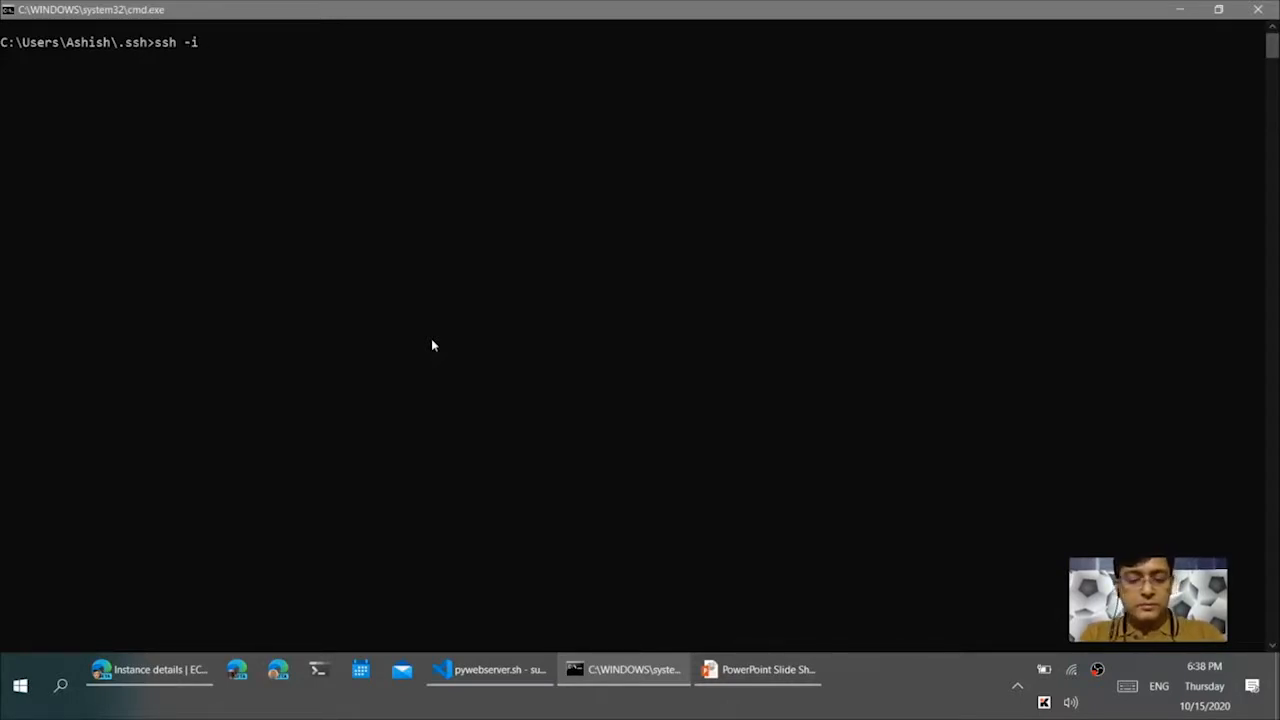
text(aws.pem)
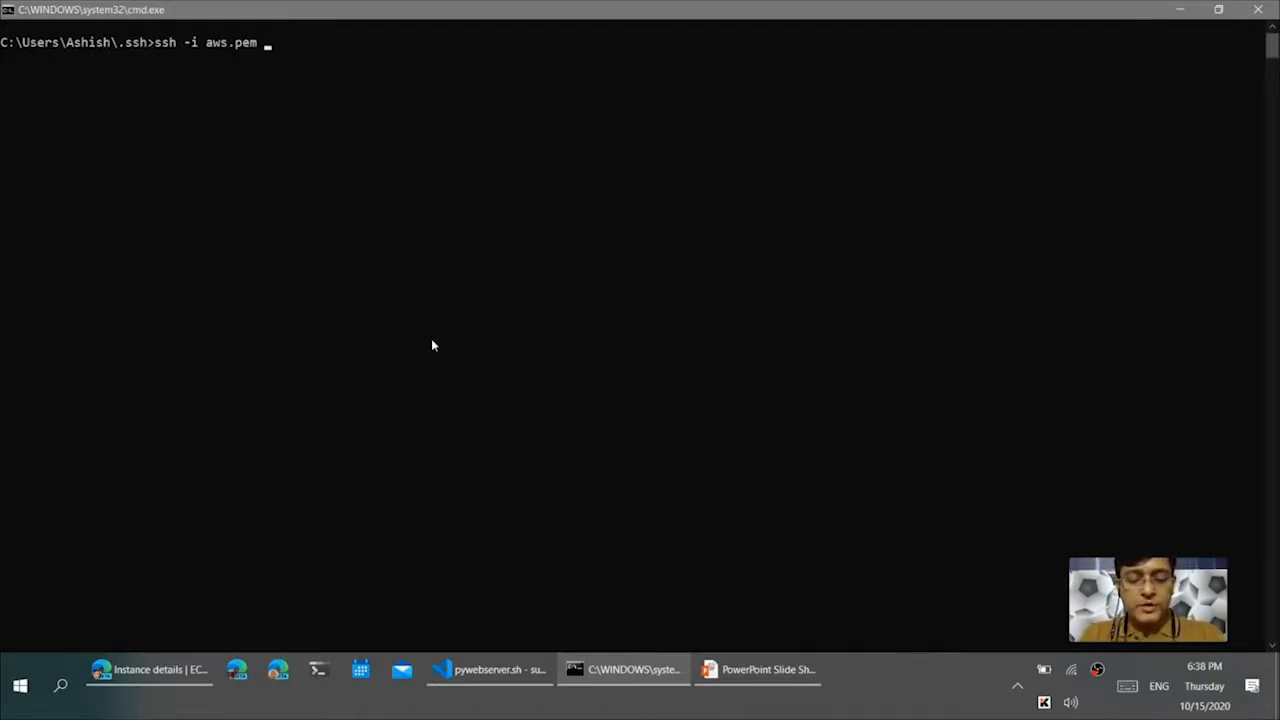
text(ec2-user)
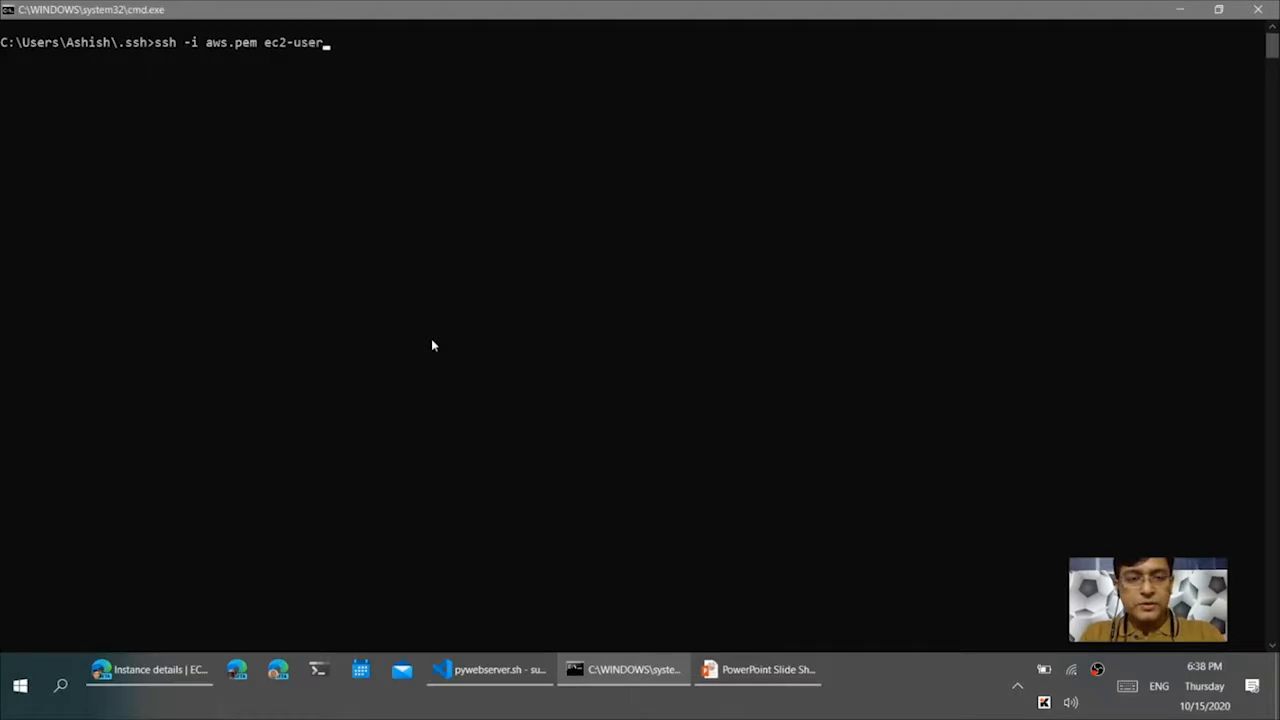
text(@ec2-3-16-123-220.us-east-2.compute.amazonaws.com)
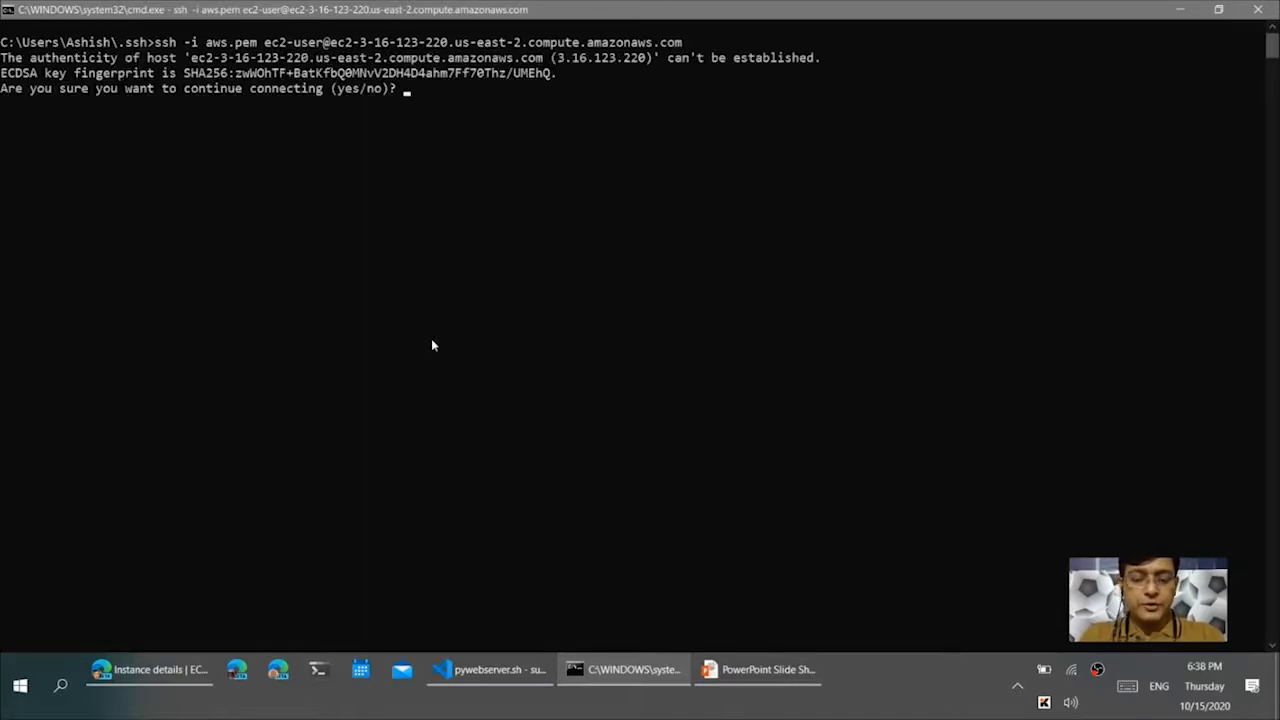
text(yes)
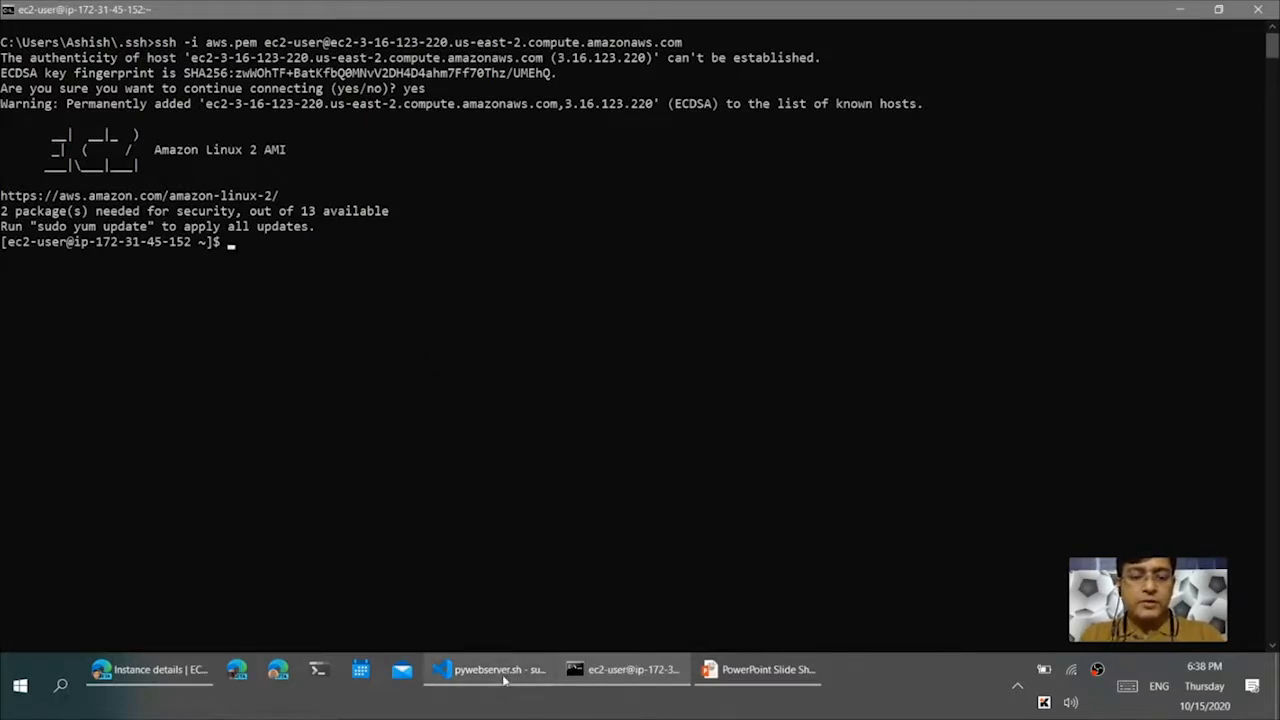
click(488, 668)
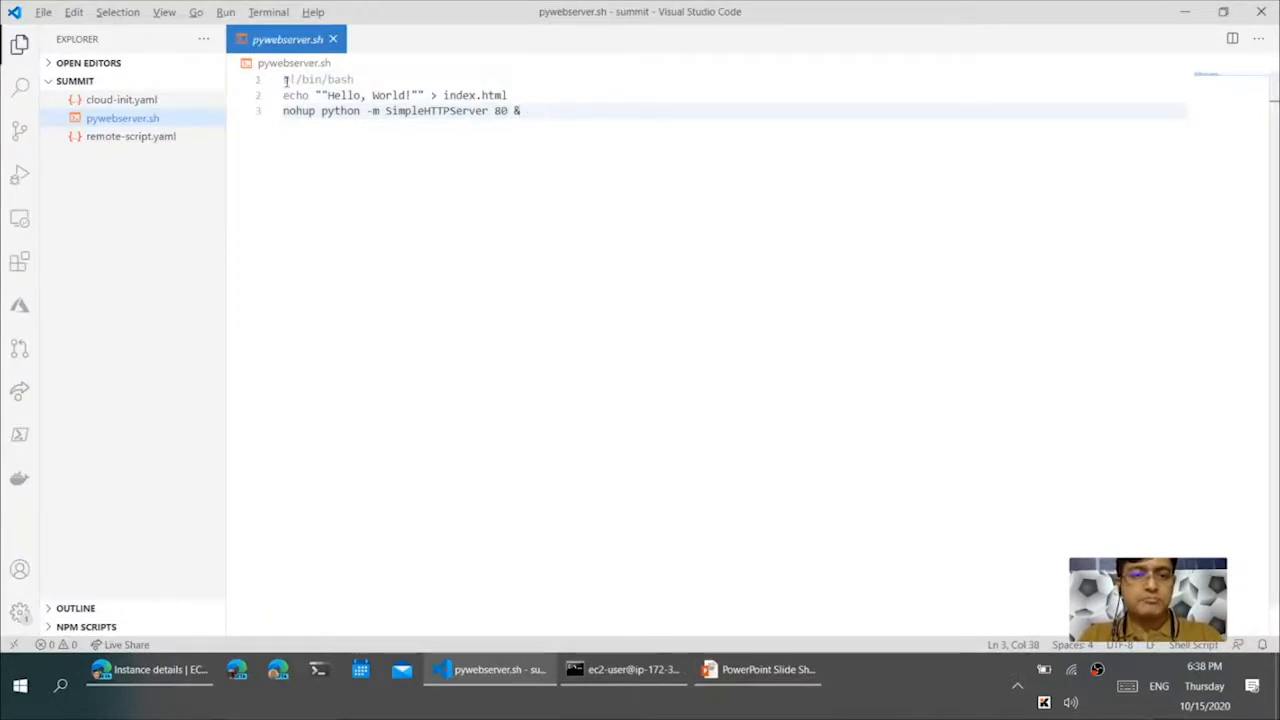
Select the whole pywebserver.sh script for review, then return to the SSH terminal.
key(ctrl+a)
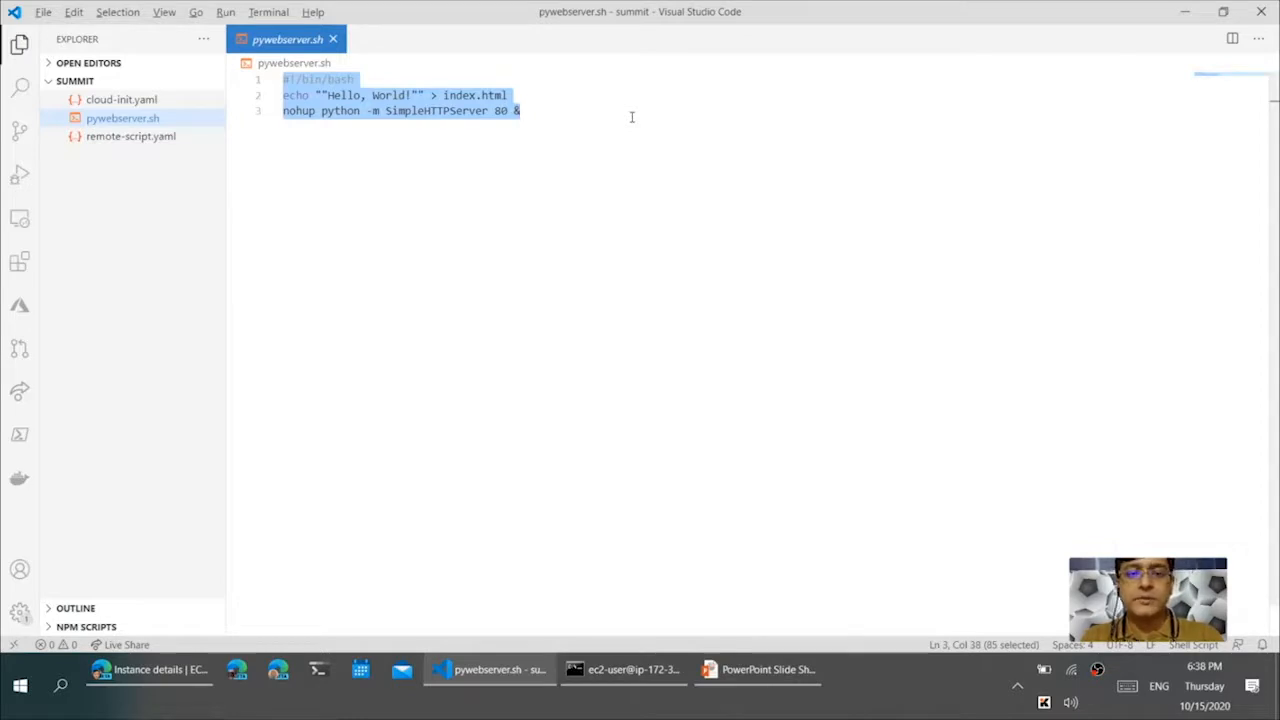
click(622, 668)
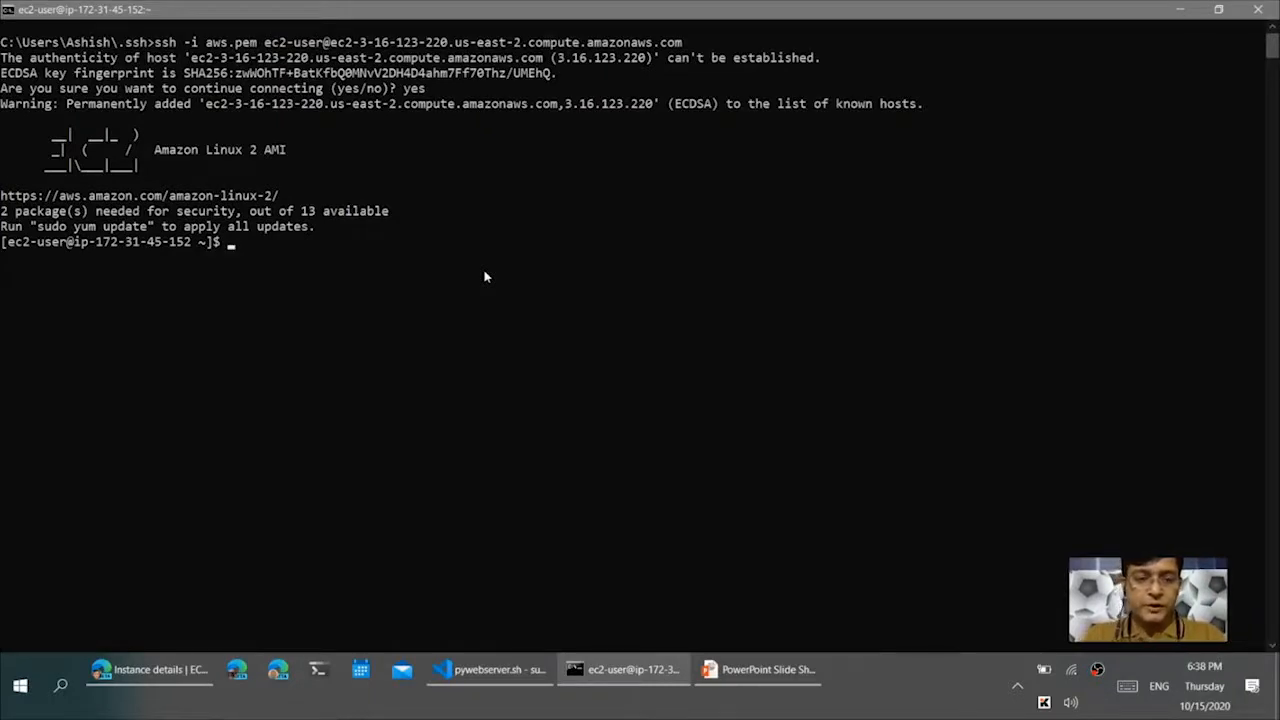
text(culr)
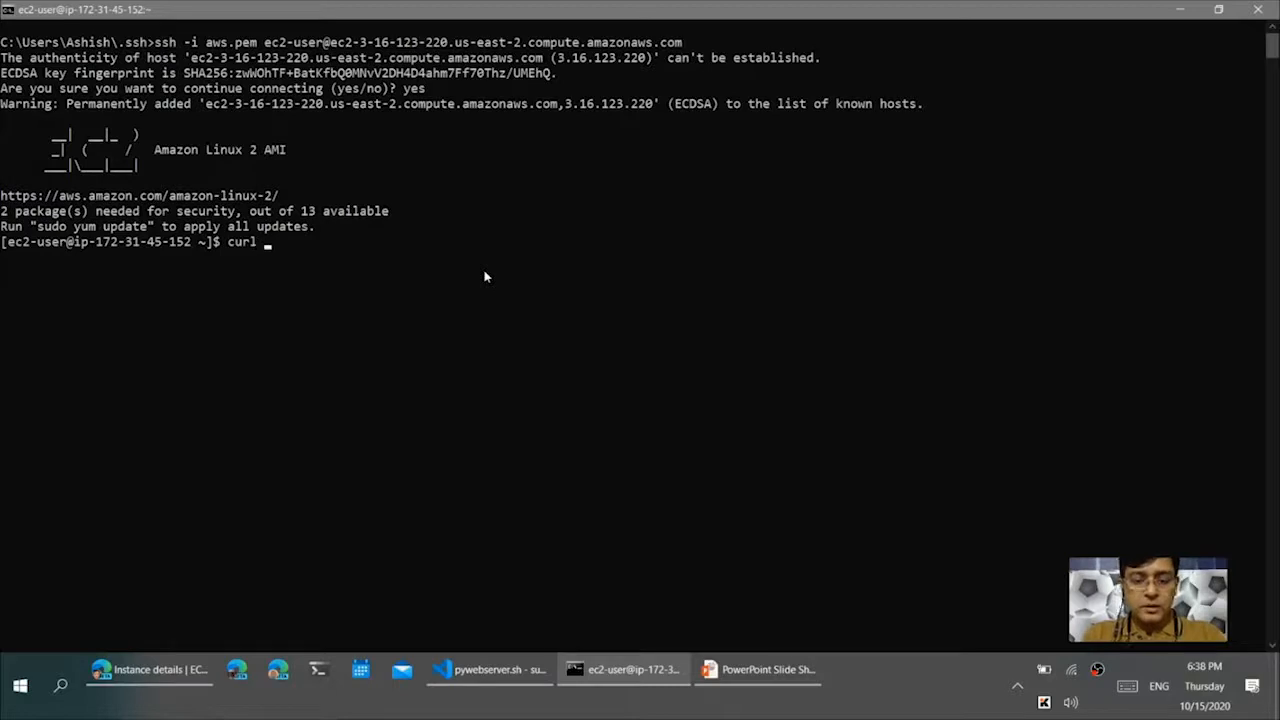
text(http:)
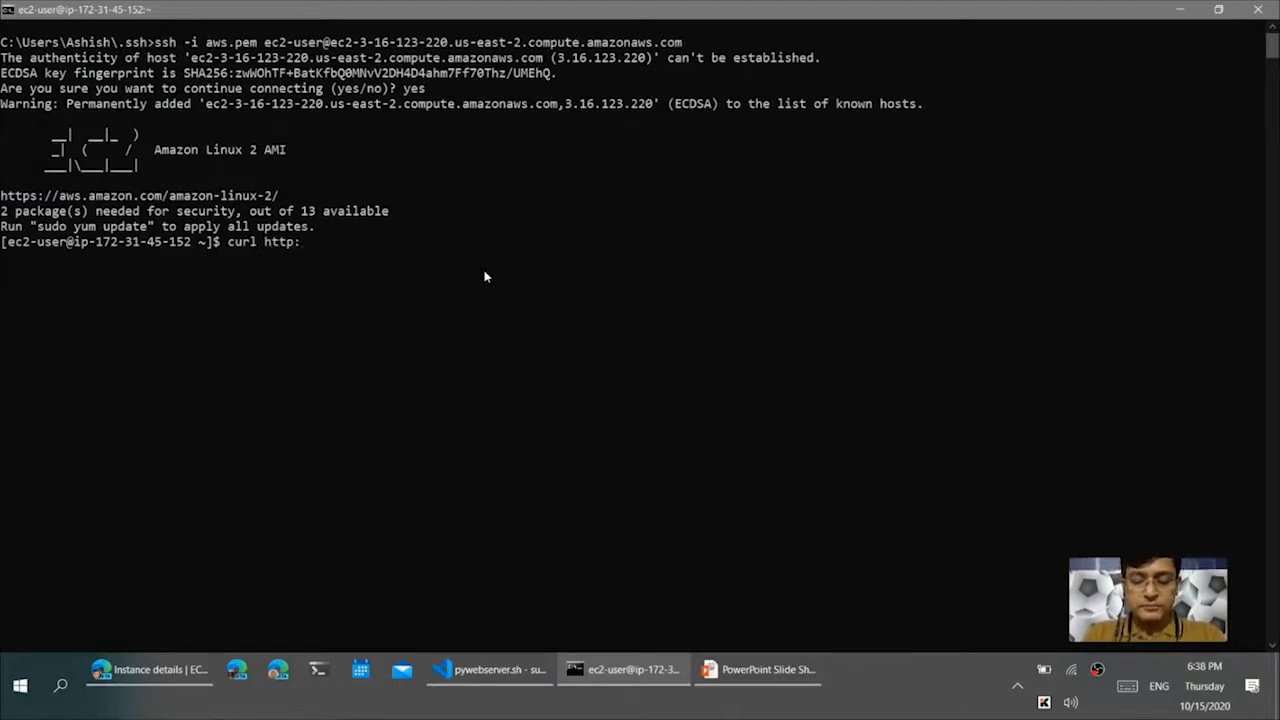
text(//localhost)
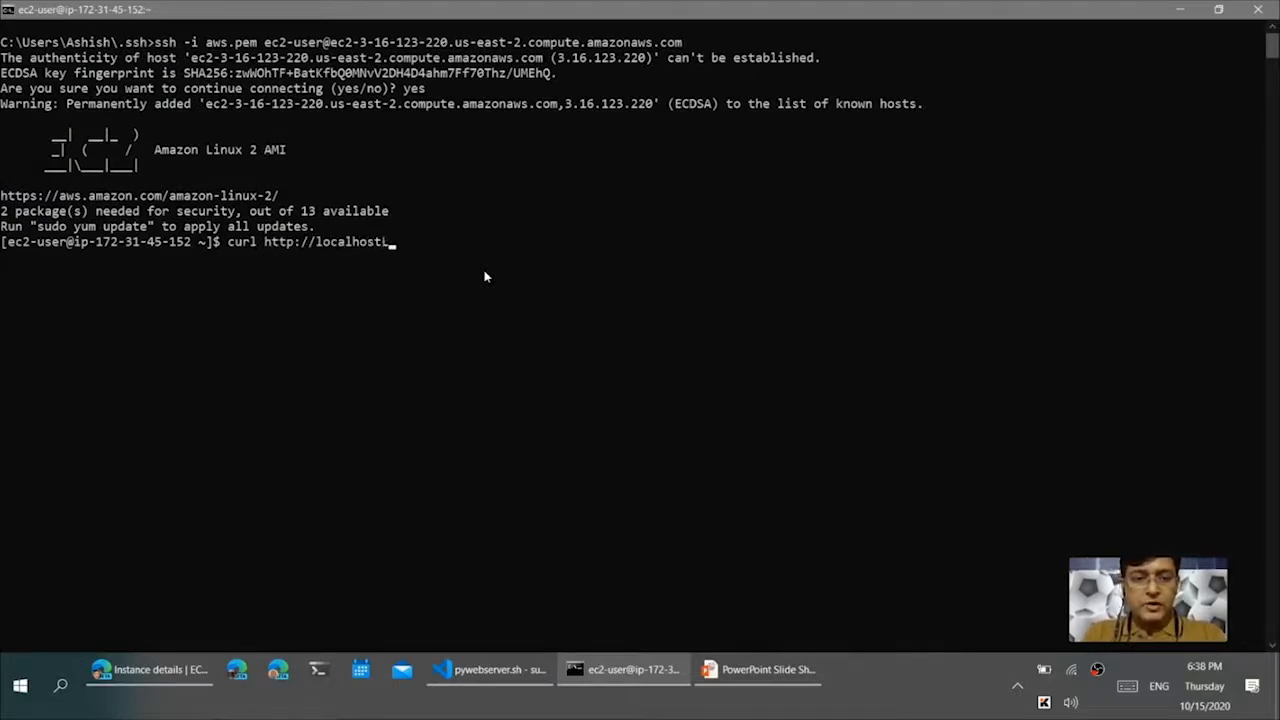
key(BackSpace)
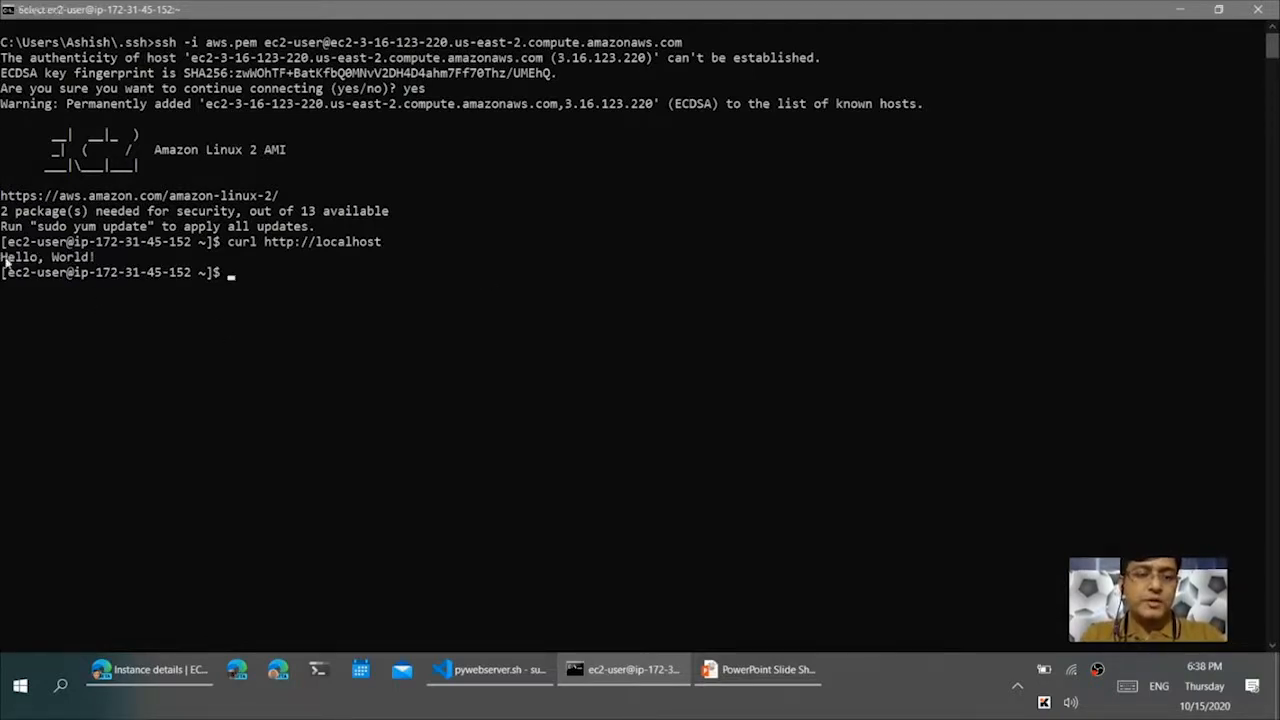
Compare the response against the selected pywebserver.sh script and return to the terminal.
key(alt+tab)
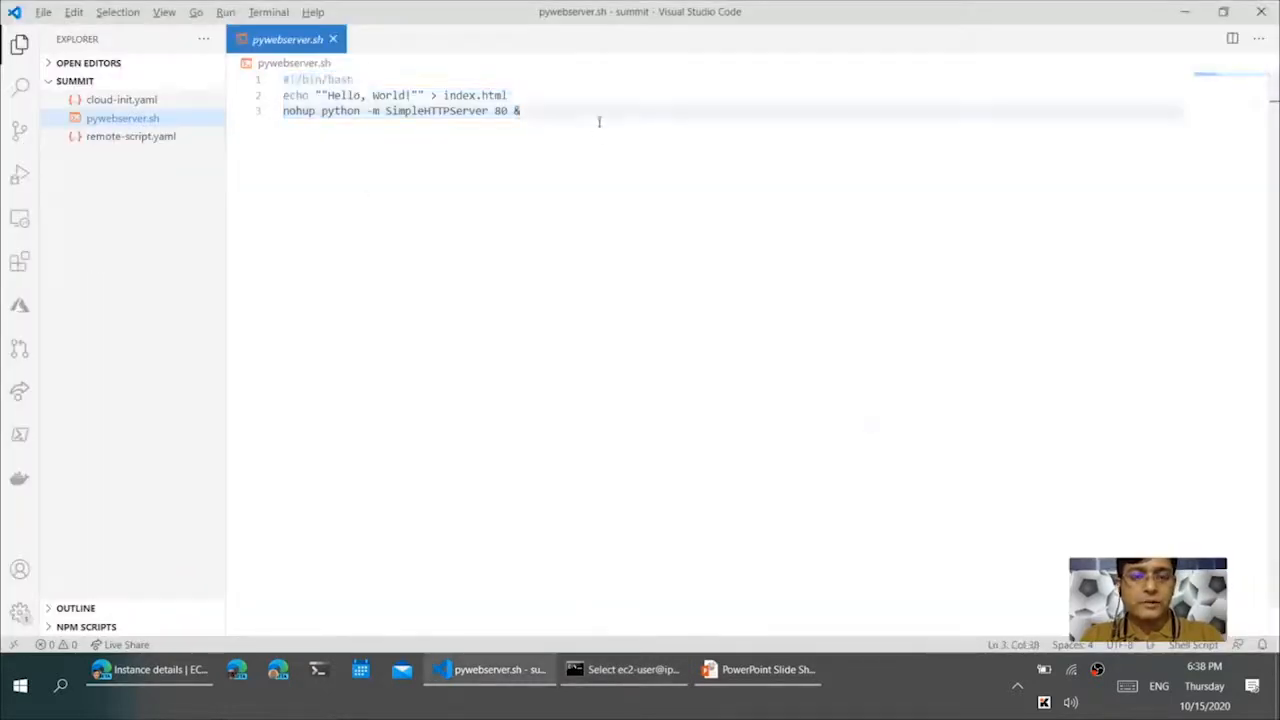
key(ctrl+a)
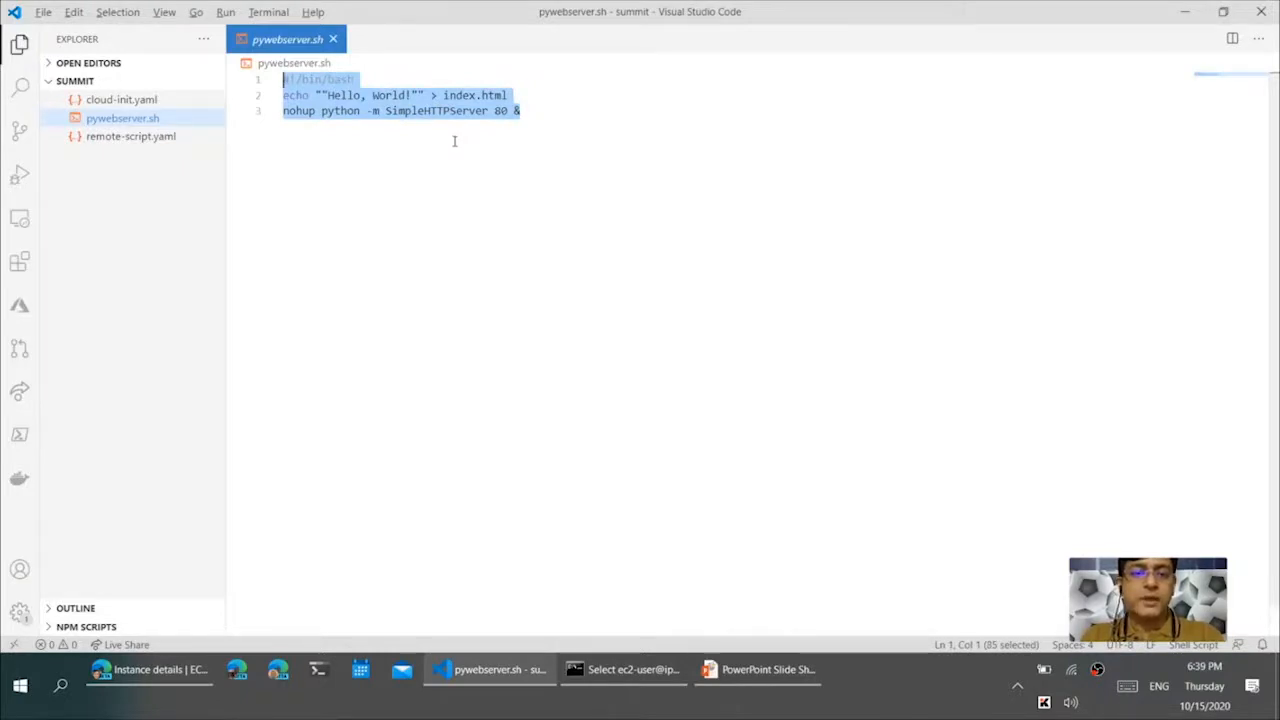
click(622, 668)
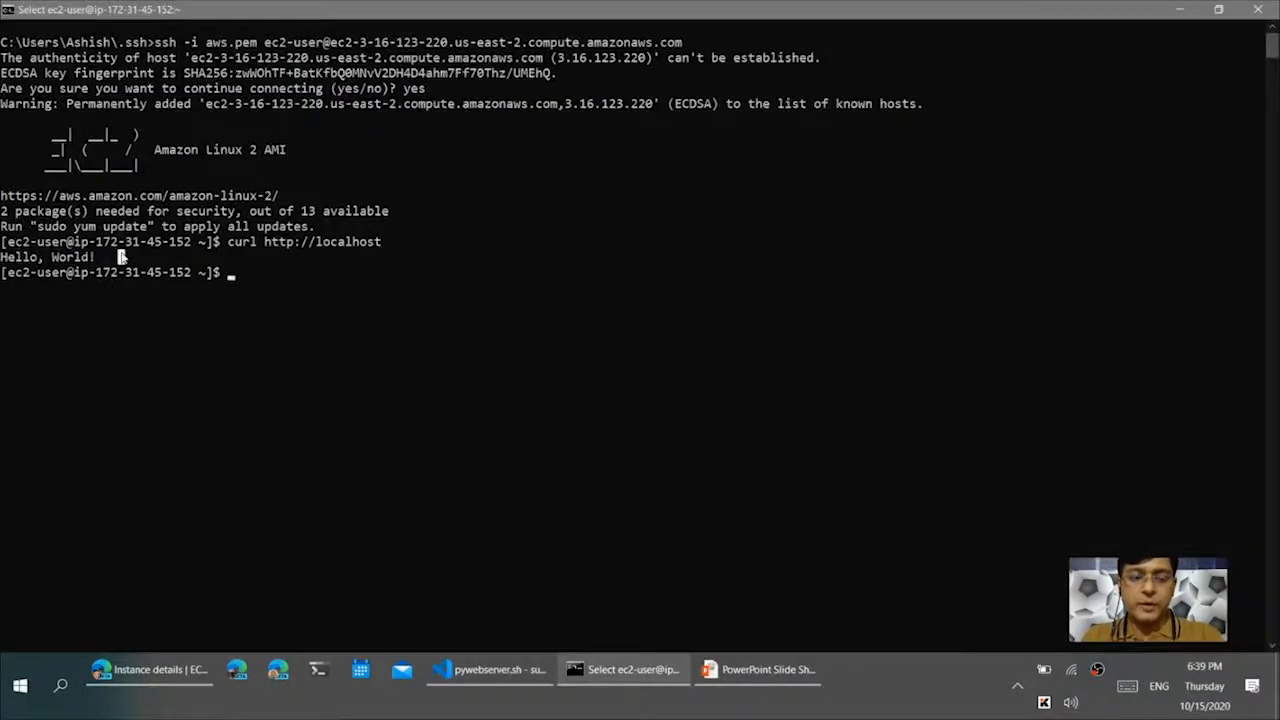
mouse_move(290, 292)
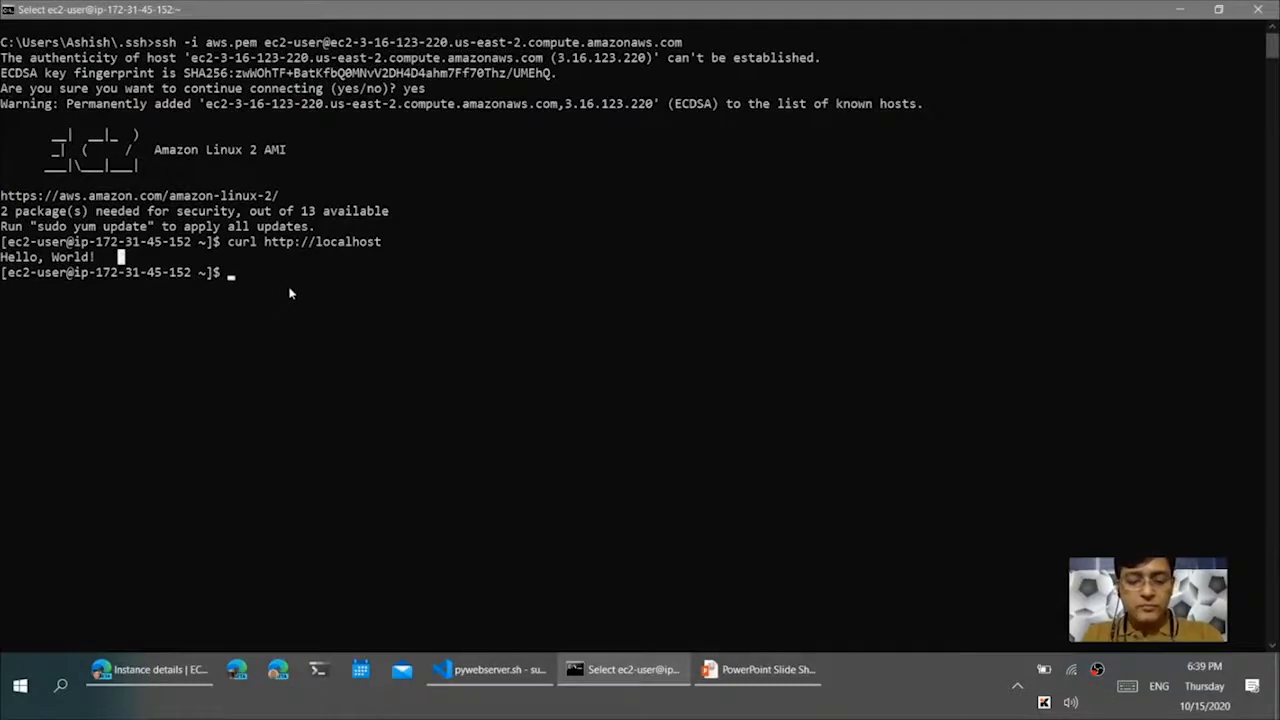
In /var/log, list the files and page through cloud-init-output.log.
text(cd /v)
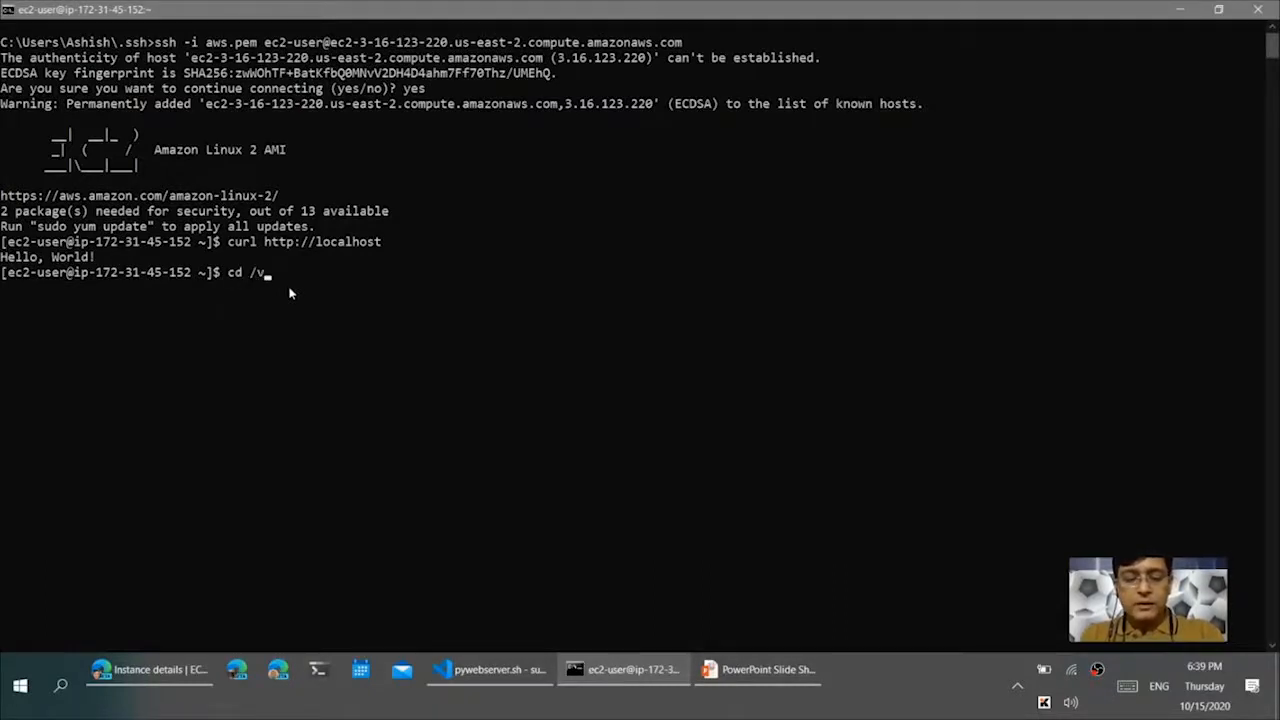
text(ar/log/)
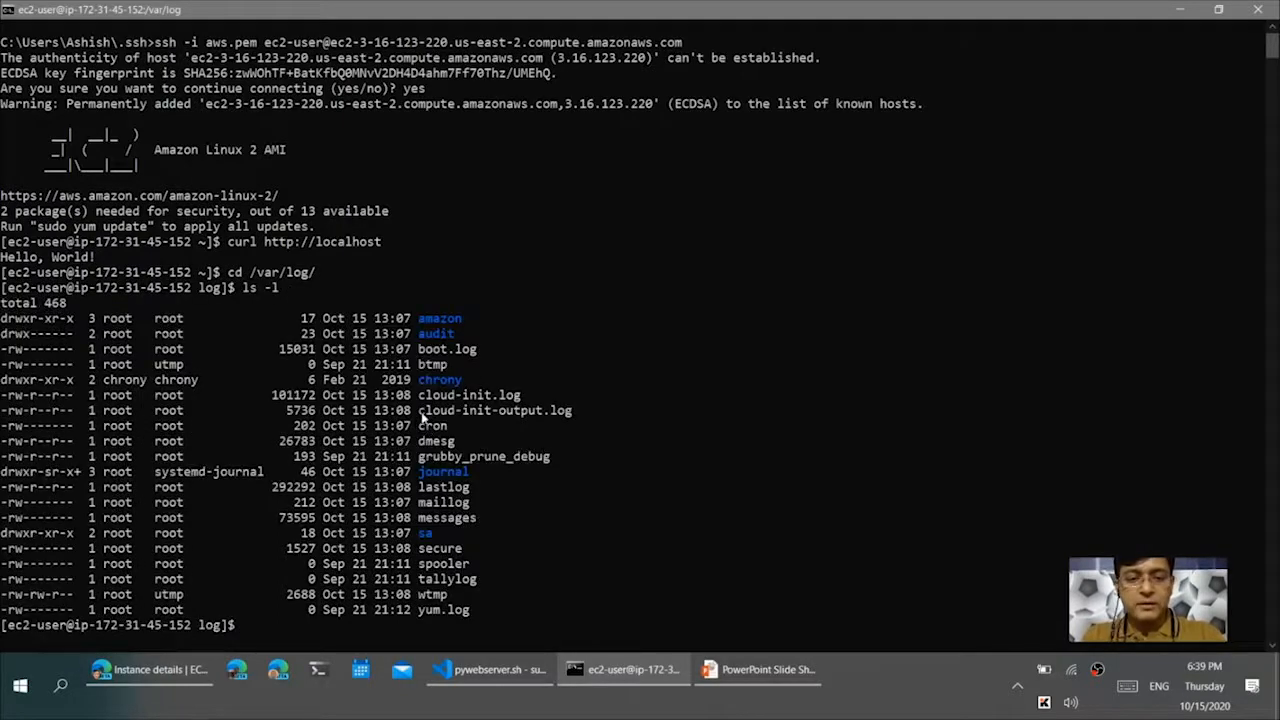
double_click(496, 410)
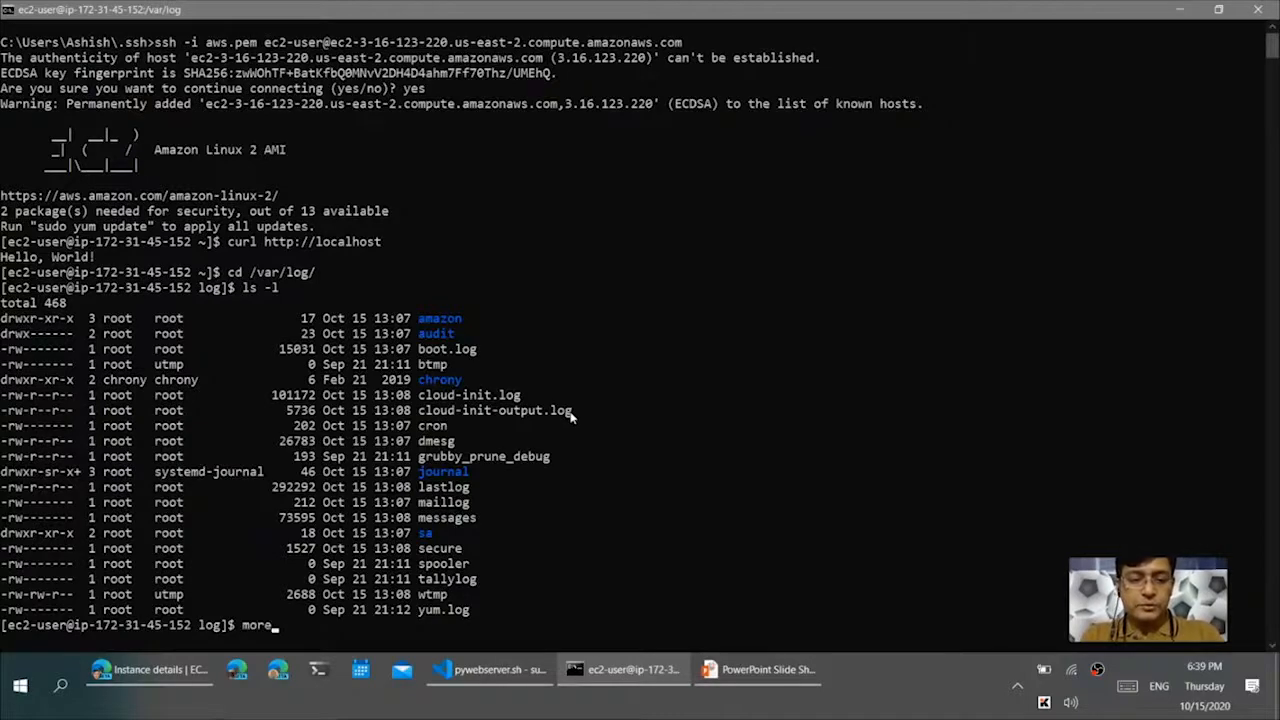
text(cloud-init-output.log)
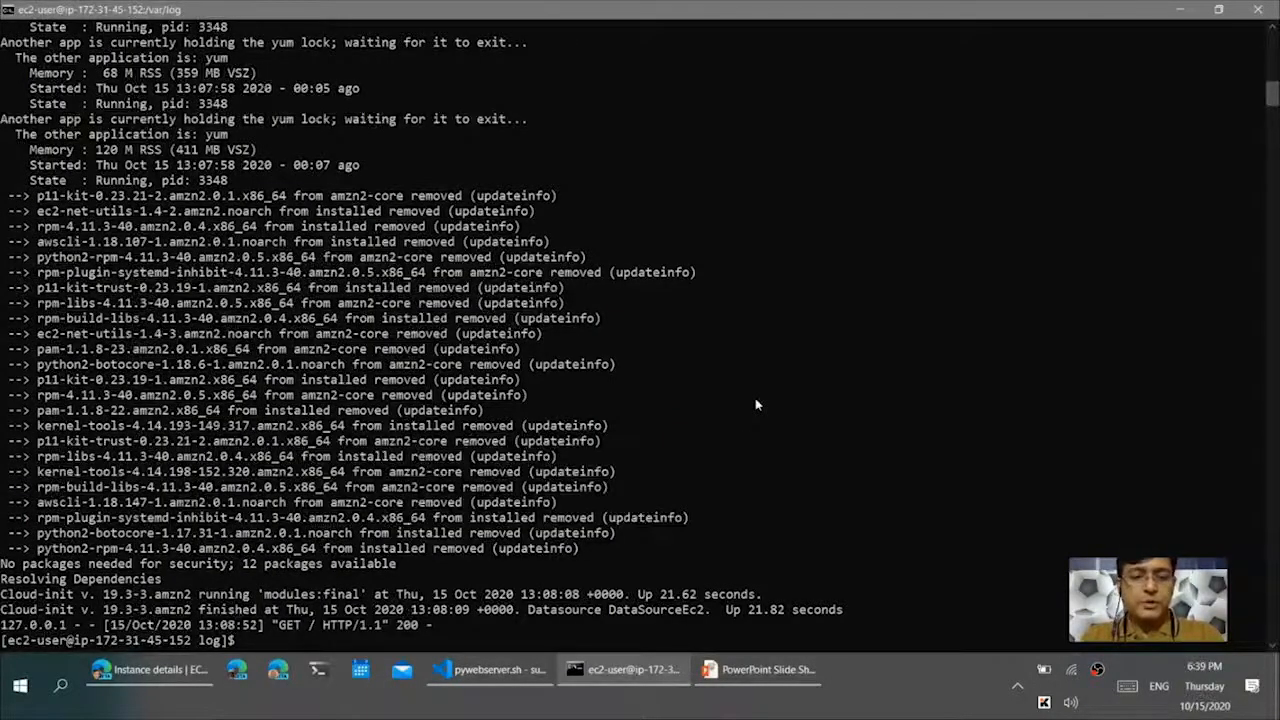
mouse_move(720, 296)
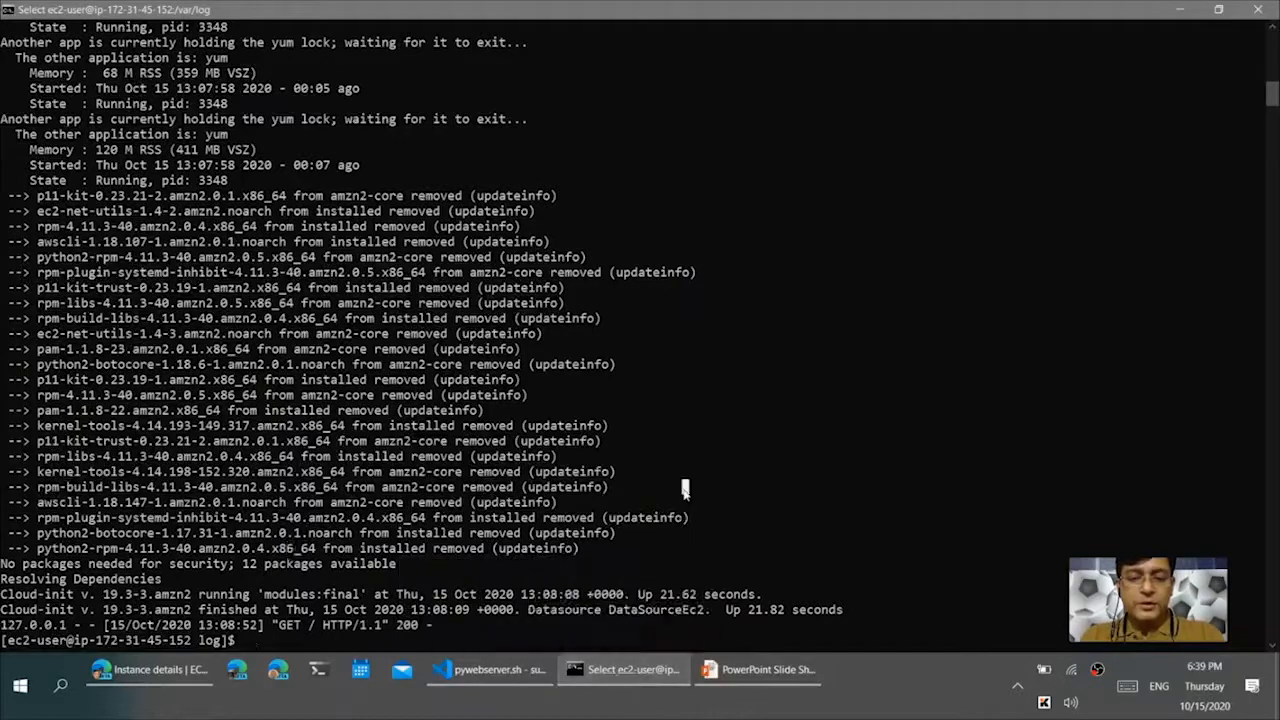
Exit the SSH session back to the local prompt.
text(exit)
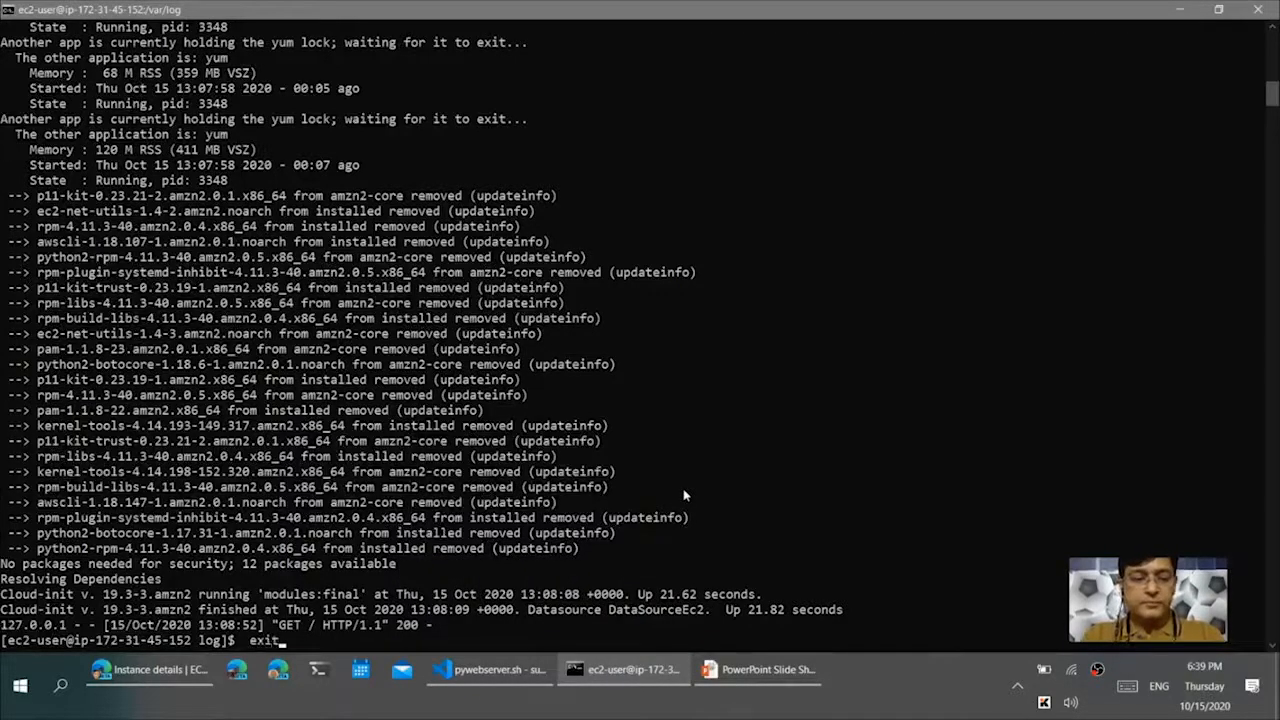
key(Return)
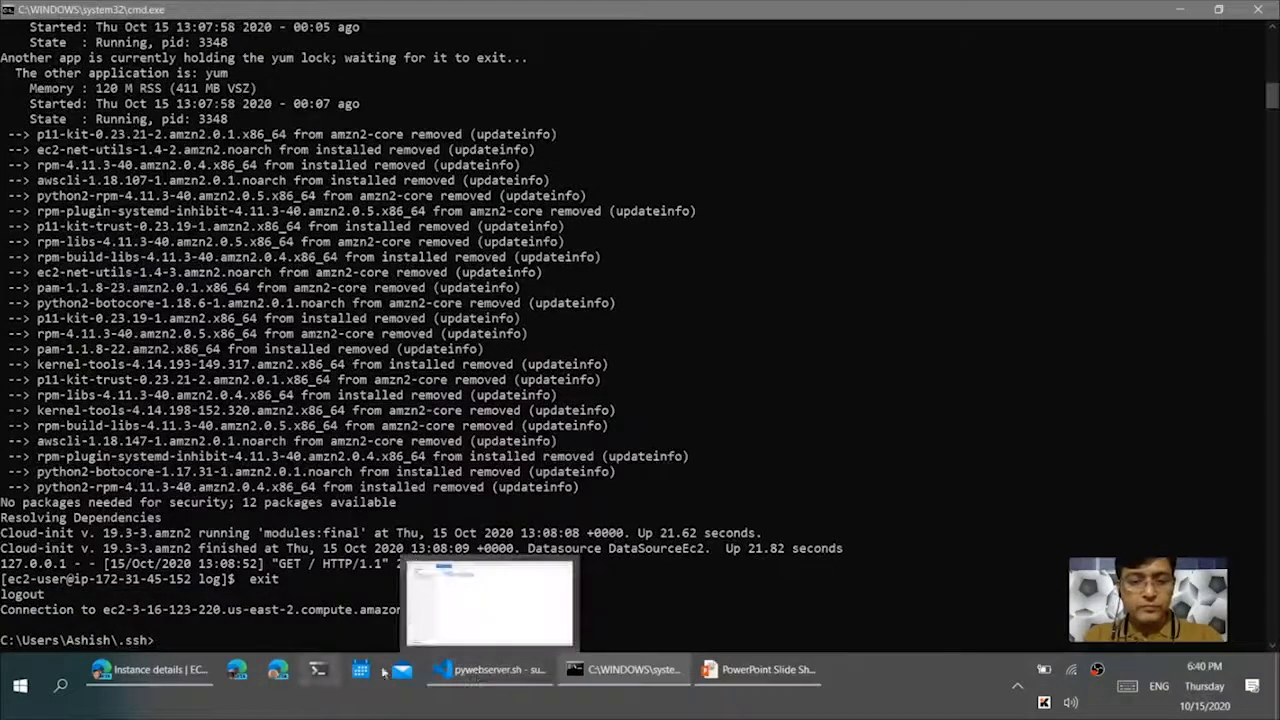
Open cloud-init.yaml in the editor and highlight the package_upgrade setting.
click(488, 668)
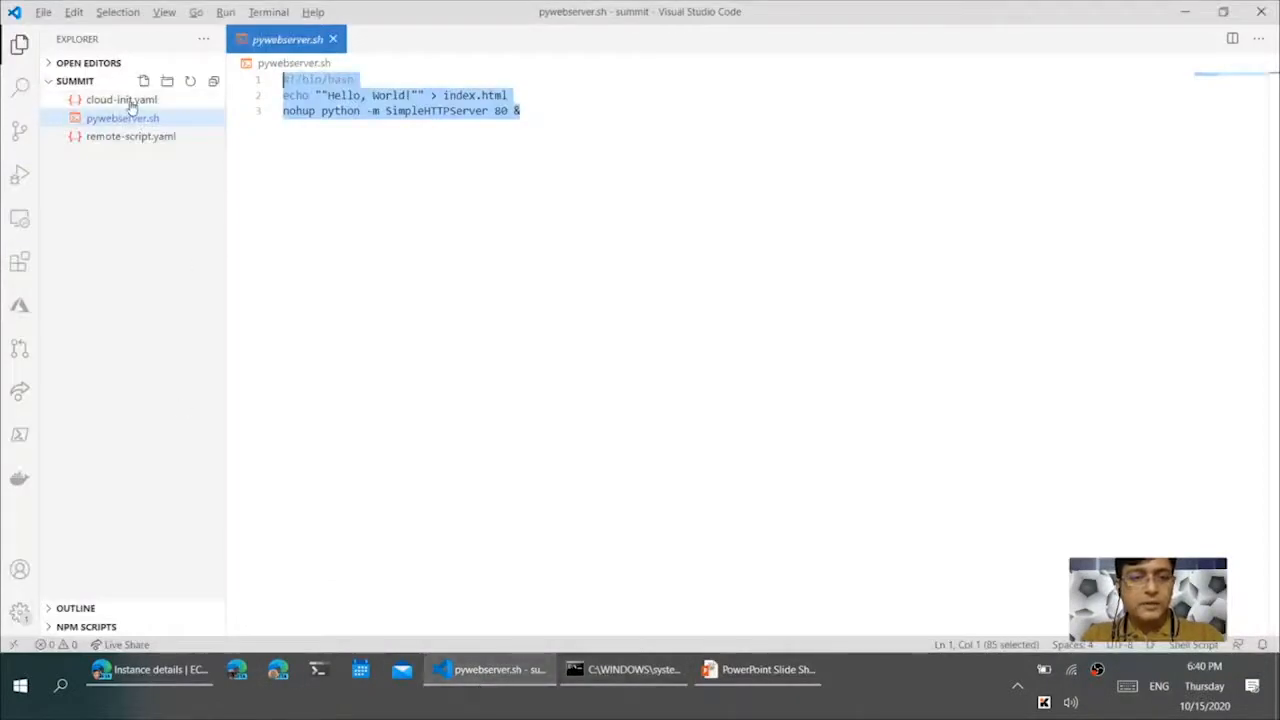
click(120, 100)
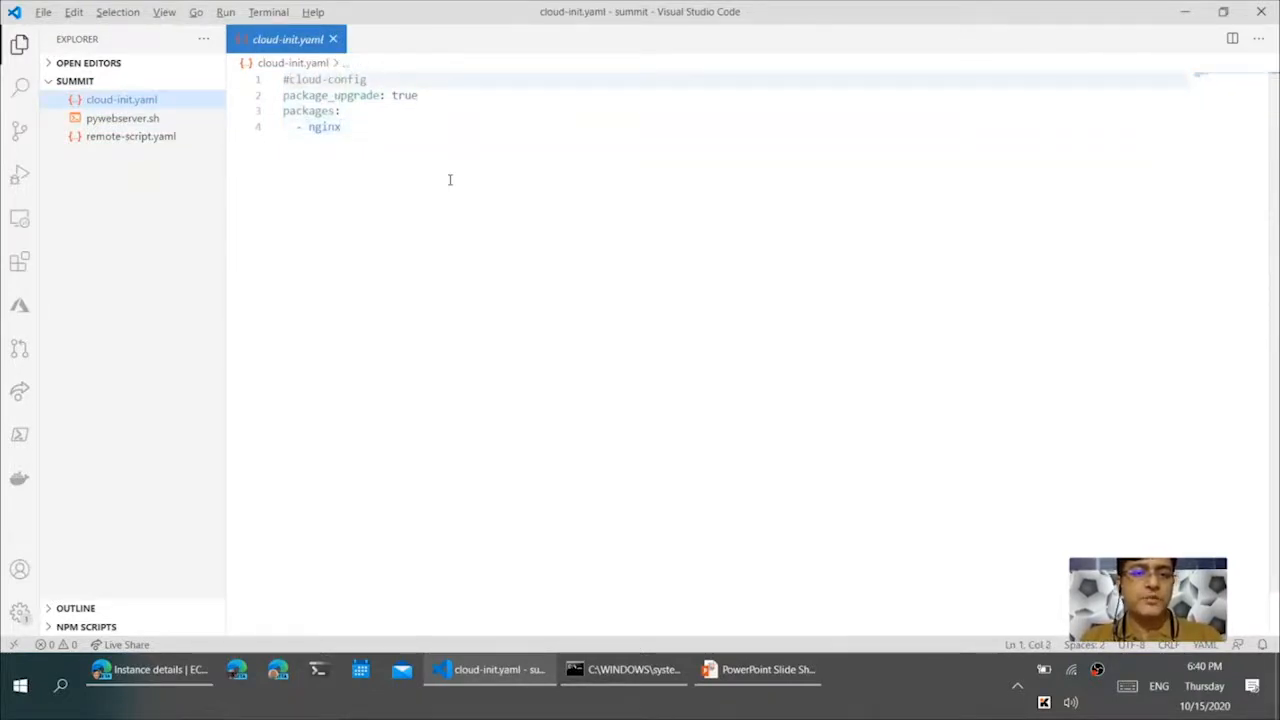
click(288, 96)
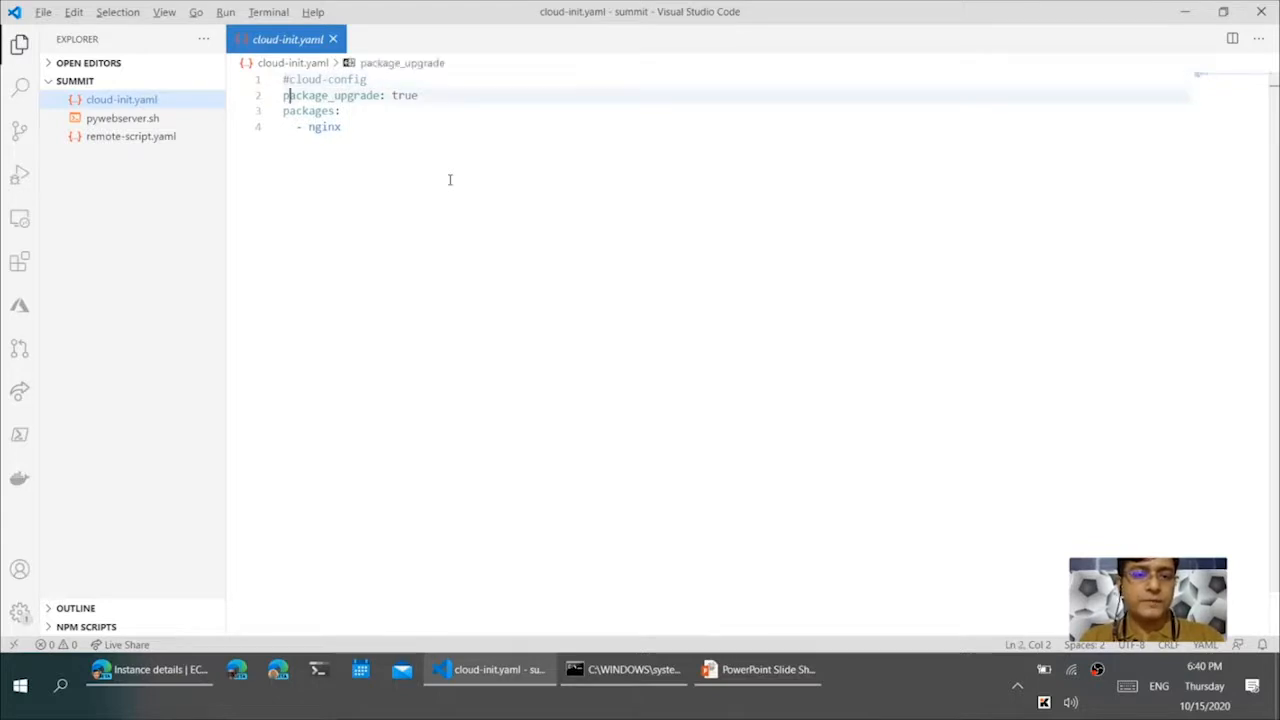
double_click(332, 96)
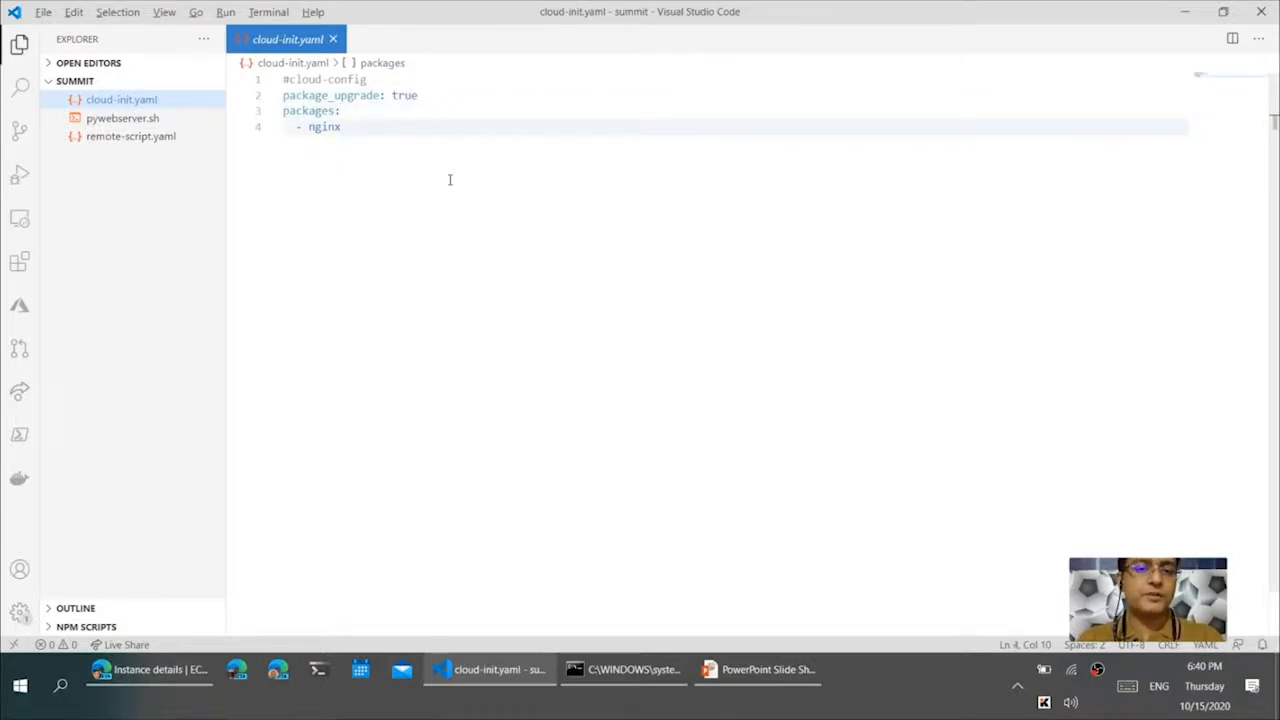
Highlight nginx in the packages list, then select the whole config.
double_click(324, 128)
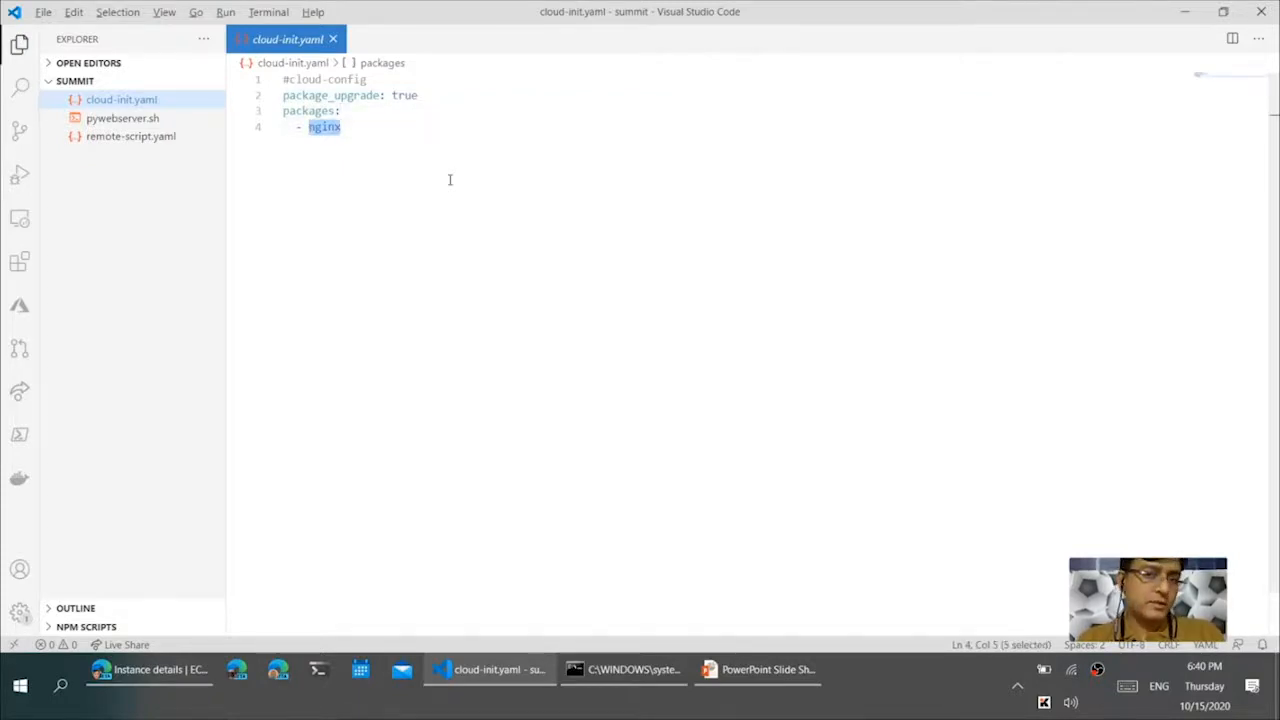
click(340, 128)
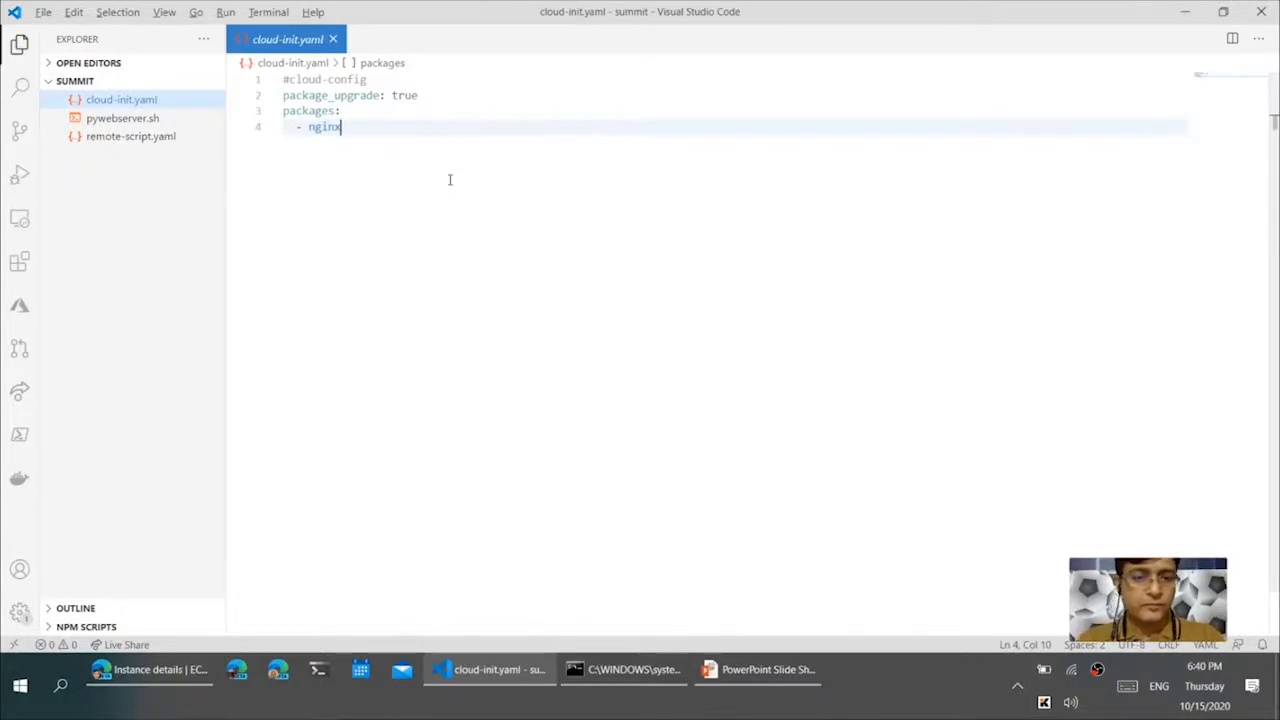
key(ctrl+a)
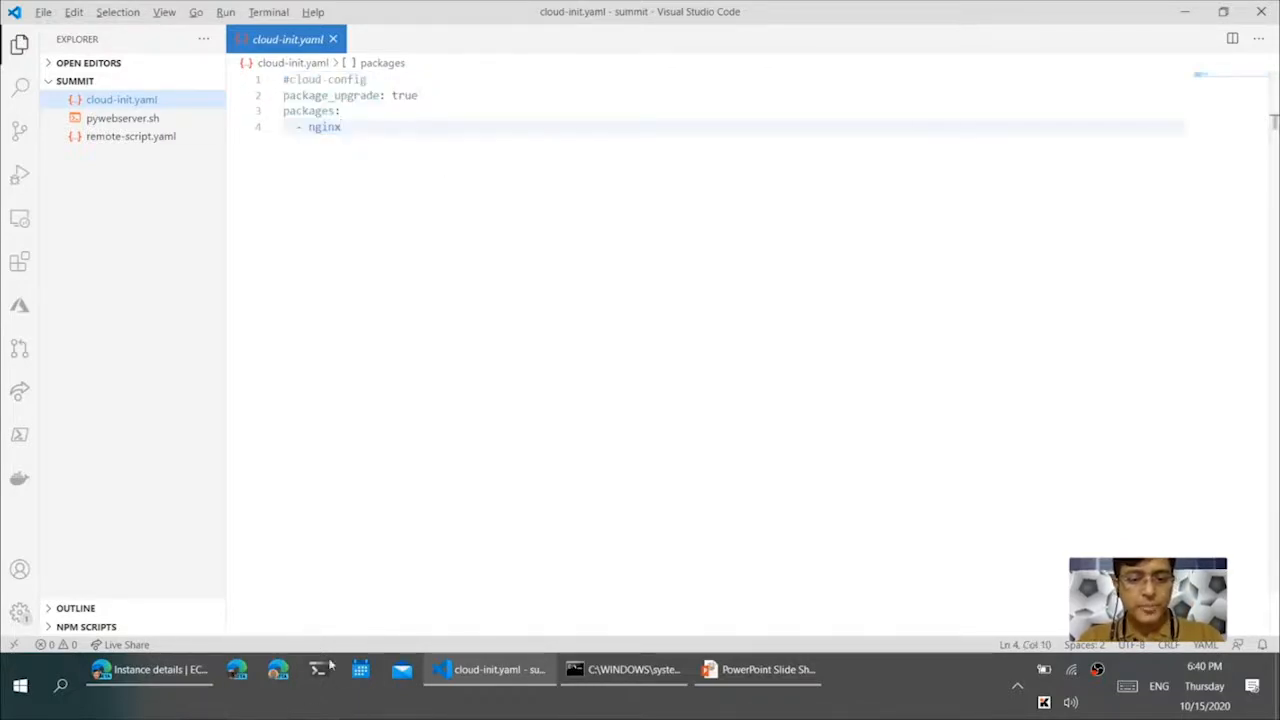
From the Azure portal, add an Ubuntu Server 18.04 LTS VM to resource group summitrg.
click(148, 668)
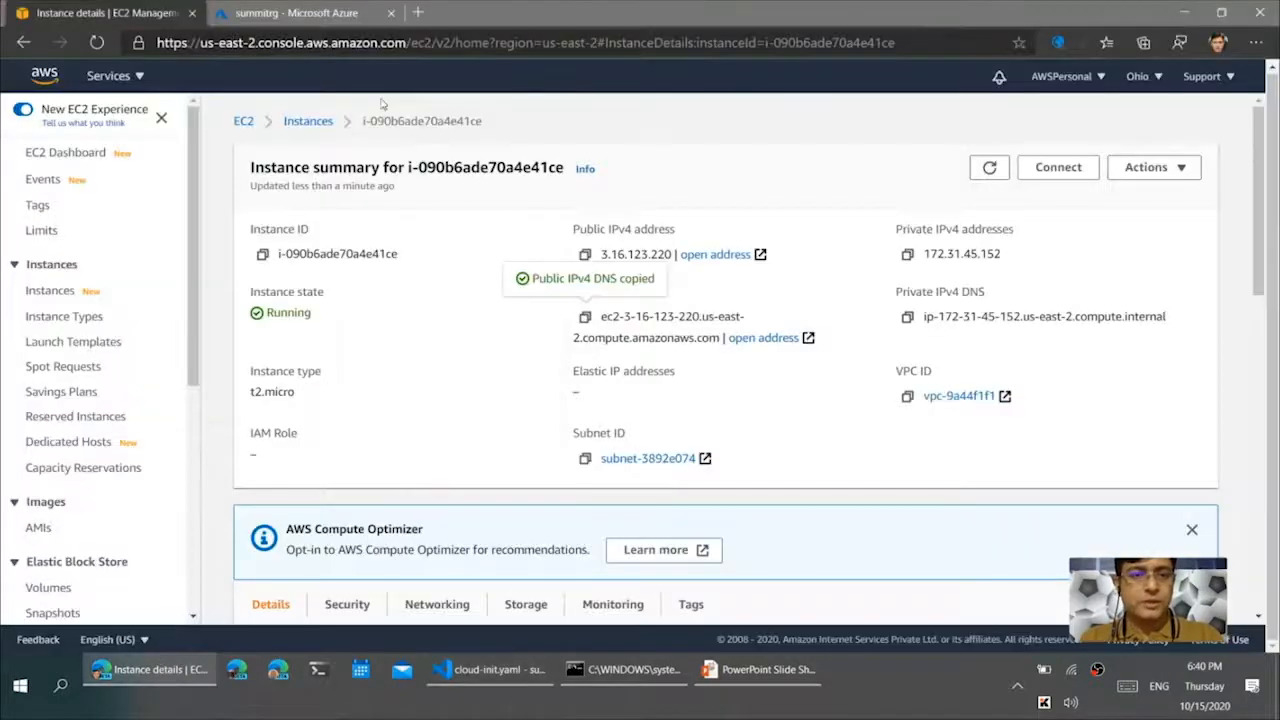
click(296, 12)
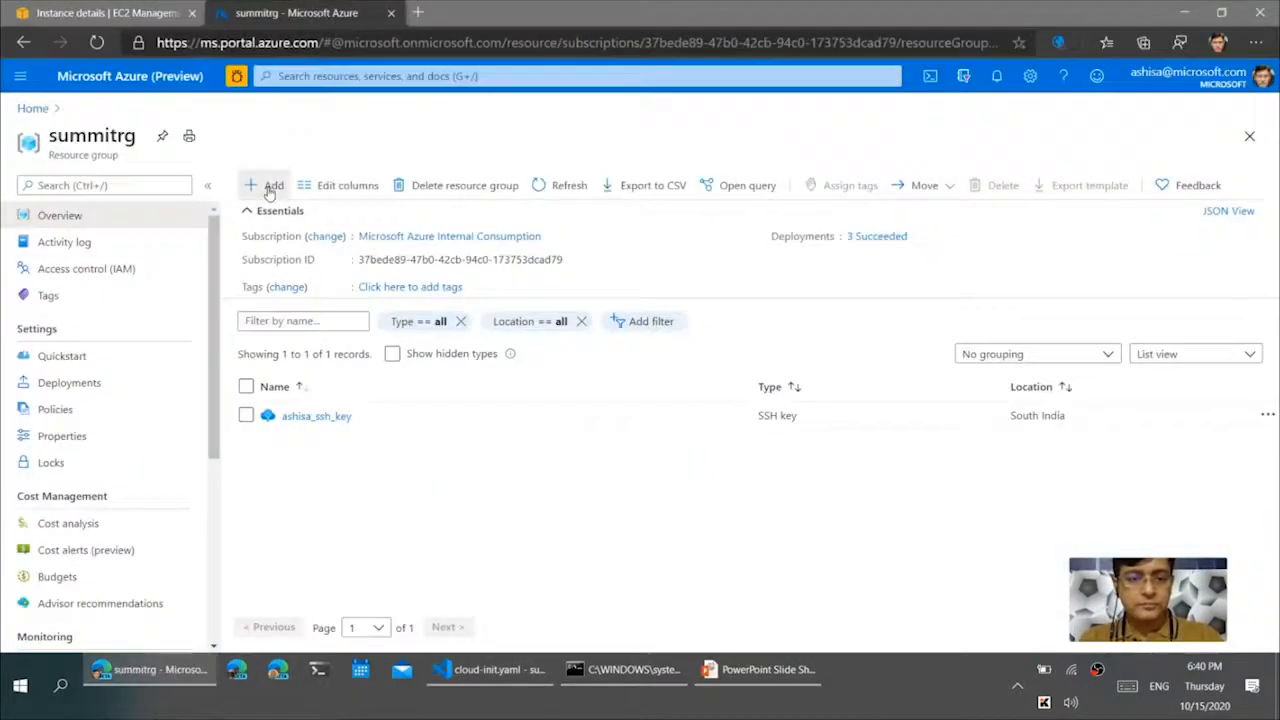
click(268, 184)
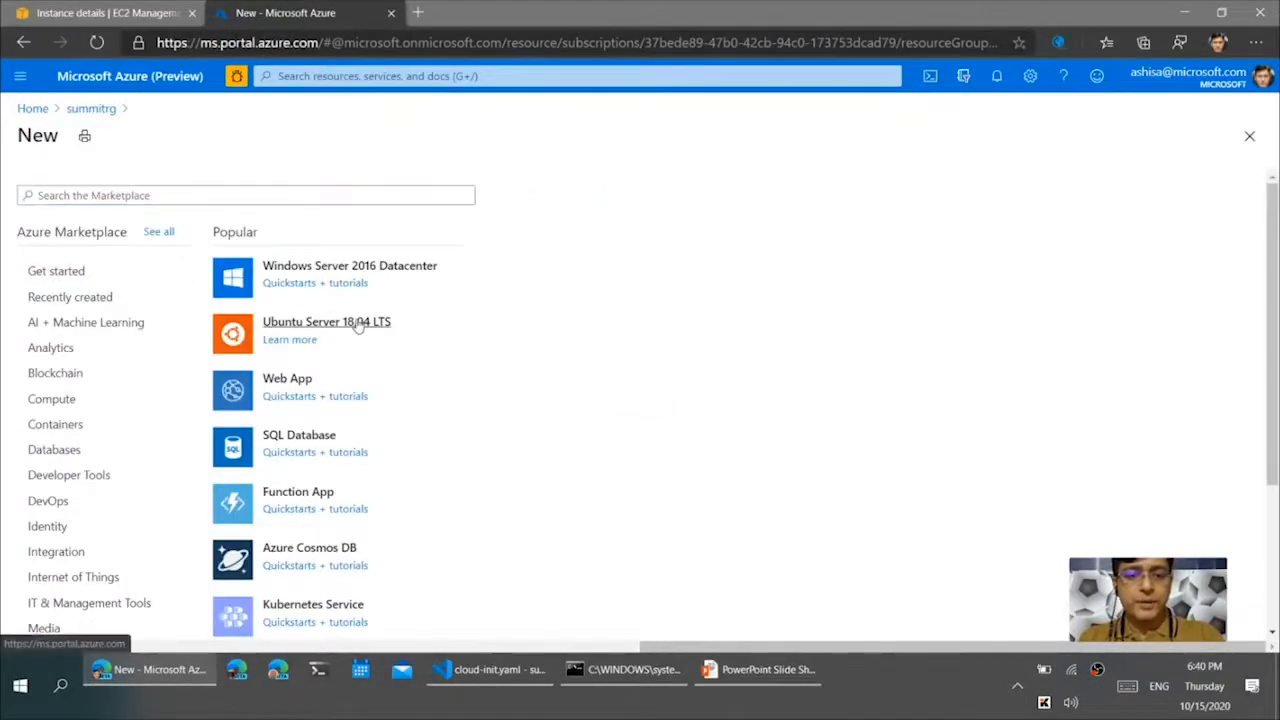
click(326, 320)
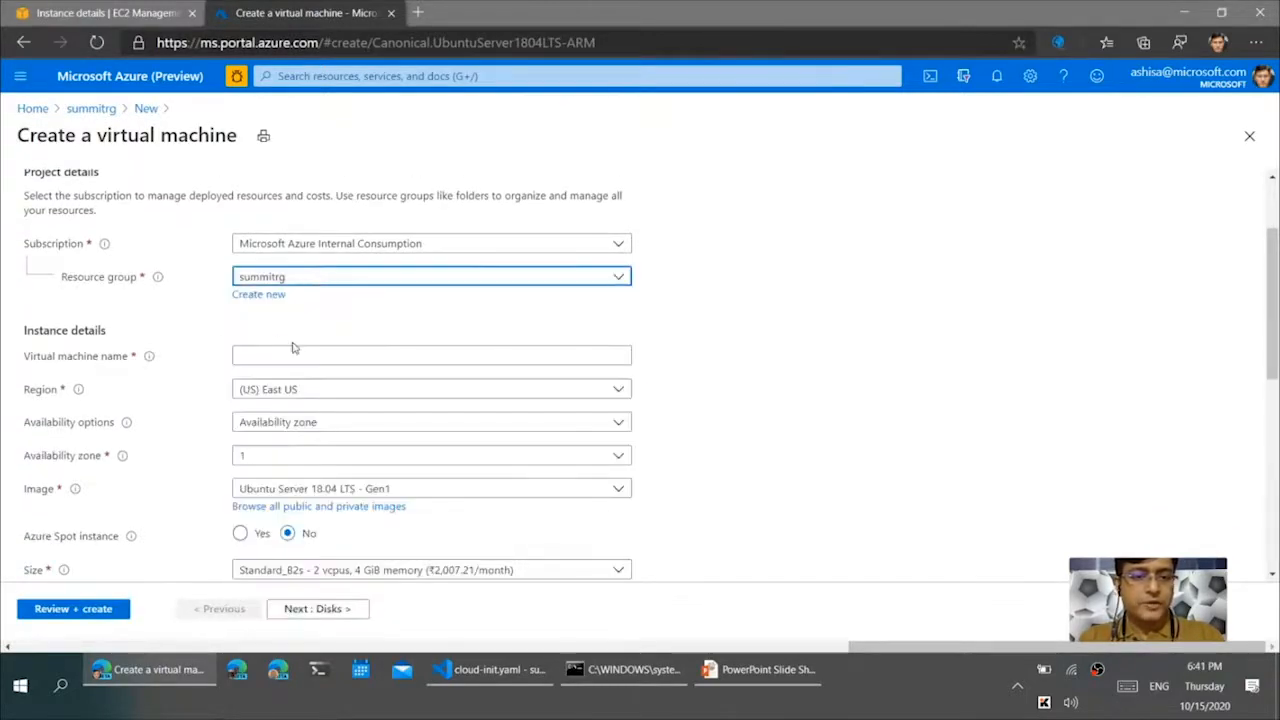
Name the VM ashisaweb01 in South India with username ashisa.
text(ashisaweb01)
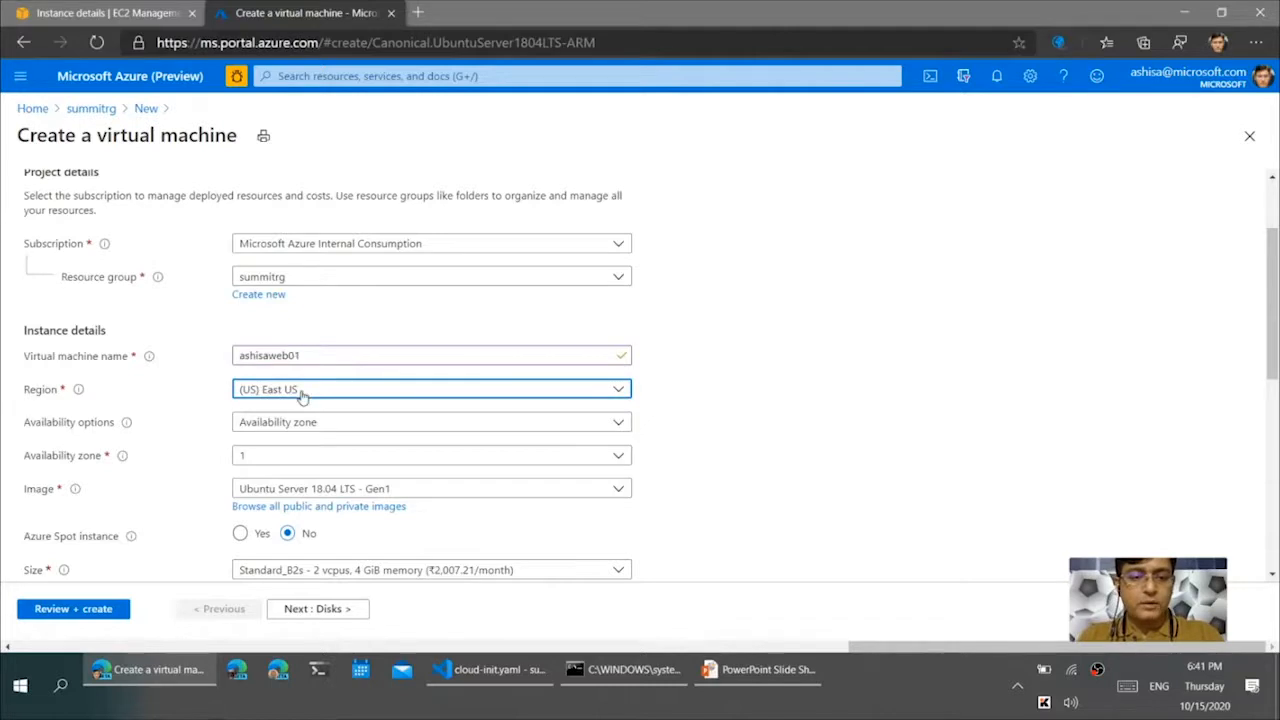
scroll(down, 3)
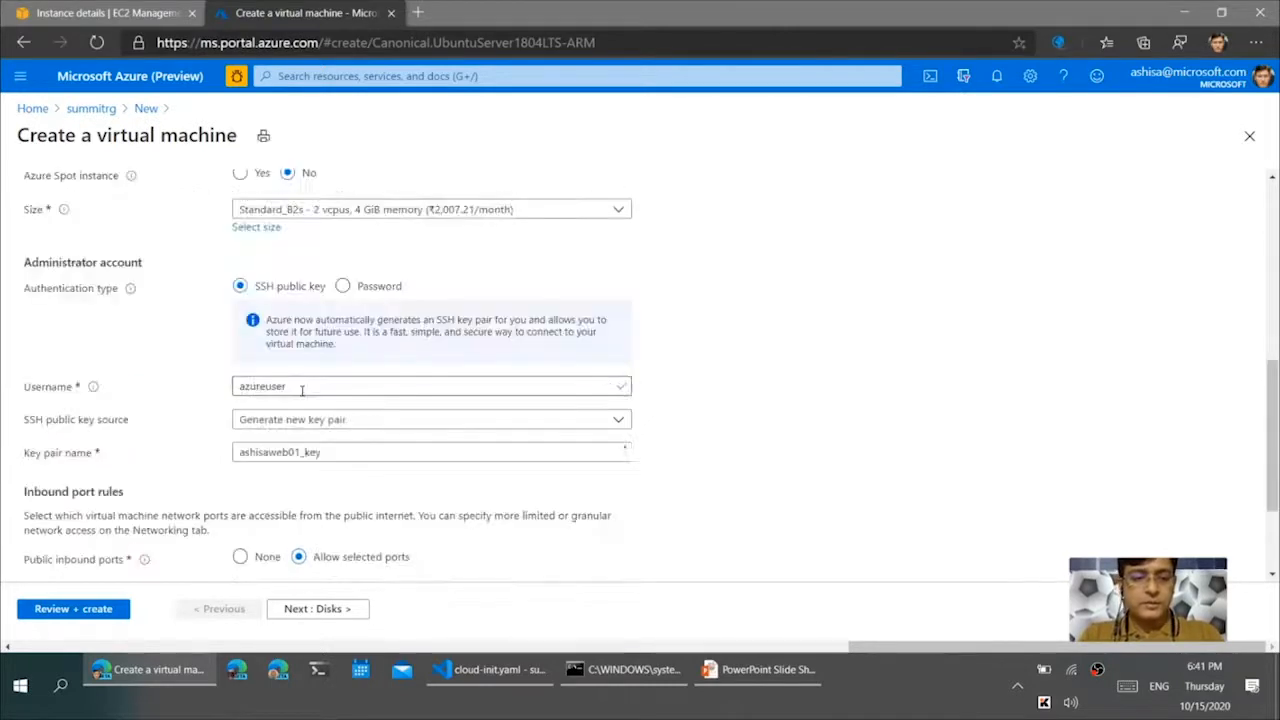
scroll(up, 3)
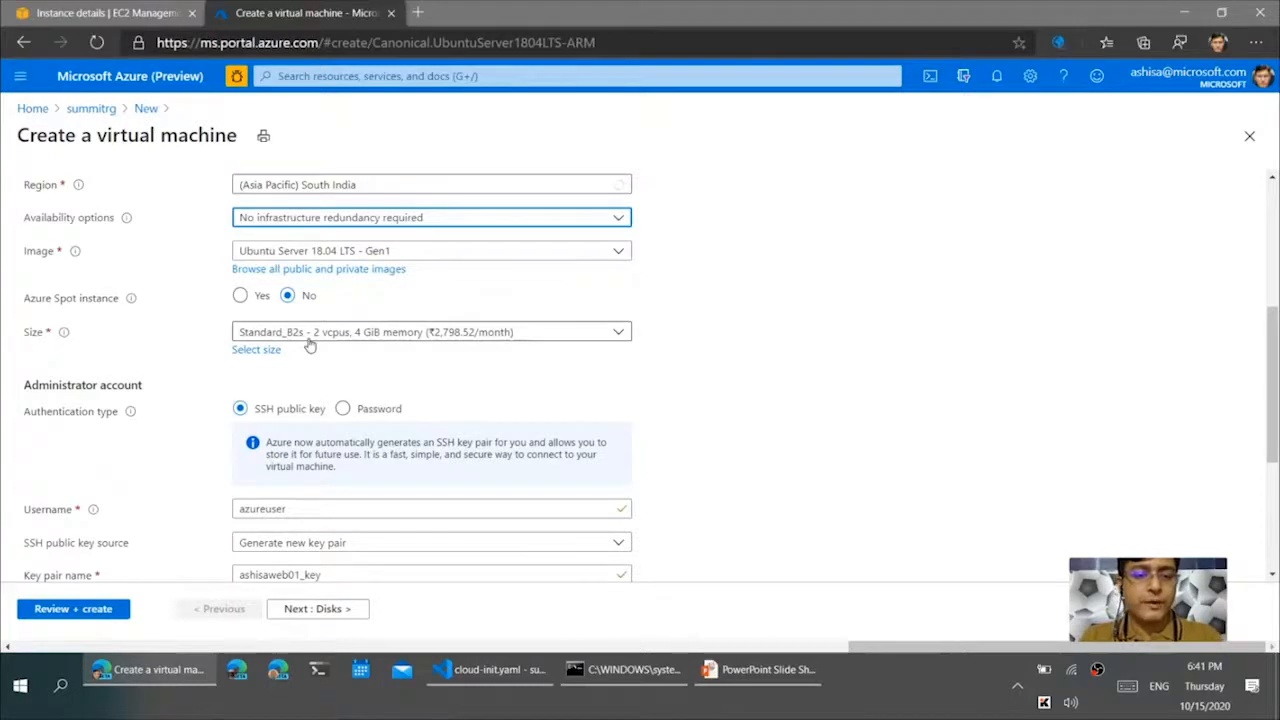
text(ashi)
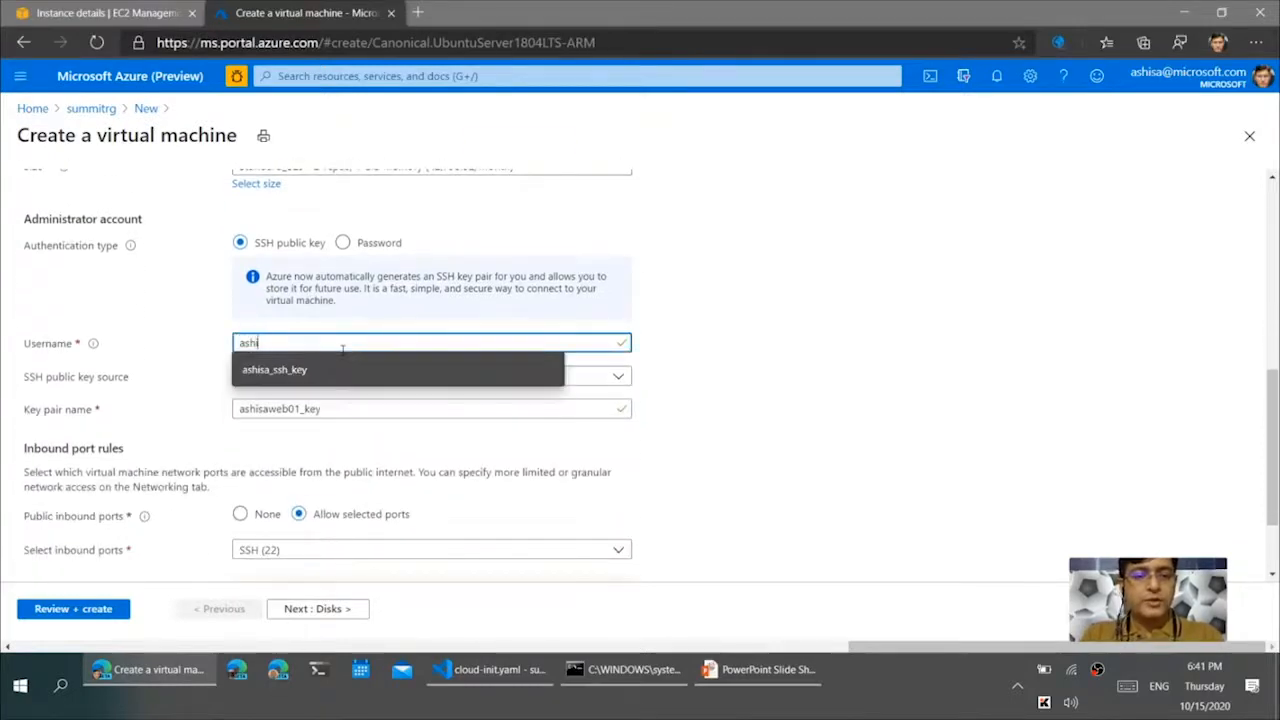
Use the existing stored Azure SSH key ashisa_ssh_key for authentication.
click(432, 376)
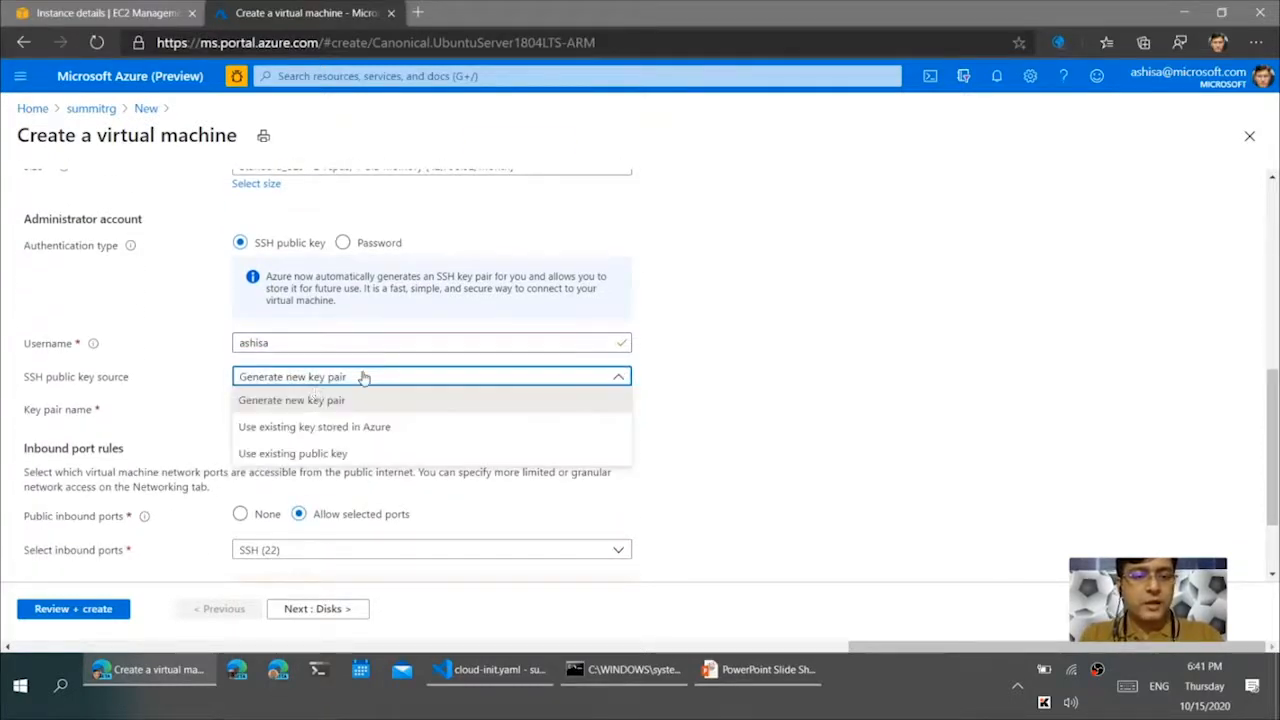
mouse_move(352, 430)
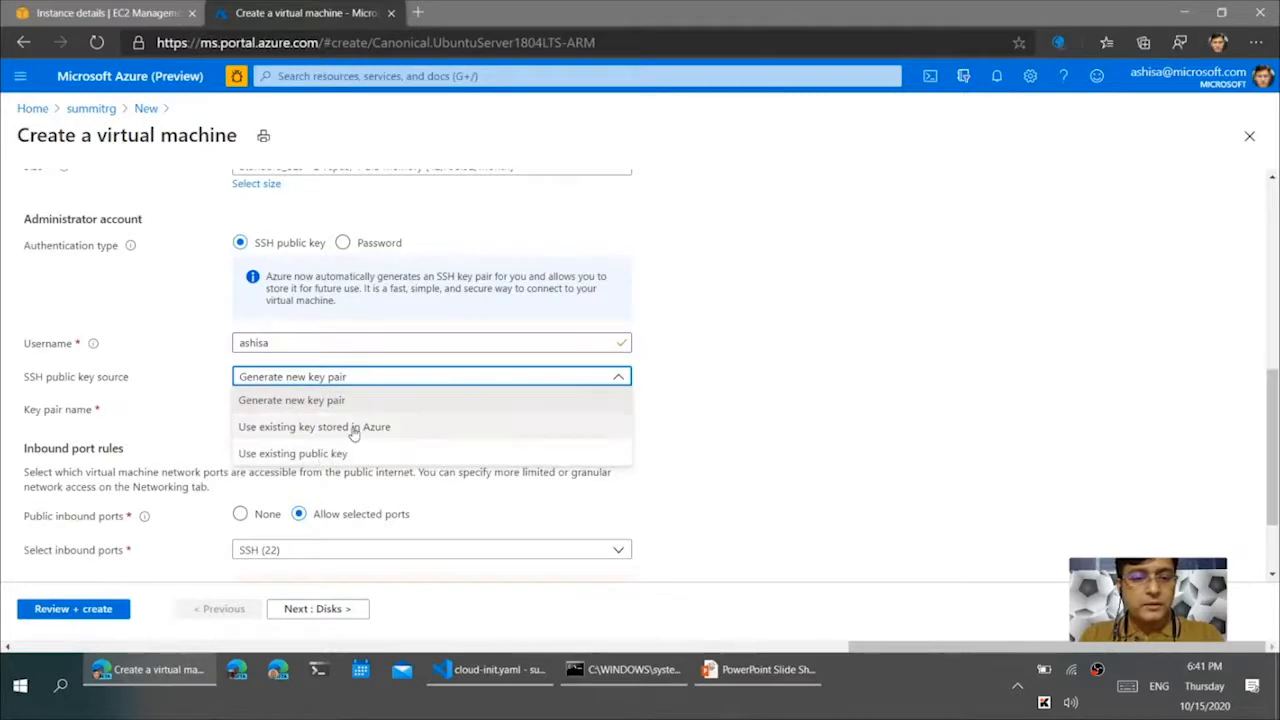
click(314, 426)
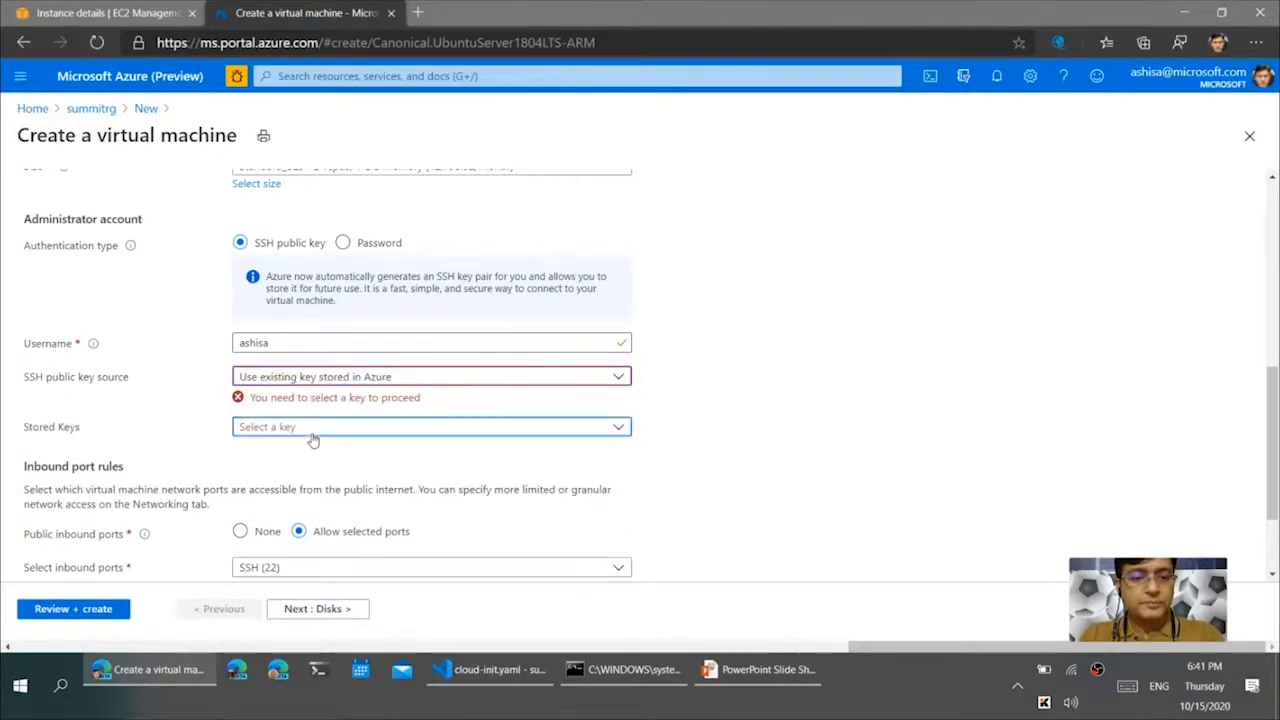
click(430, 426)
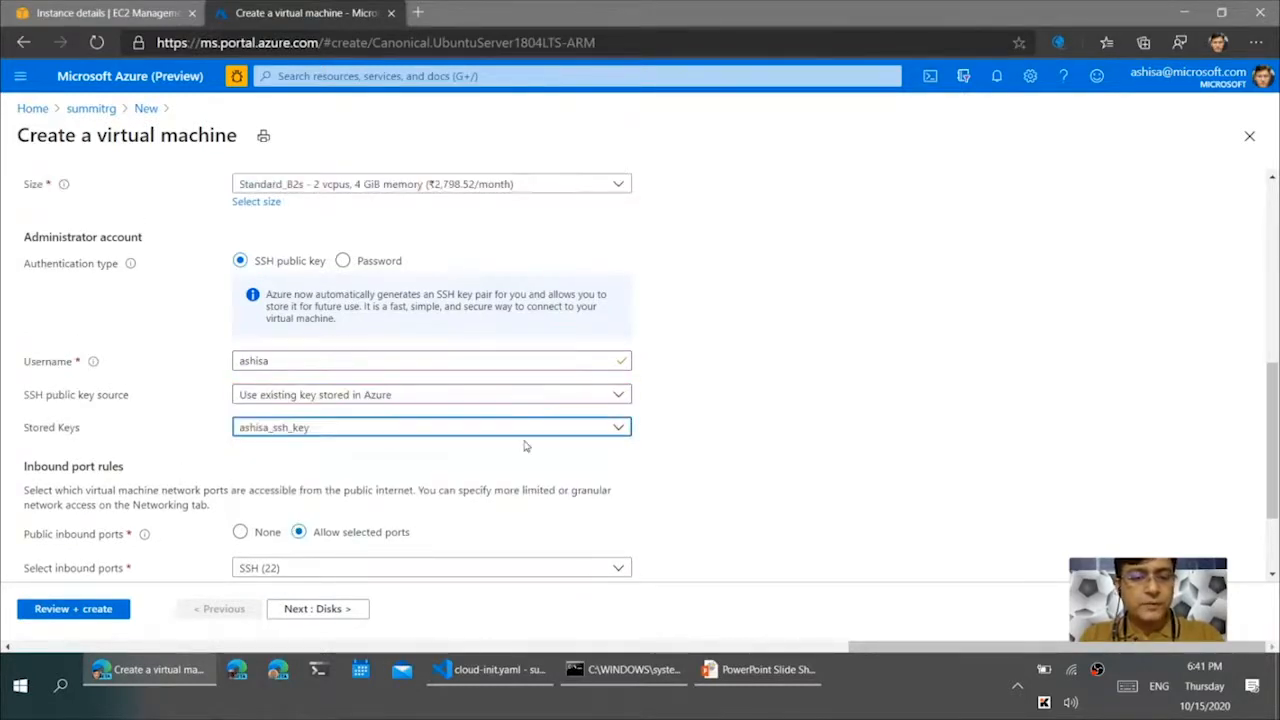
scroll(down, 3)
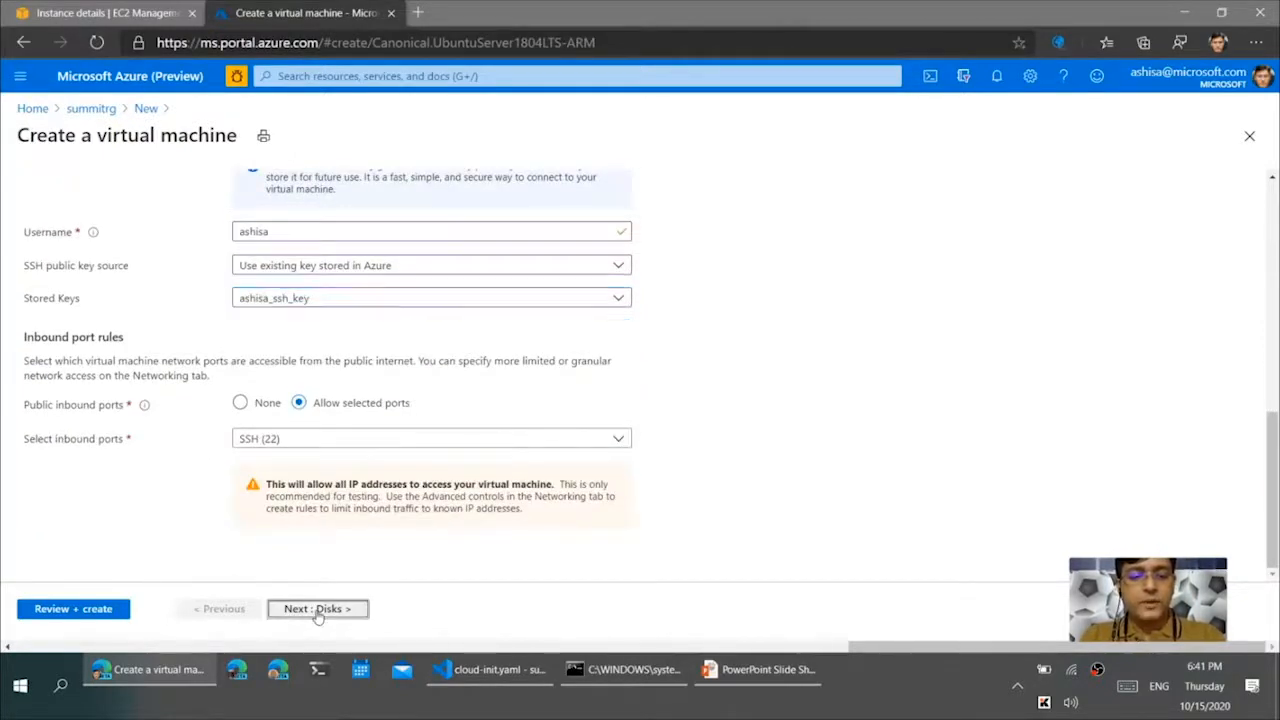
Advance past Disks, Networking and Management to the Advanced settings.
click(318, 608)
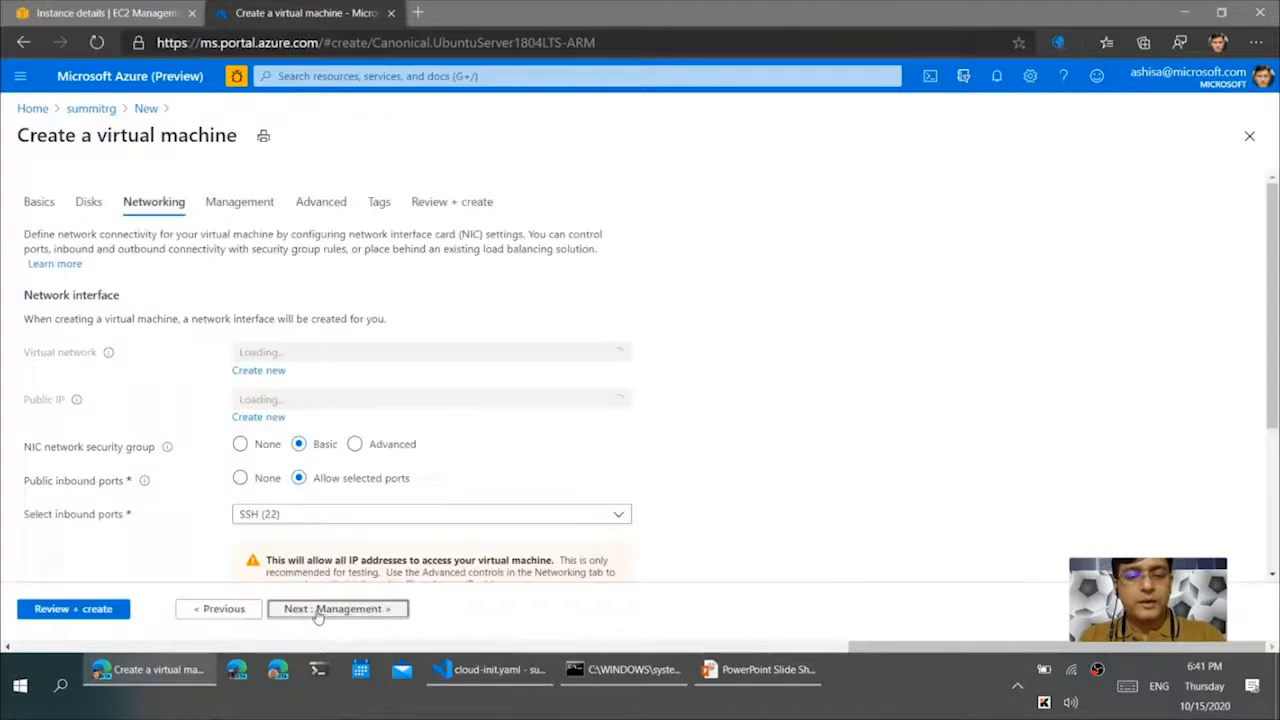
click(336, 608)
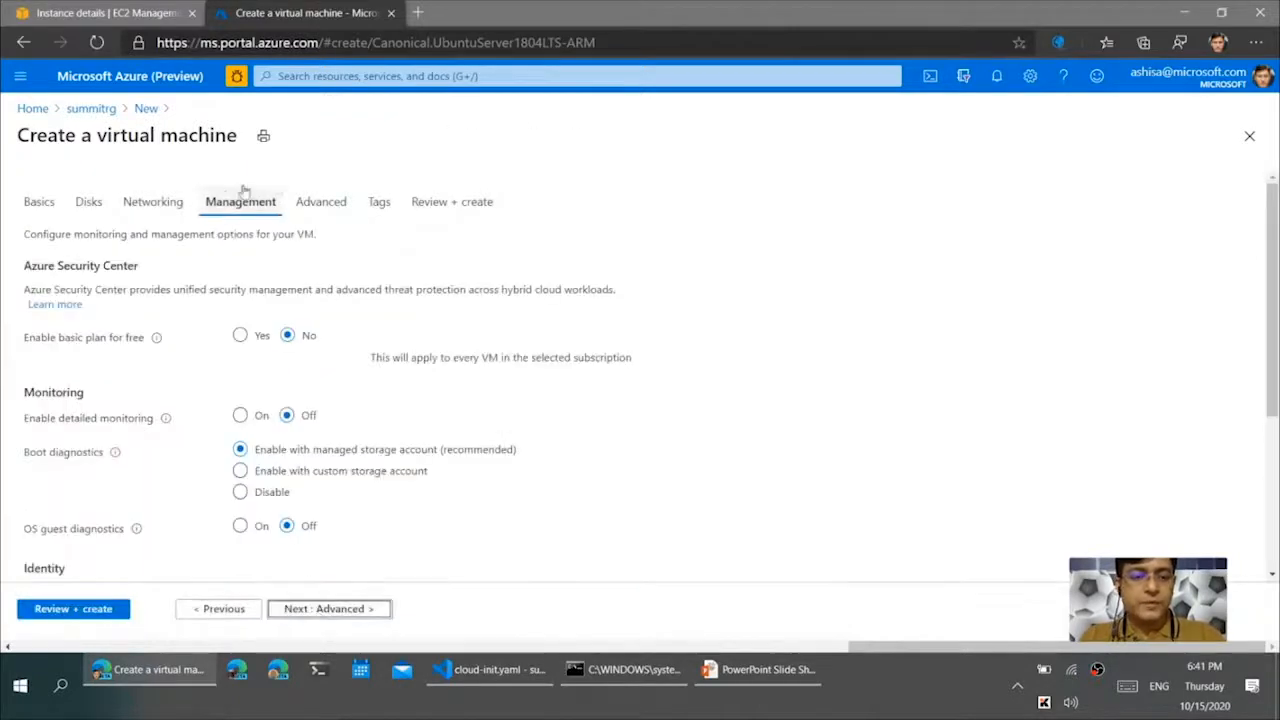
click(328, 608)
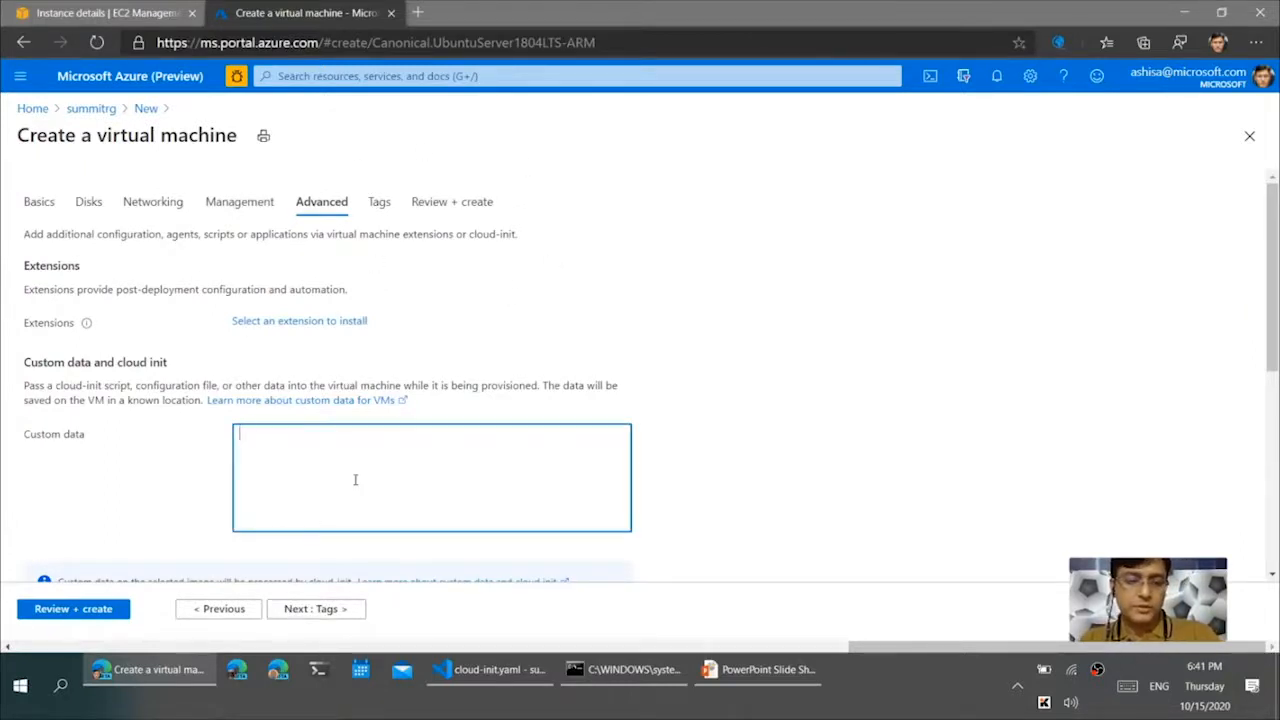
Paste the #cloud-config with package_upgrade: true and packages: nginx into Custom data, then review.
text(#cloud-config)
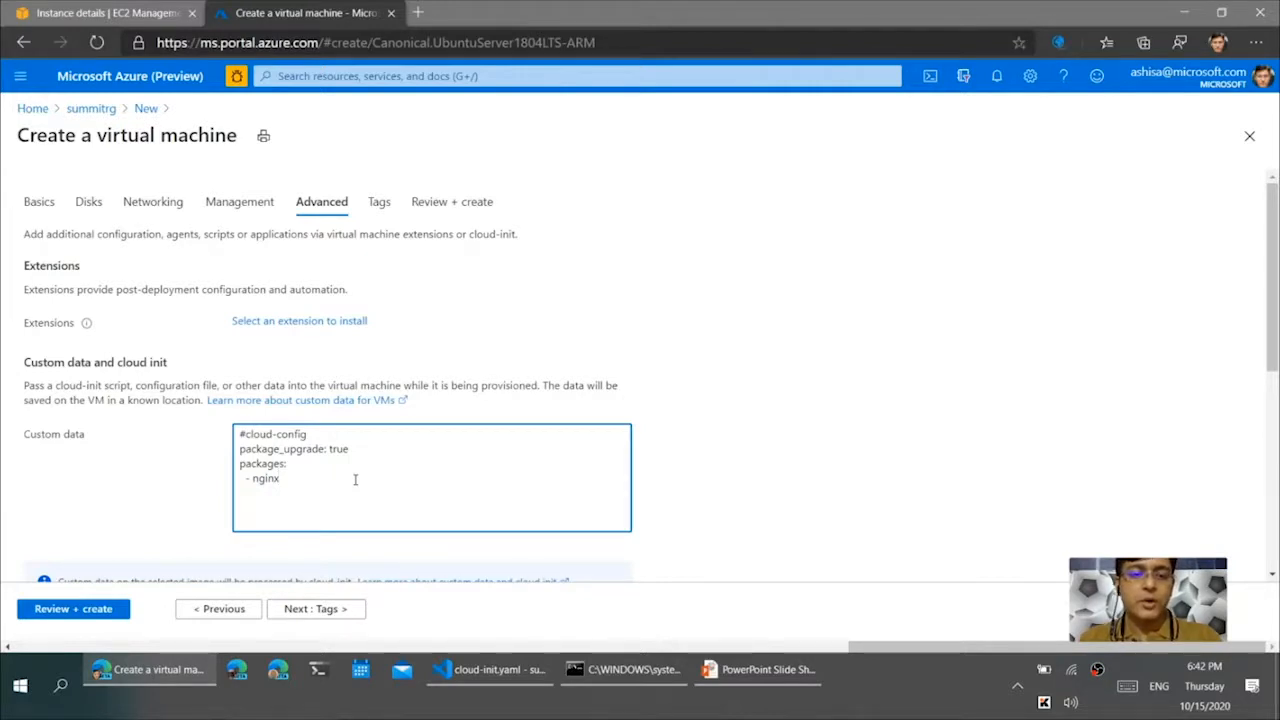
double_click(40, 432)
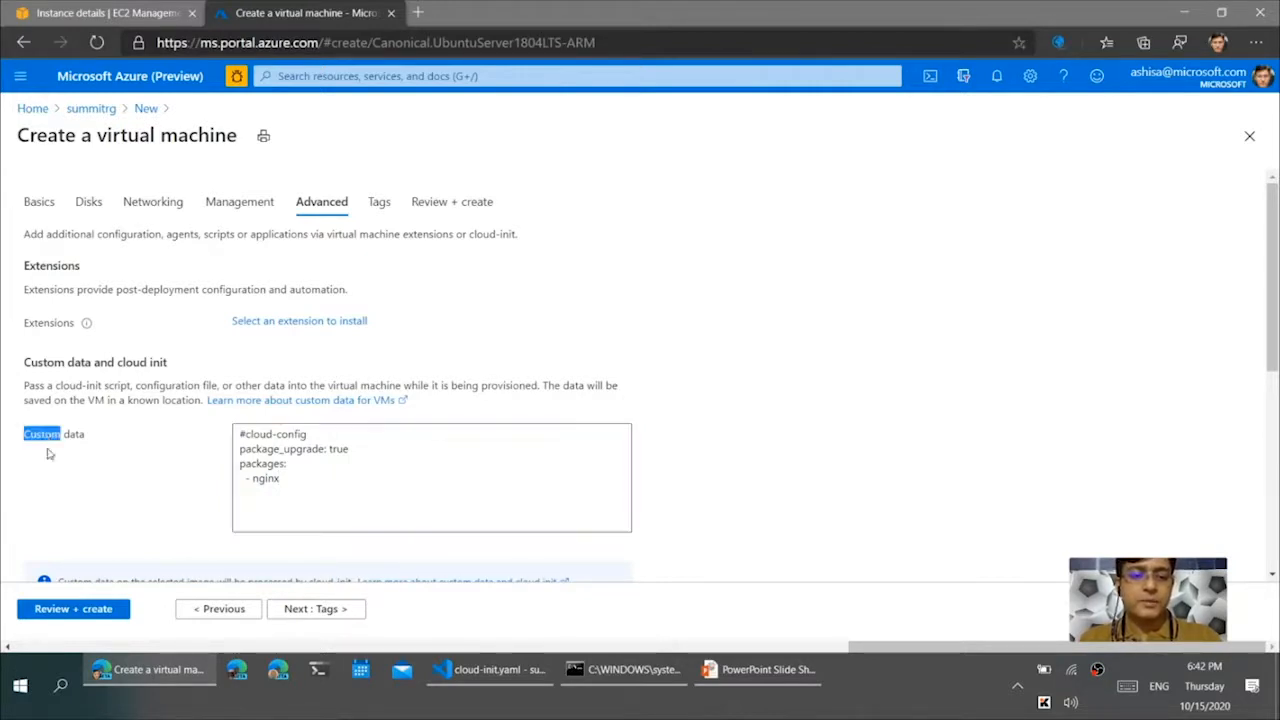
click(400, 490)
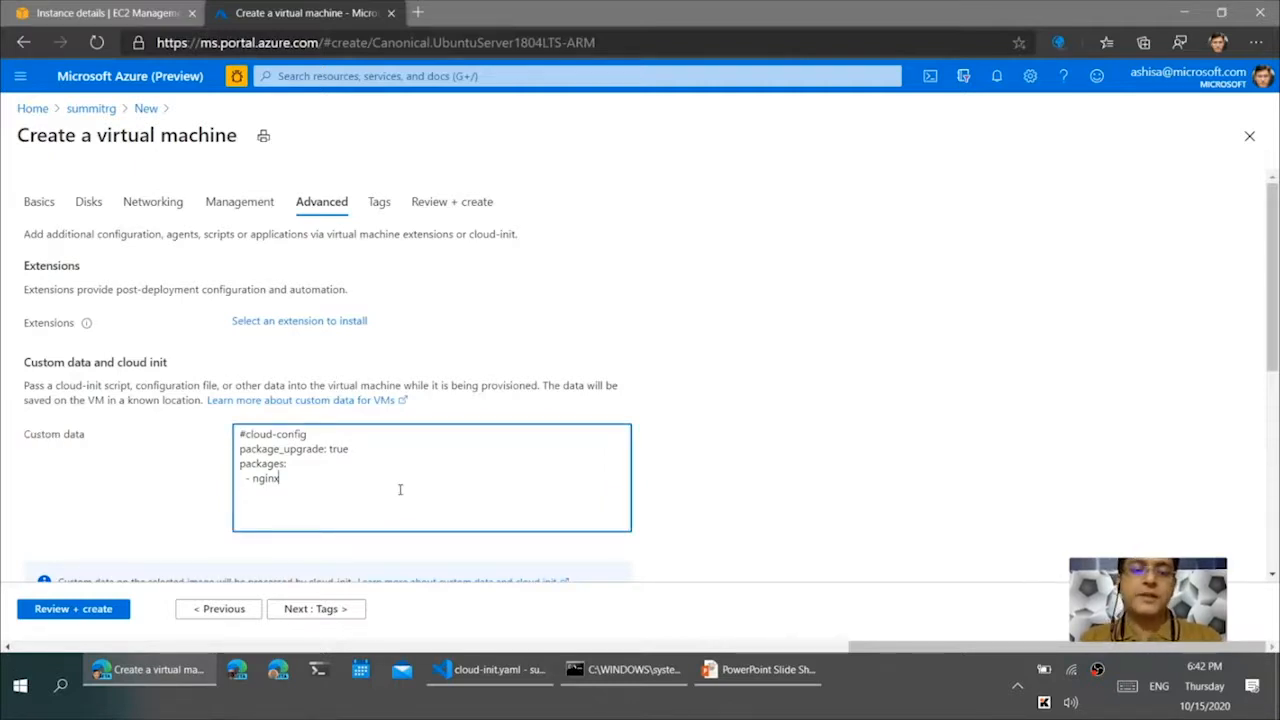
mouse_move(378, 600)
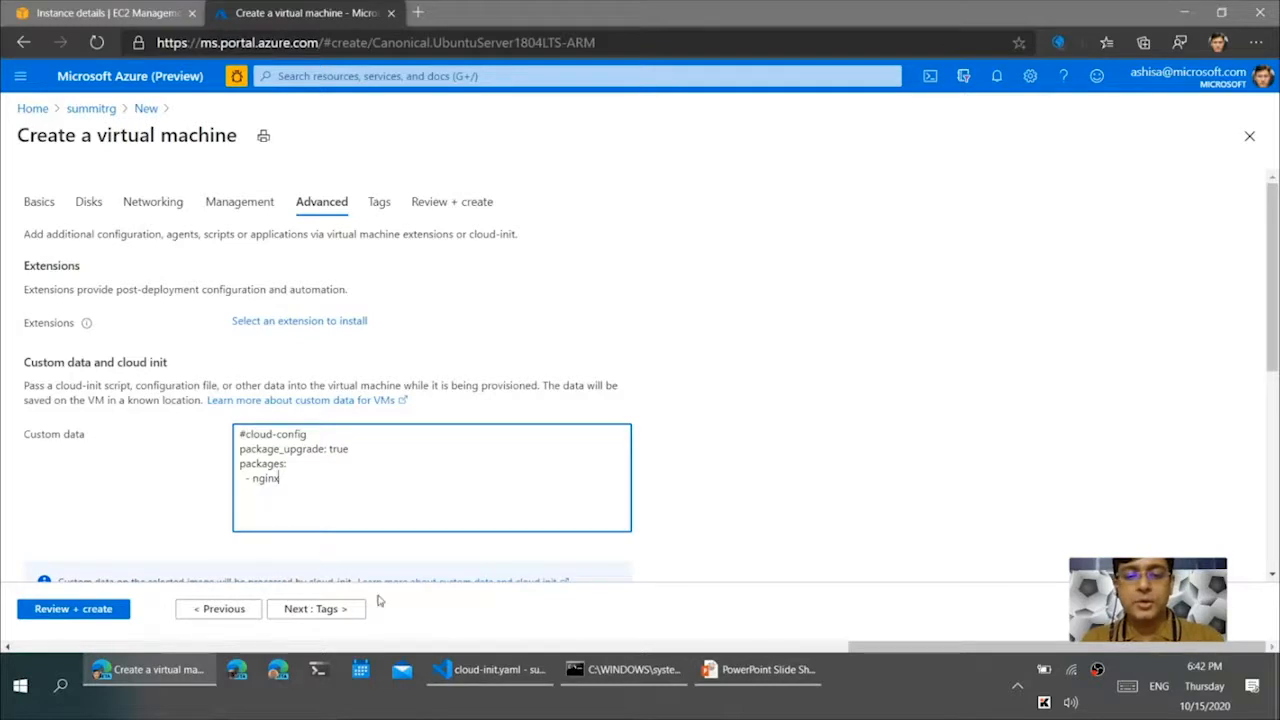
click(488, 668)
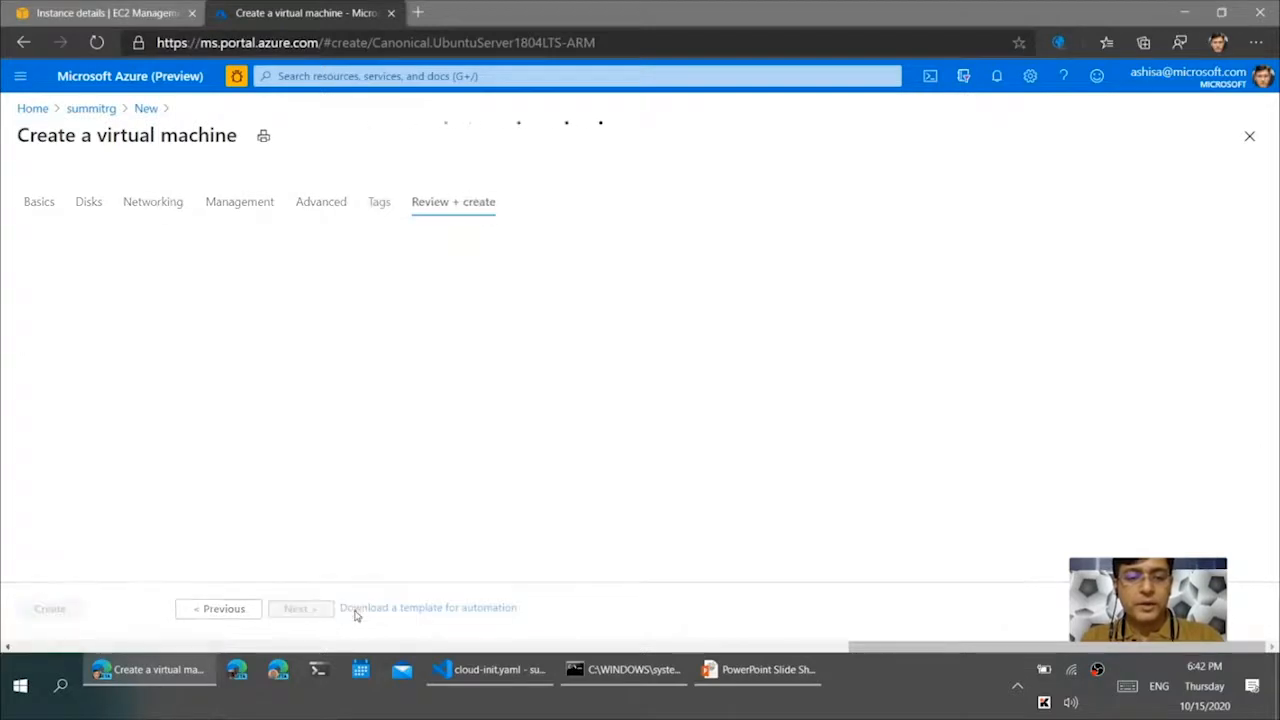
Review and create the VM so its deployment is submitted and in progress.
click(452, 200)
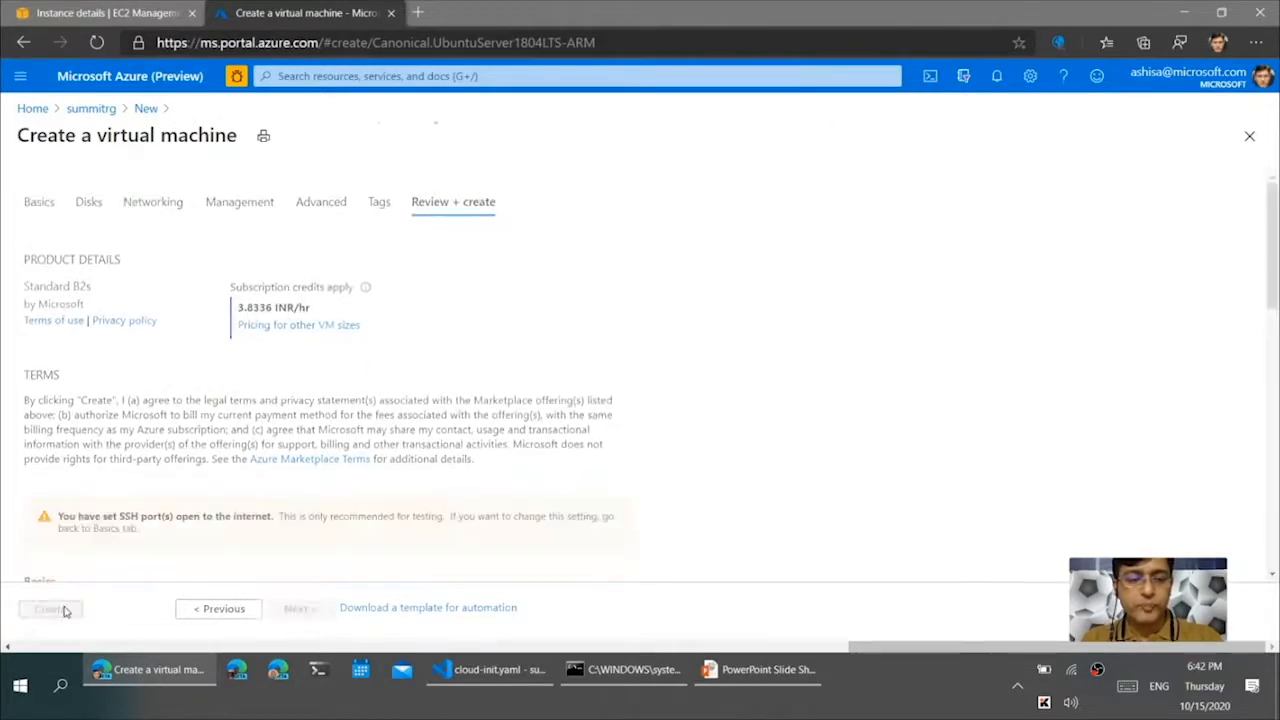
click(50, 608)
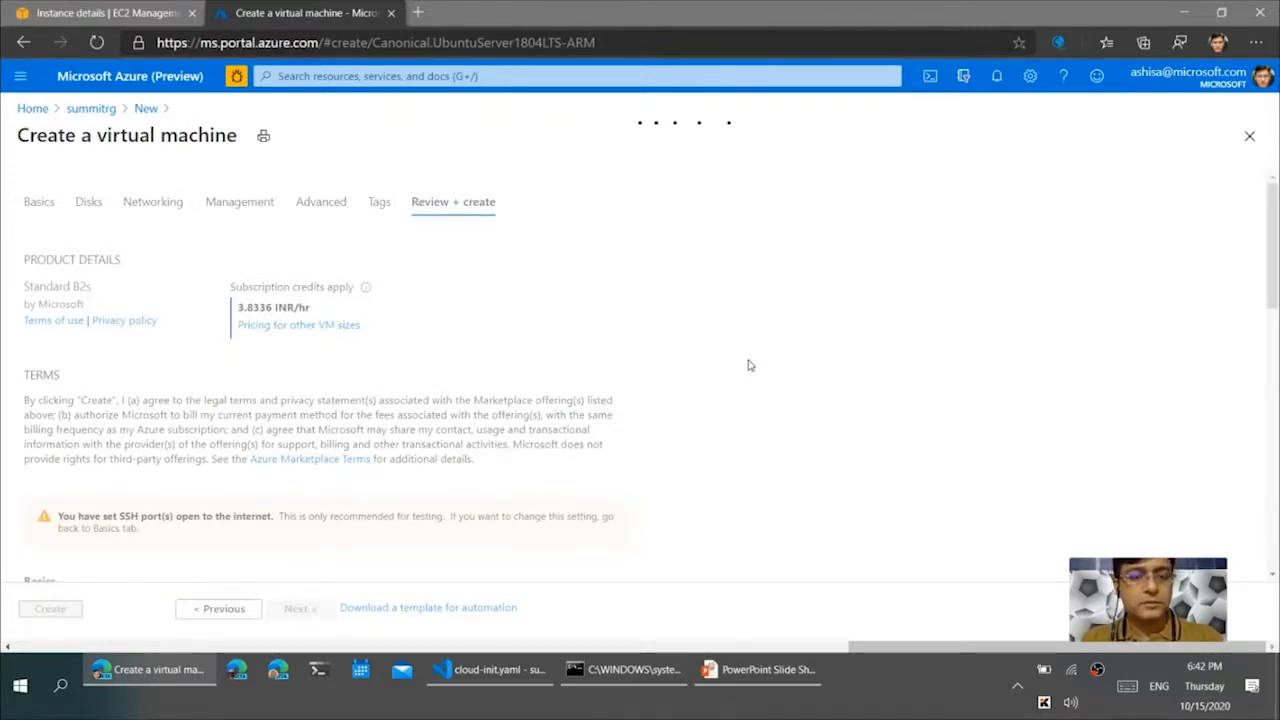
click(50, 608)
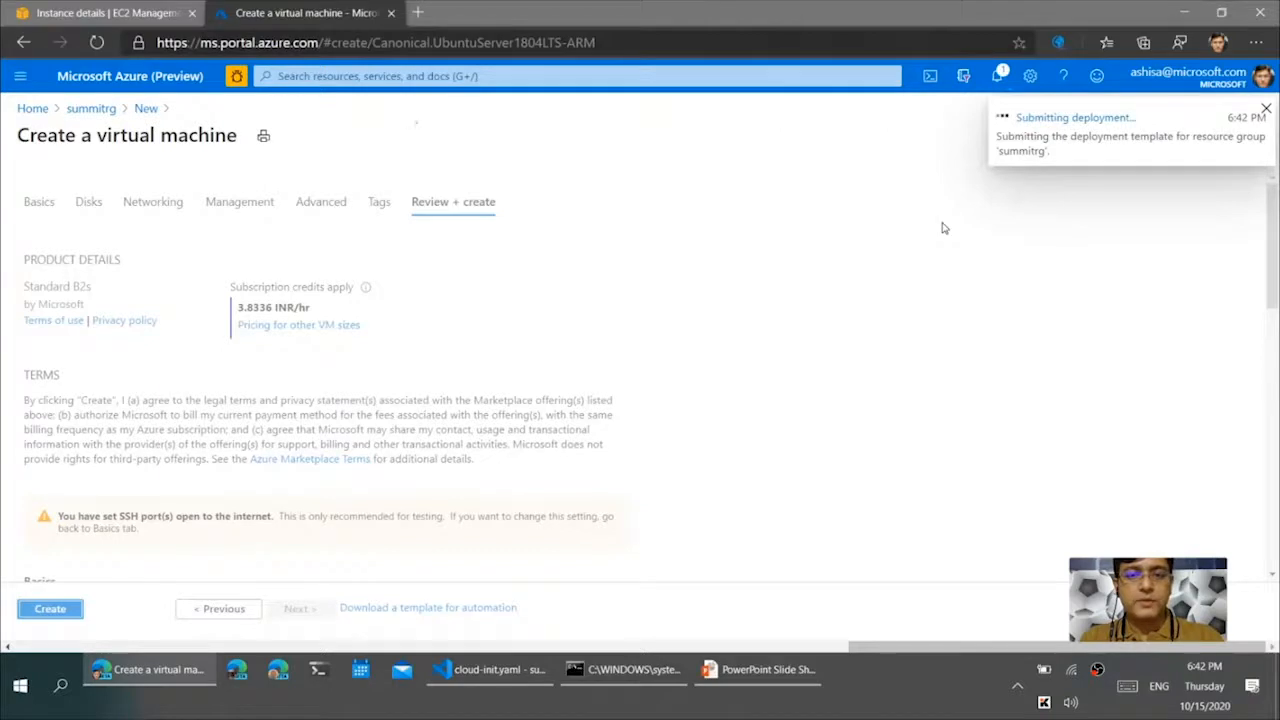
click(48, 608)
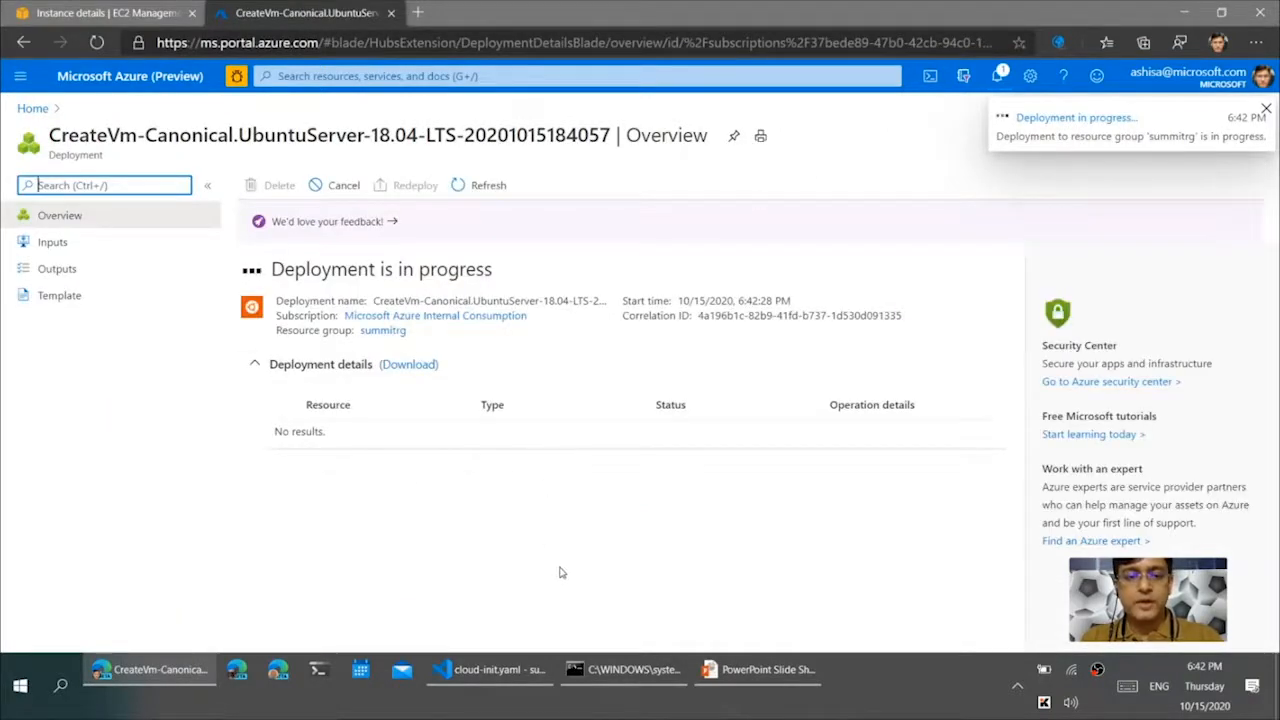
click(1266, 108)
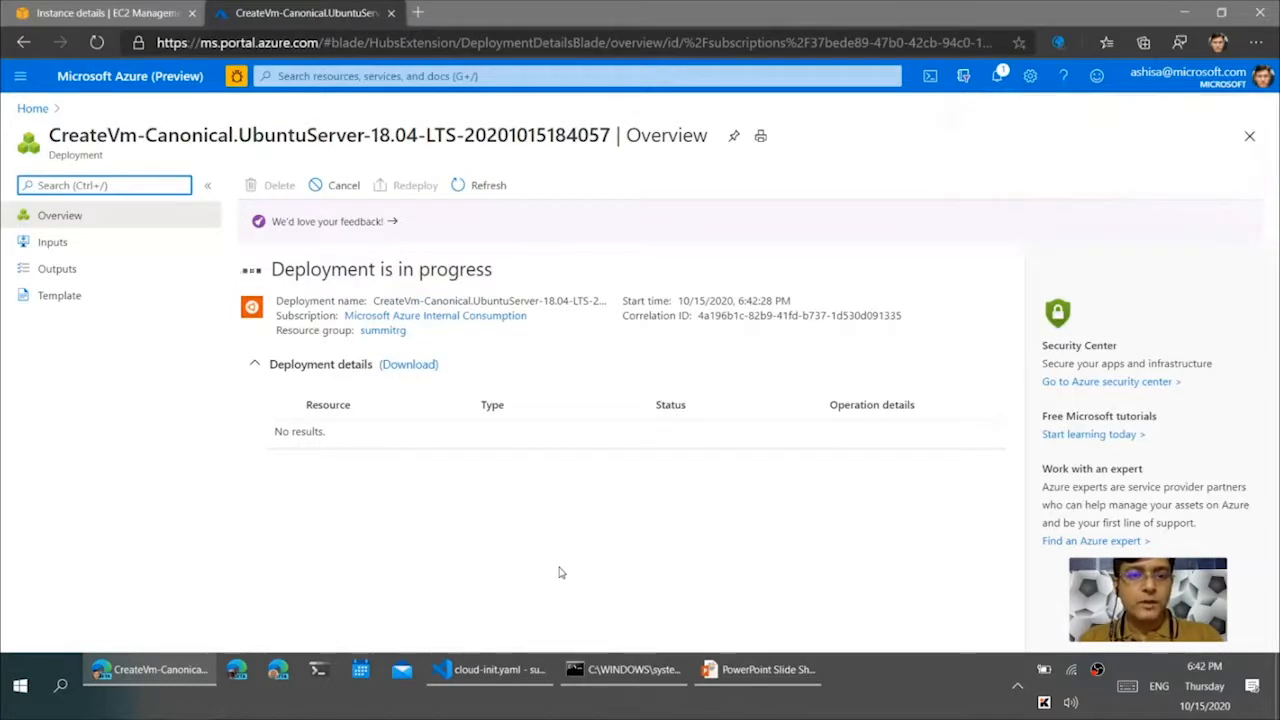
mouse_move(104, 12)
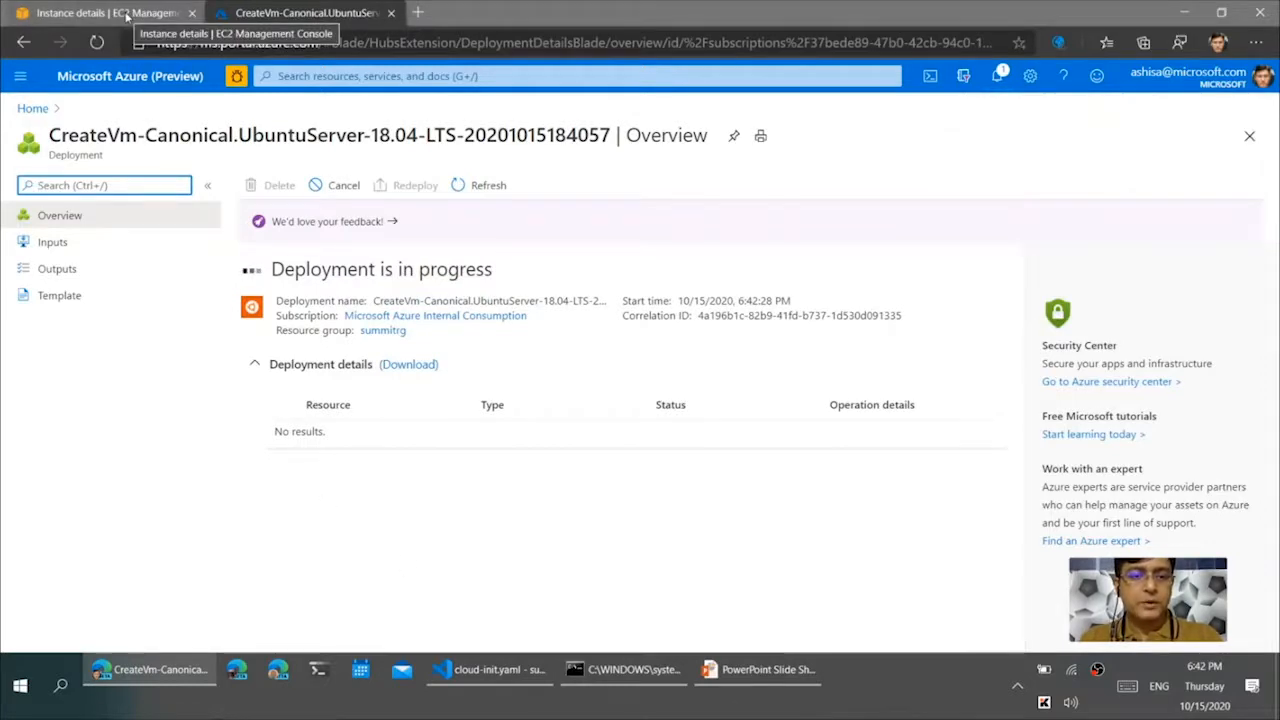
Back in the AWS console, start launching a new EC2 instance.
click(100, 12)
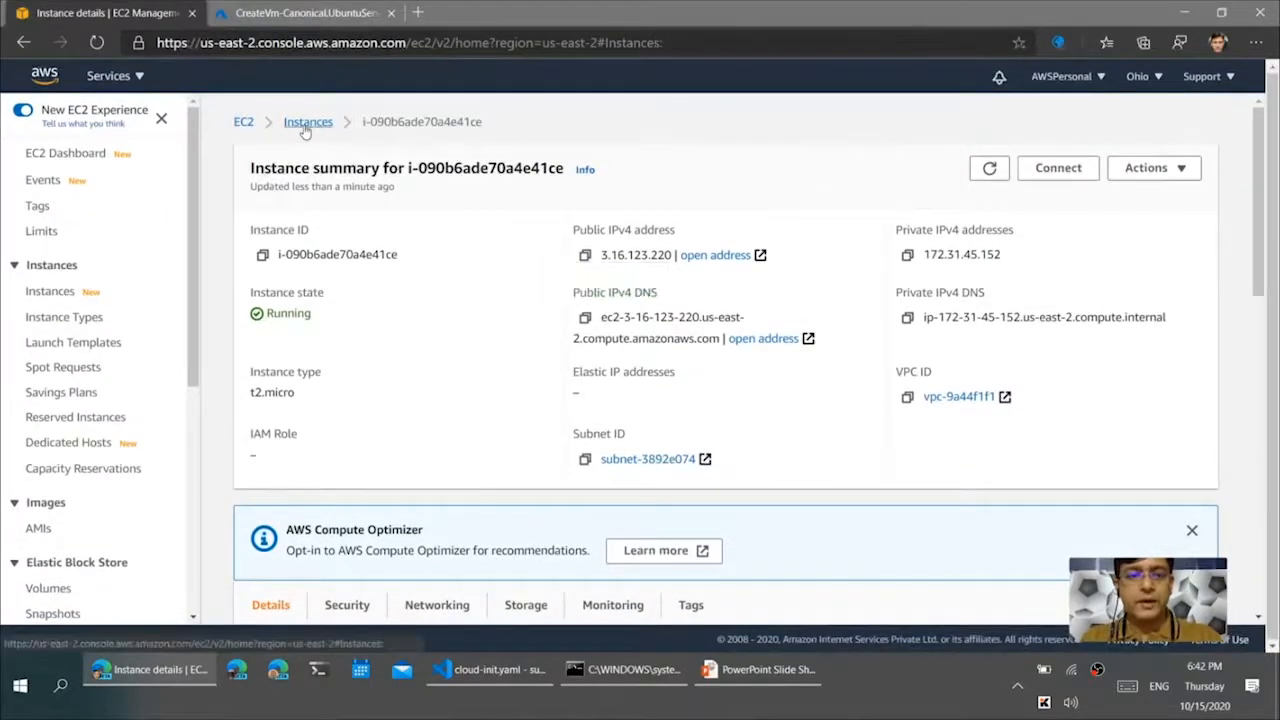
click(308, 122)
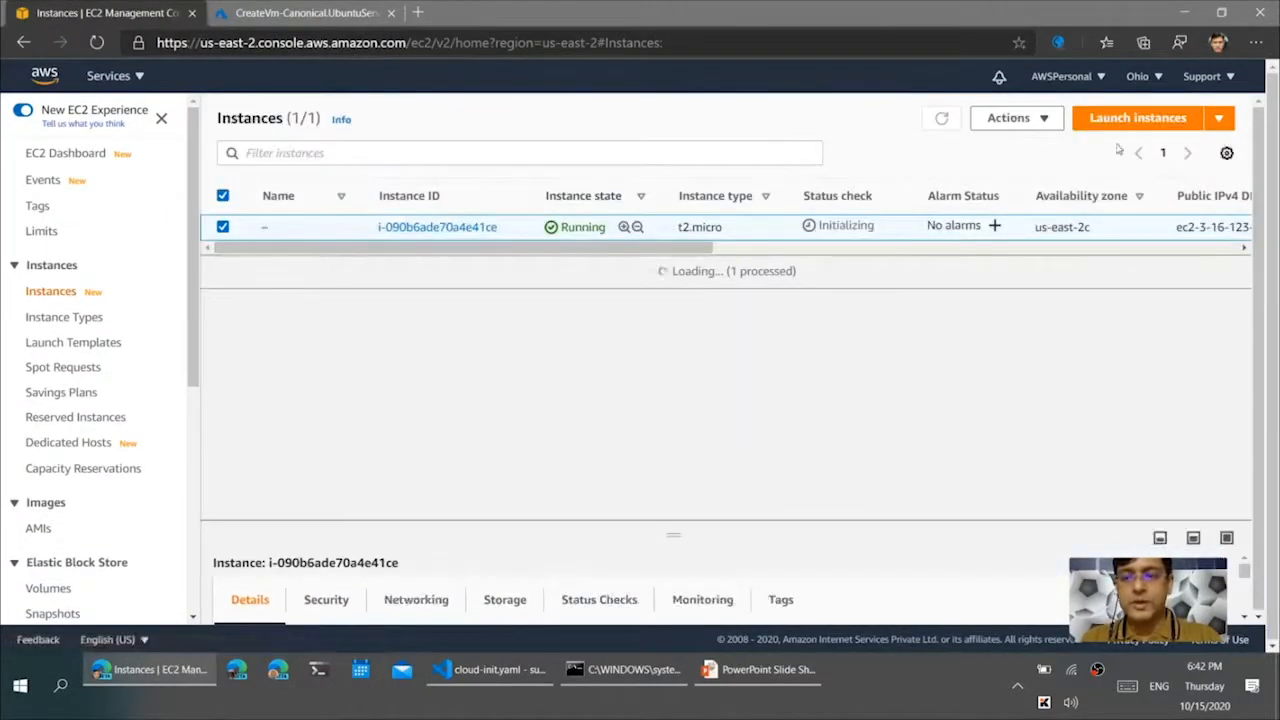
click(1220, 116)
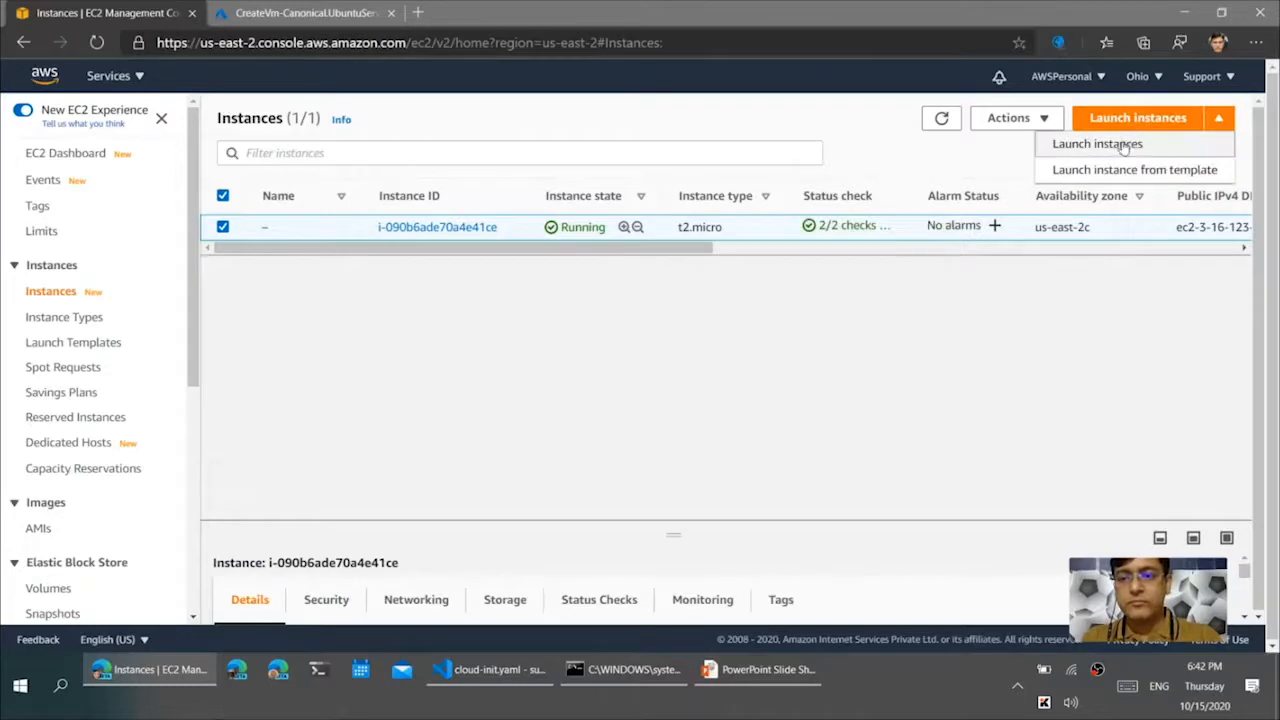
mouse_move(310, 312)
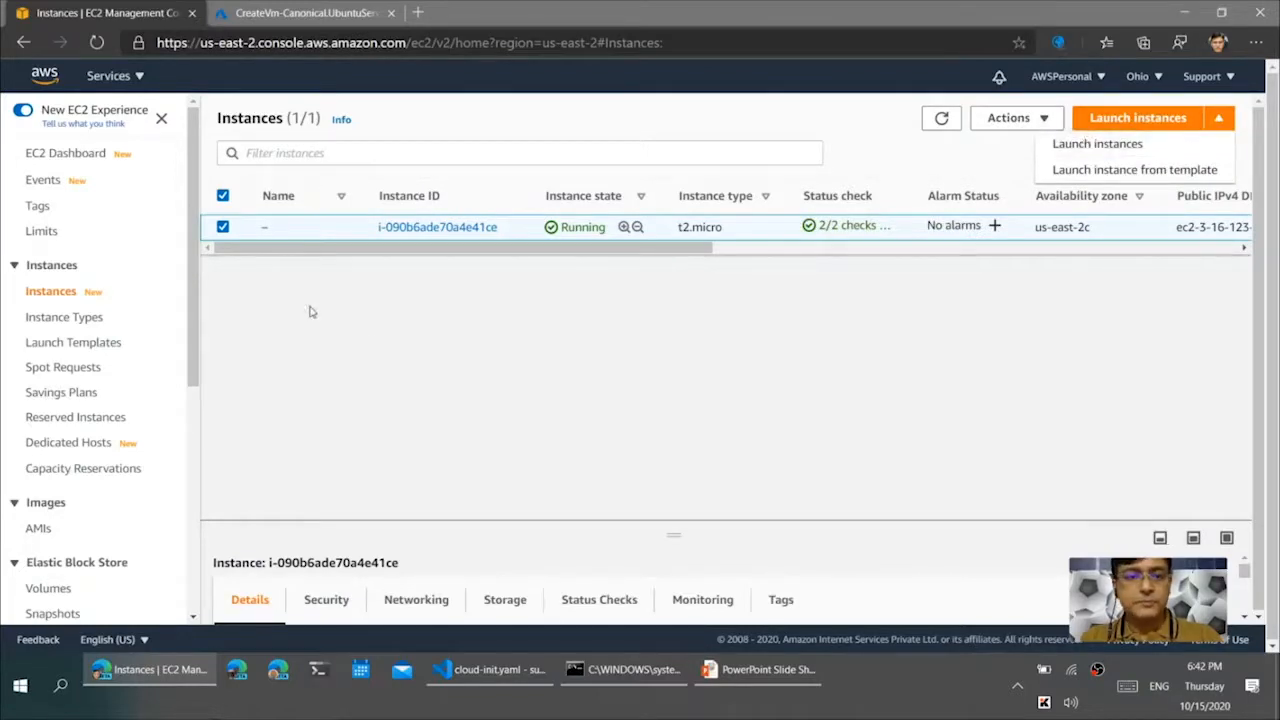
click(1096, 144)
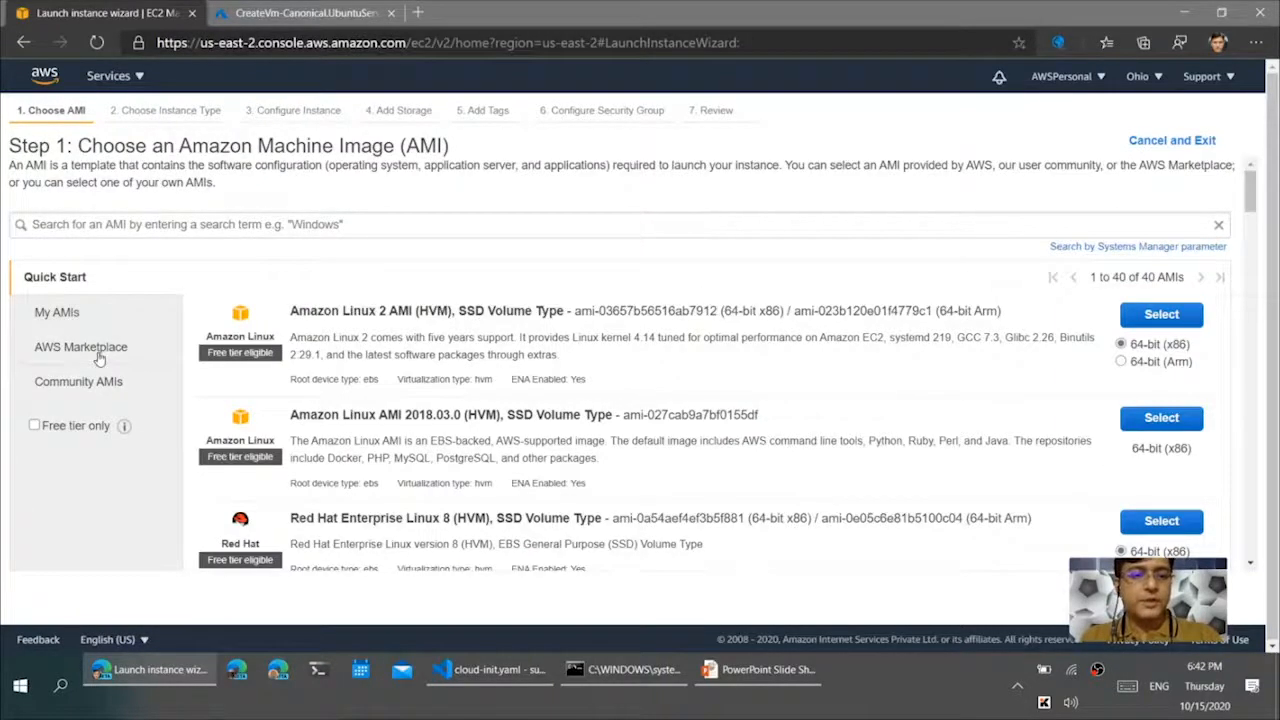
Search the AWS Marketplace for Ubuntu and continue with Ubuntu 18.04 LTS - Bionic.
click(80, 346)
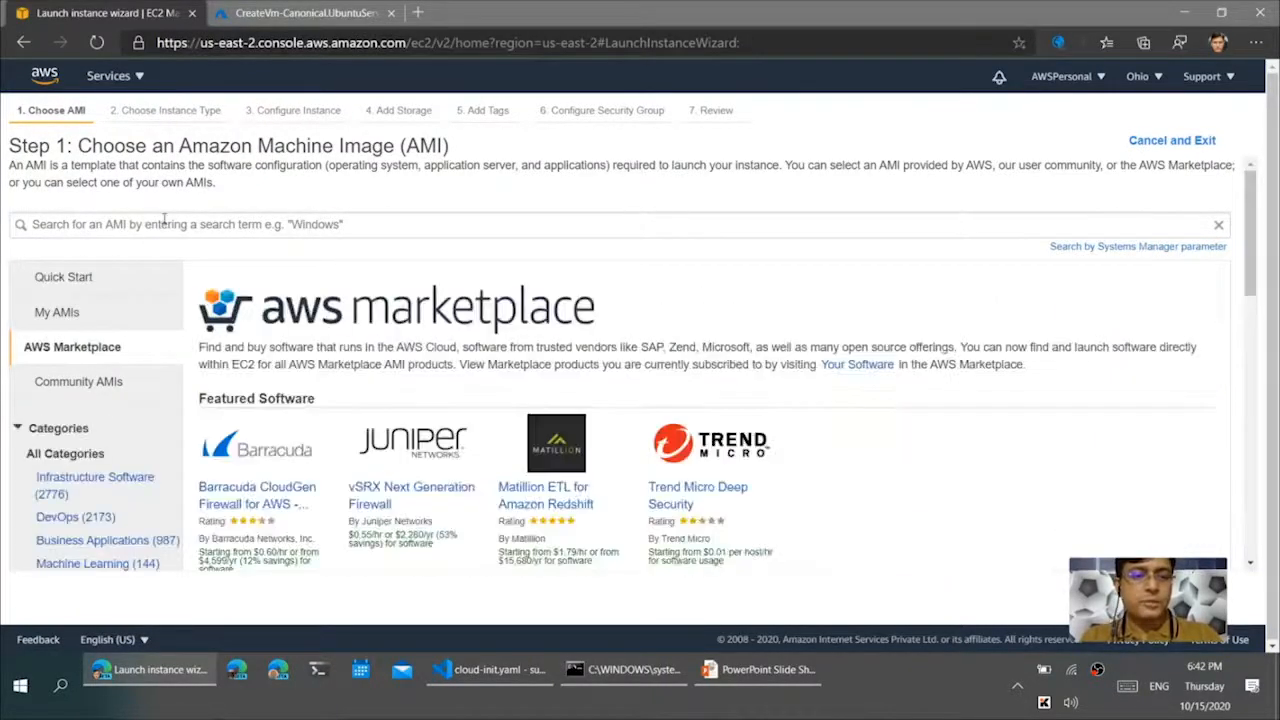
text(Ubuntu)
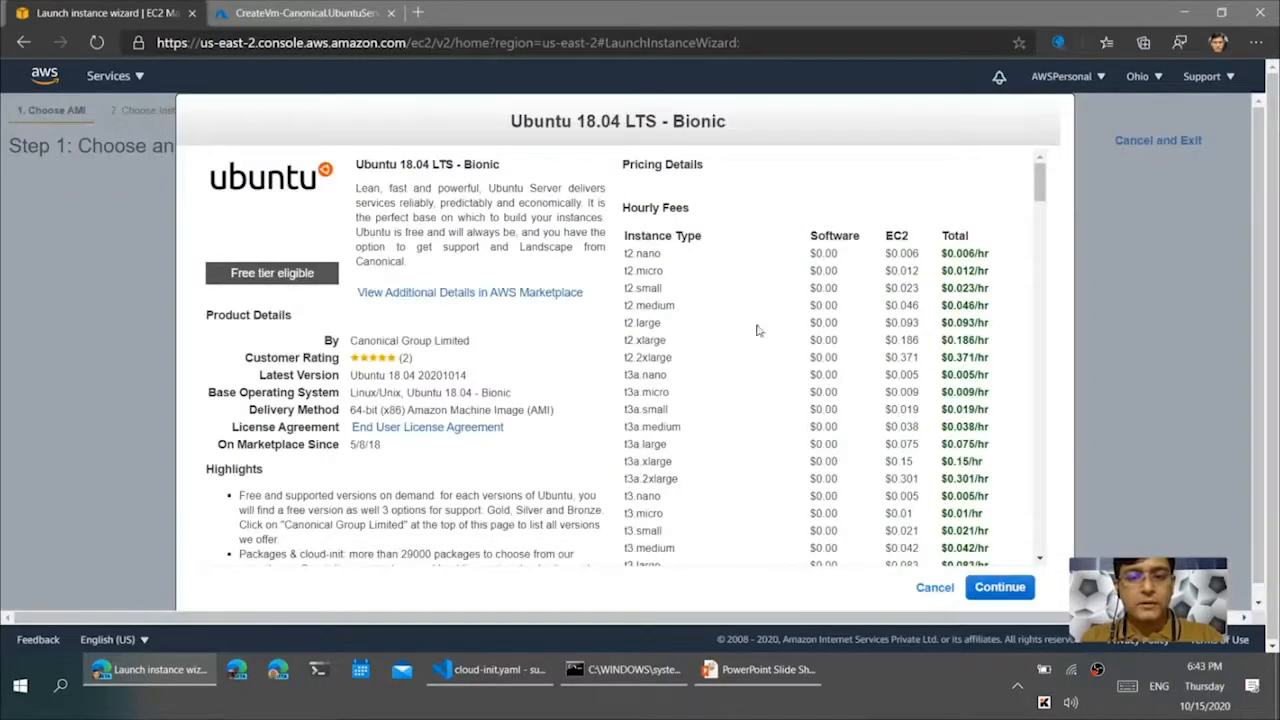
click(1000, 588)
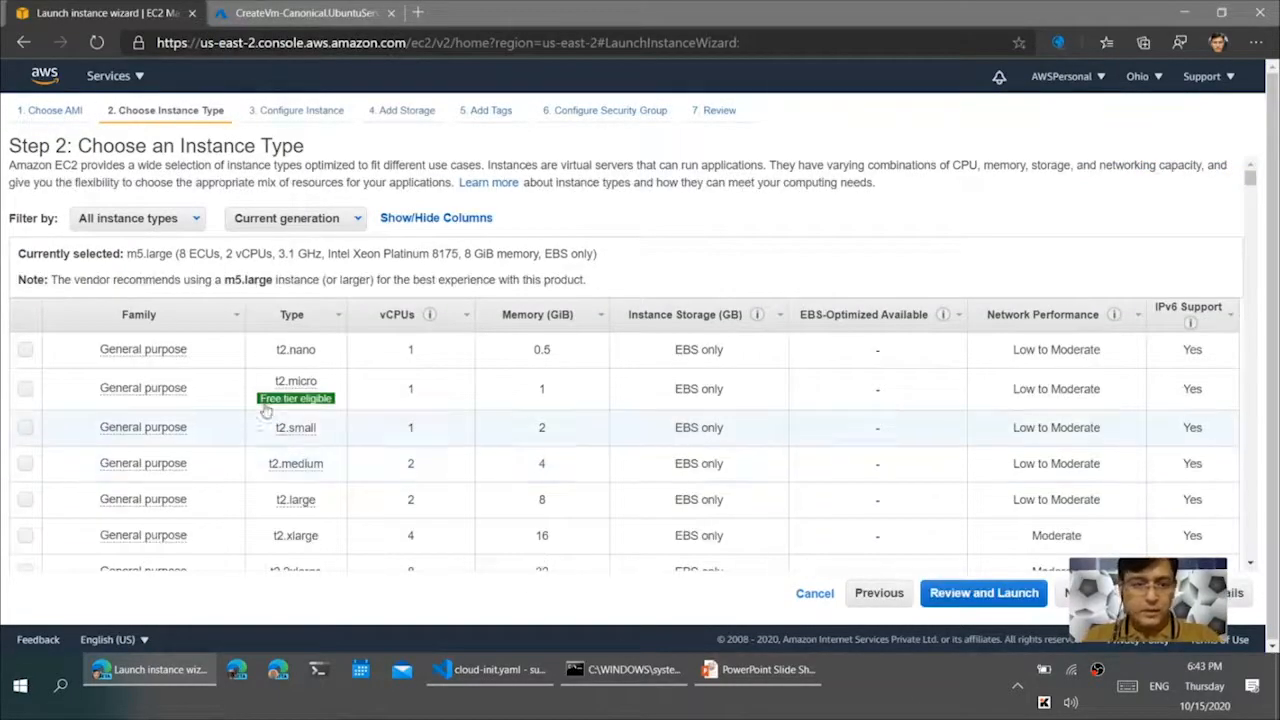
Choose the t2.micro instance type and proceed to instance details.
click(24, 388)
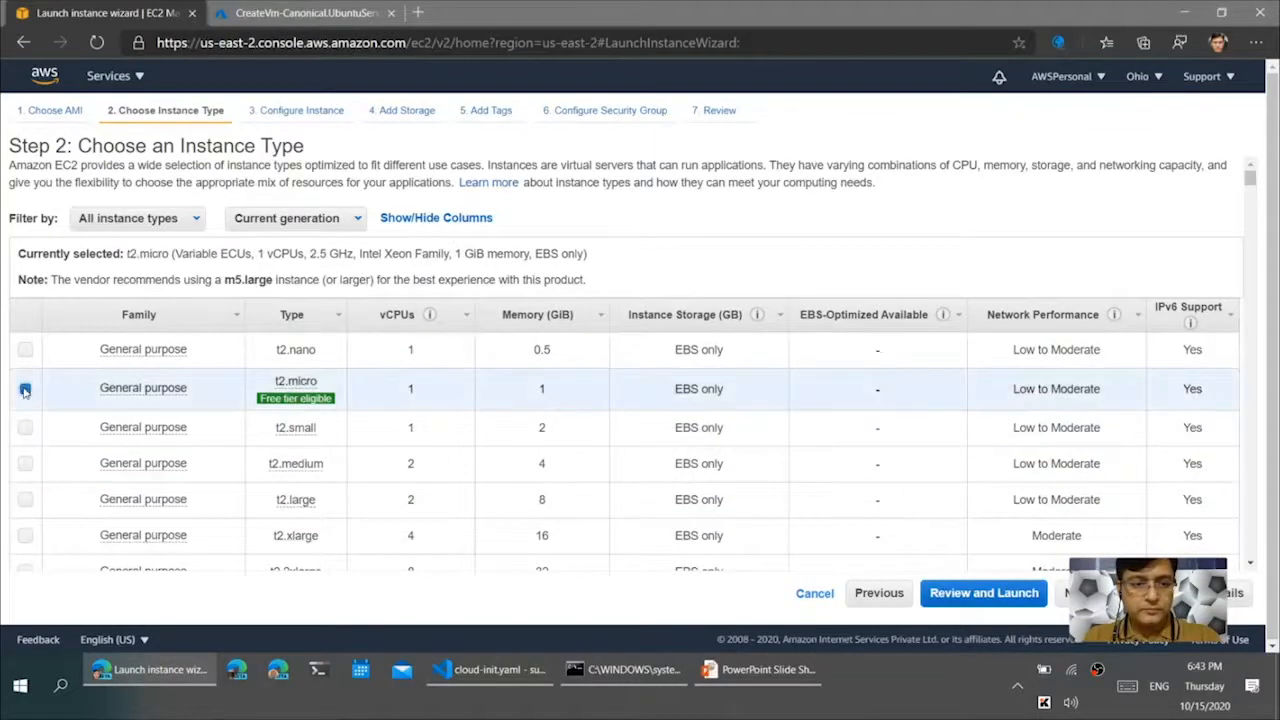
click(24, 388)
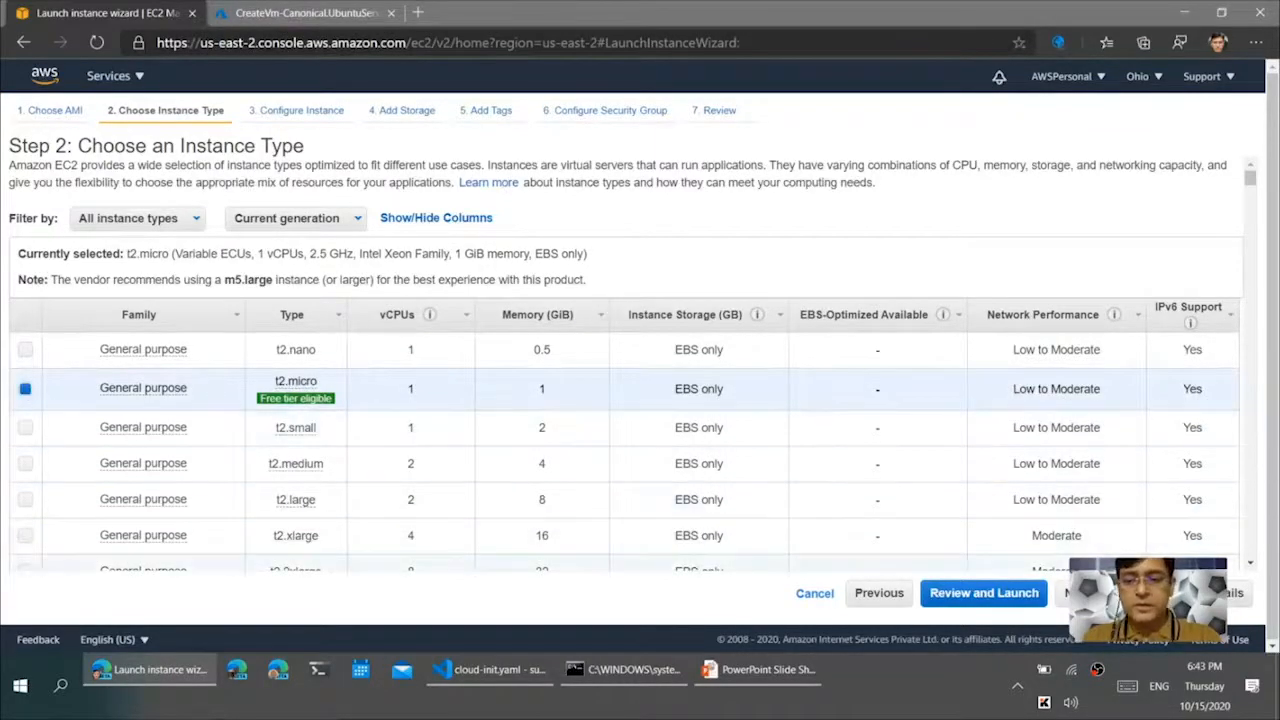
click(984, 592)
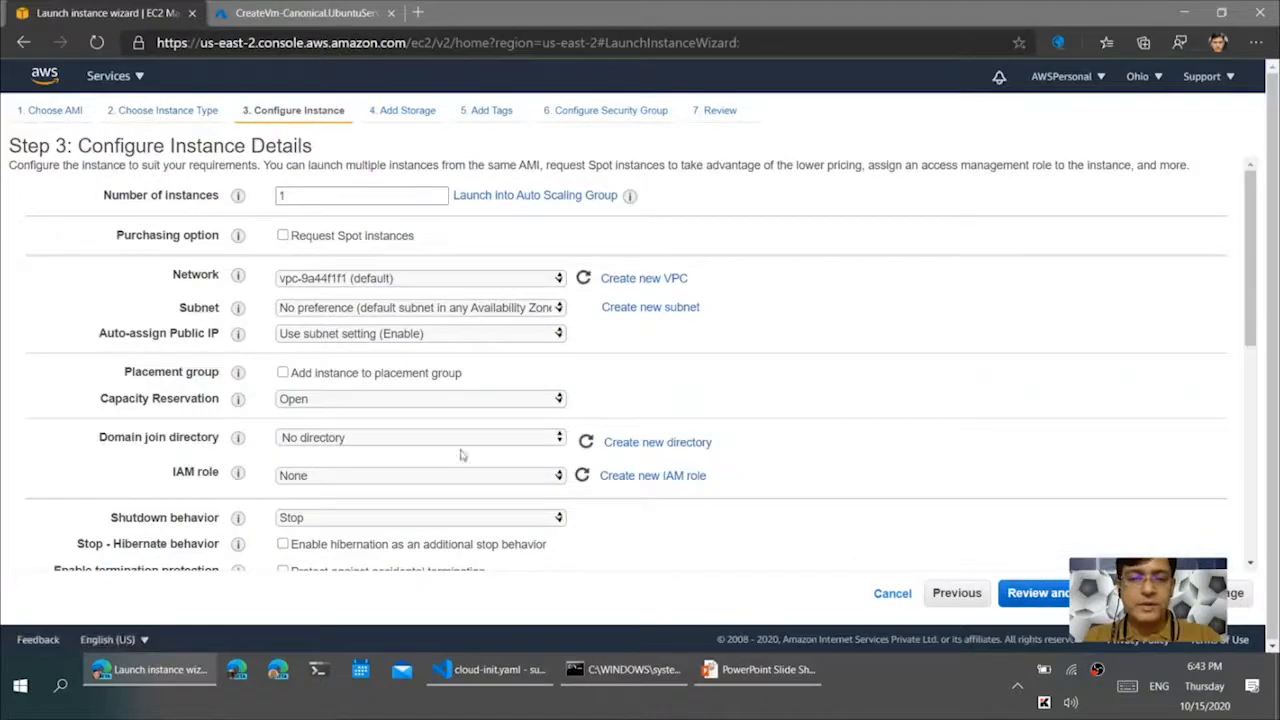
Paste the nginx #cloud-config with package_upgrade into User data and move to storage.
scroll(down, 3)
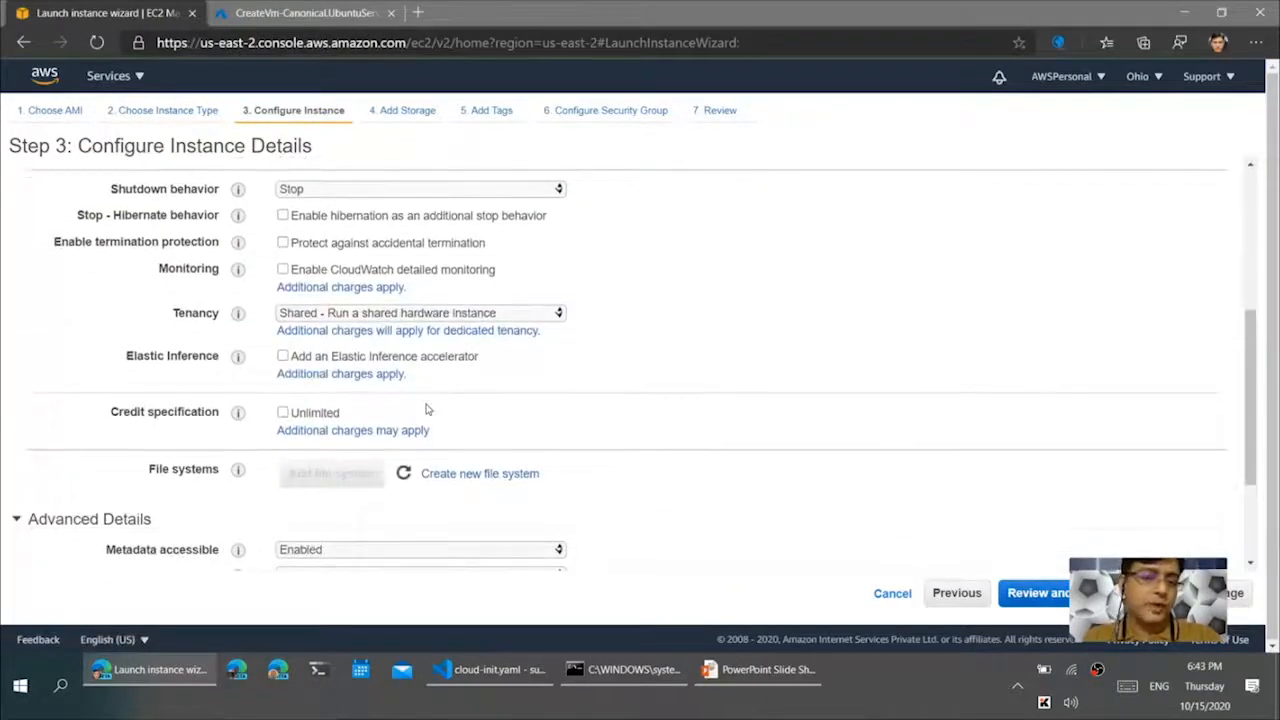
scroll(down, 3)
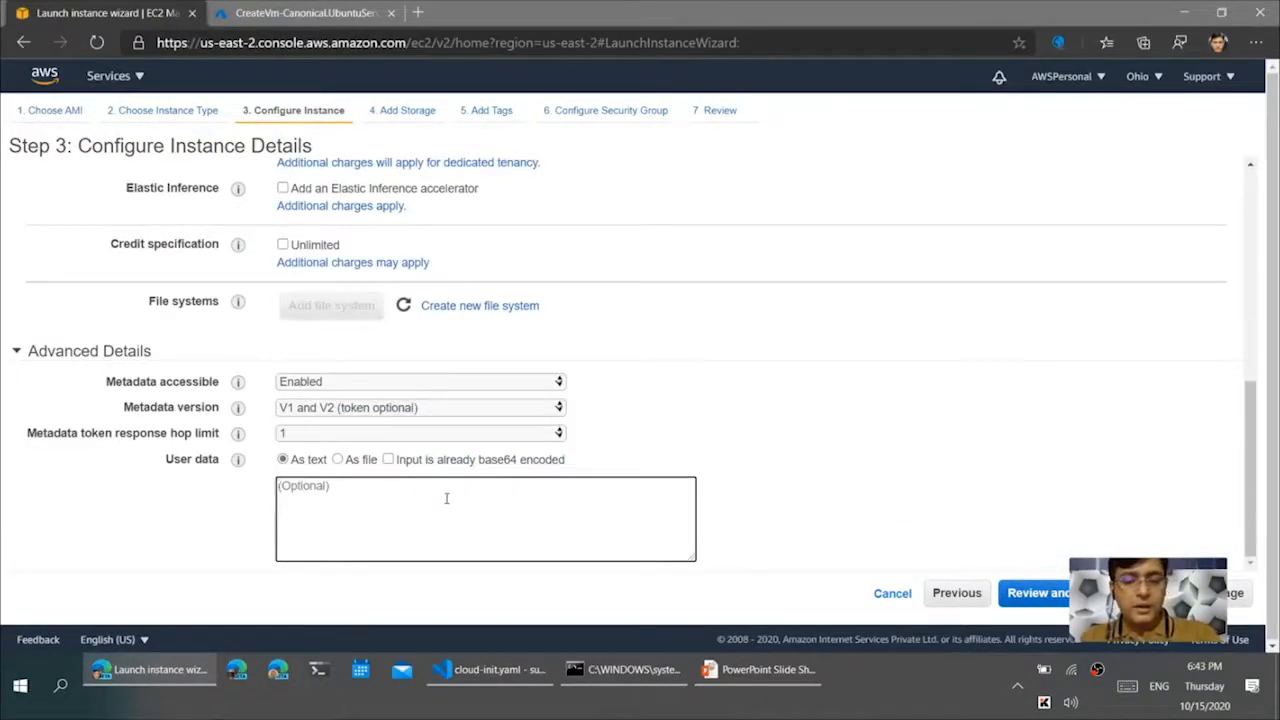
text(#cloud-config)
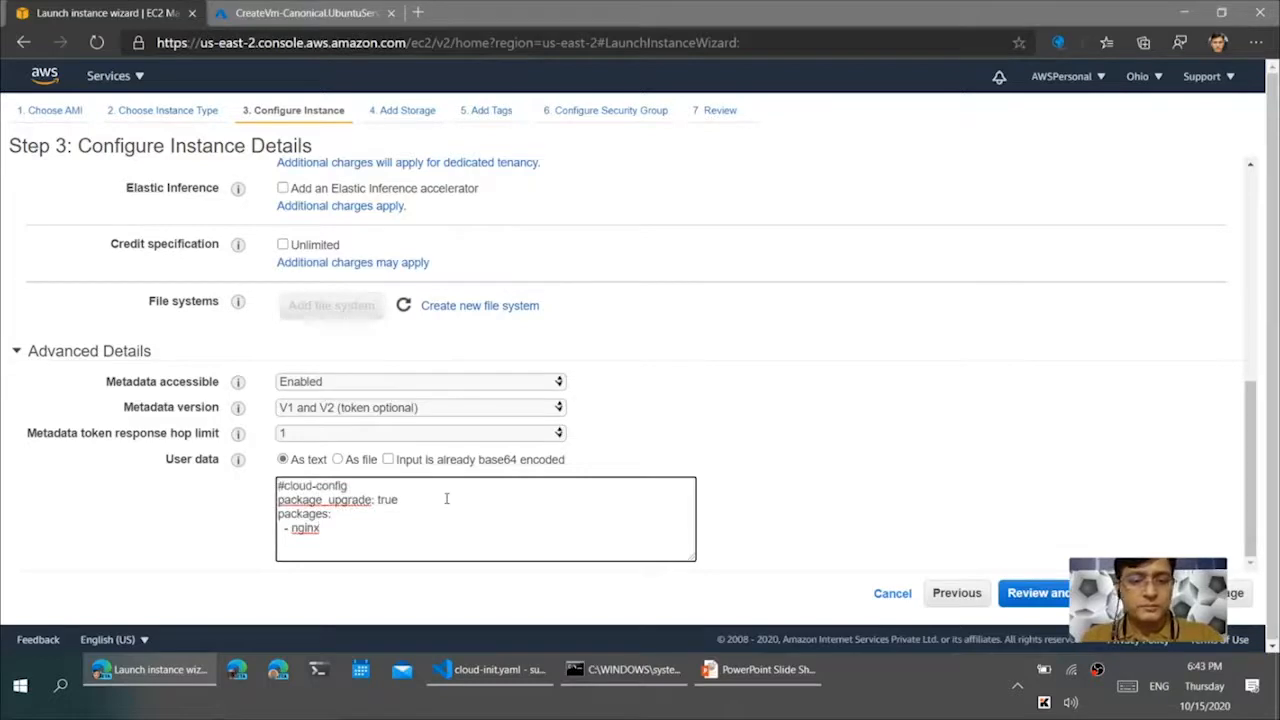
mouse_move(964, 400)
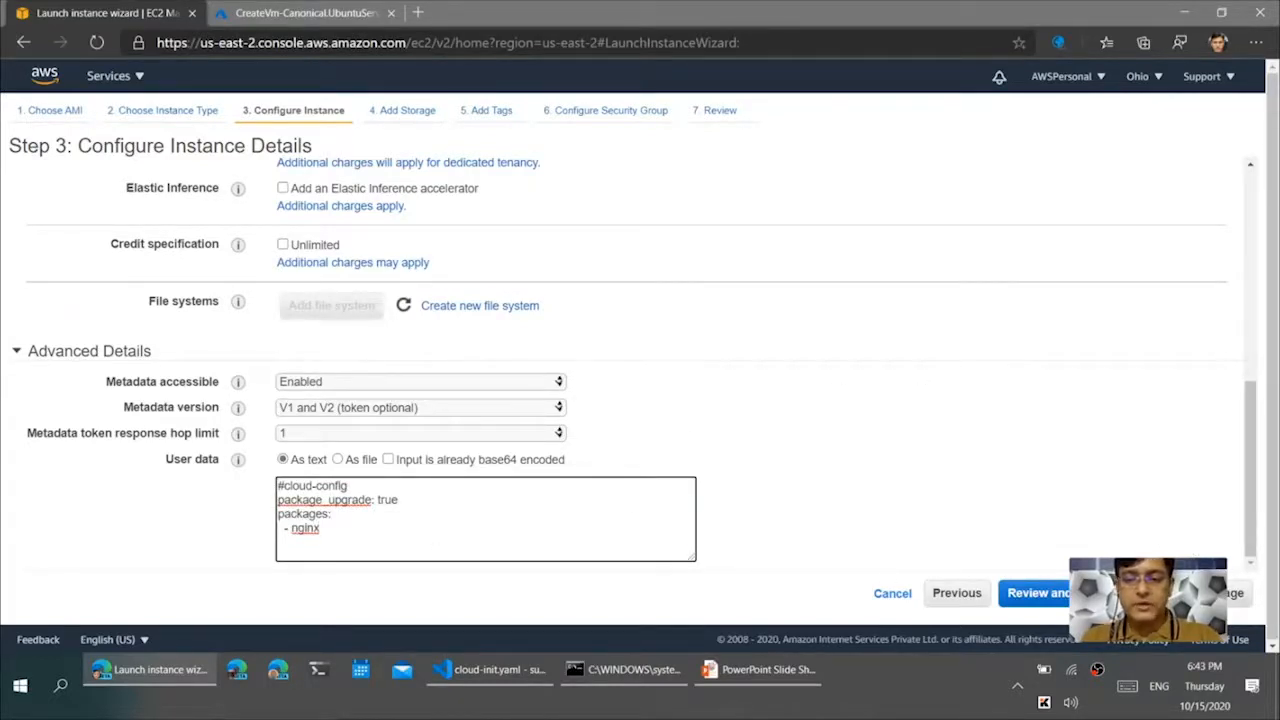
click(1040, 592)
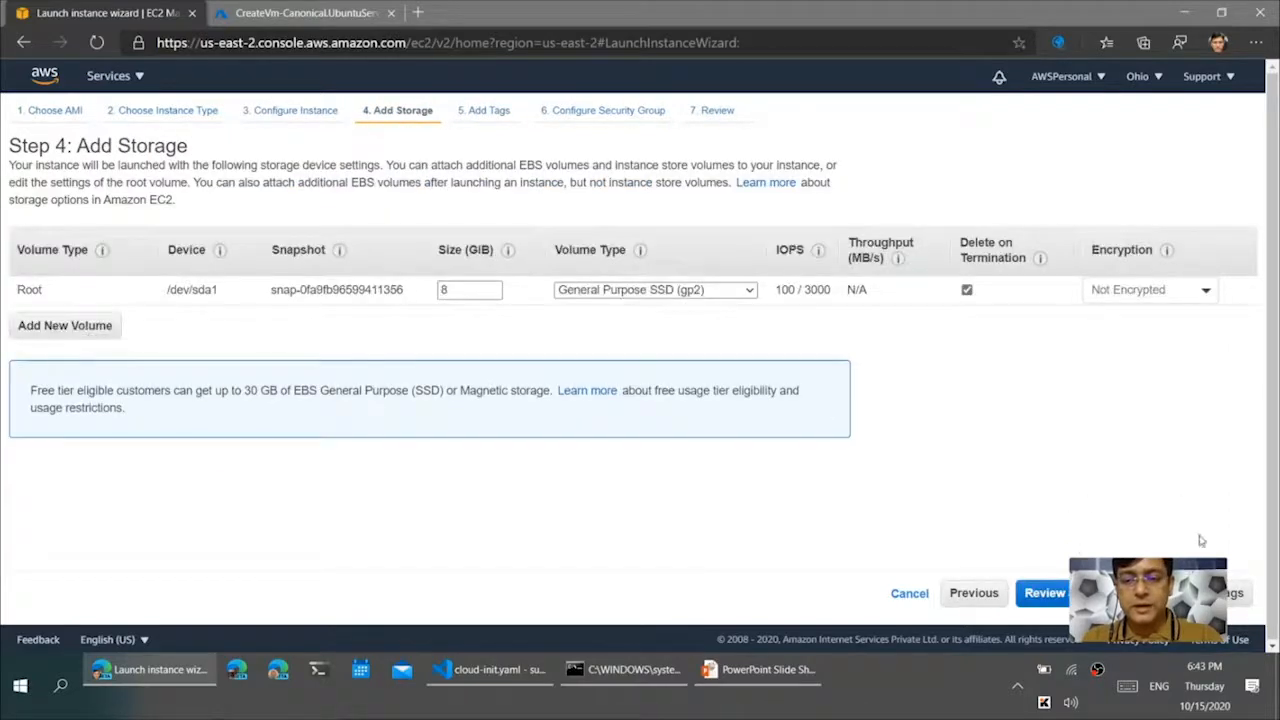
Step through Tags and Security Group to the launch review.
click(1044, 592)
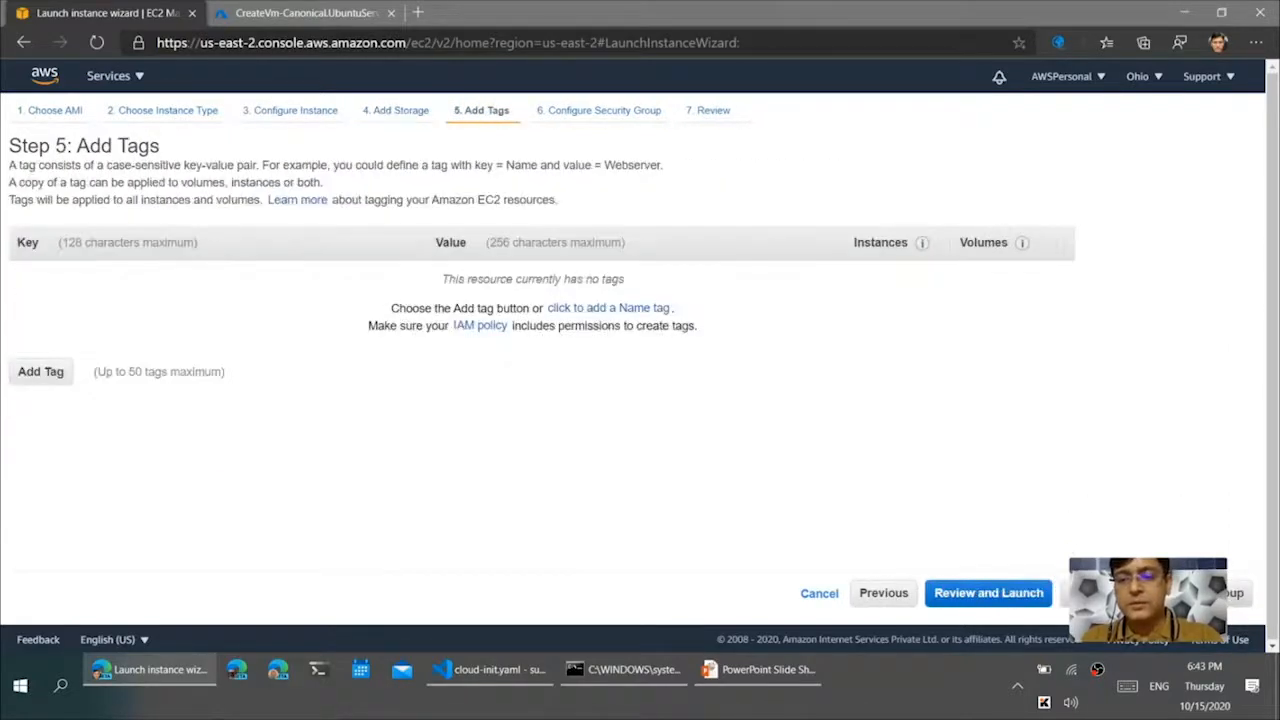
click(988, 592)
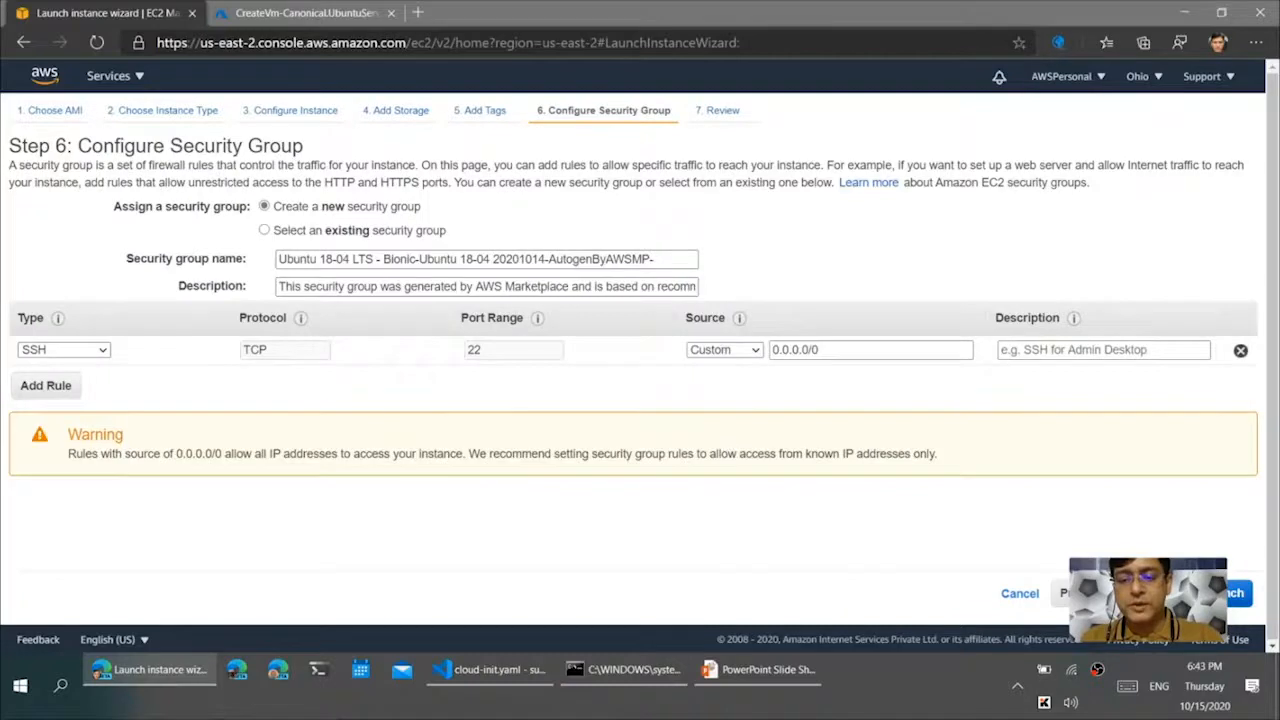
click(1224, 592)
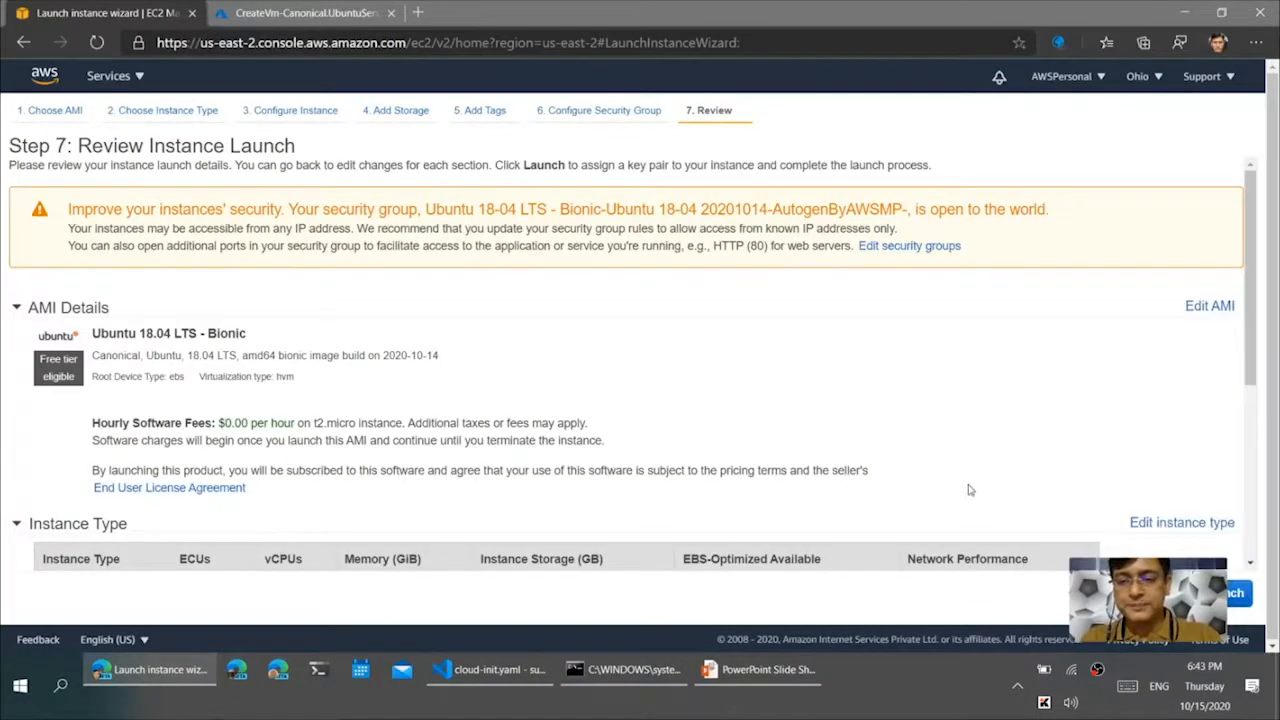
Launch the instance with the existing key pair, acknowledging the private key, then return to Azure.
click(1230, 592)
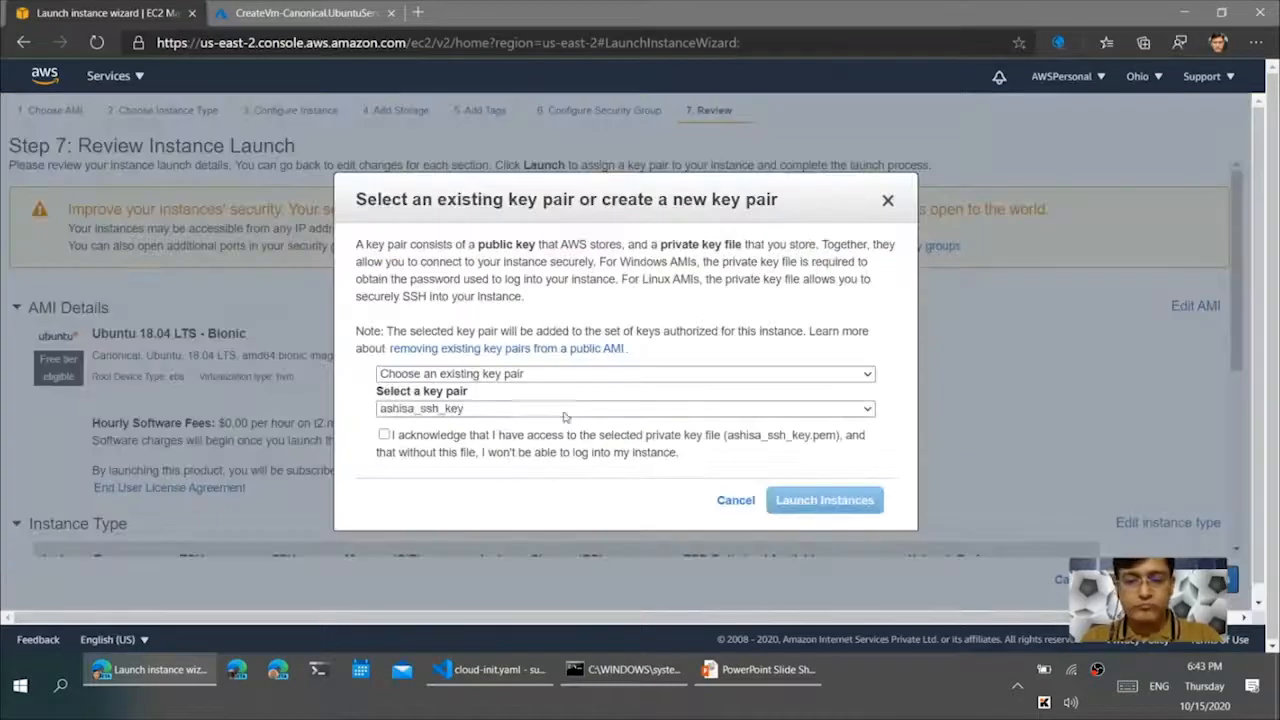
click(384, 434)
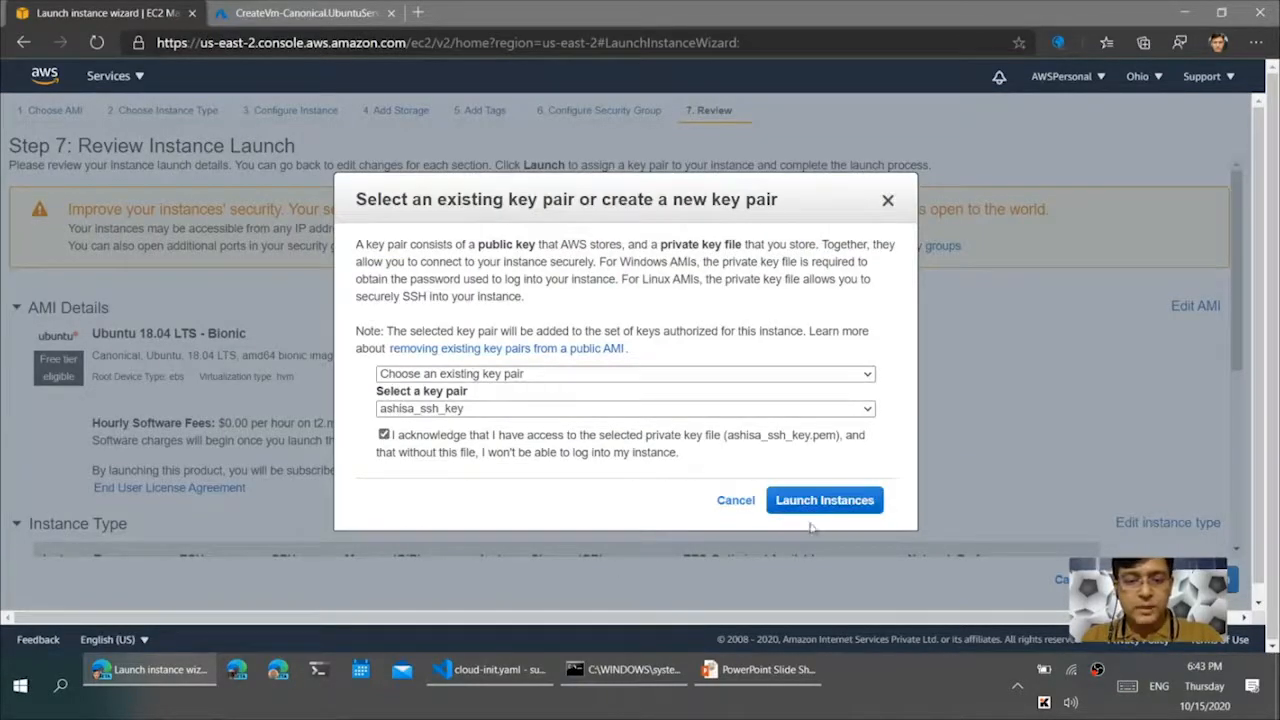
click(824, 500)
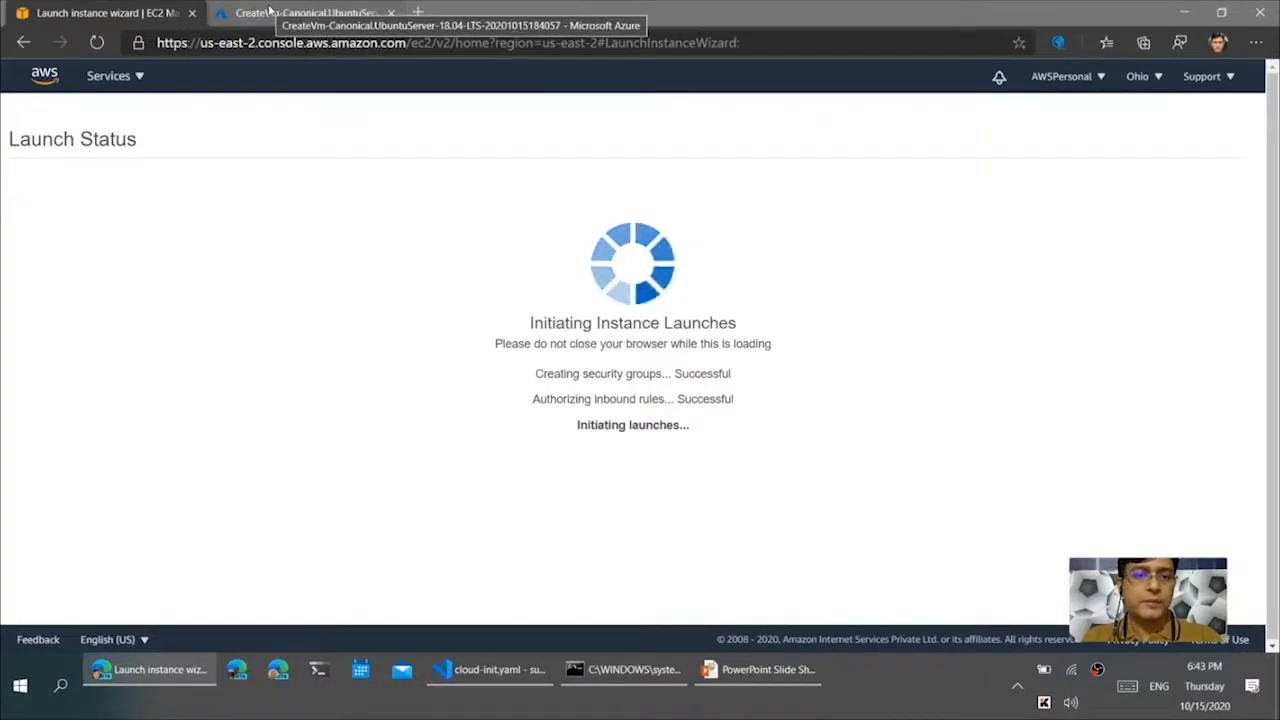
mouse_move(782, 254)
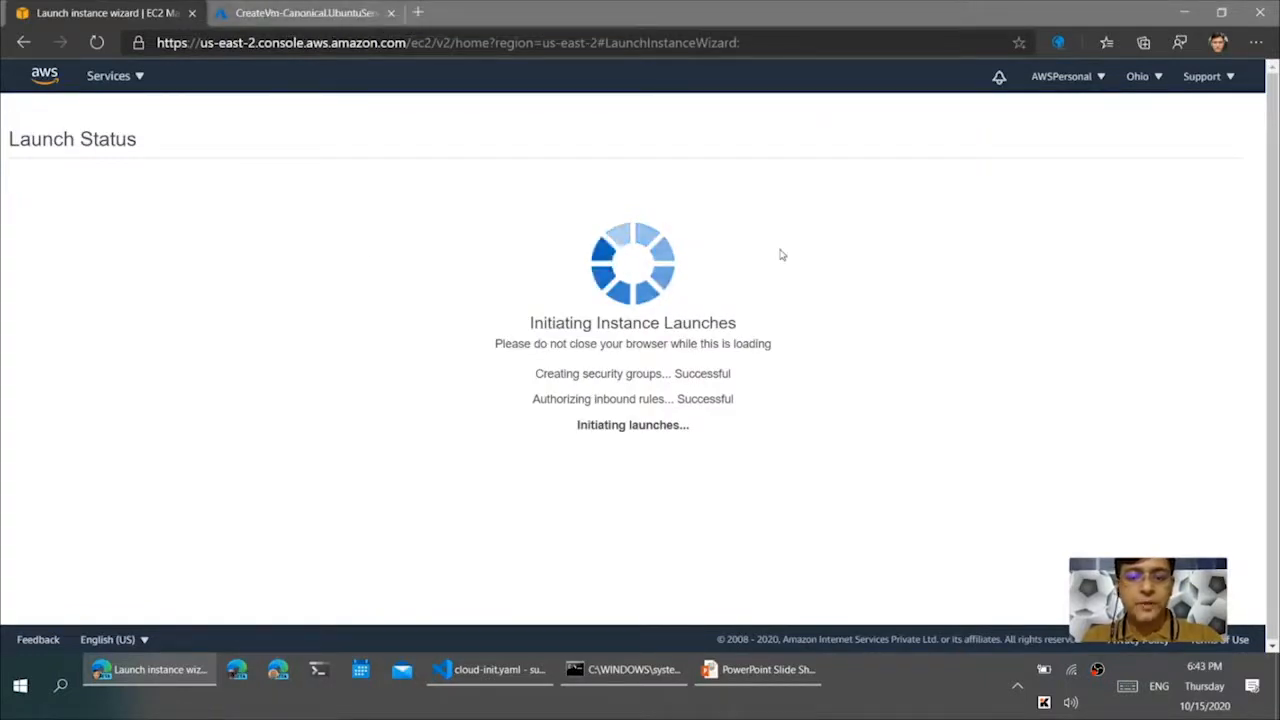
click(304, 12)
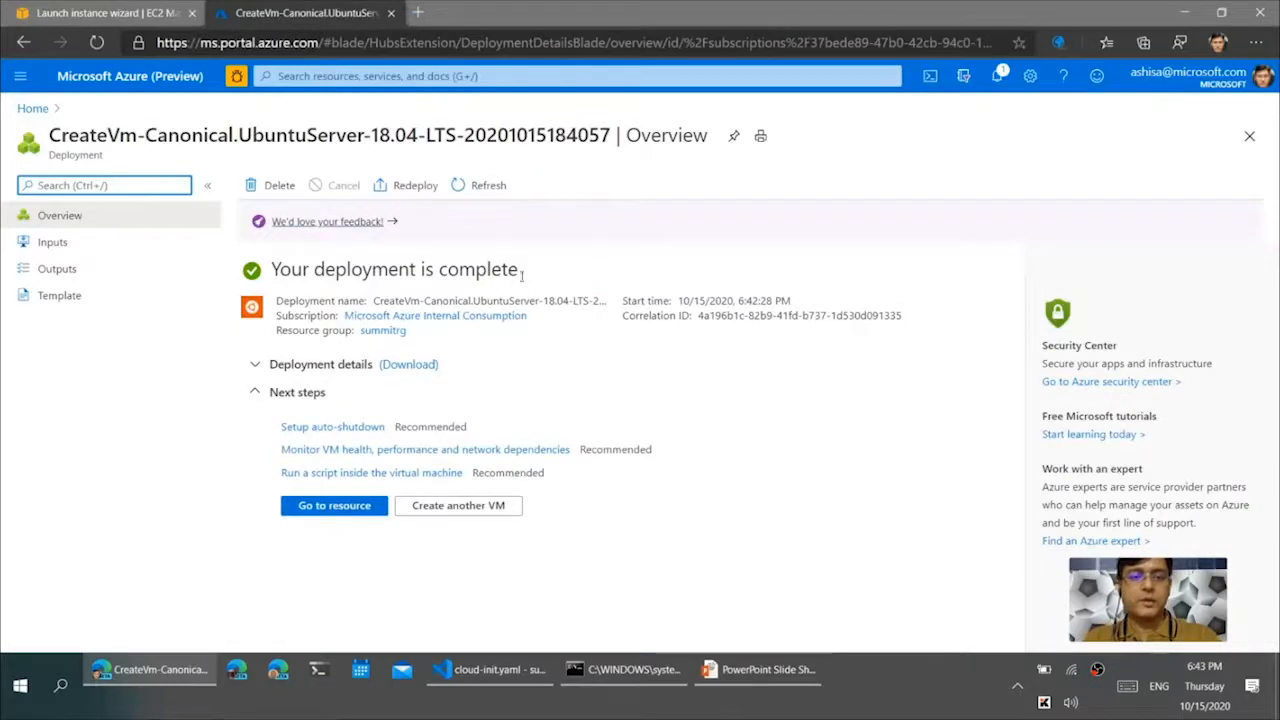
mouse_move(404, 342)
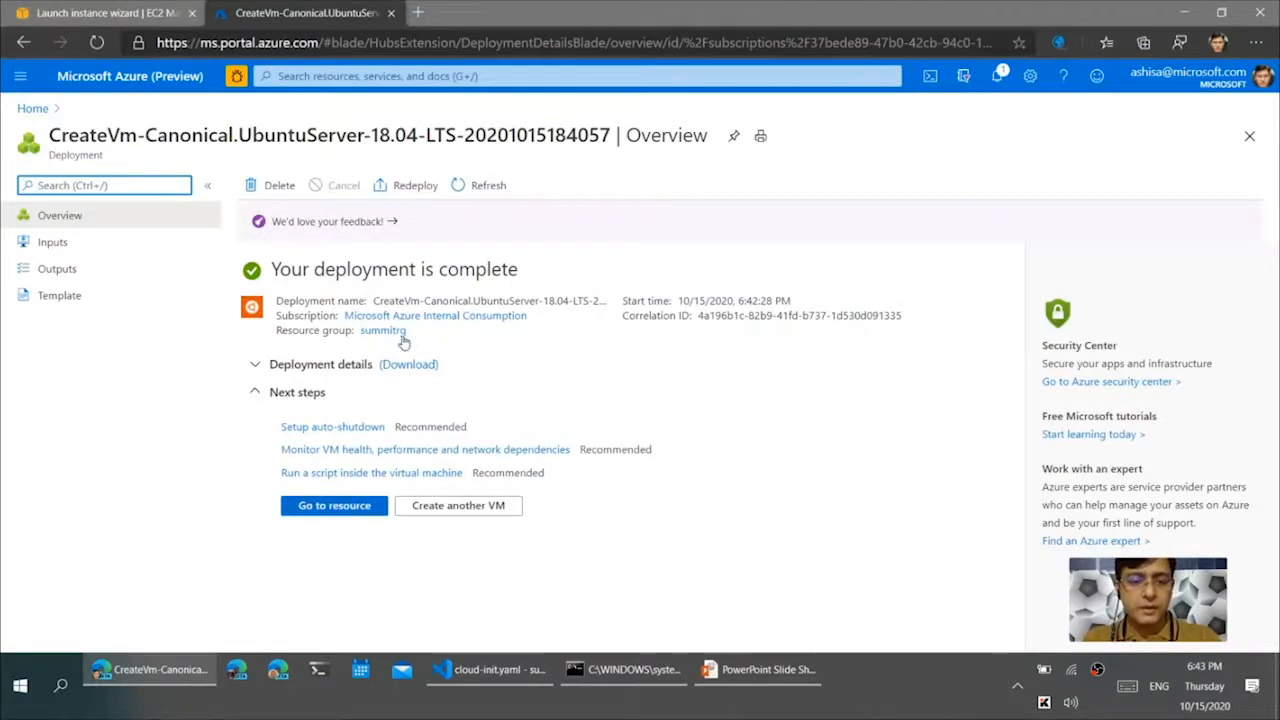
Open ashisaweb01, copy its public IP address and switch to Command Prompt.
click(334, 504)
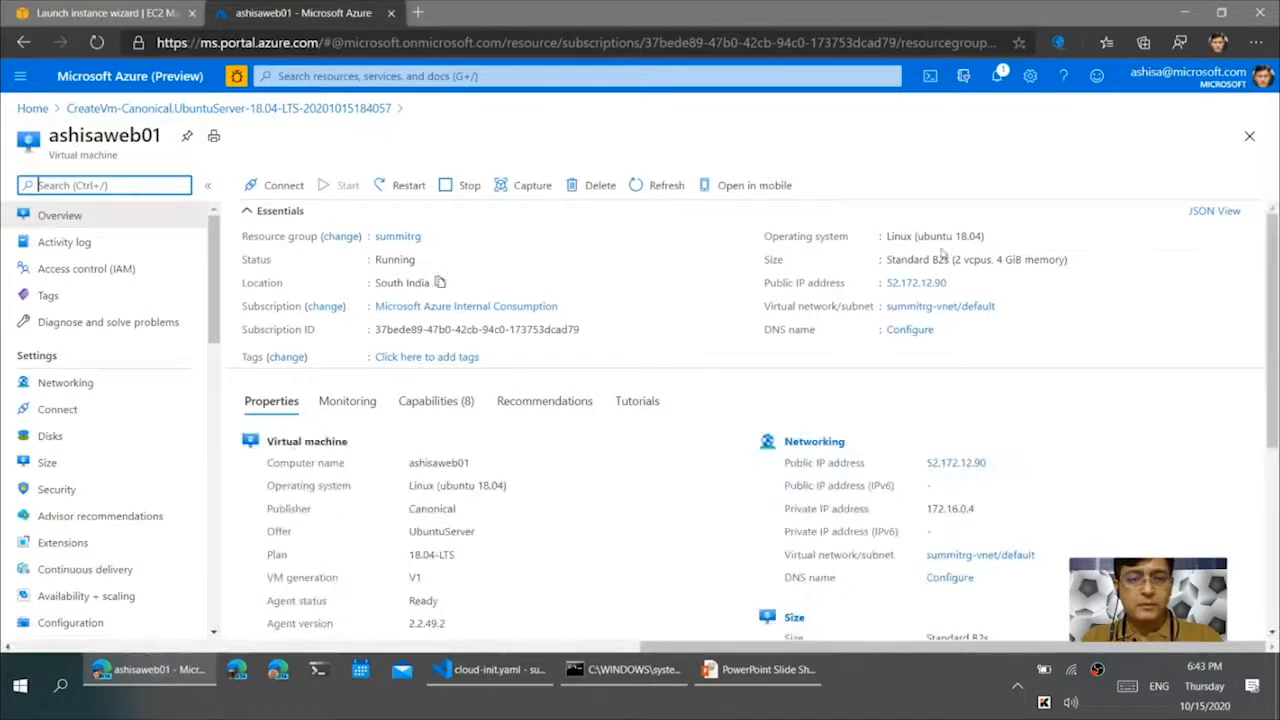
click(956, 282)
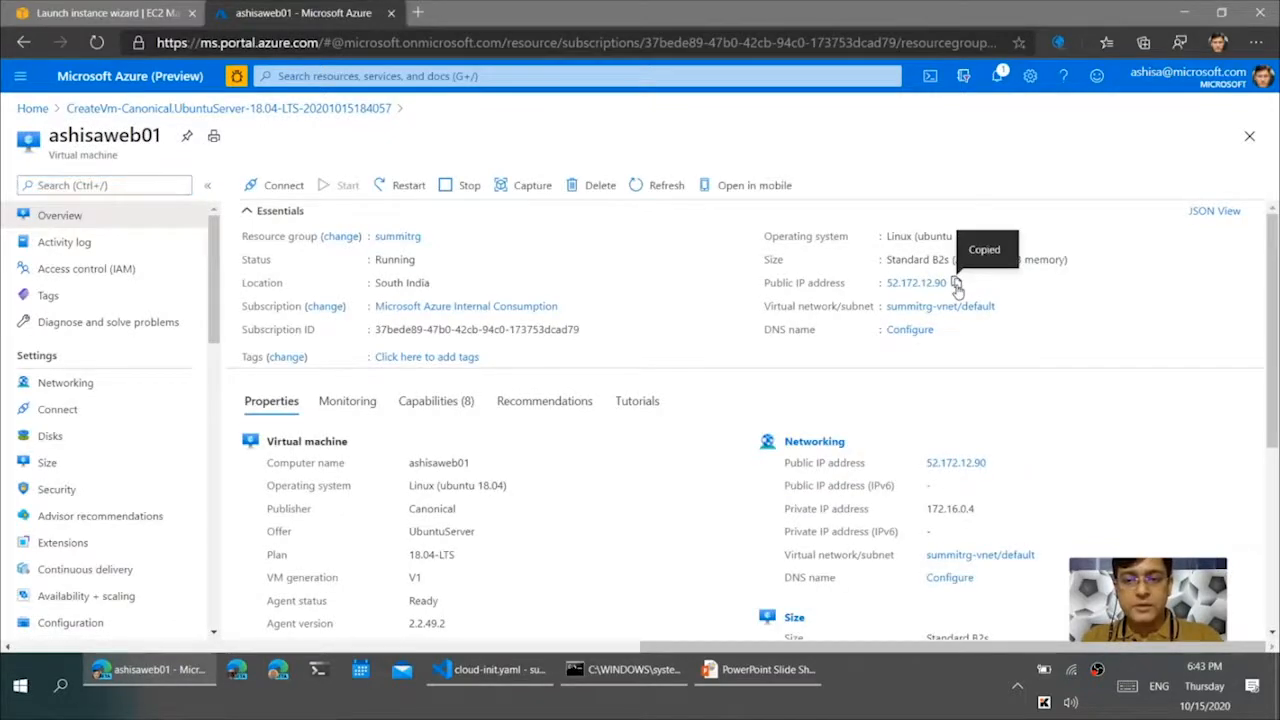
click(624, 668)
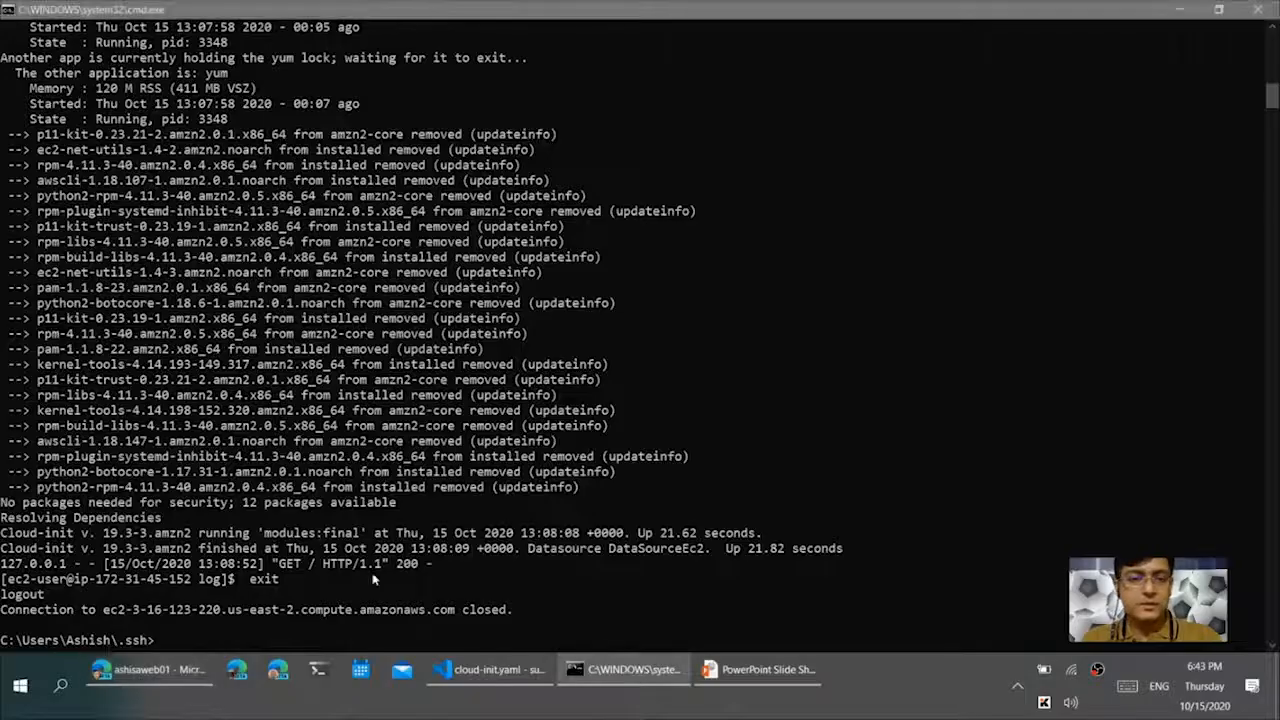
SSH into the Azure VM's public IP, accepting the host key with yes.
text(ssh)
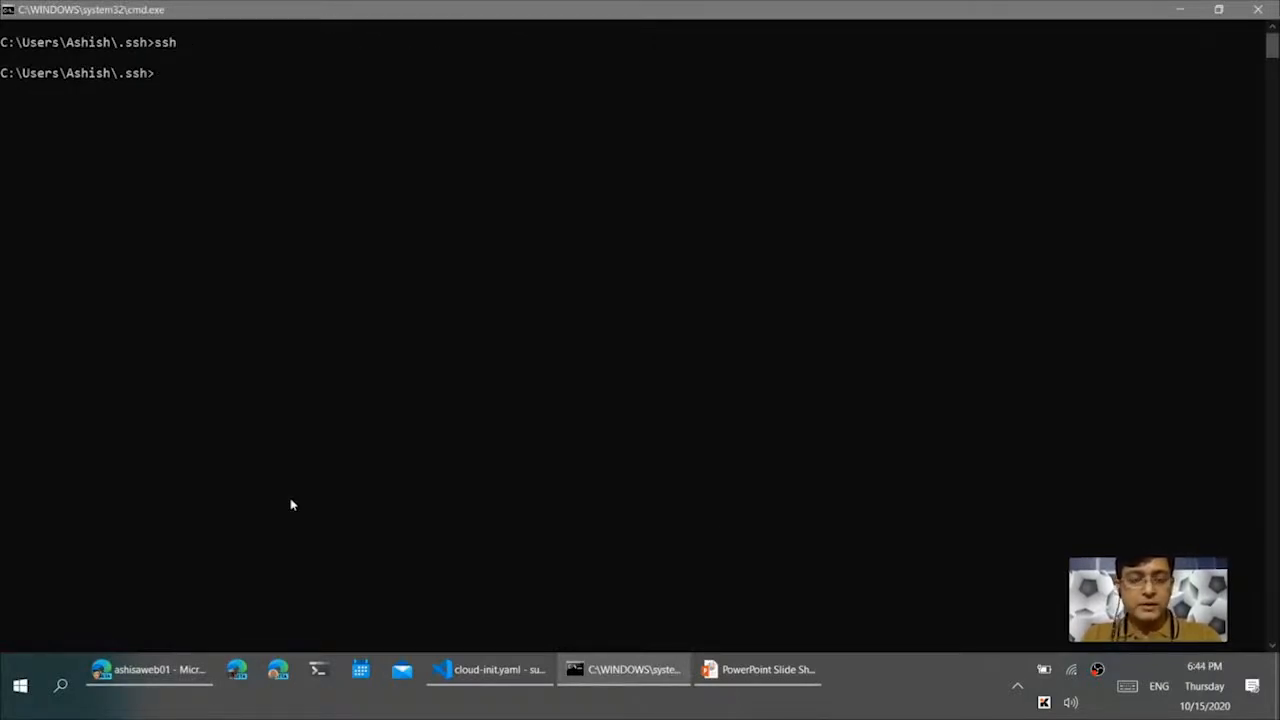
text(dir)
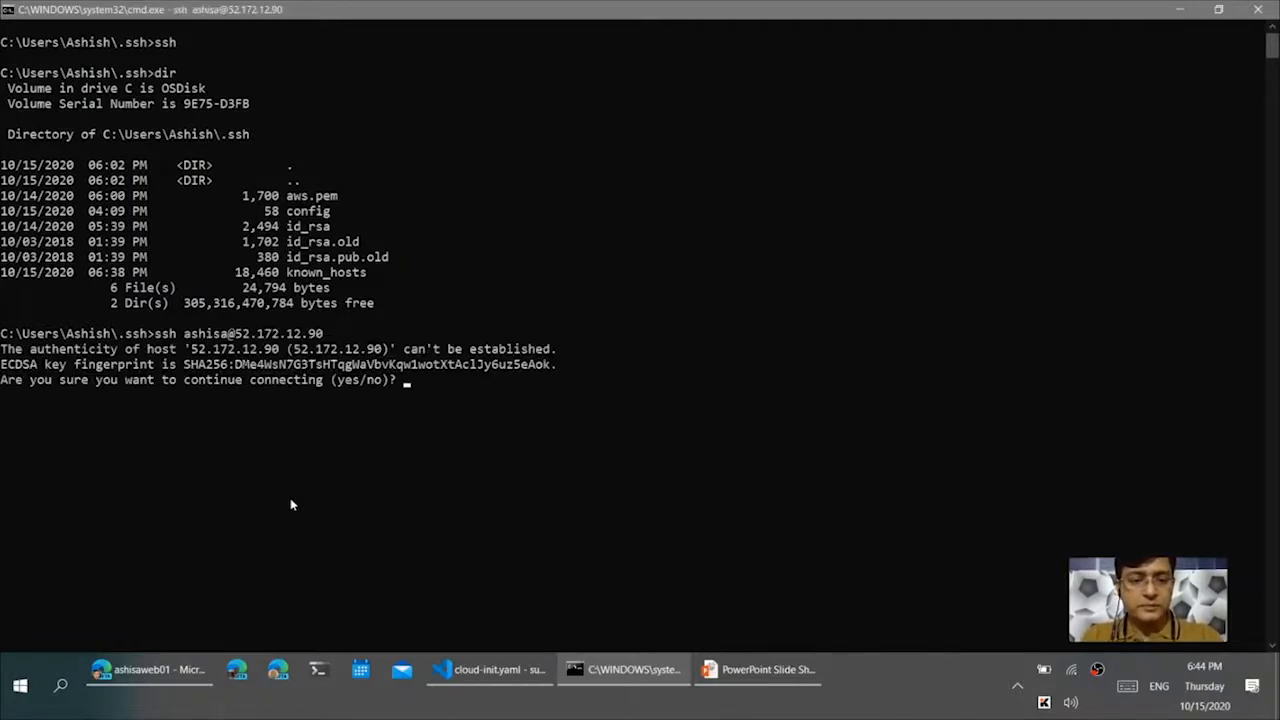
text(yes)
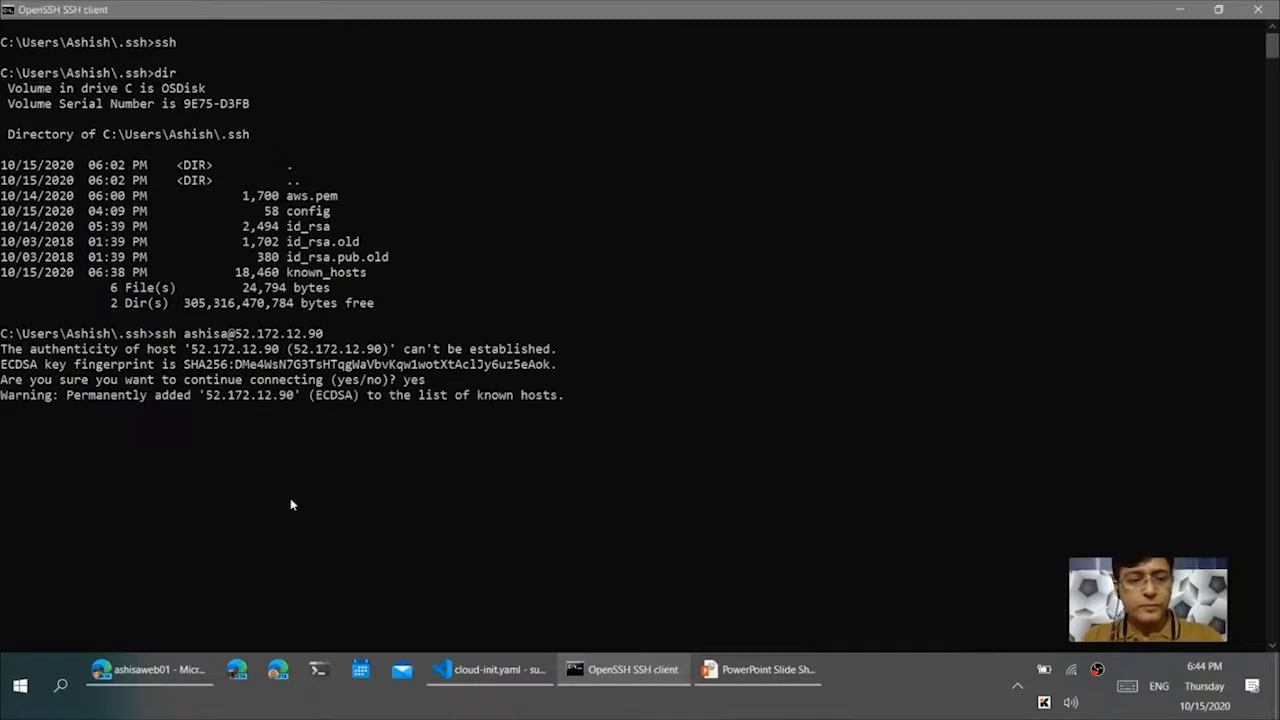
key(Return)
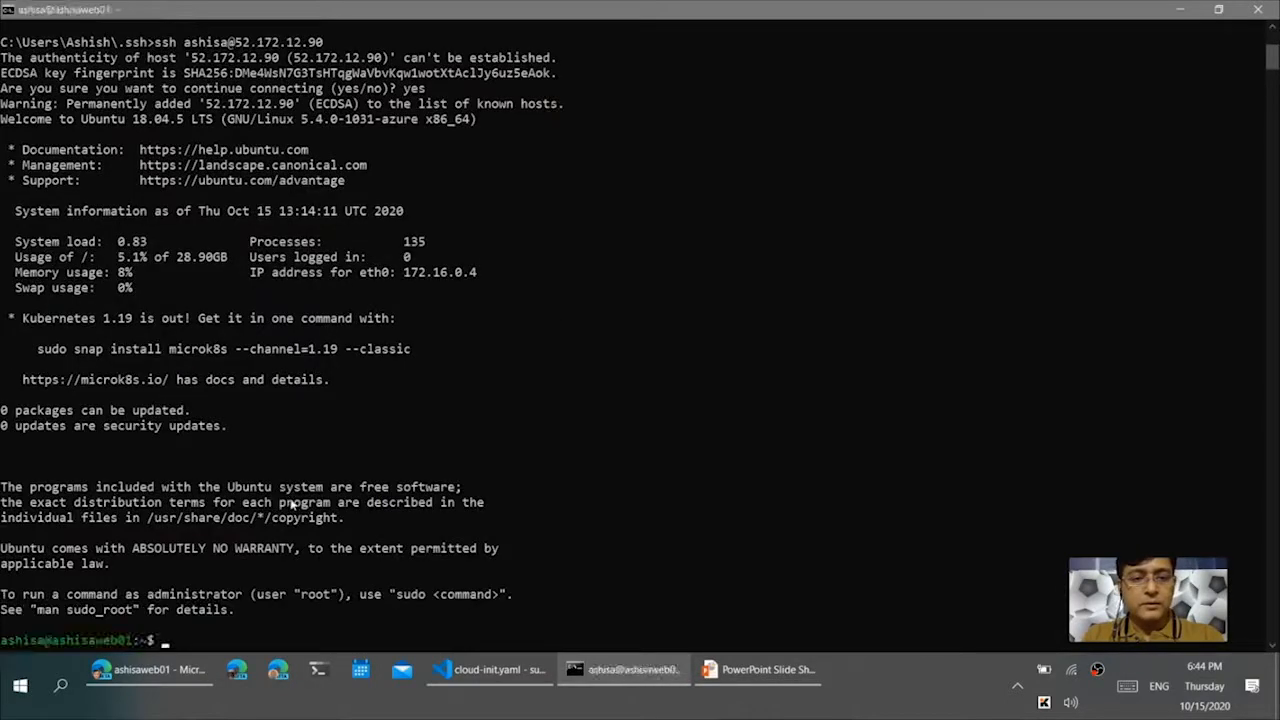
Check nginx -v shows 1.14.0 and change into /var/log/.
text(ngix)
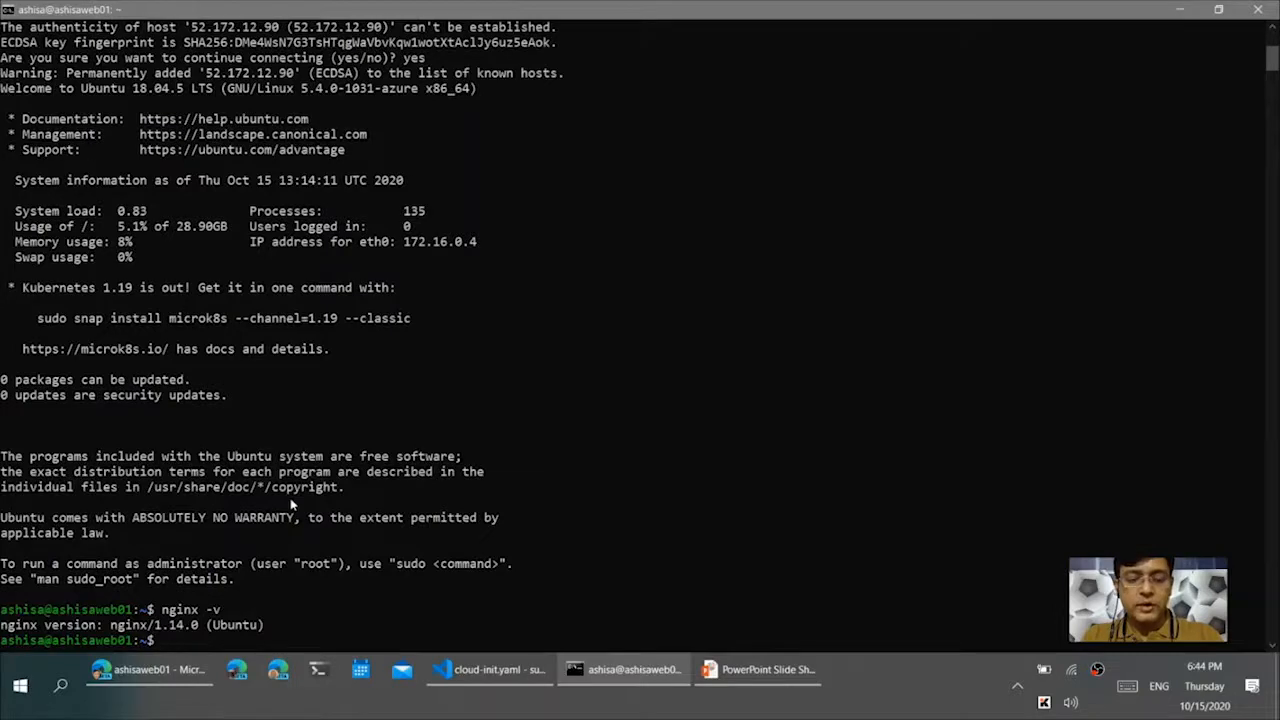
text(cd /var)
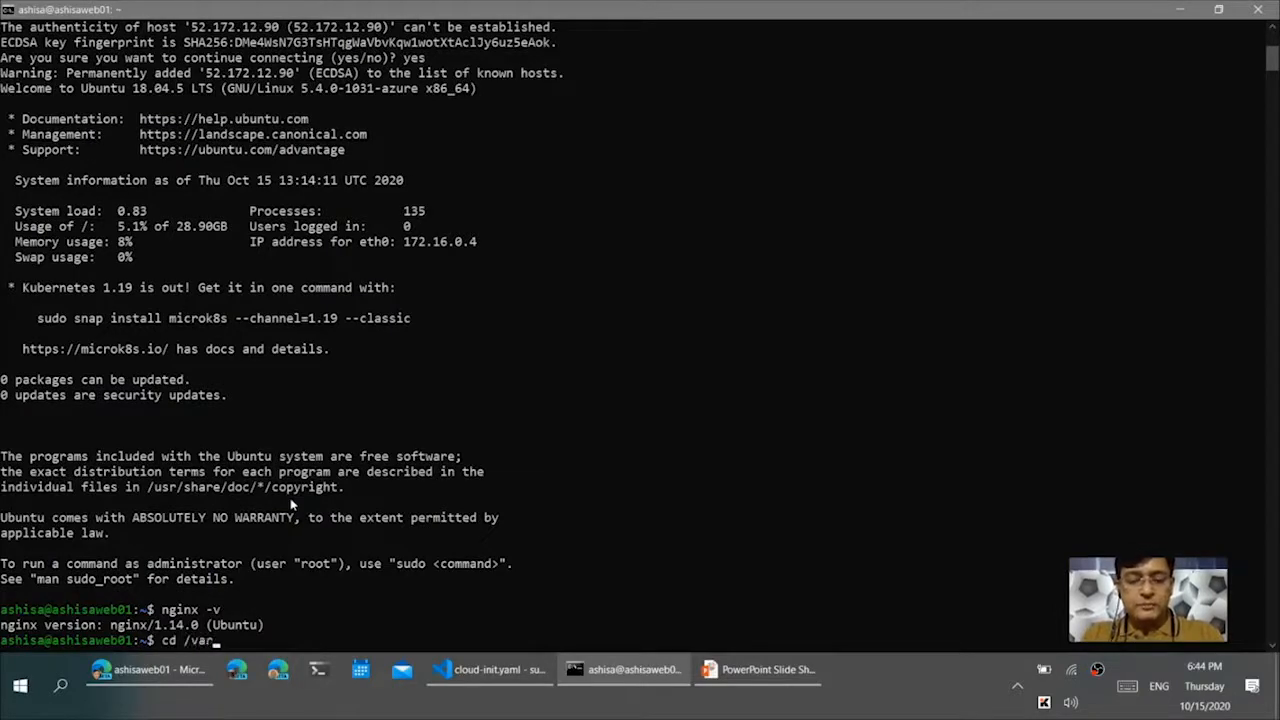
text(/log/)
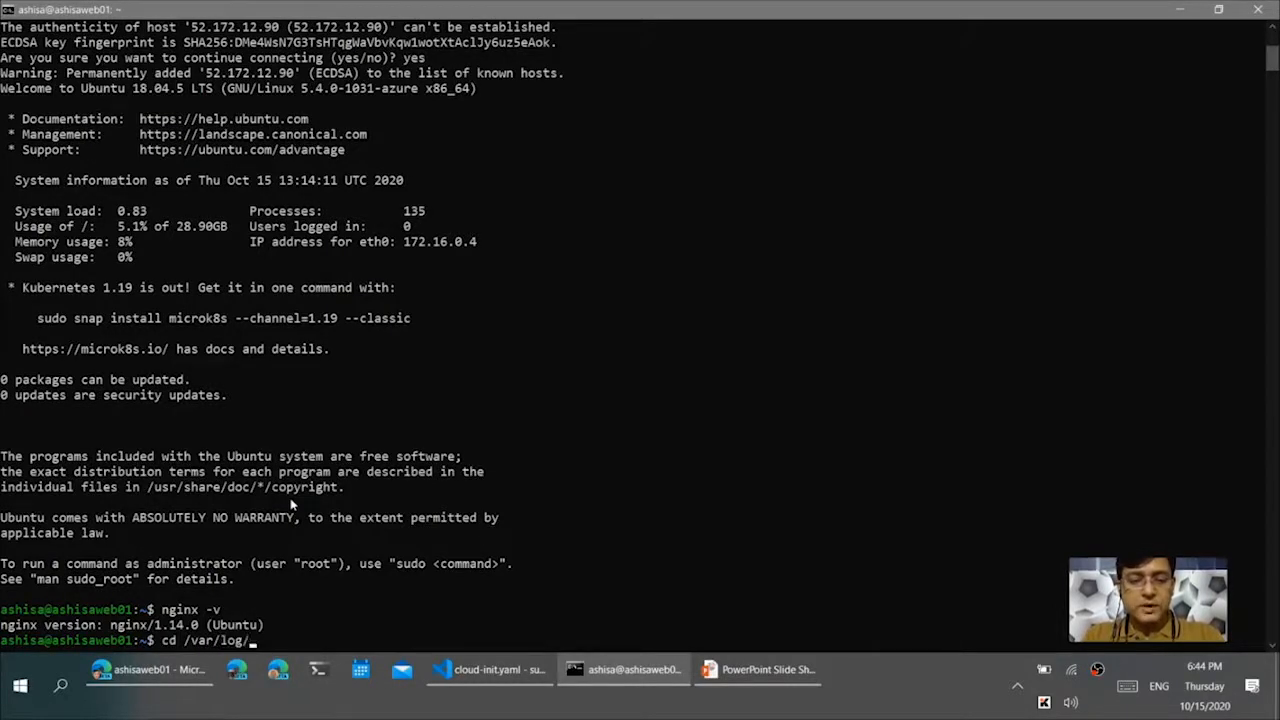
key(Return)
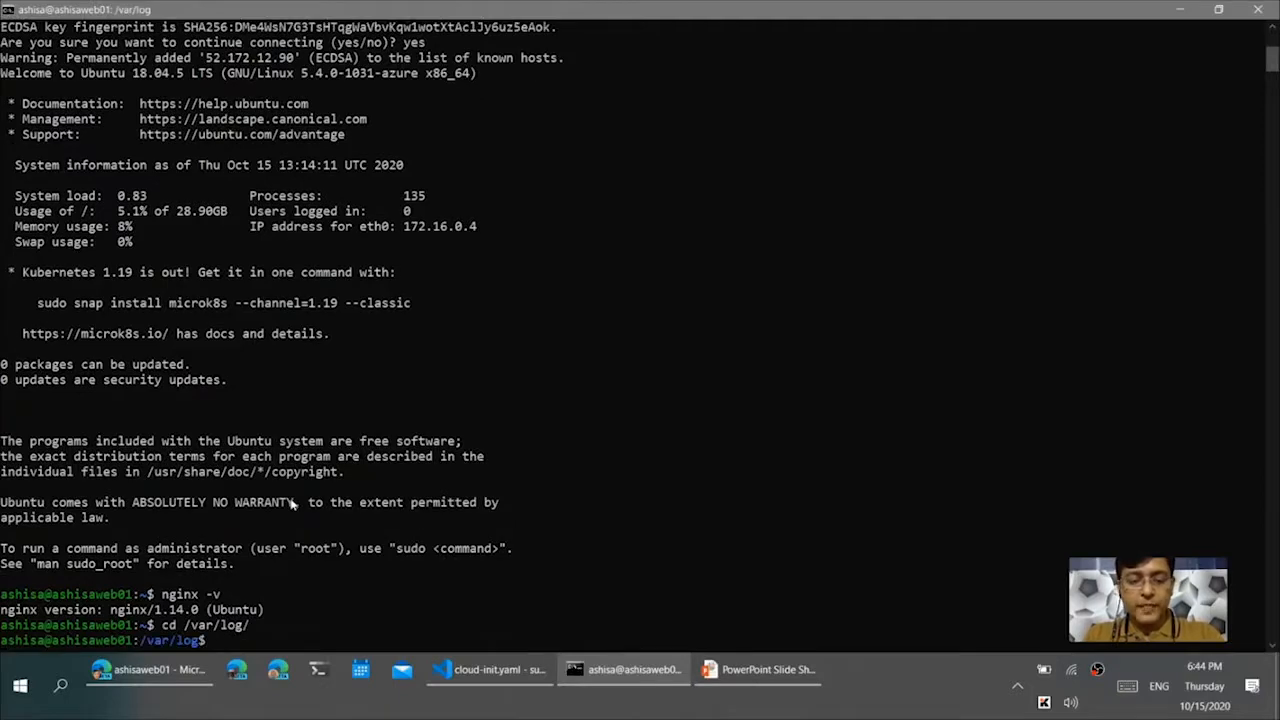
Page through cloud-init-output.log to confirm nginx installed and cloud-init finished.
text(more cloud-init)
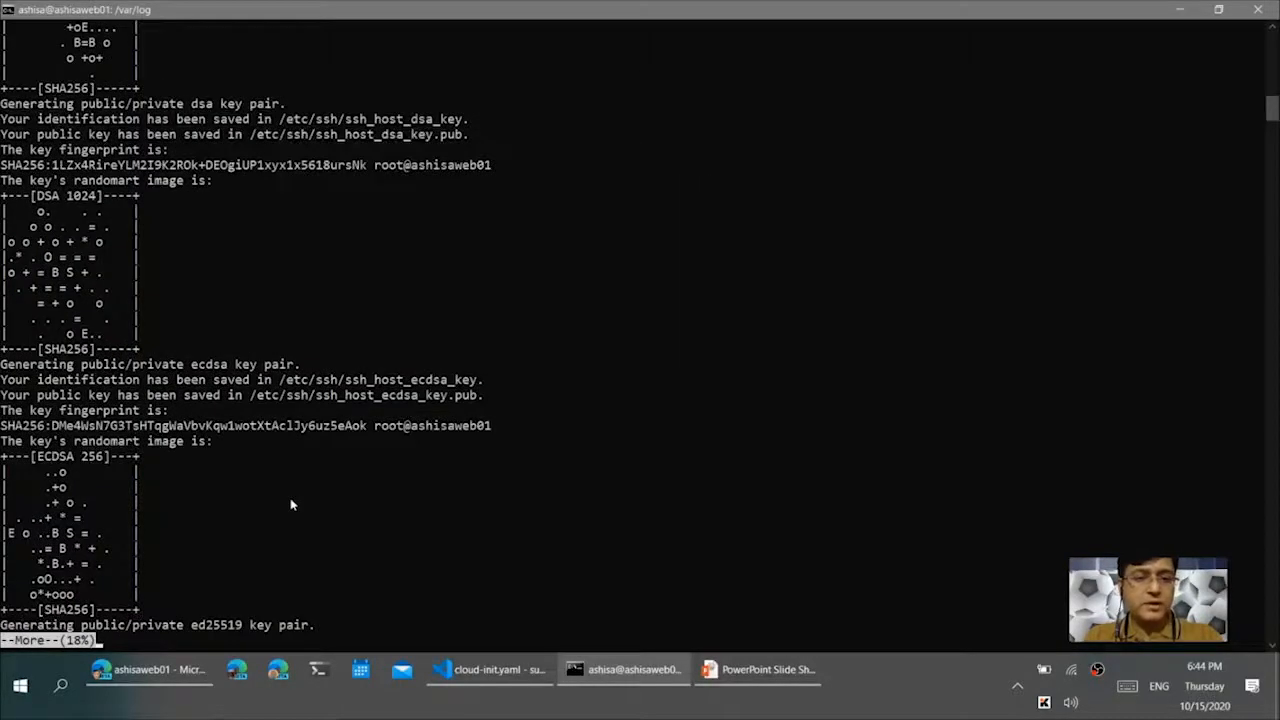
key(space)
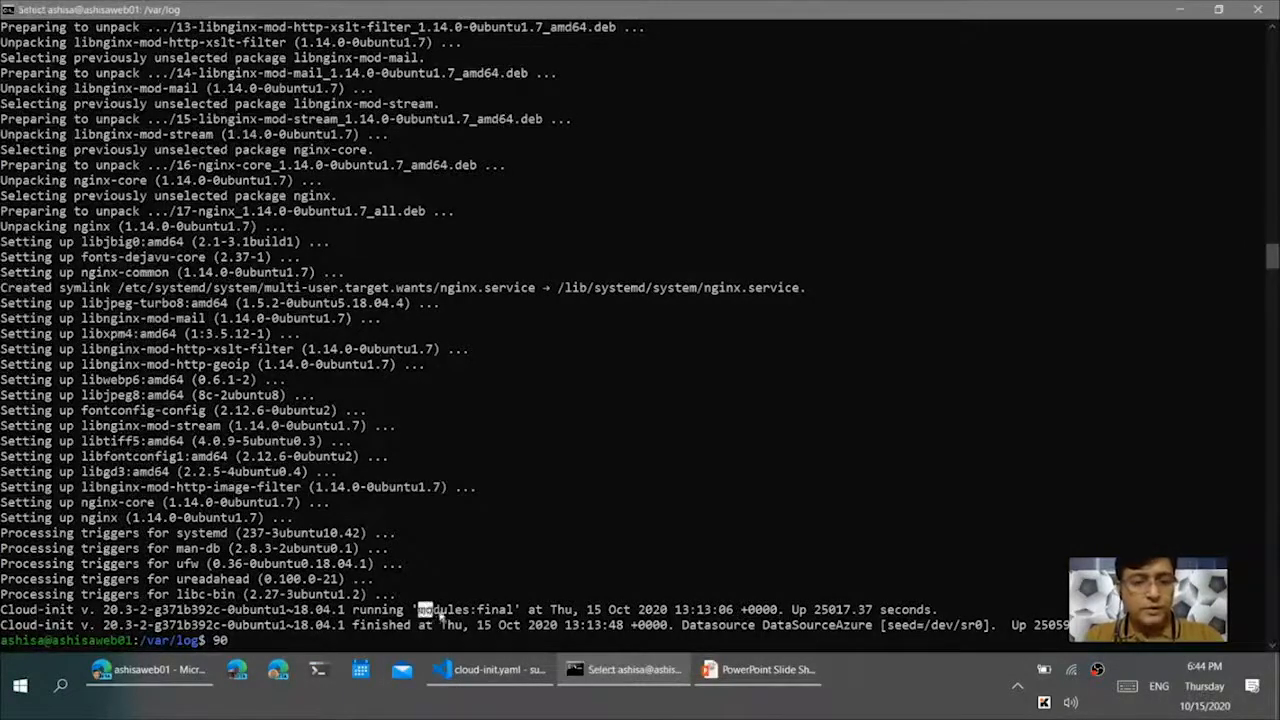
double_click(464, 608)
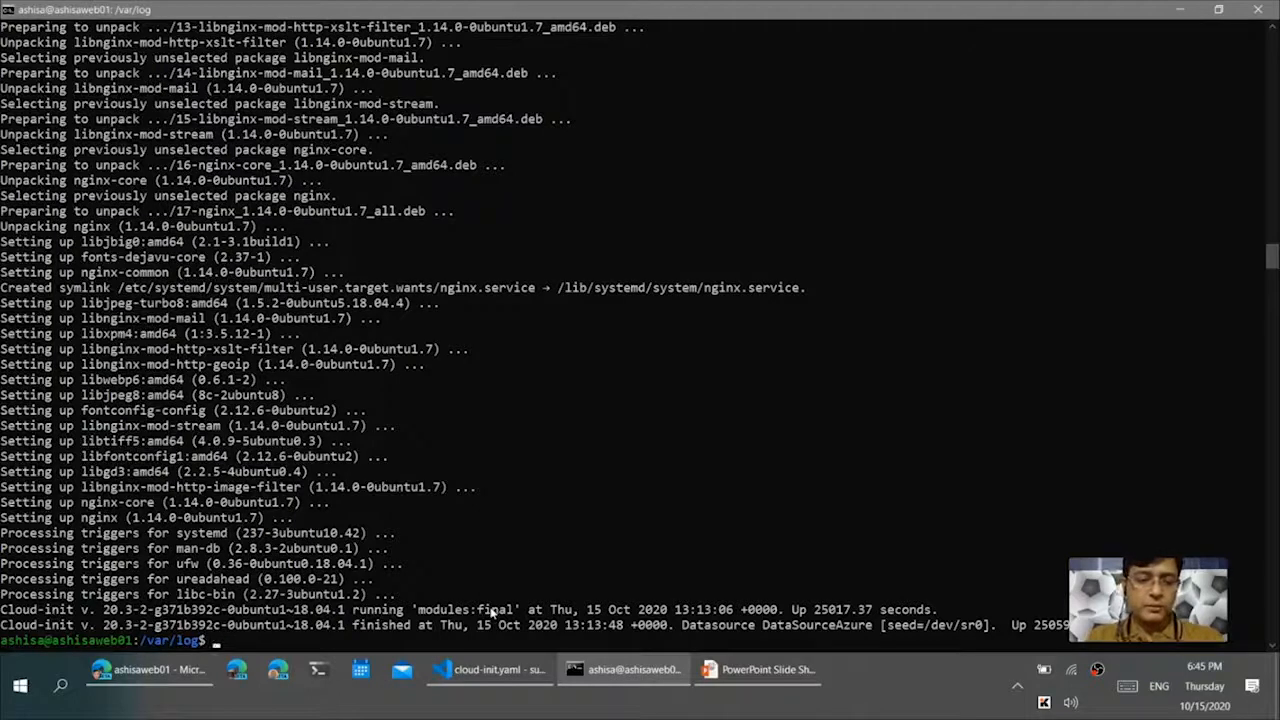
mouse_move(490, 476)
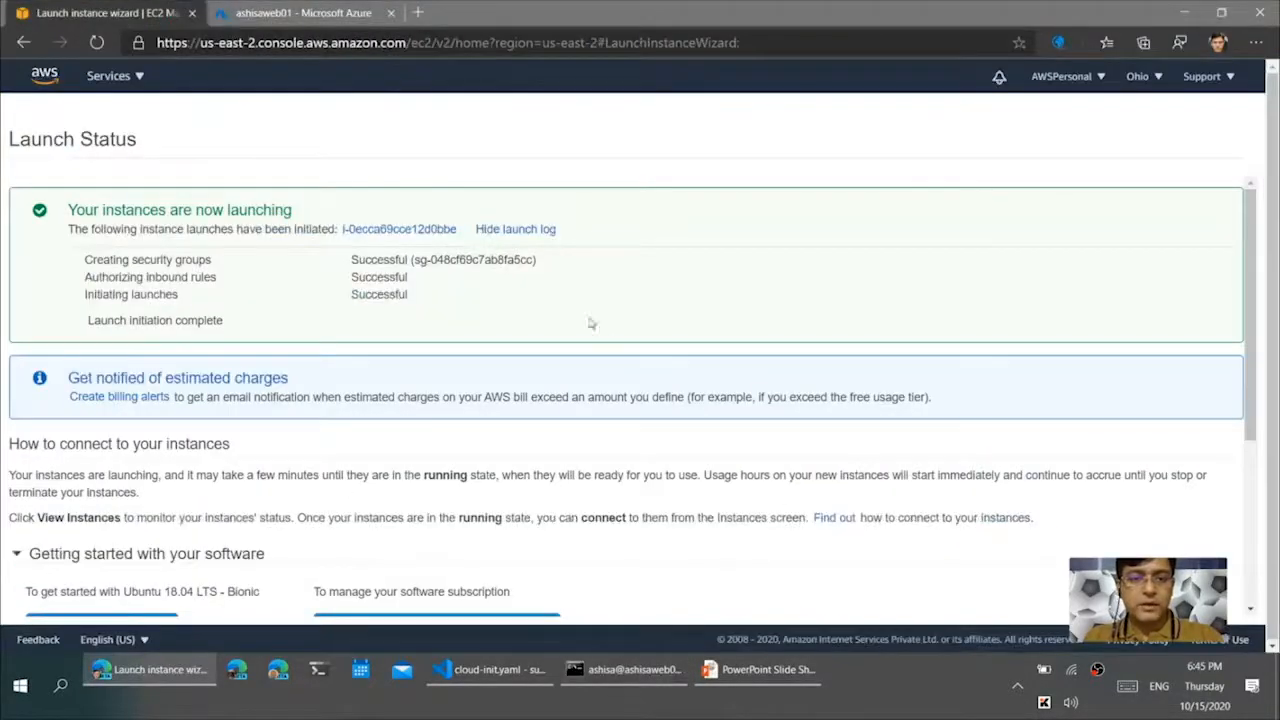
Open the EC2 instances list, refresh it and clear the filter to show all instances.
click(398, 228)
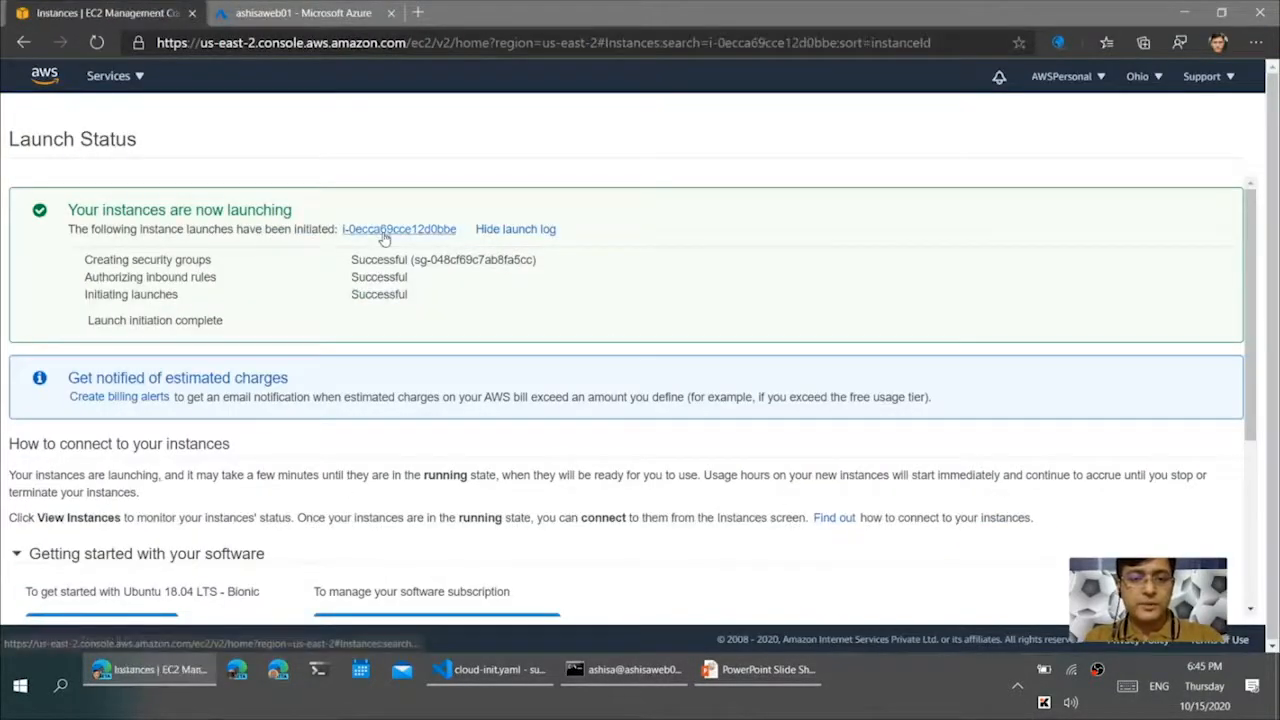
click(398, 228)
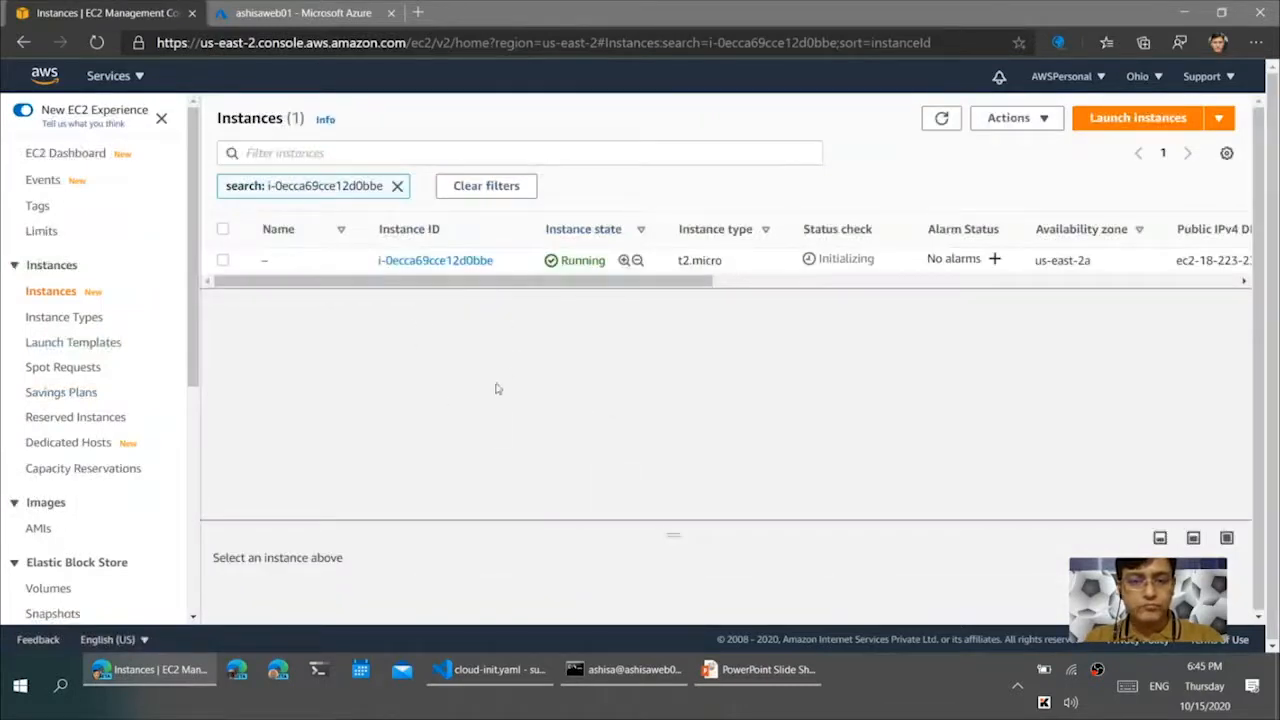
click(940, 118)
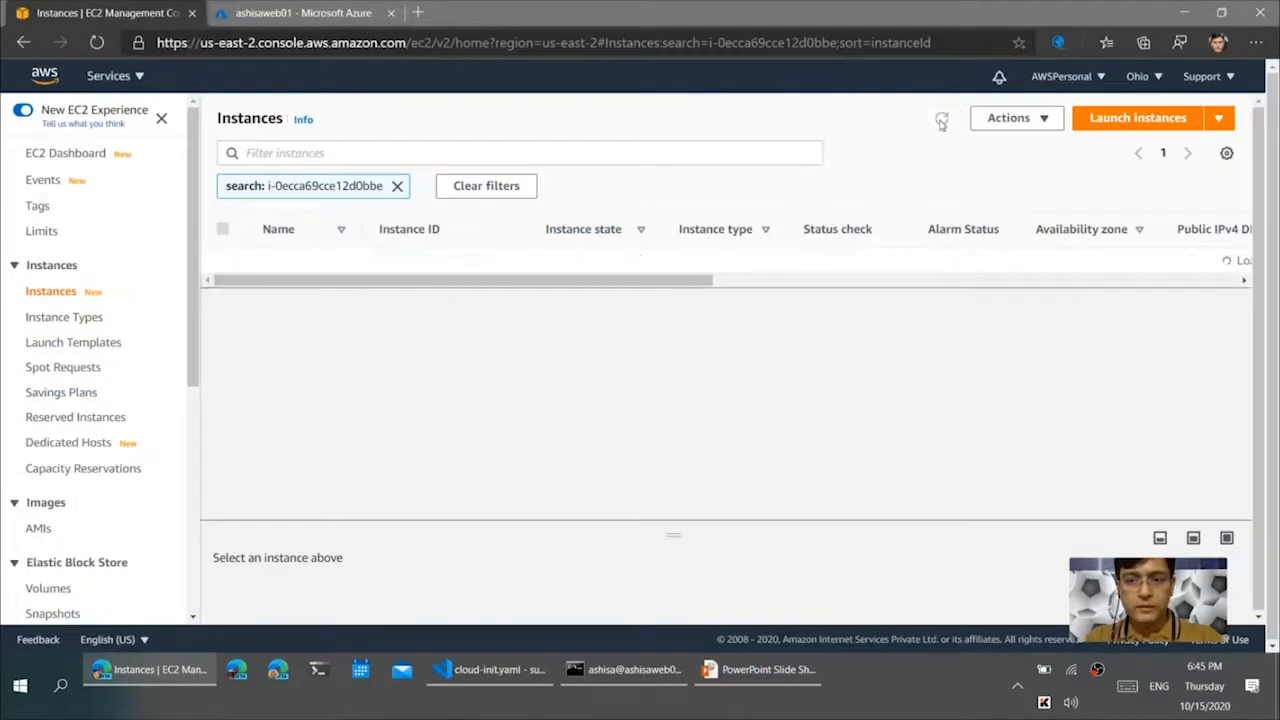
click(940, 118)
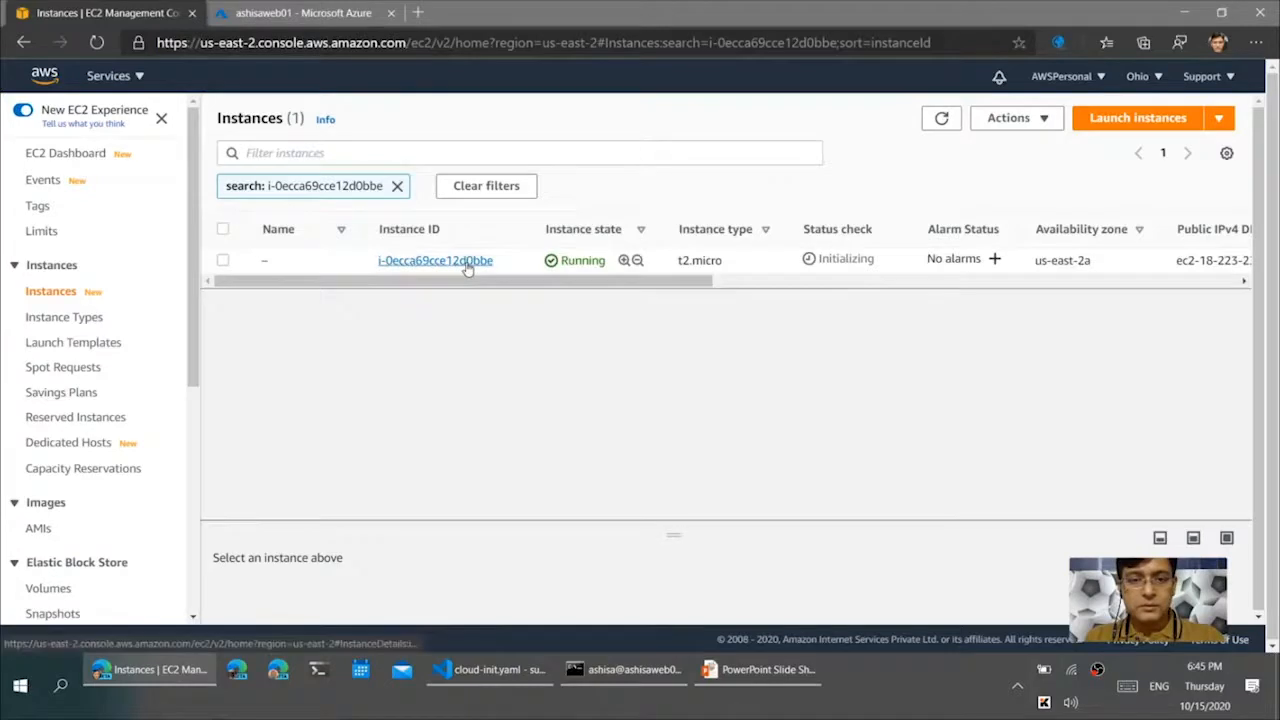
click(434, 260)
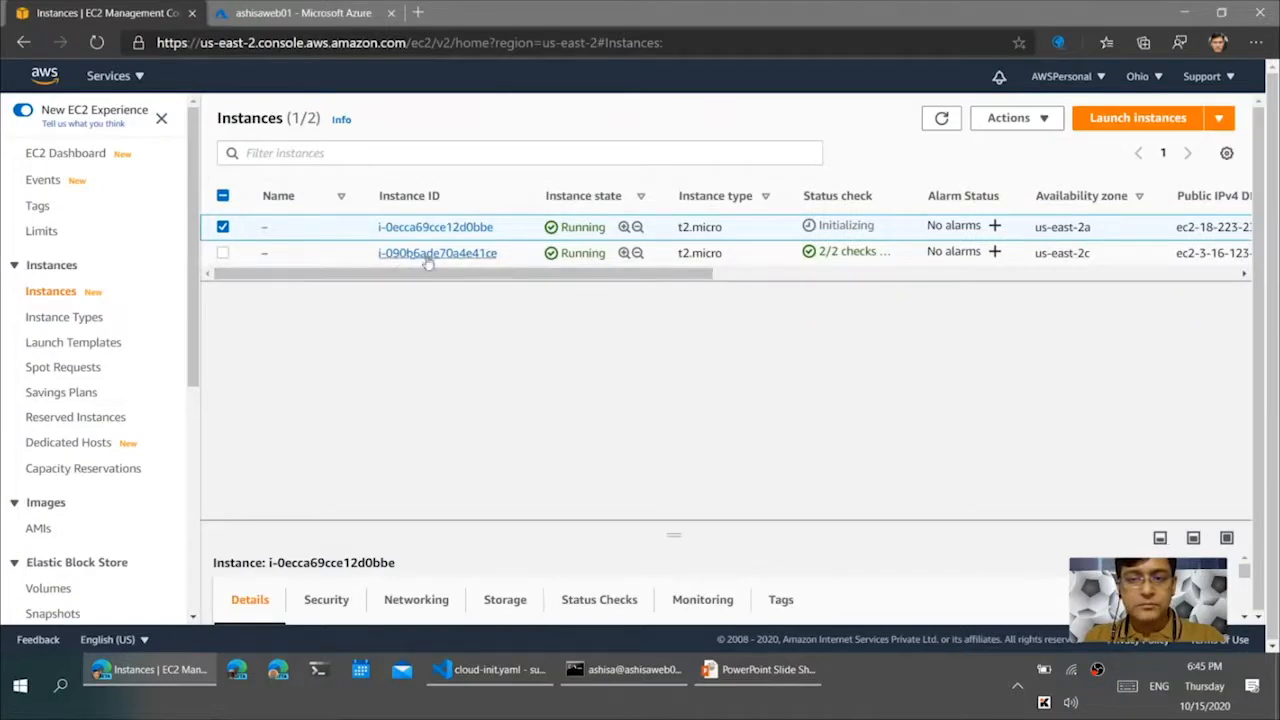
Open instance i-090b6ade70a4e41ce and copy its public DNS name.
click(436, 252)
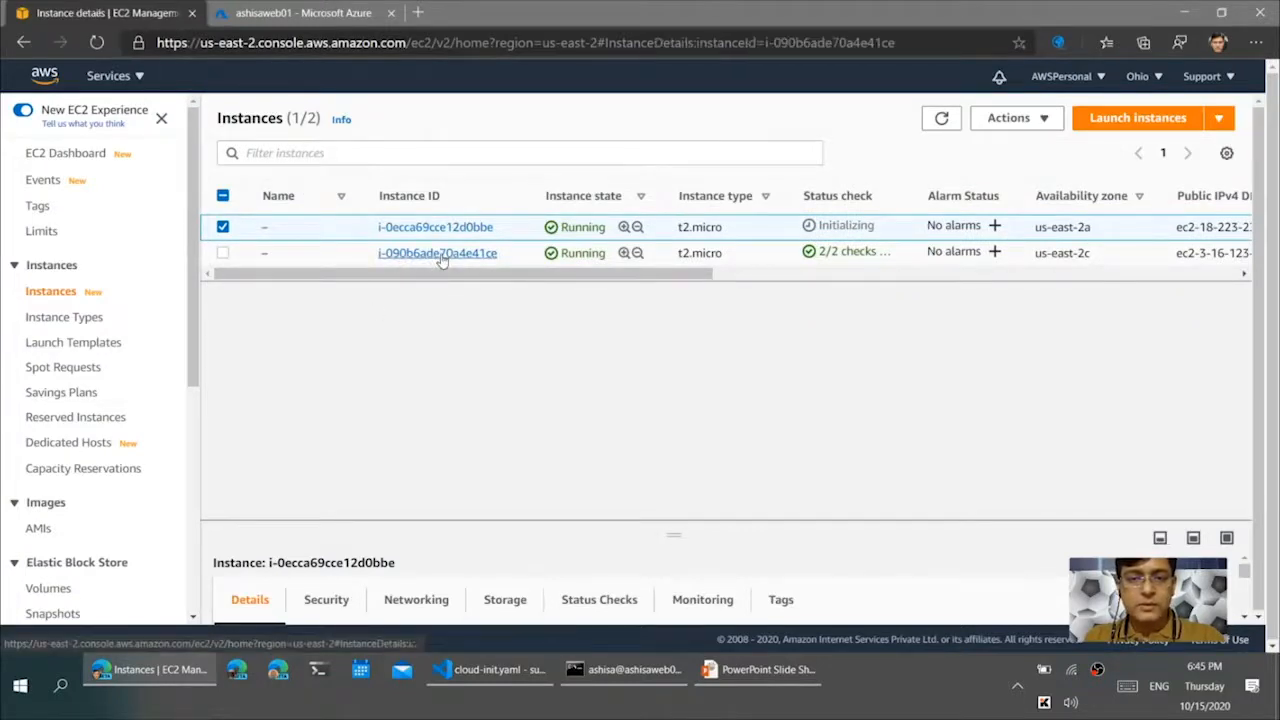
click(436, 252)
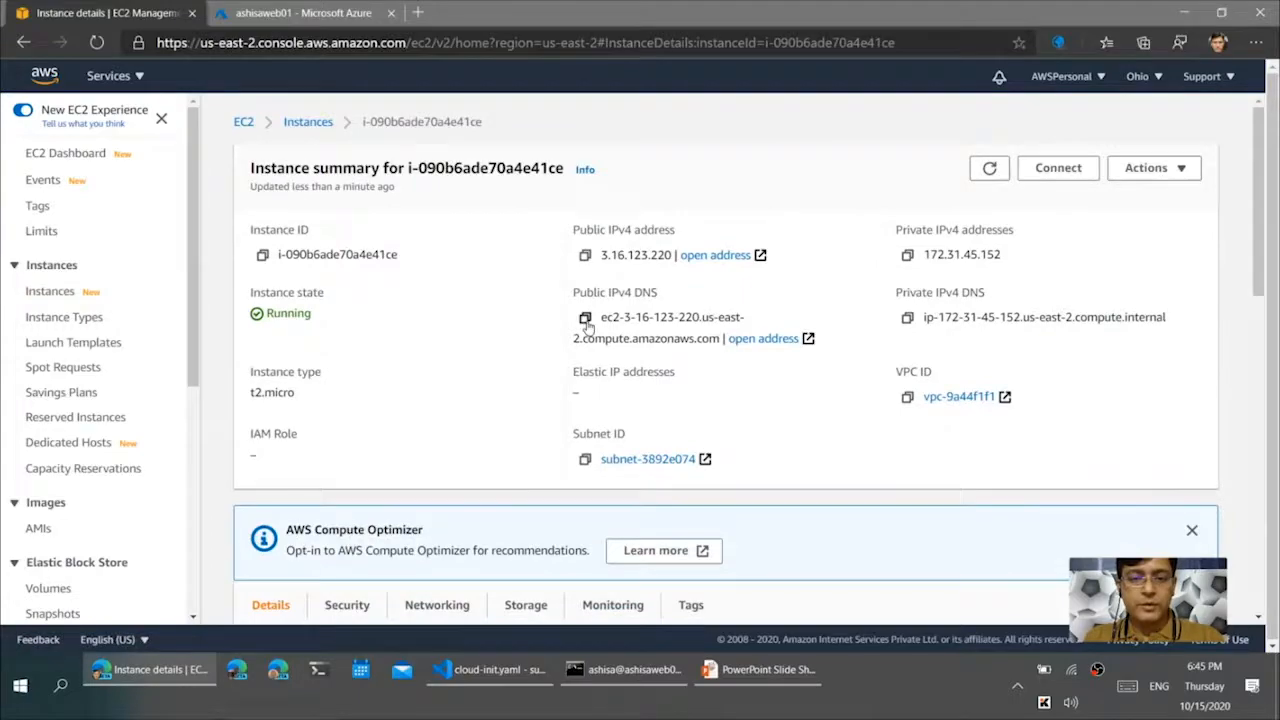
click(584, 316)
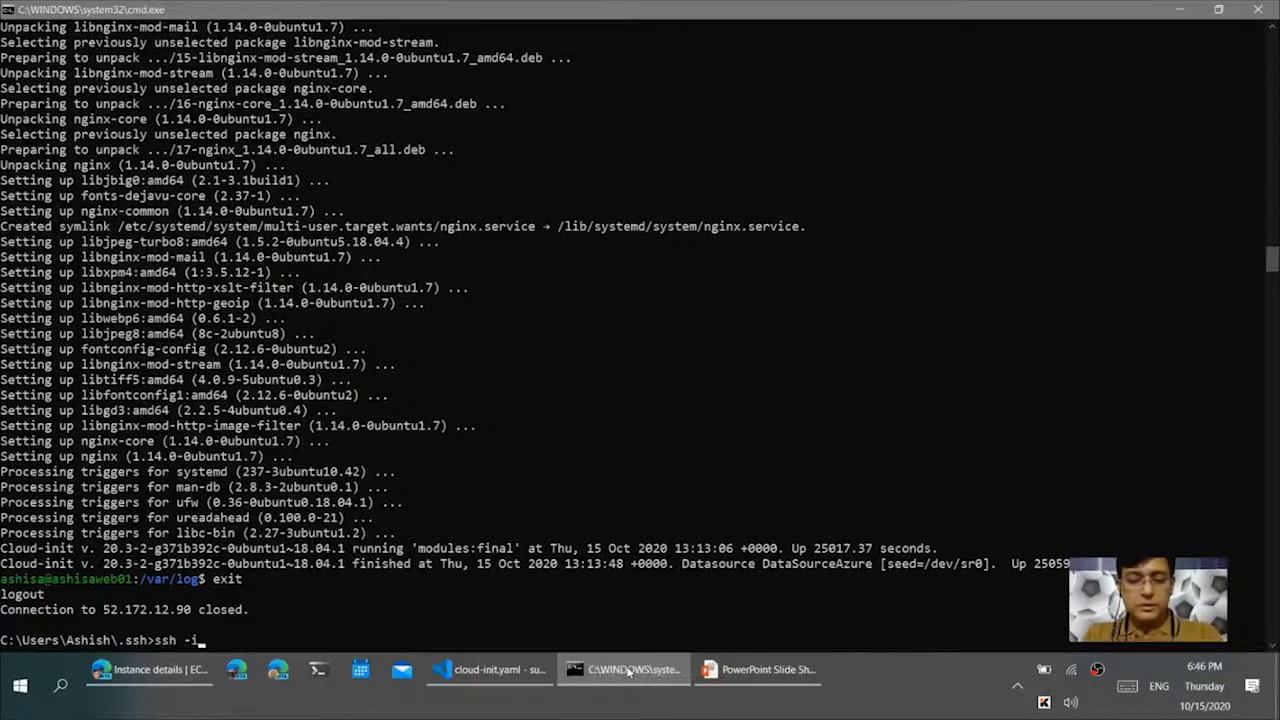
text(aws.pem e)
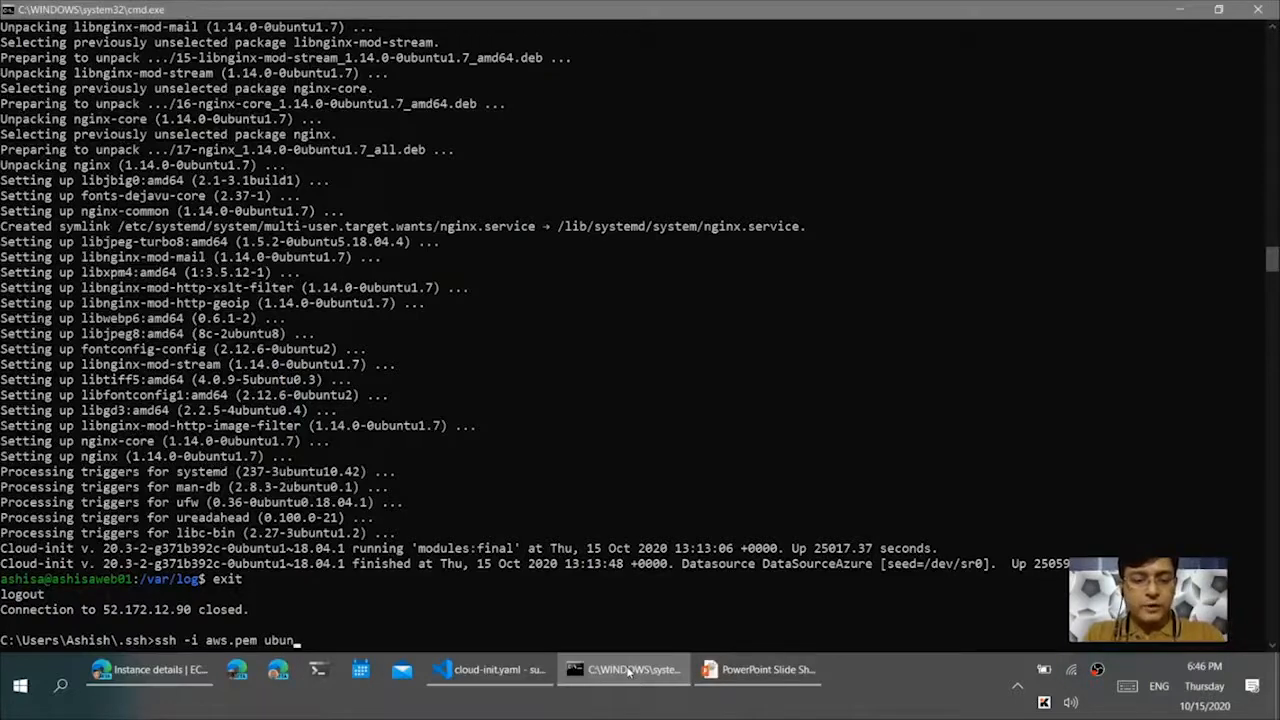
text(tu@ec2-3-16-123-220.us-east-2.compute.amazonaws.com)
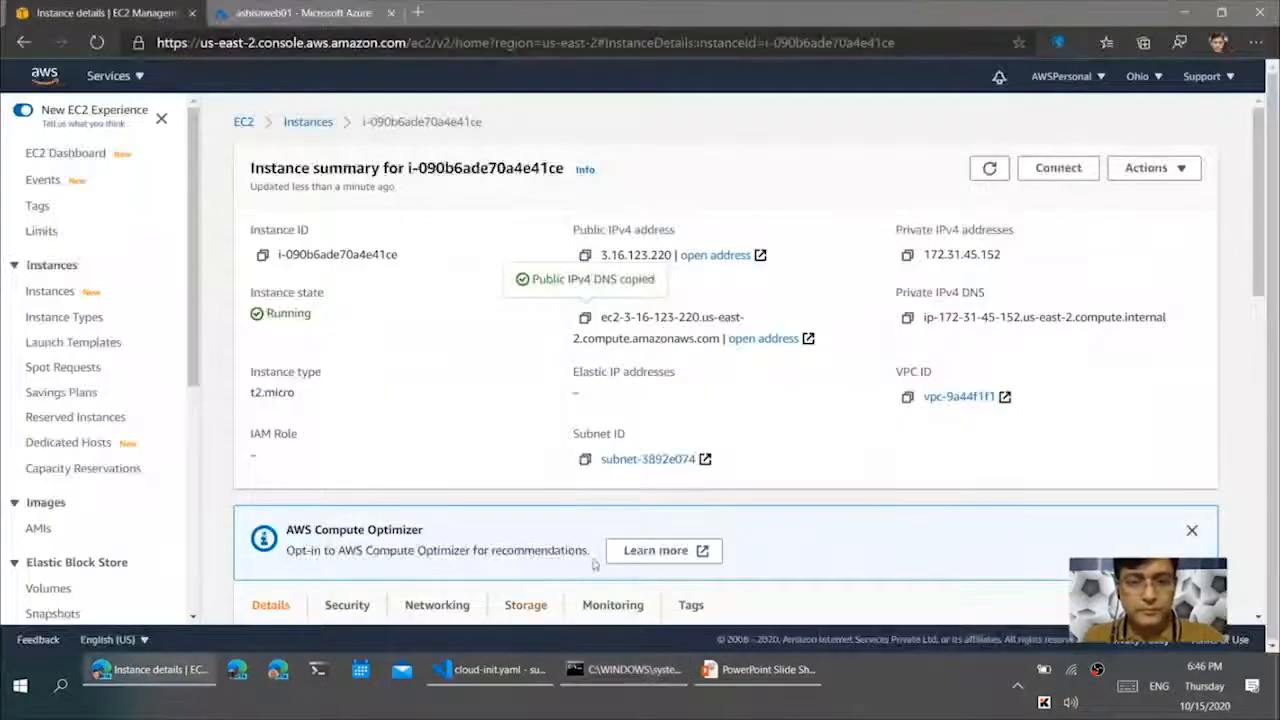
click(308, 122)
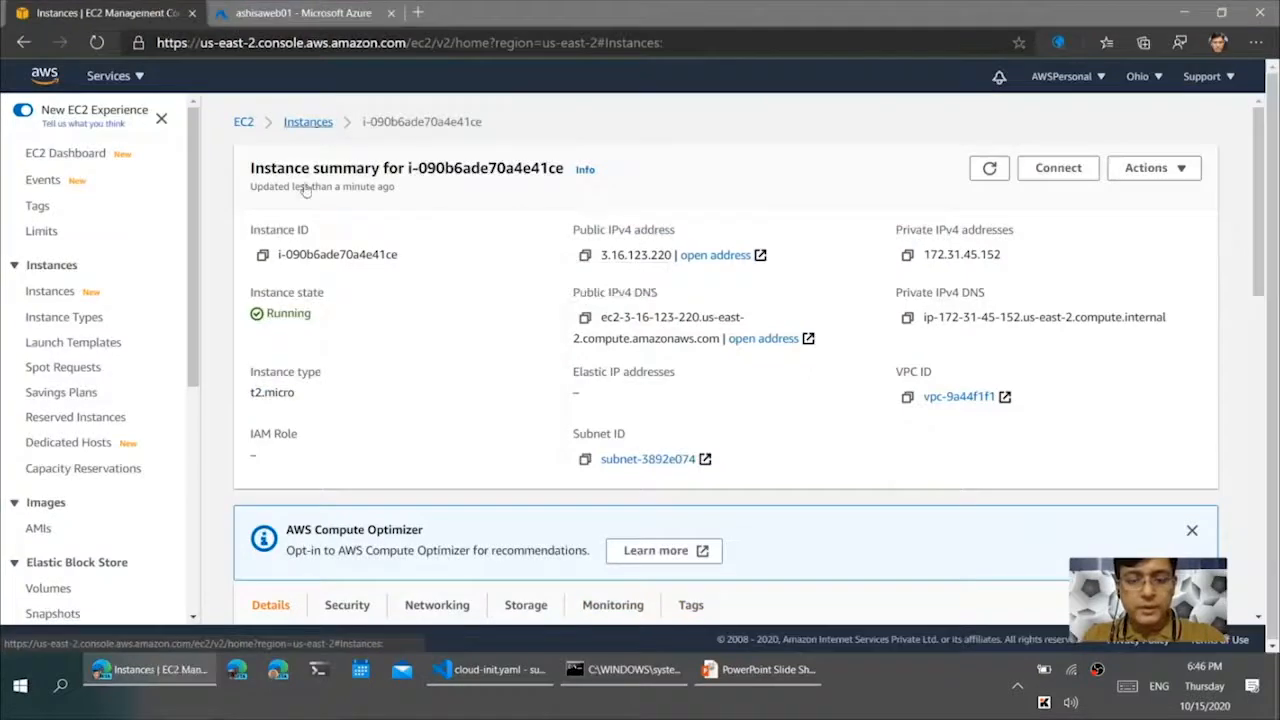
click(308, 122)
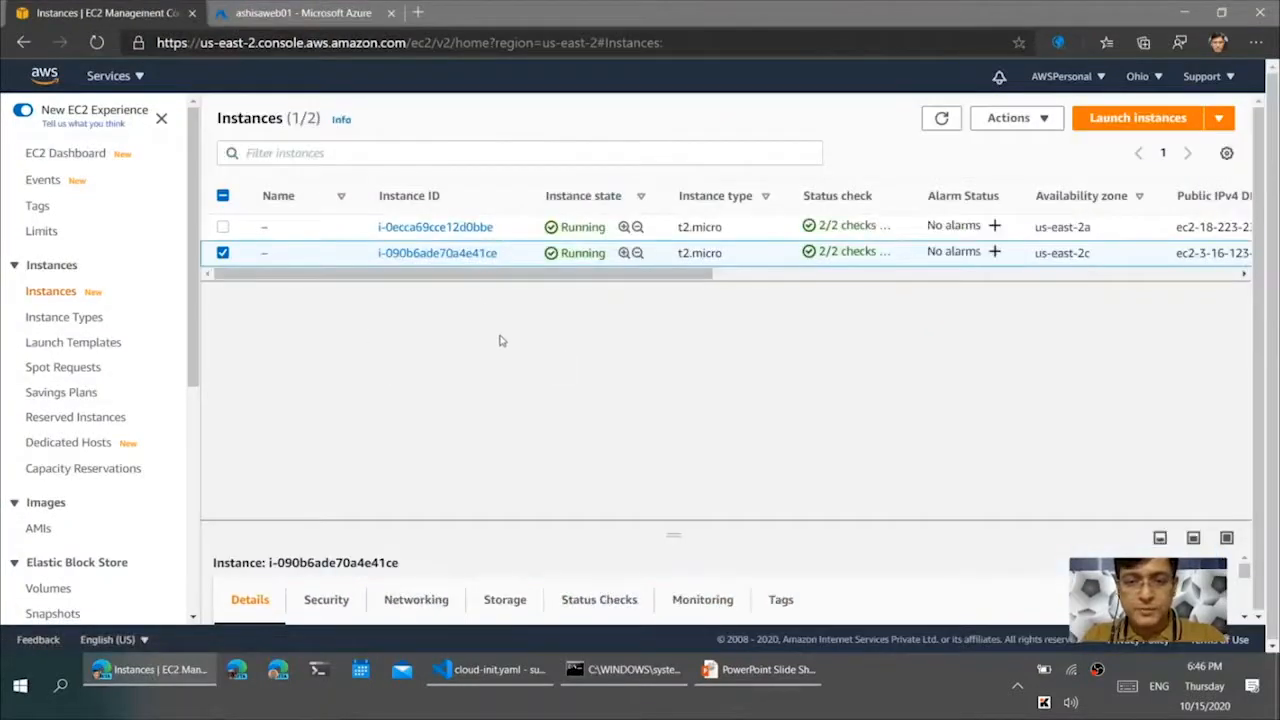
click(436, 228)
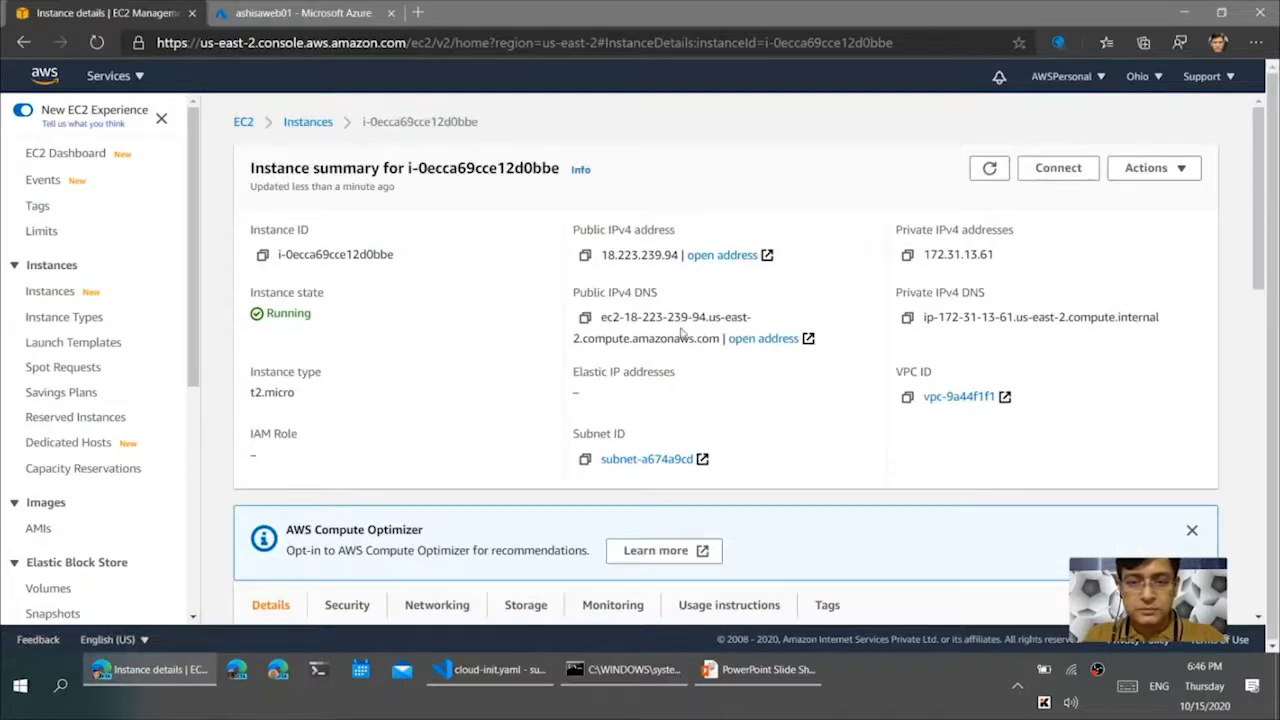
click(622, 668)
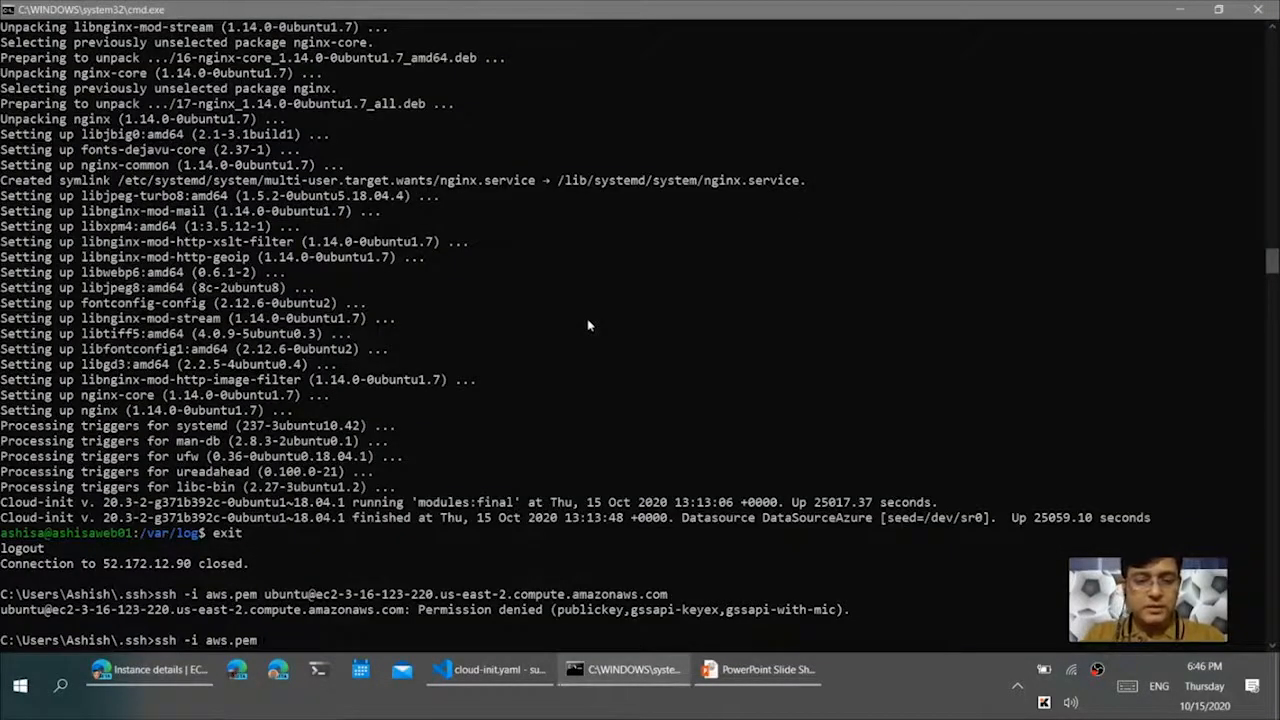
text(ubut)
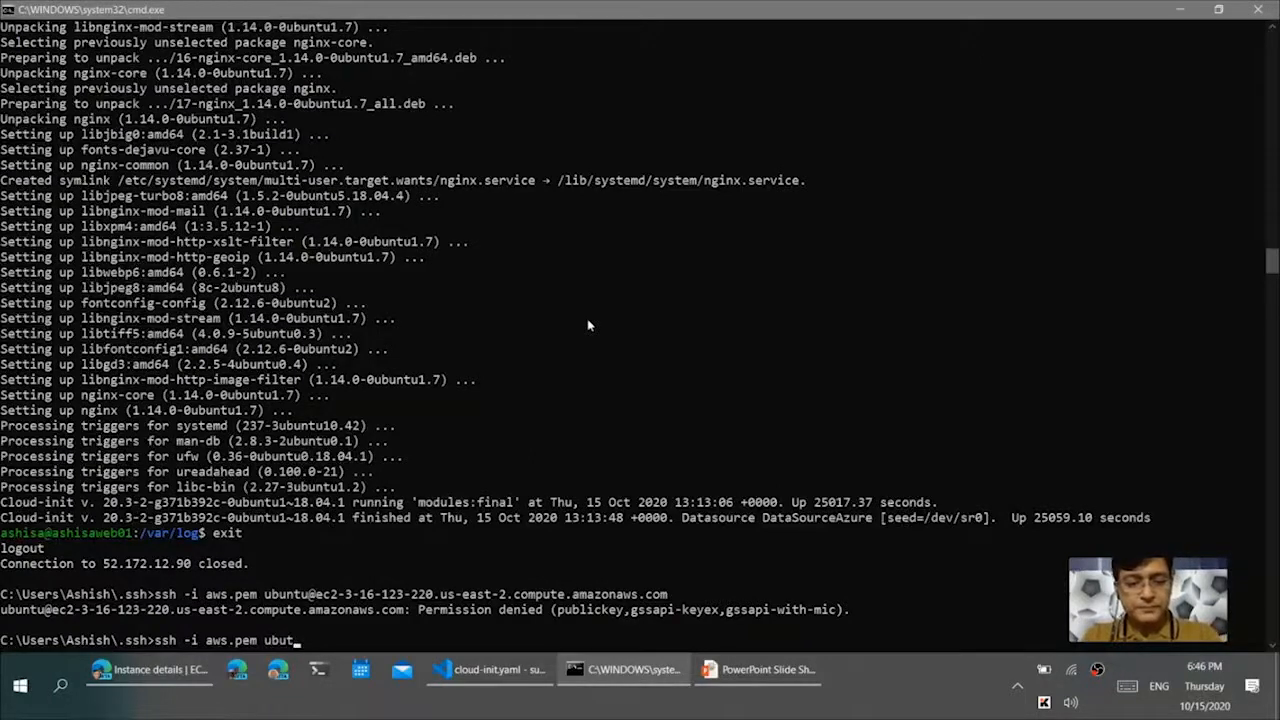
text(ubuntu@ec2-18-223-239-94.us-east-2.compute.amazonaws.com)
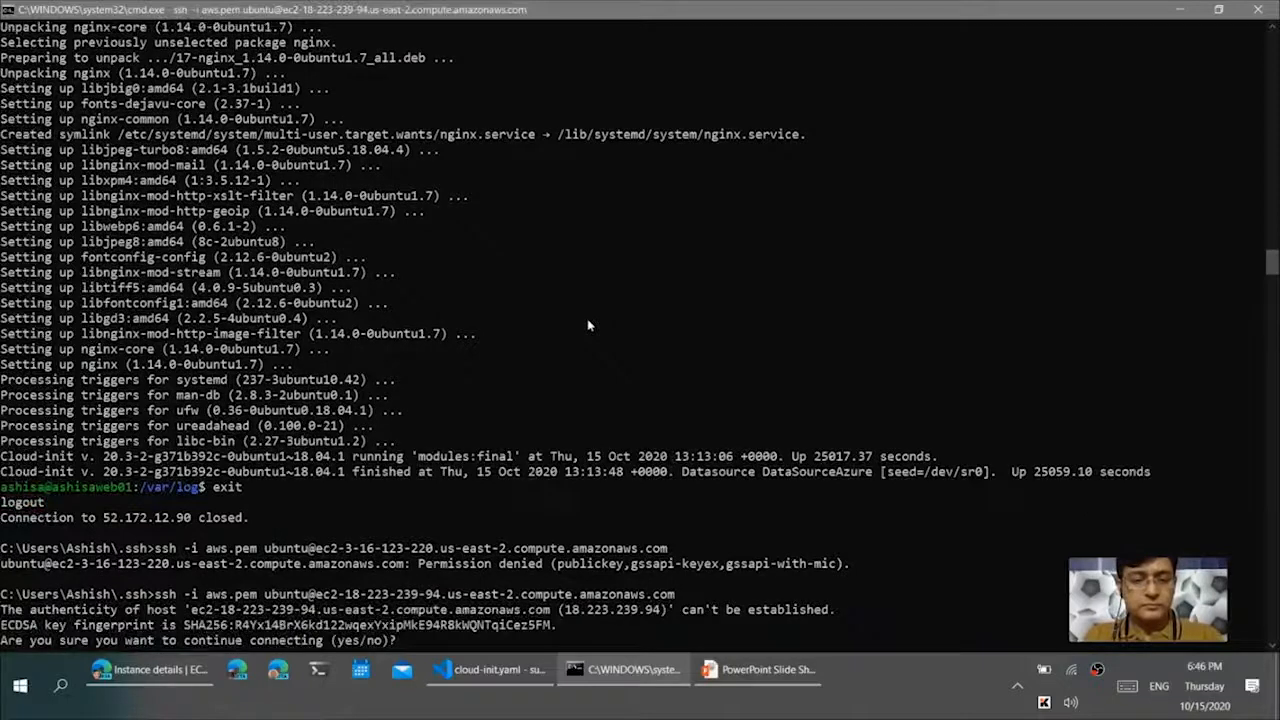
text(yes)
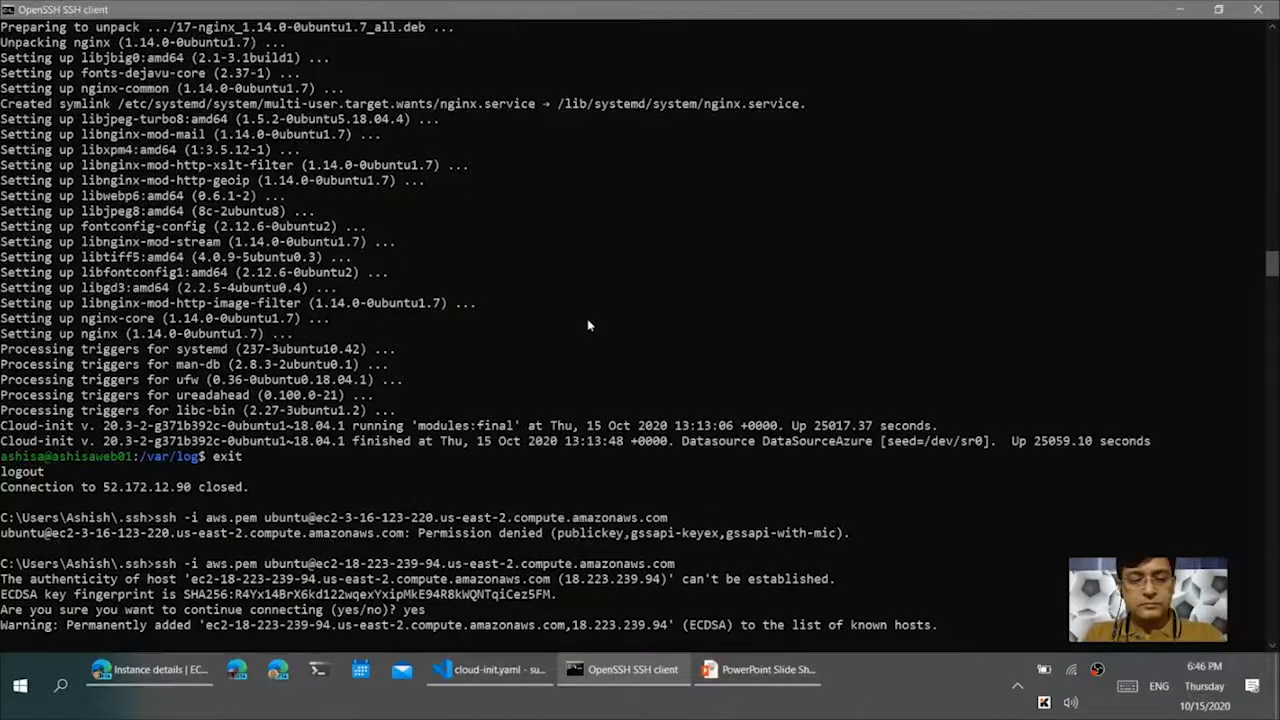
key(Return)
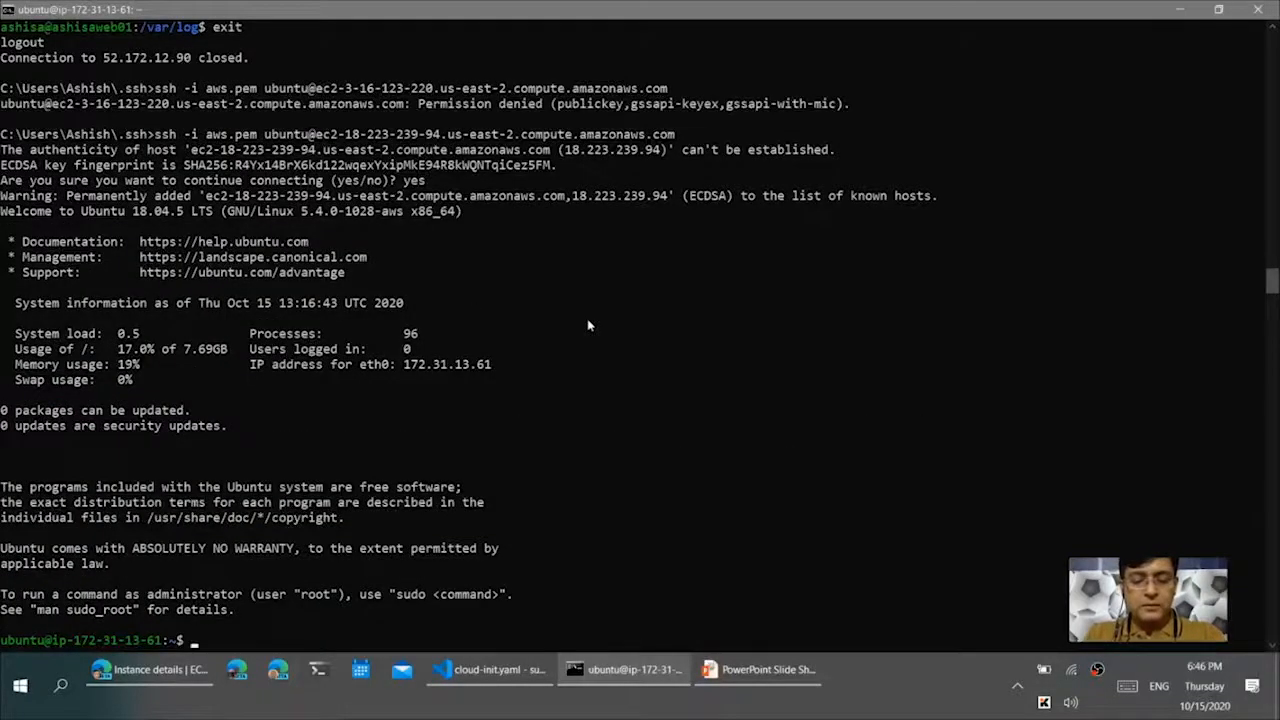
Confirm nginx 1.14.0 with nginx -v and open /var/log/cloud-init-output.log with more.
text(nginx -v)
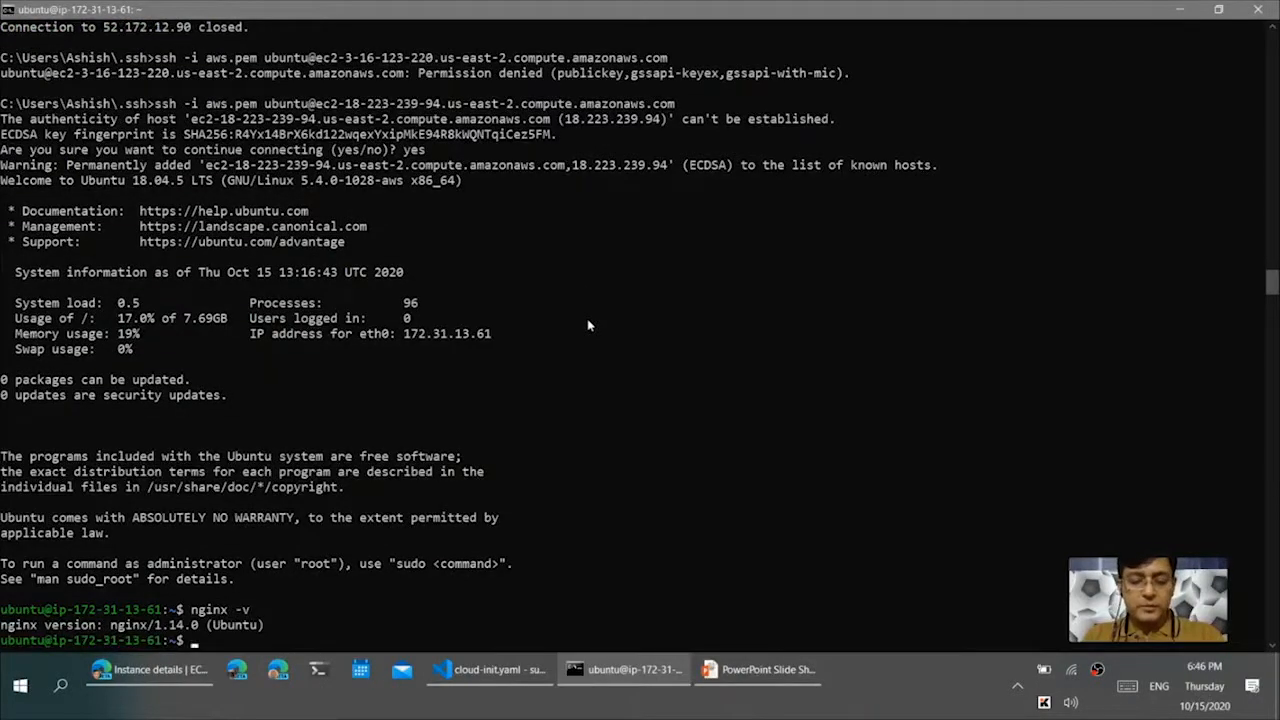
text(more /var/log/)
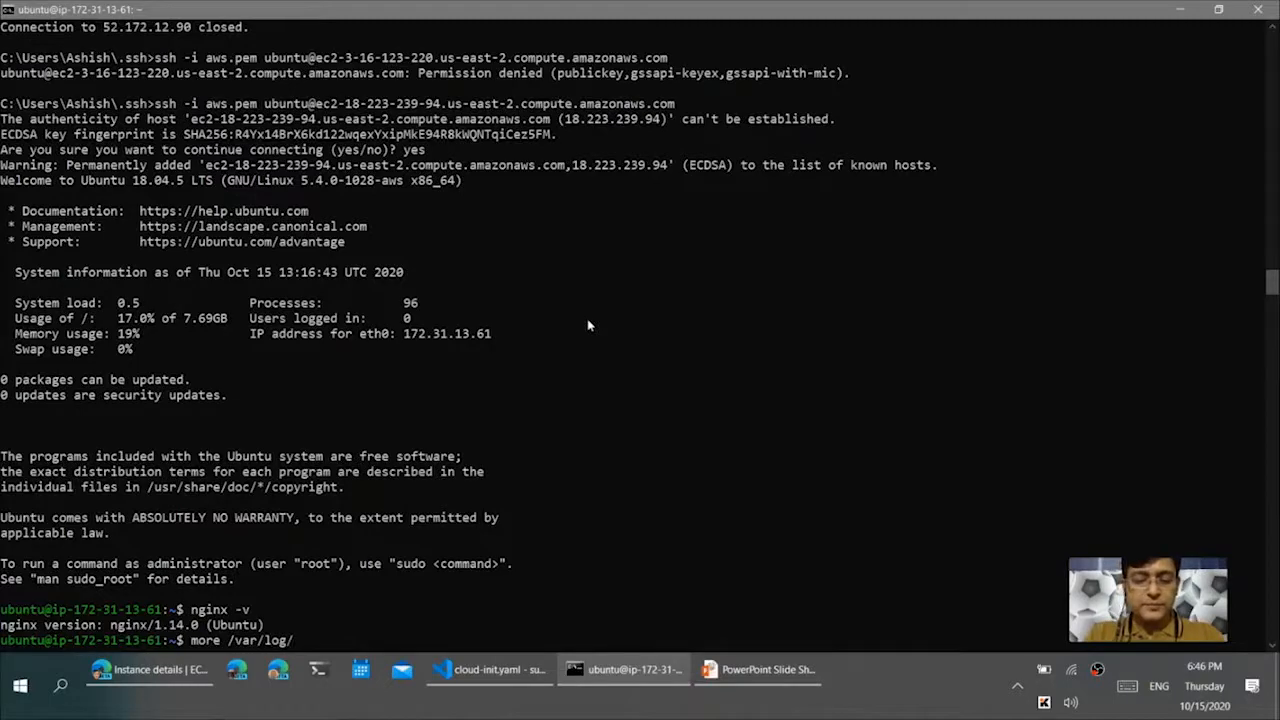
text(cloud-init)
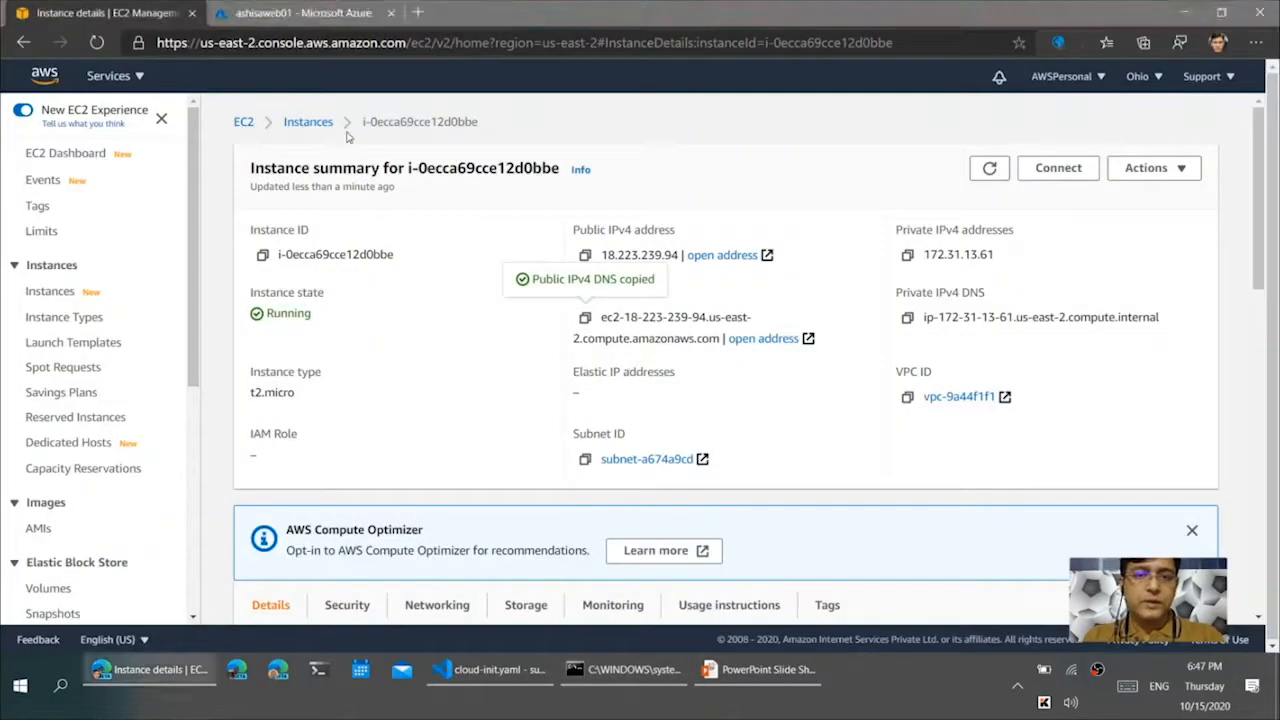
Compare cloud-init.yaml with remote-script.yaml, whose #include references the GitHub nginx.sh script, then return to EC2.
click(488, 668)
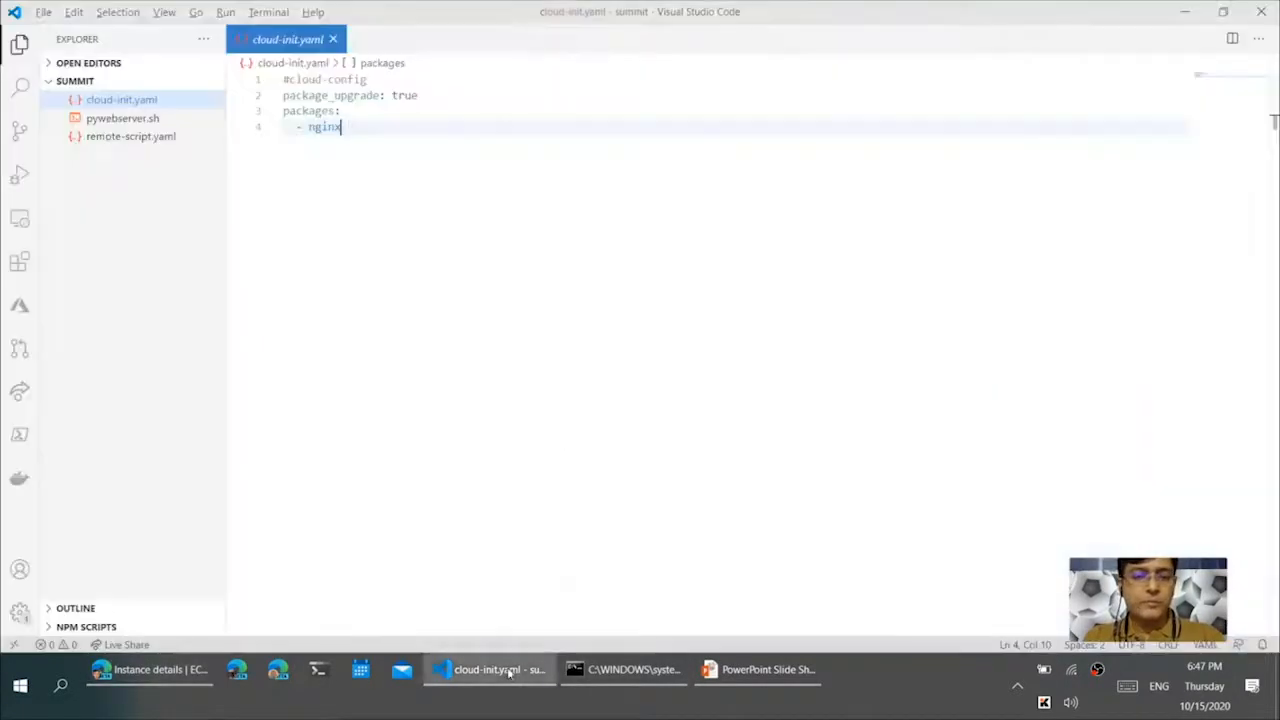
click(132, 136)
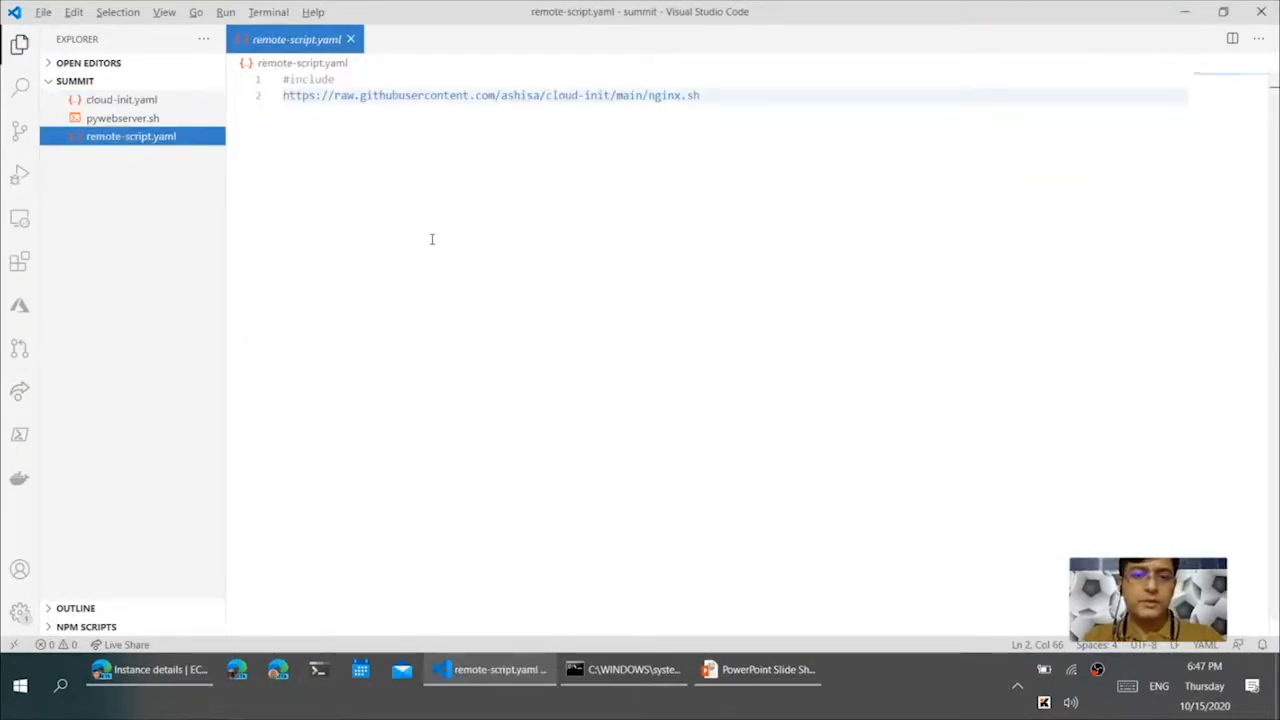
click(120, 100)
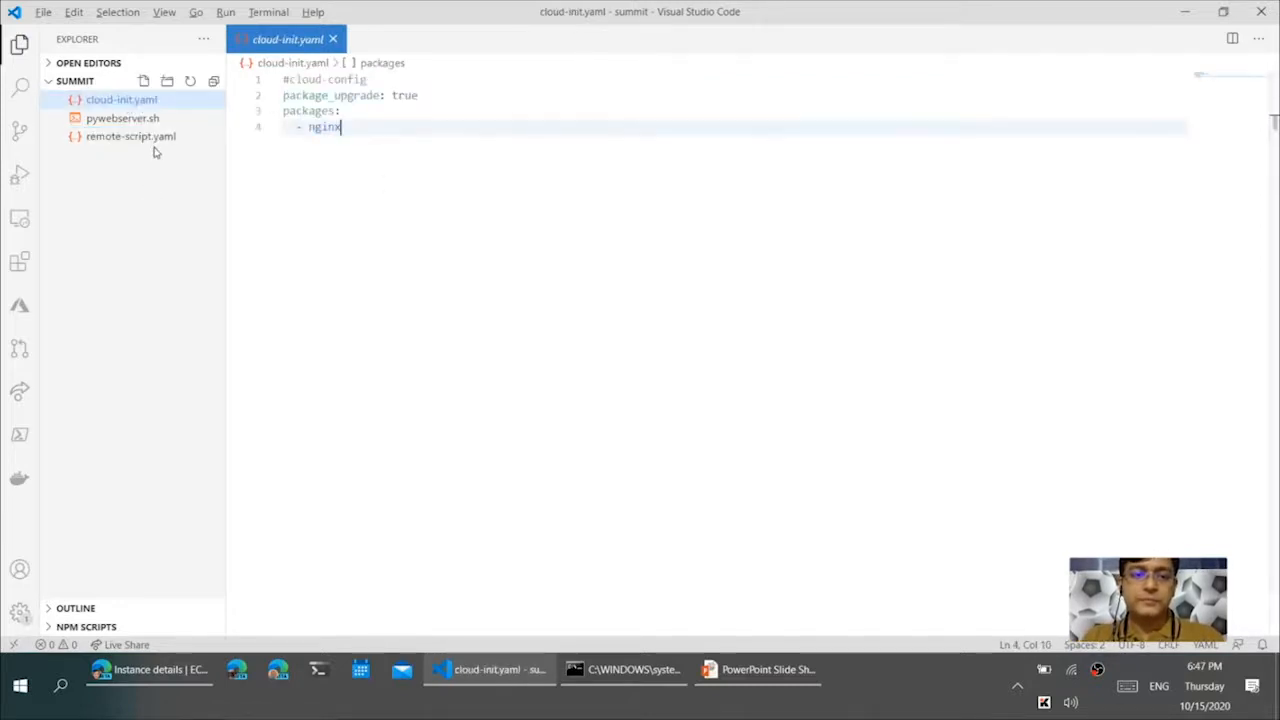
click(132, 136)
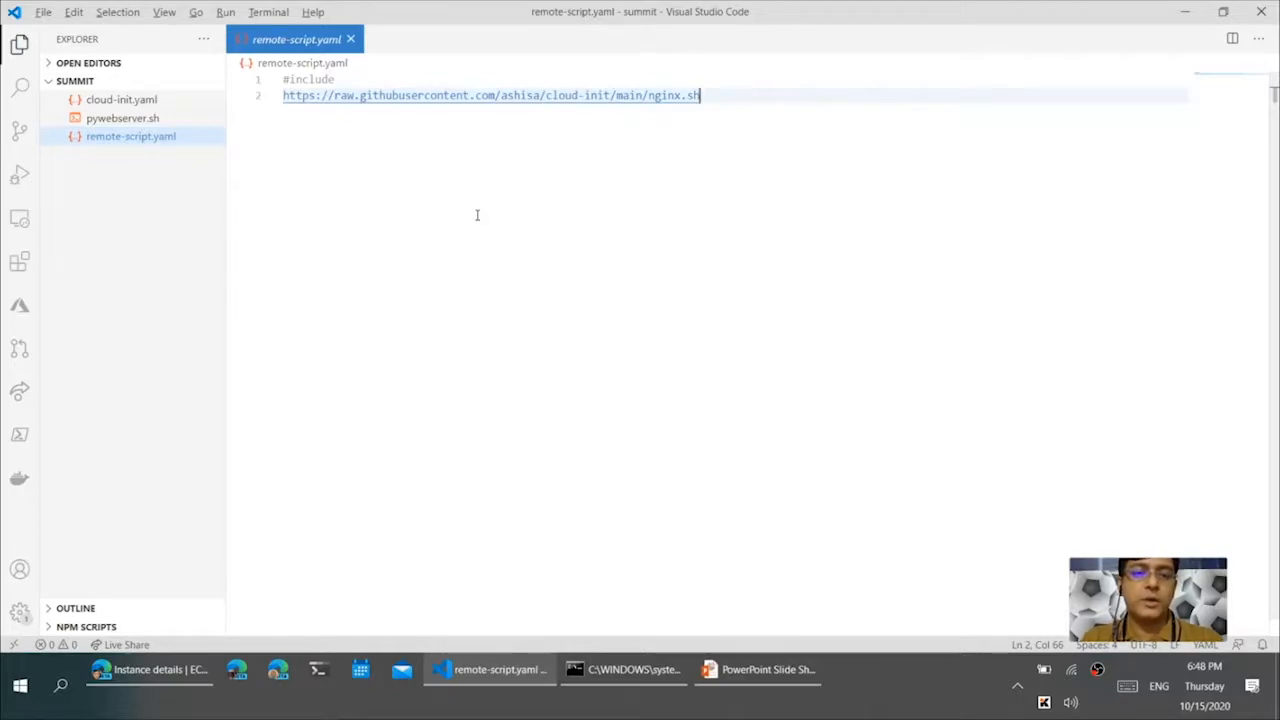
key(ctrl+a)
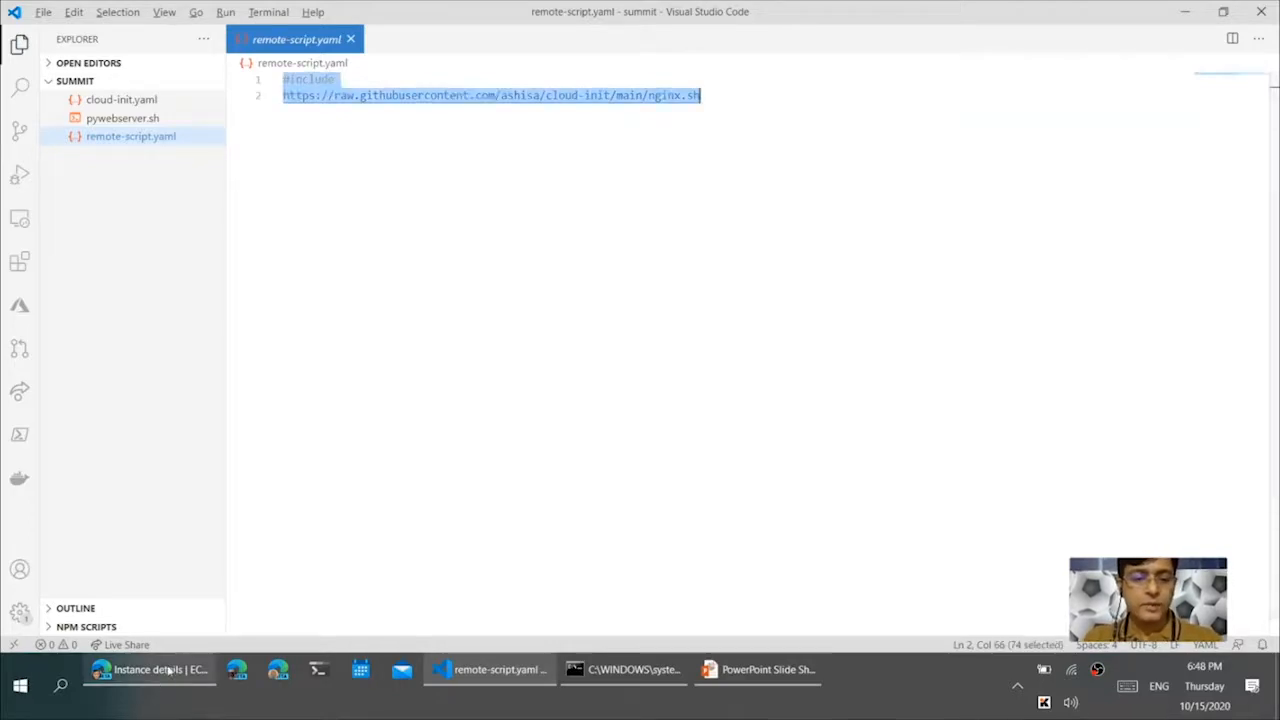
click(100, 668)
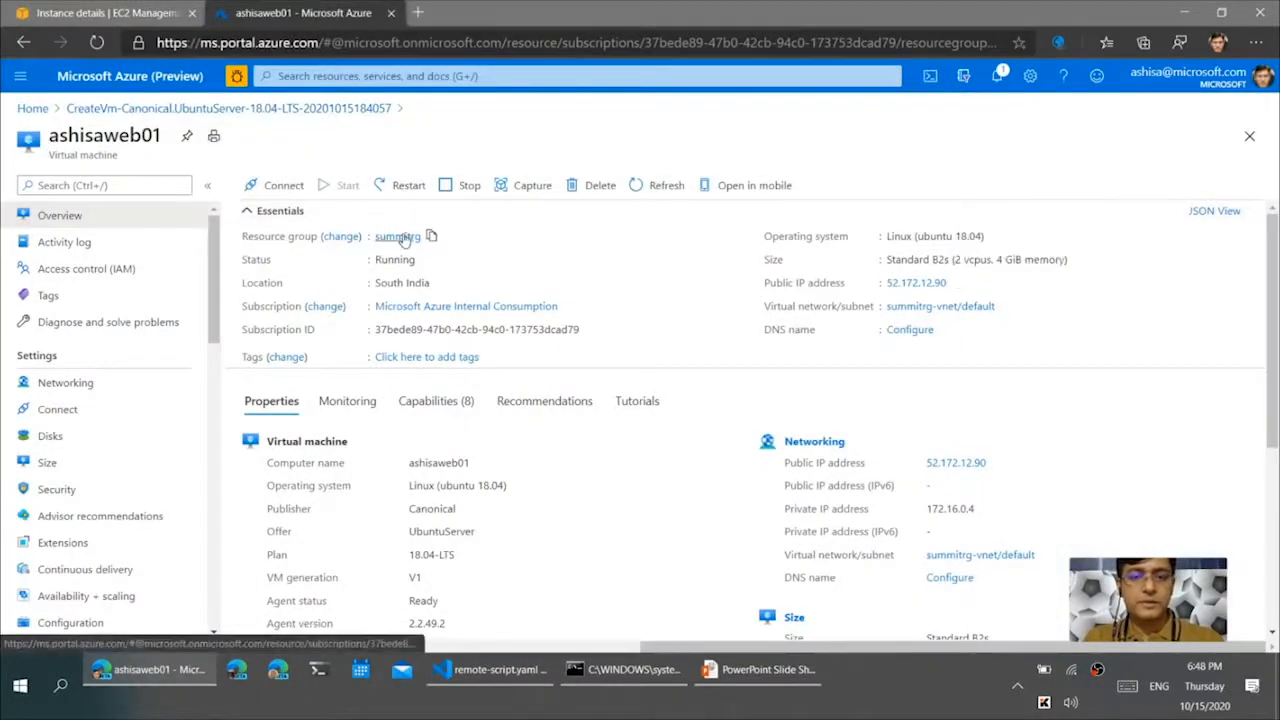
From resource group summitrg, start an Ubuntu Server 18.04 LTS VM named ashisavm03.
click(396, 236)
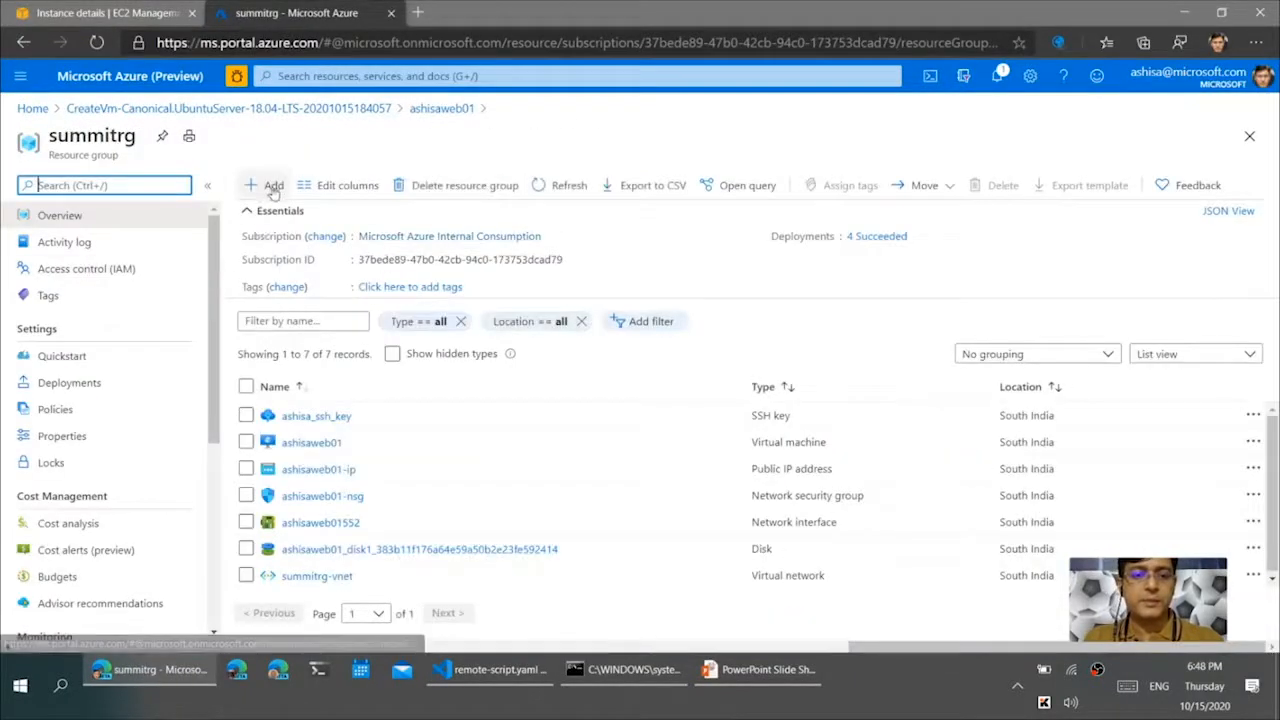
click(266, 184)
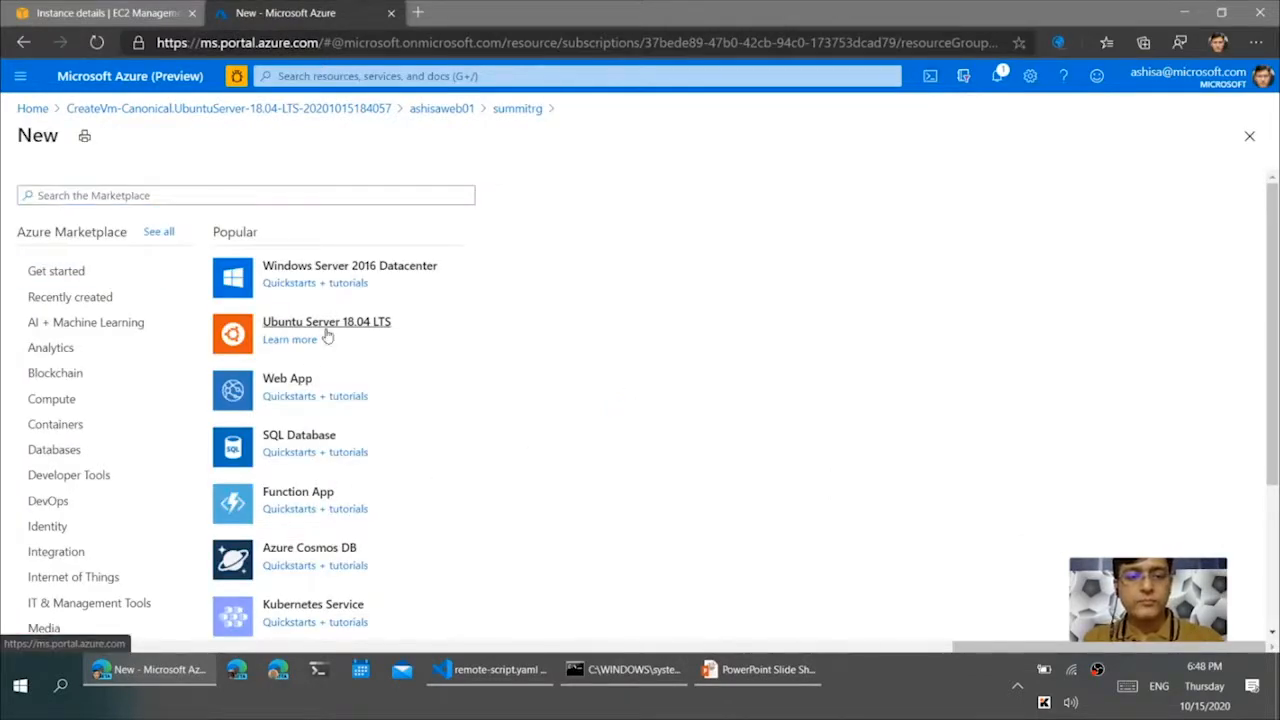
click(326, 320)
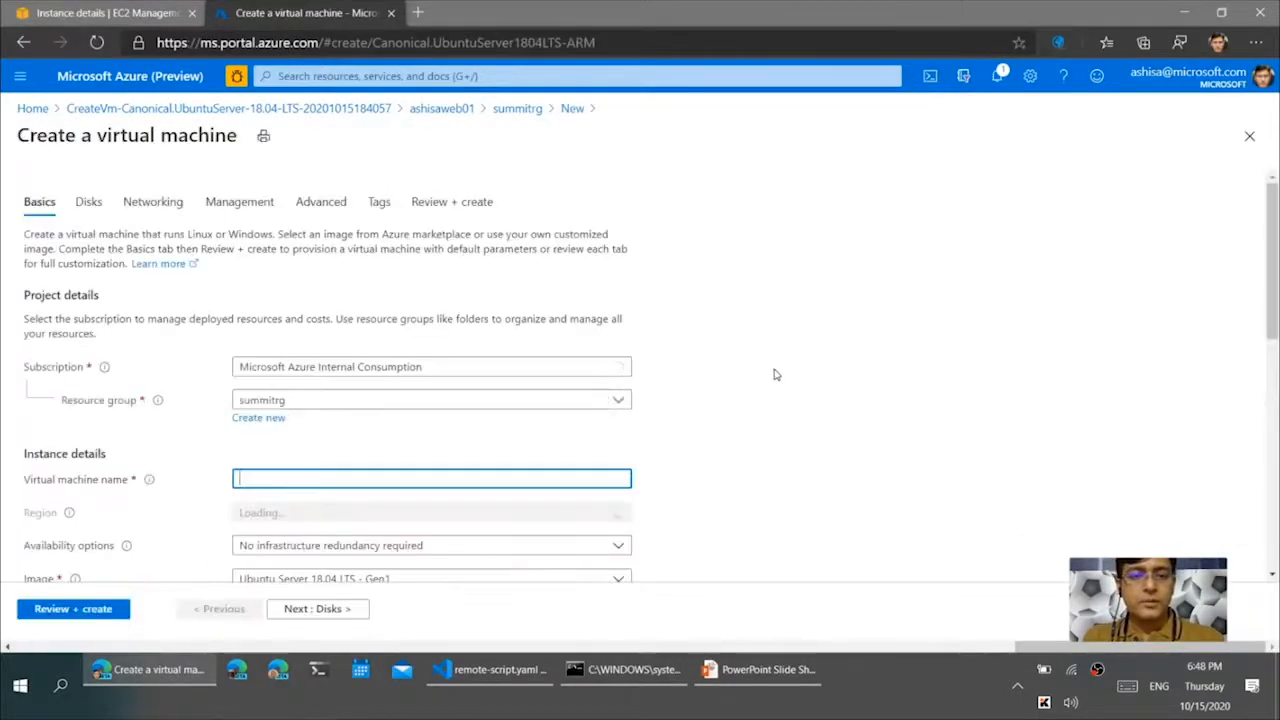
text(ashisavm03)
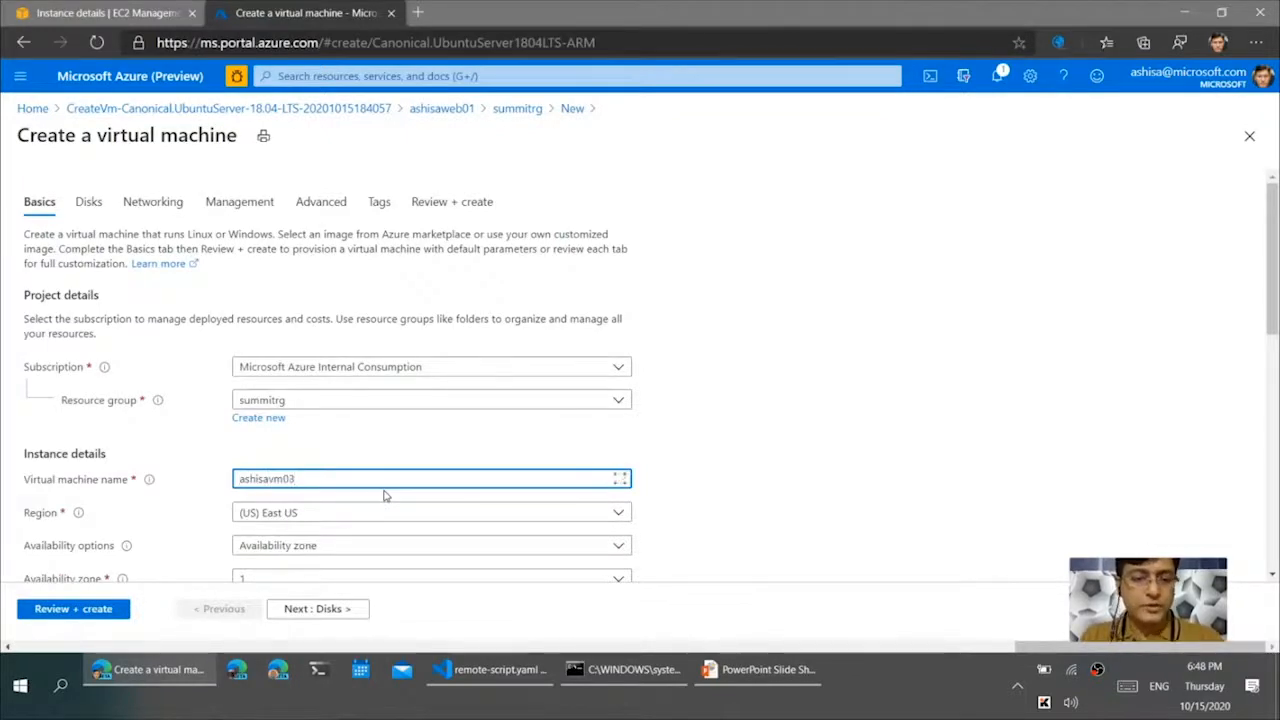
Choose region South India and size Standard_B2s for the VM.
click(430, 356)
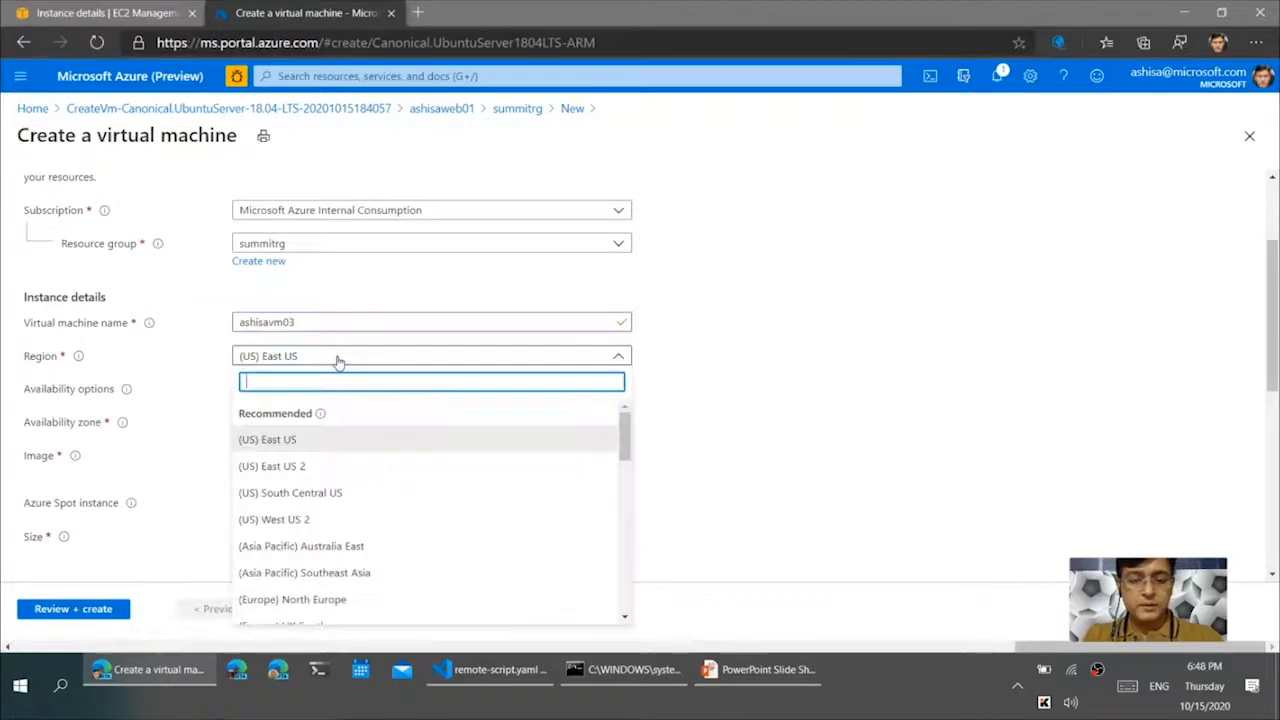
text(south)
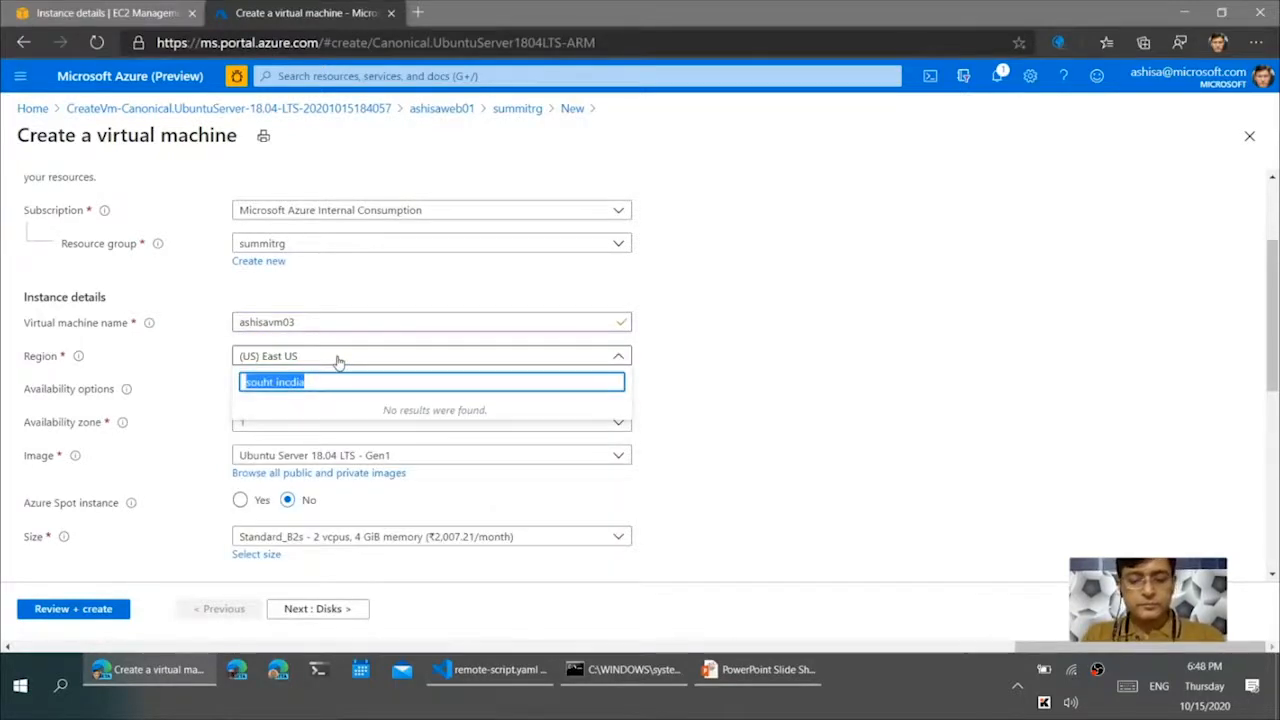
text(south india)
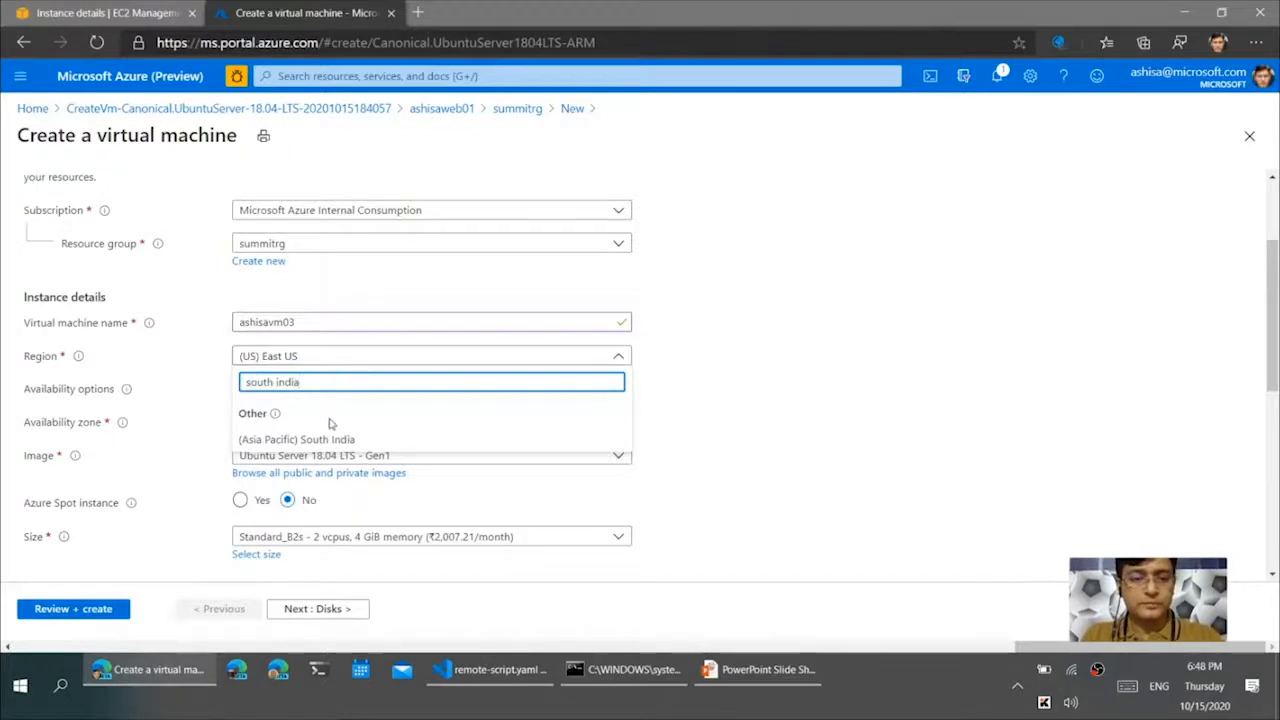
scroll(down, 3)
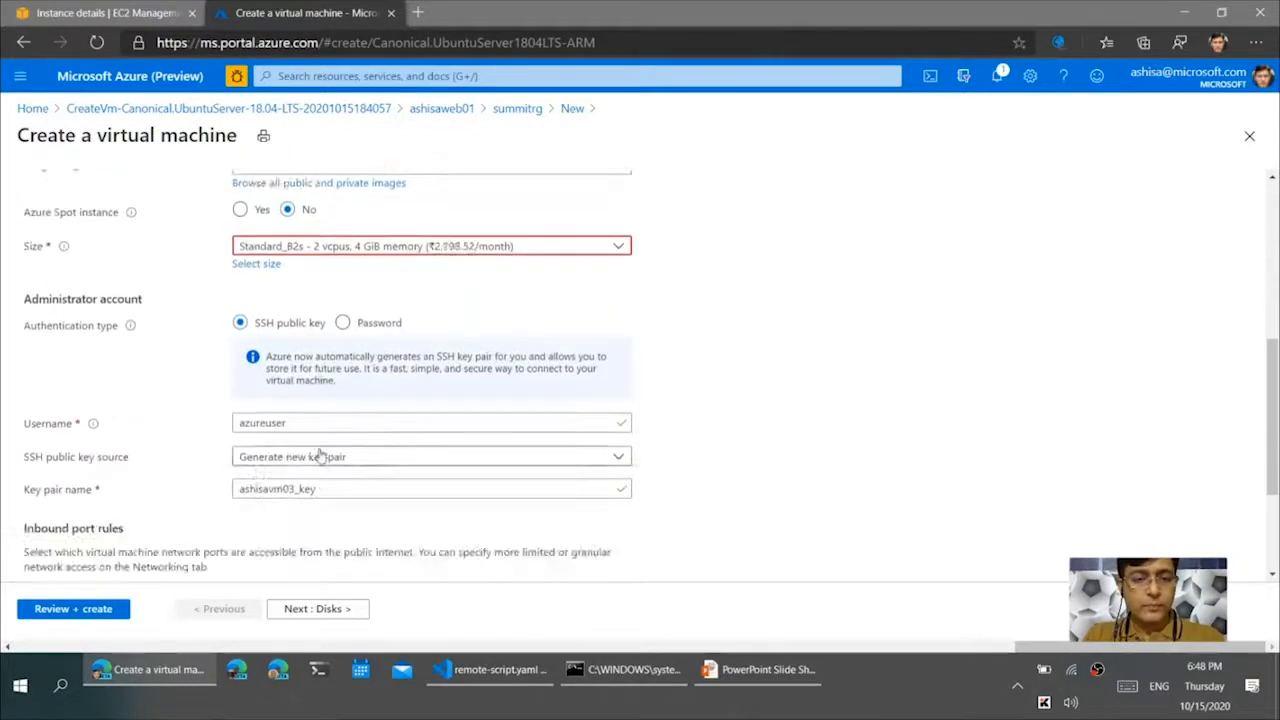
click(430, 244)
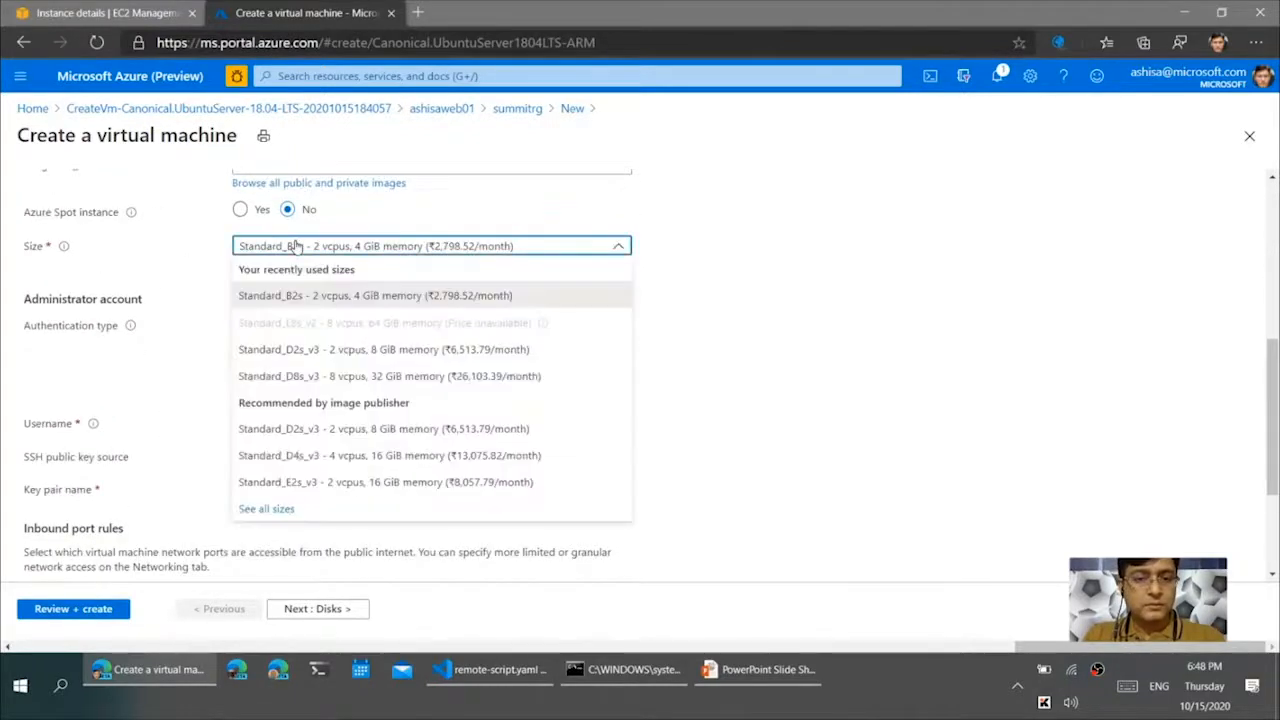
click(376, 296)
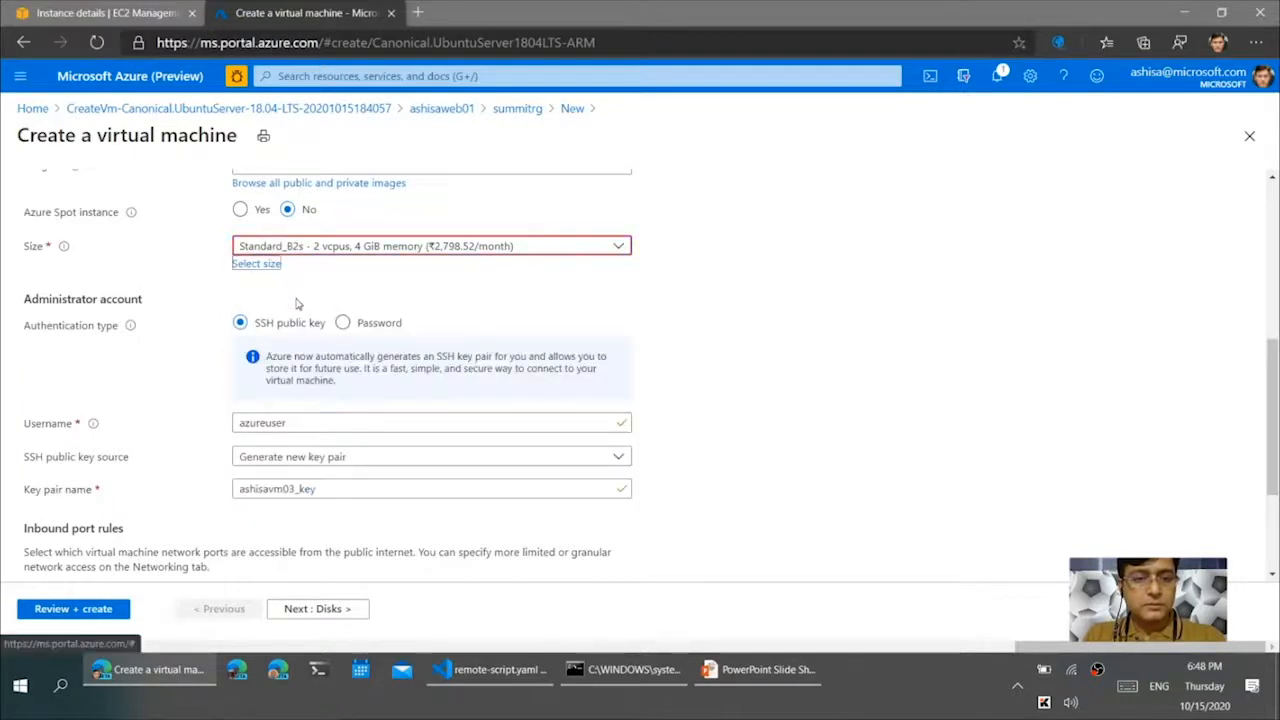
Set username ashisa with the stored key ashisa_ssh_key and continue to Disks.
text(ashisa)
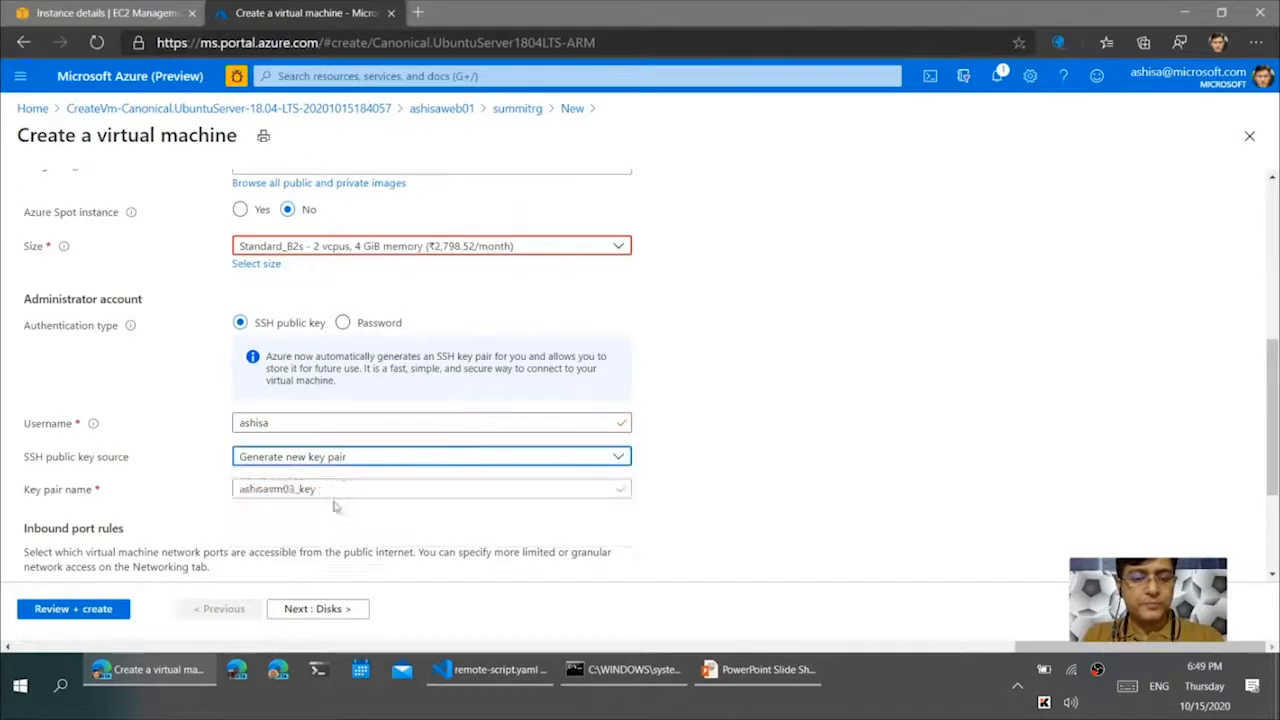
click(430, 456)
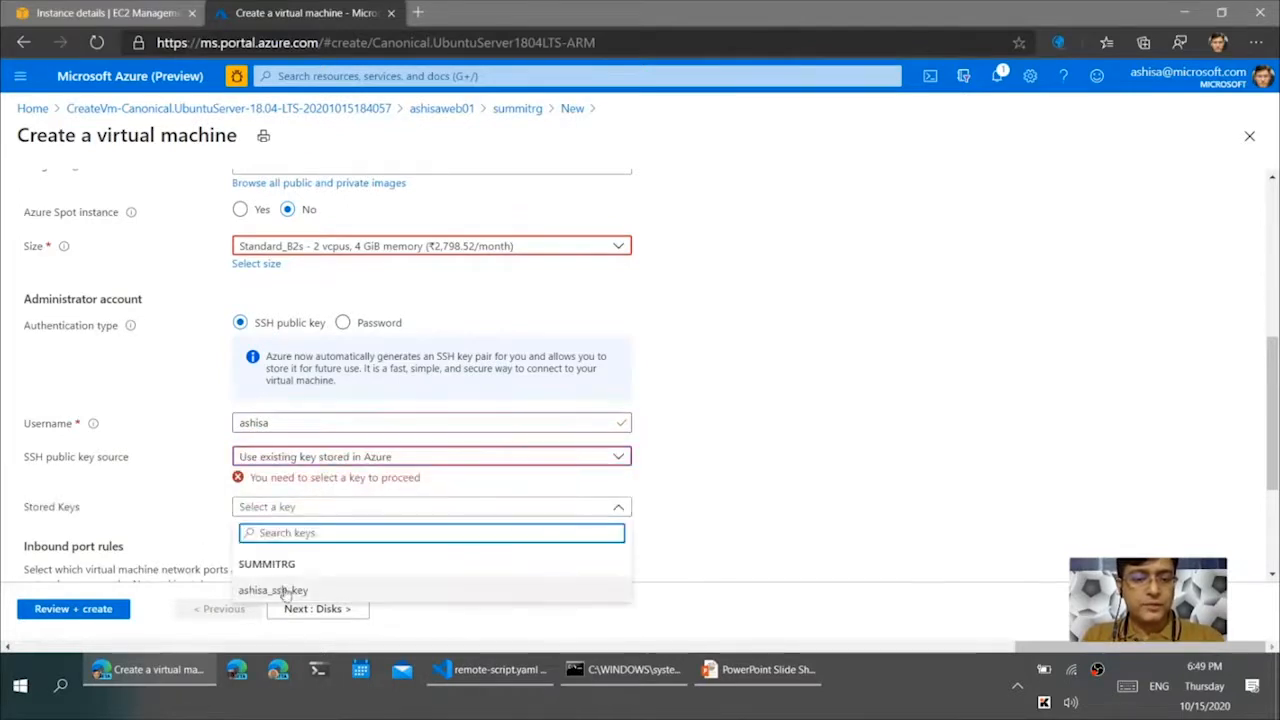
click(272, 590)
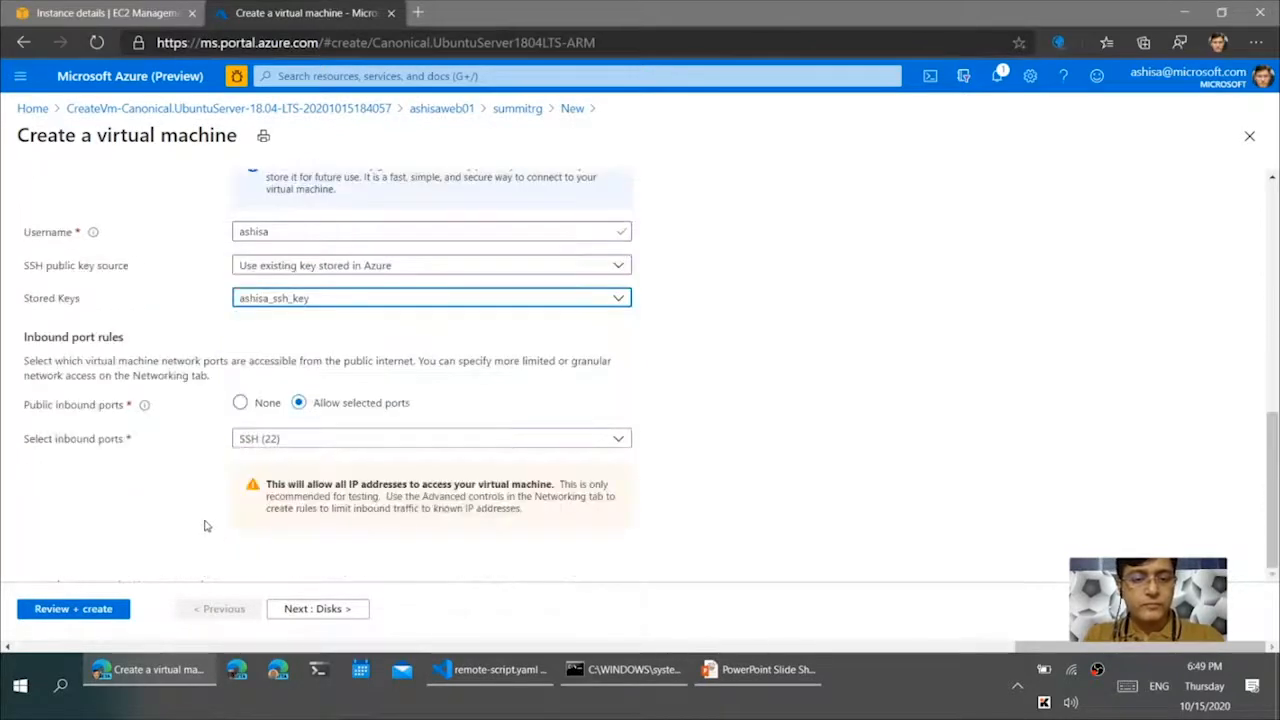
click(316, 608)
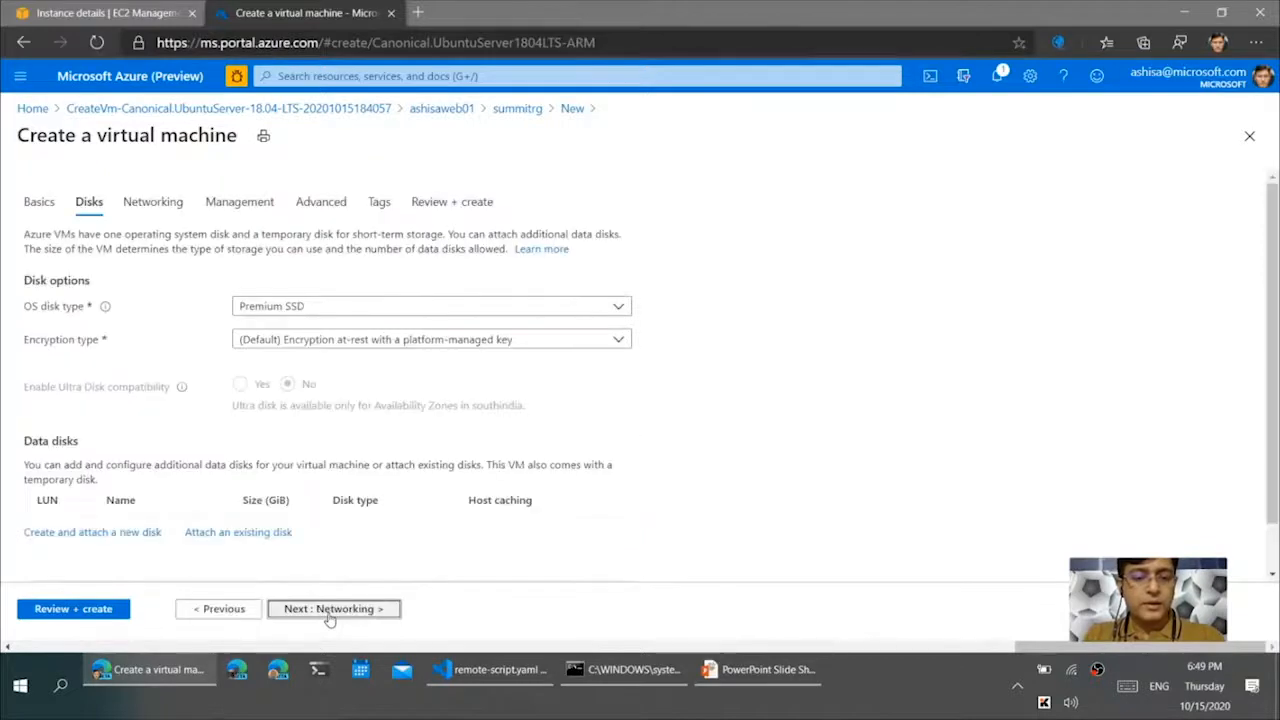
Under Advanced, set Custom data to #include with the raw GitHub nginx.sh URL, check the script, and continue to Tags.
click(332, 608)
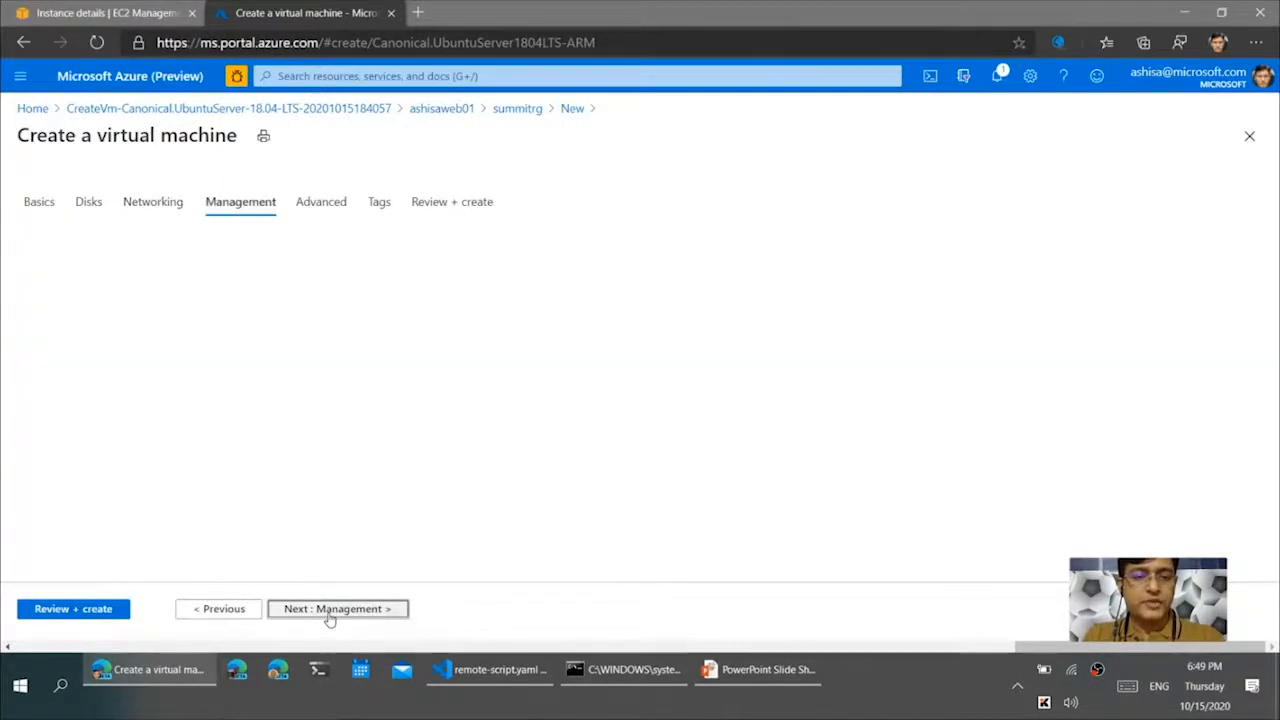
click(336, 608)
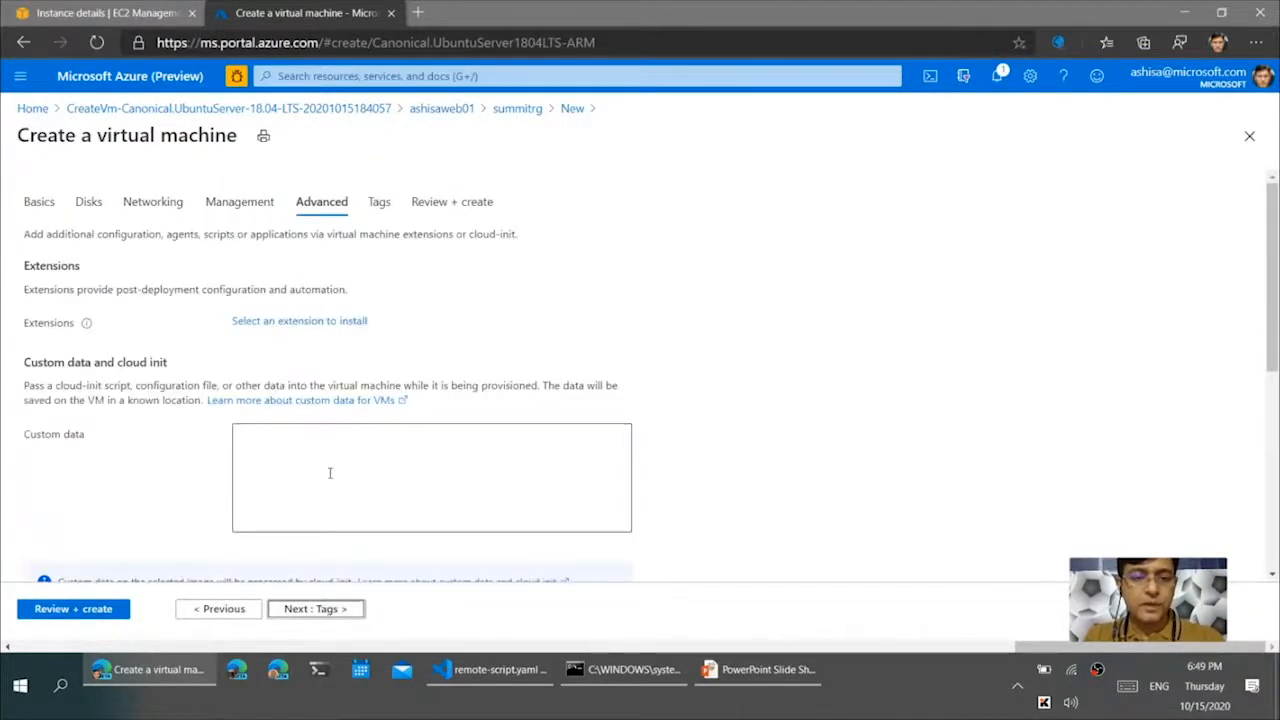
text(#include)
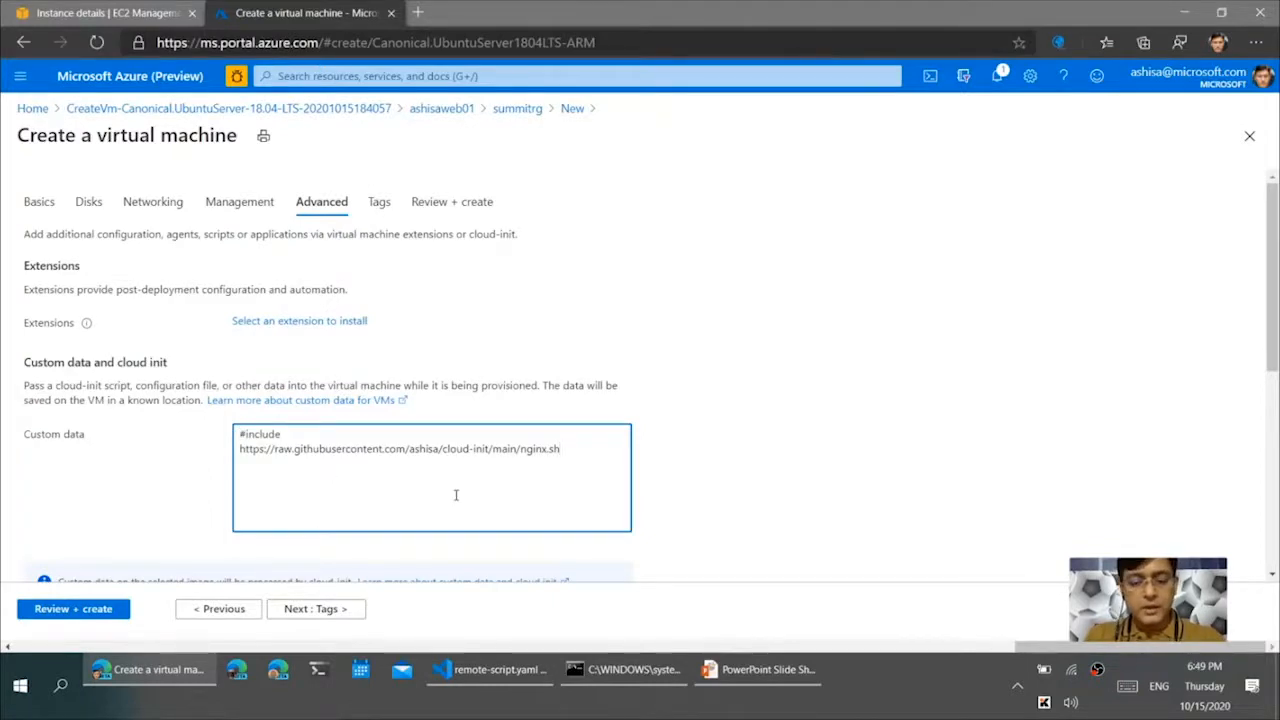
key(ctrl+a)
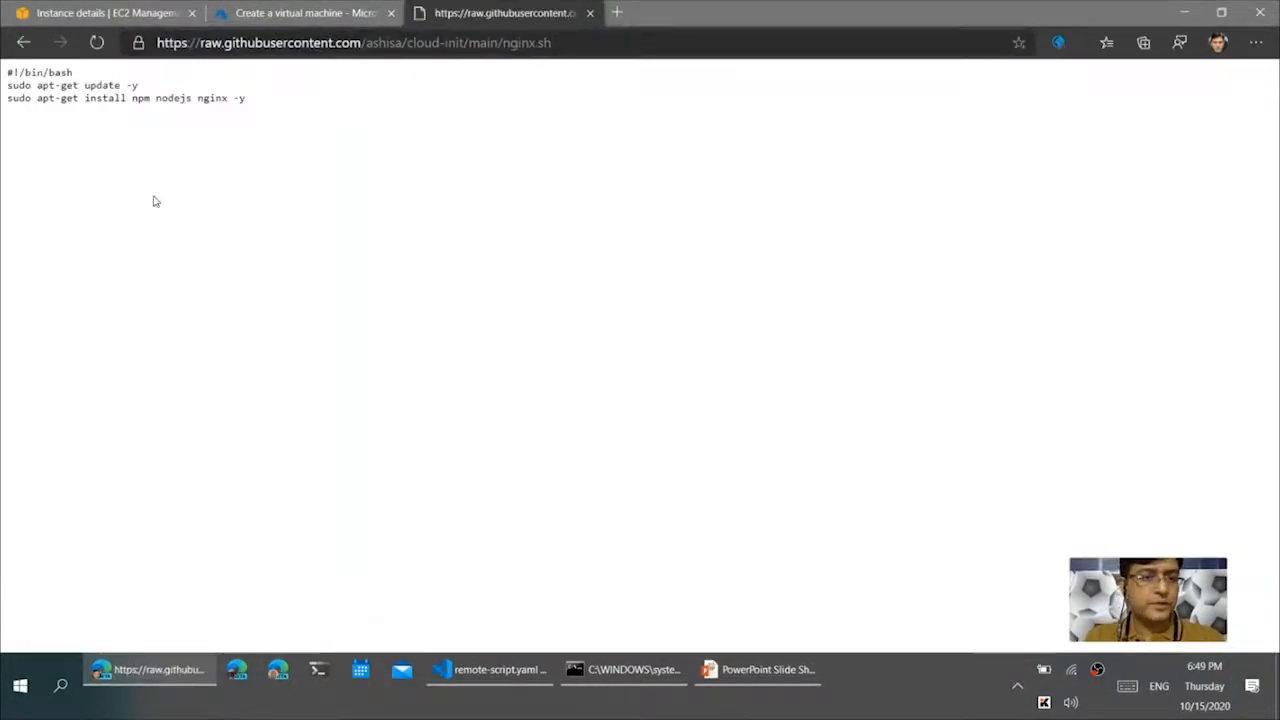
key(ctrl+a)
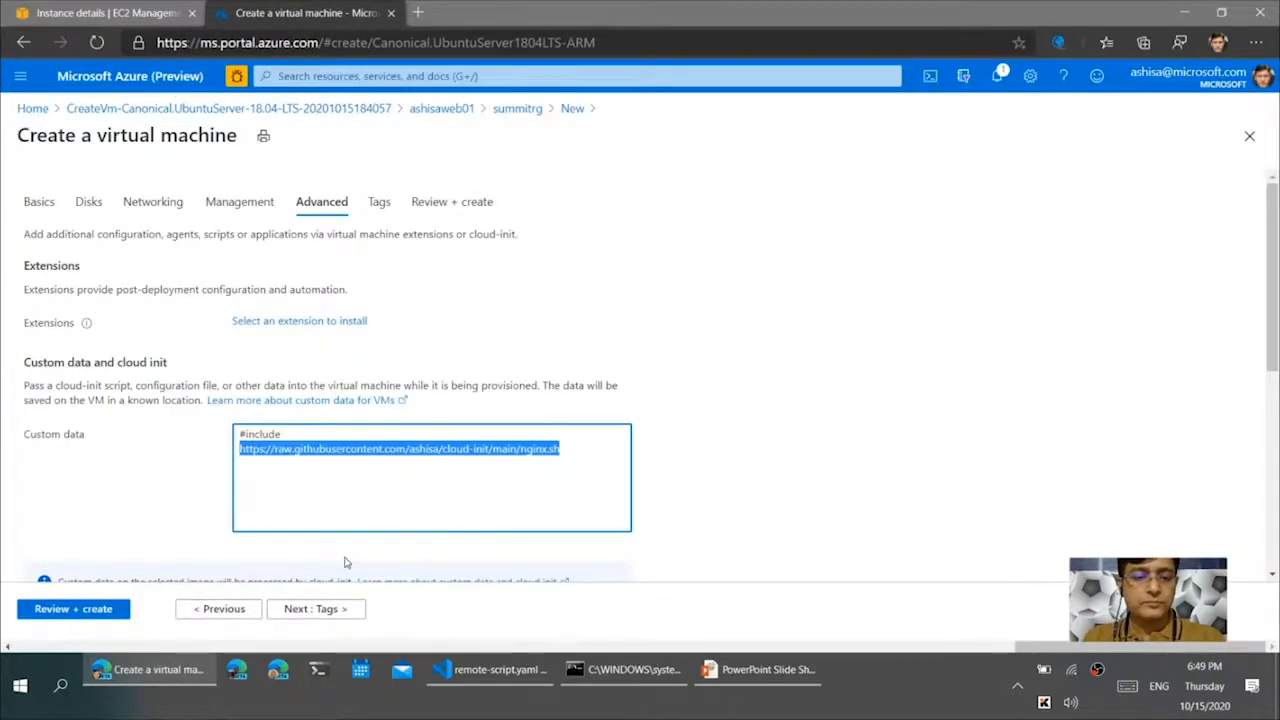
click(316, 608)
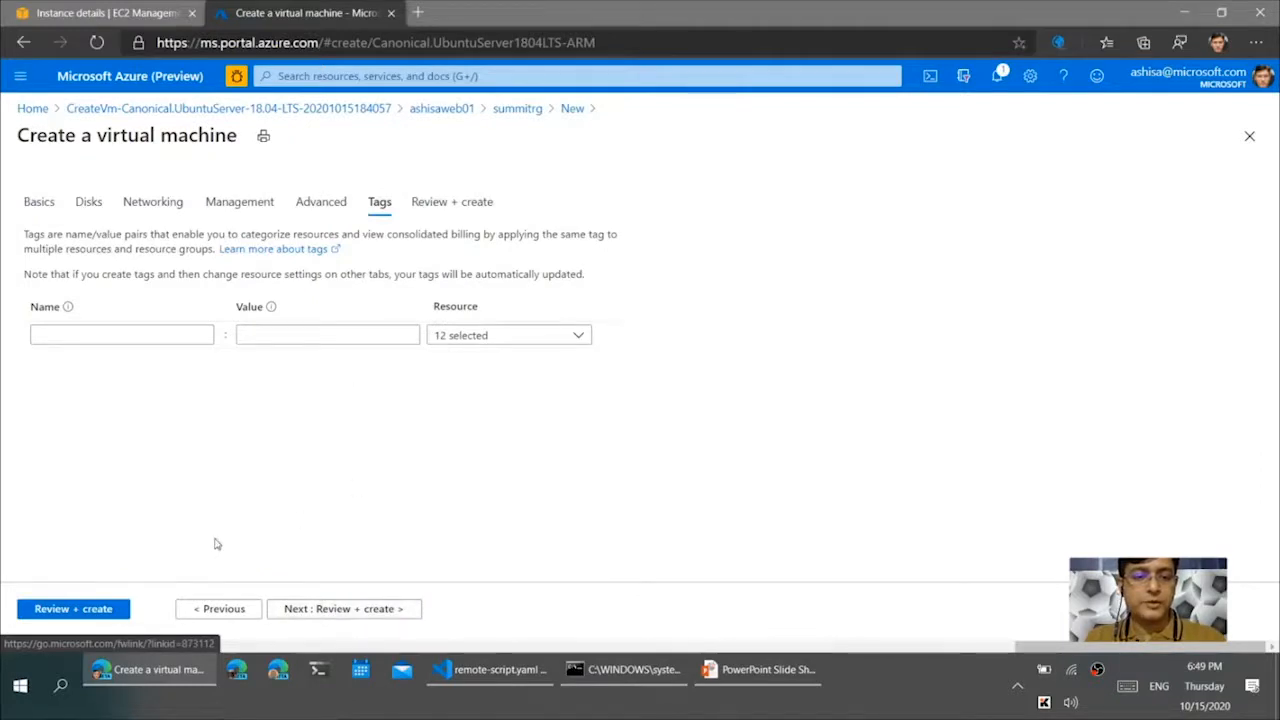
Review the VM, wait for Validation passed, create it, and return to the EC2 instance.
click(344, 608)
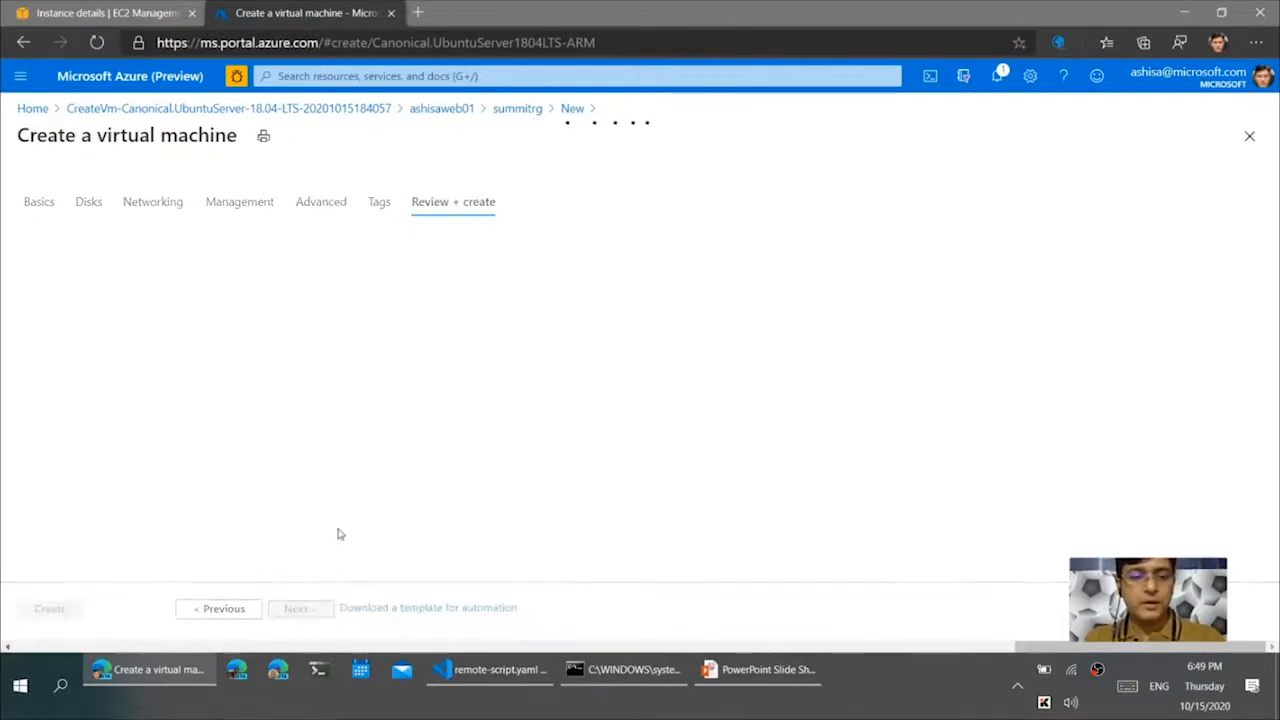
click(452, 200)
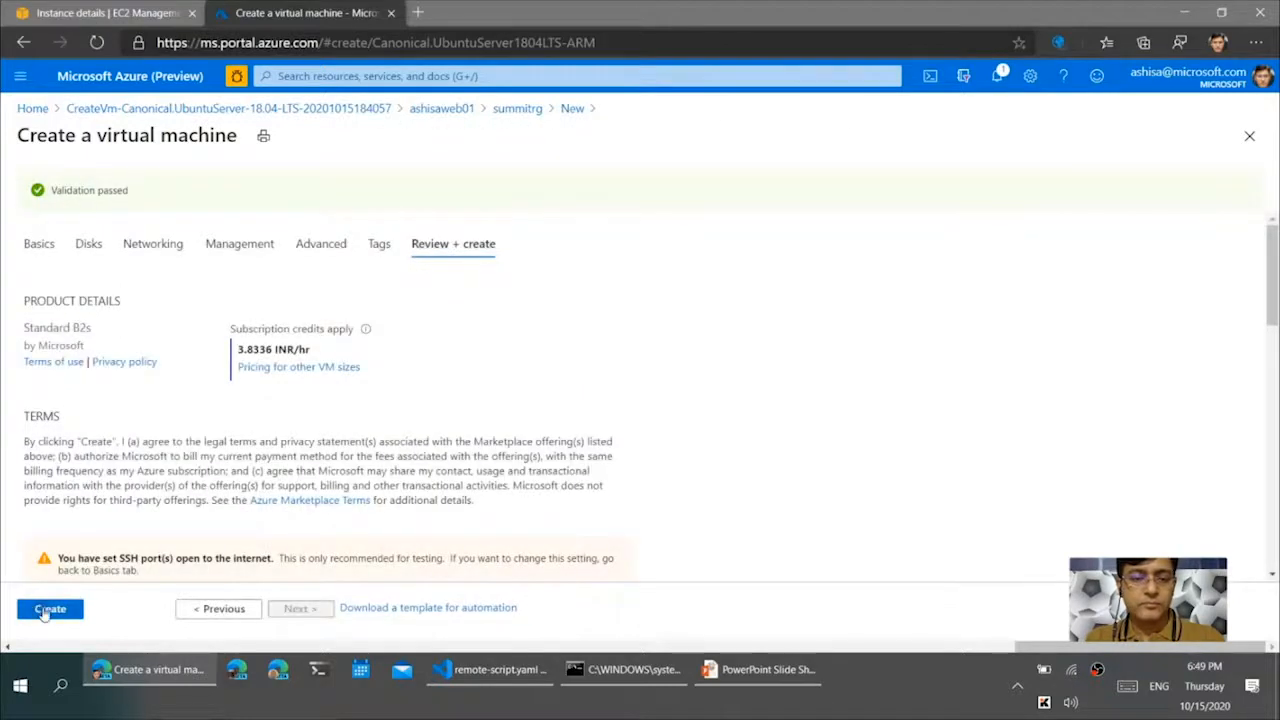
click(50, 608)
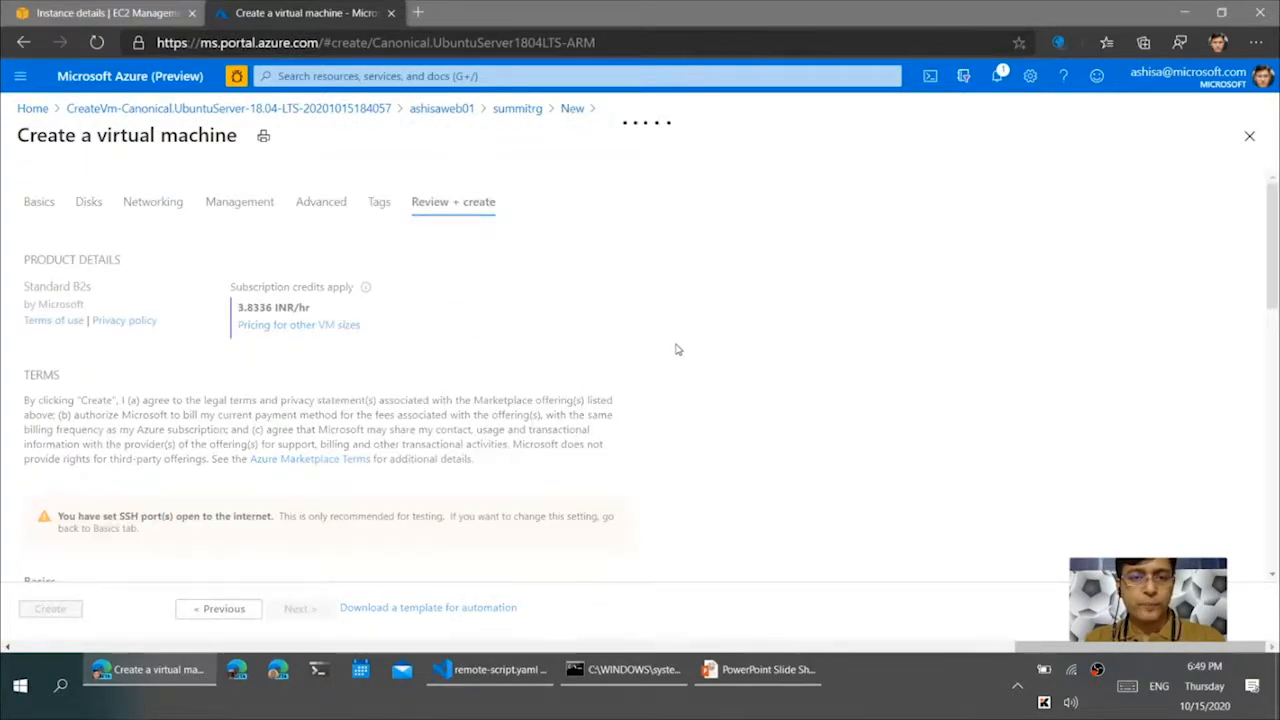
click(50, 608)
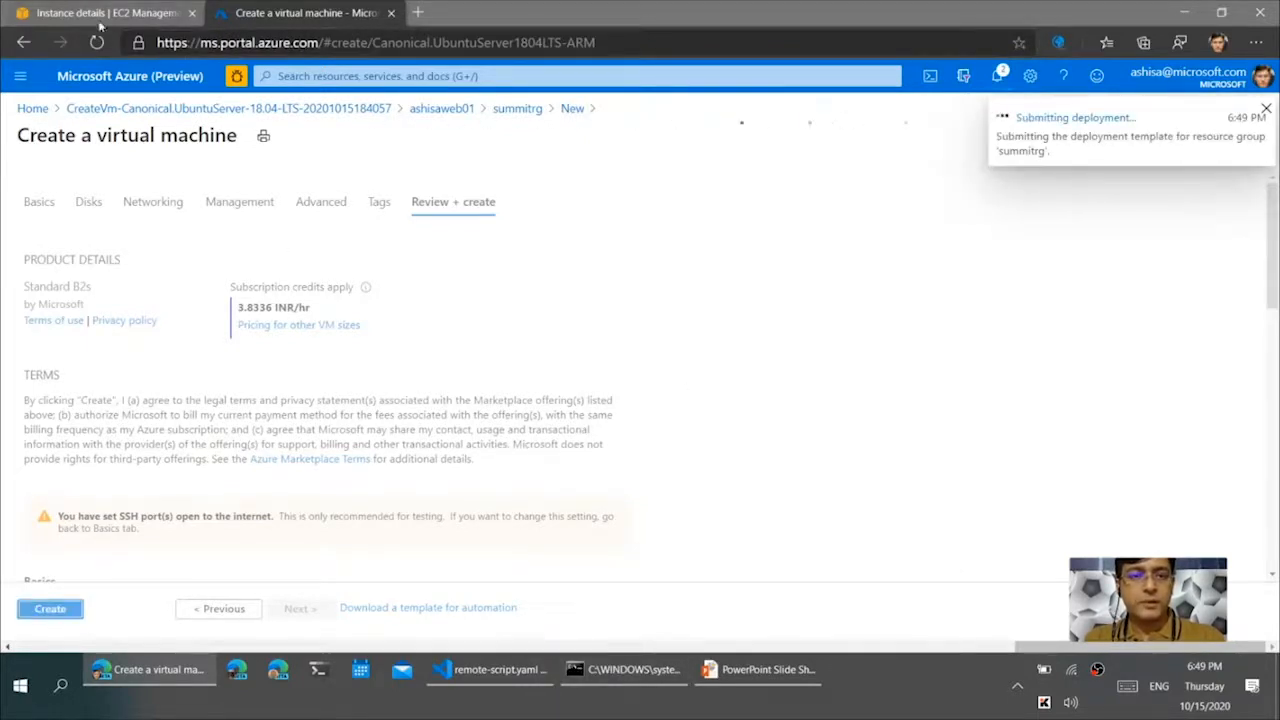
click(100, 12)
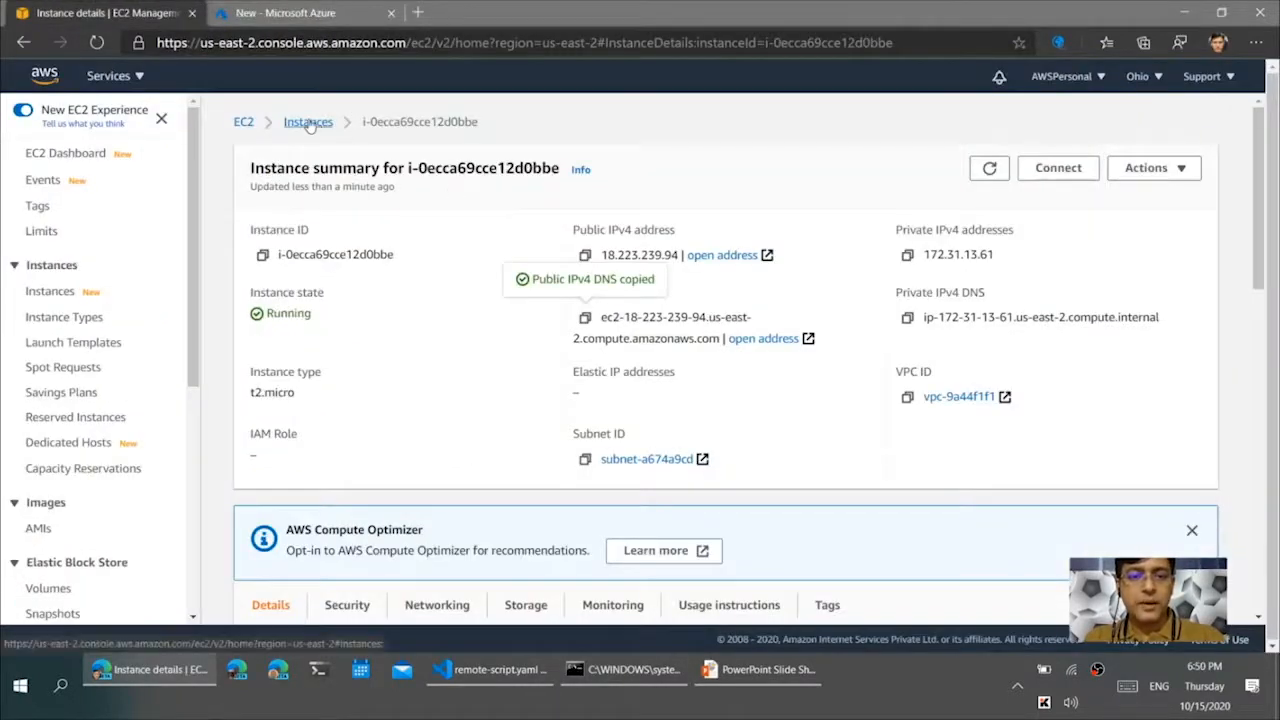
Launch a new EC2 instance from the Marketplace Ubuntu 18.04 LTS - Bionic image.
click(308, 122)
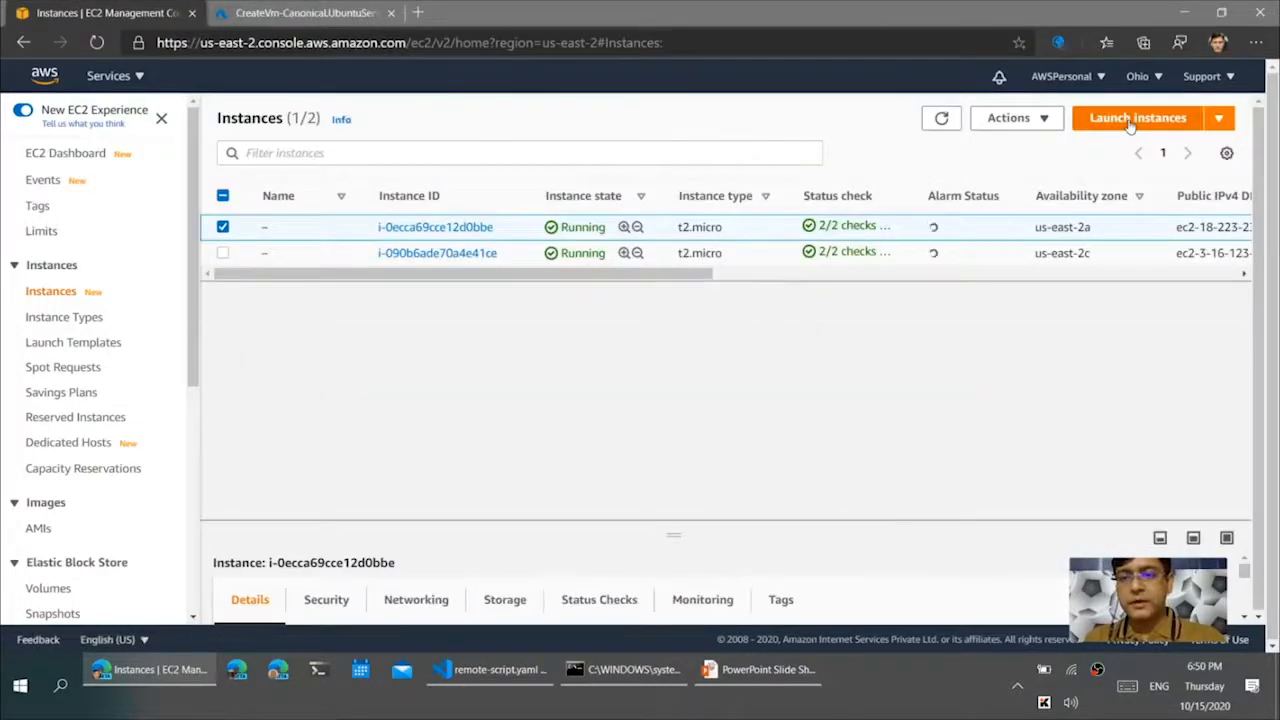
click(1136, 116)
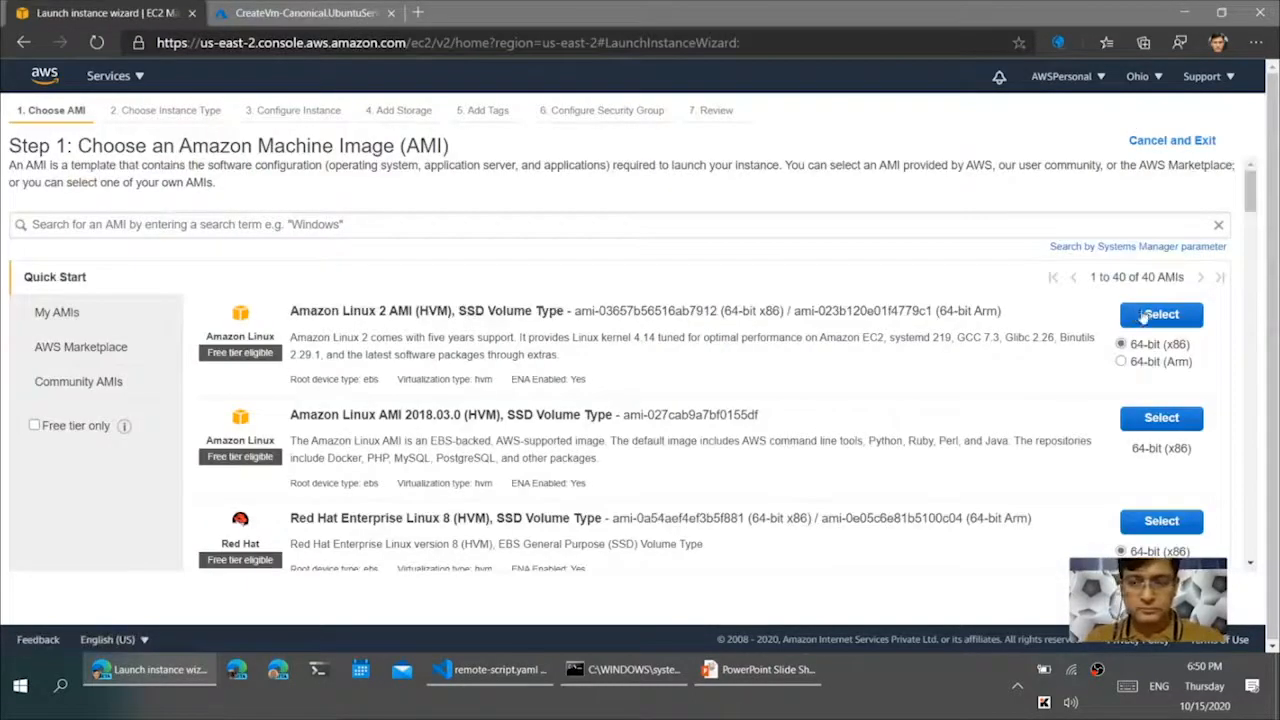
click(80, 348)
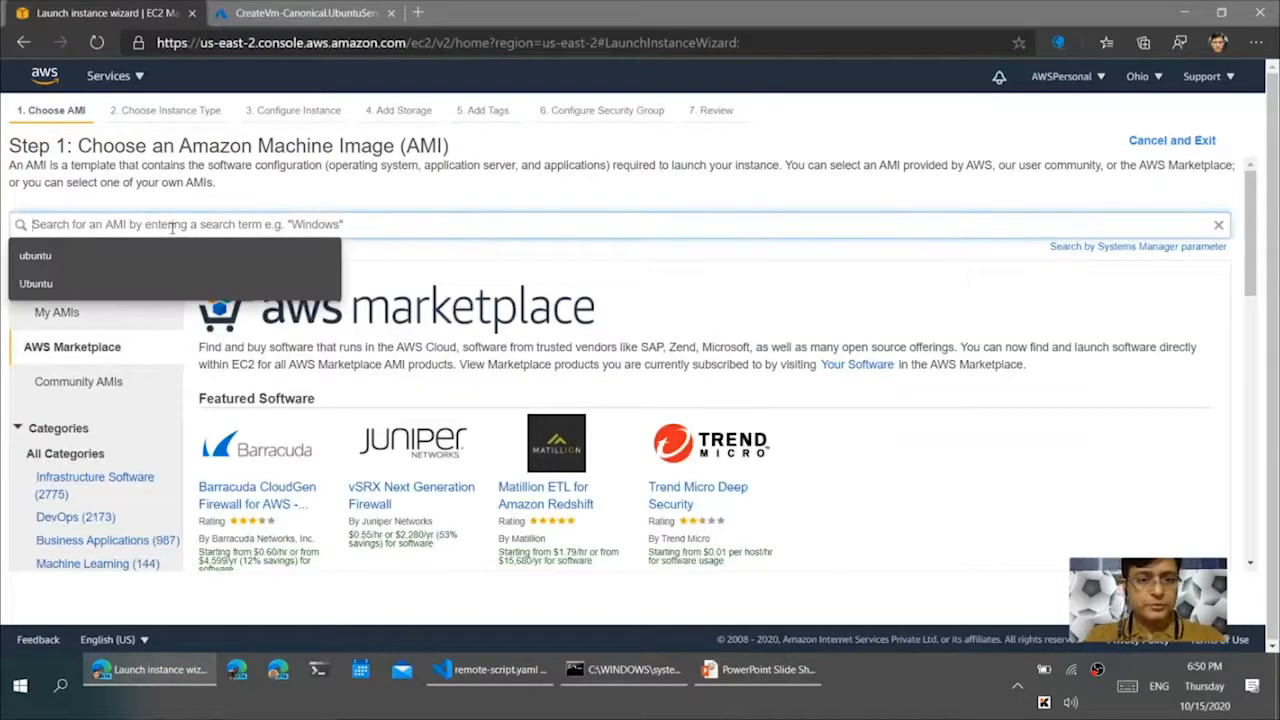
text(ubuntu)
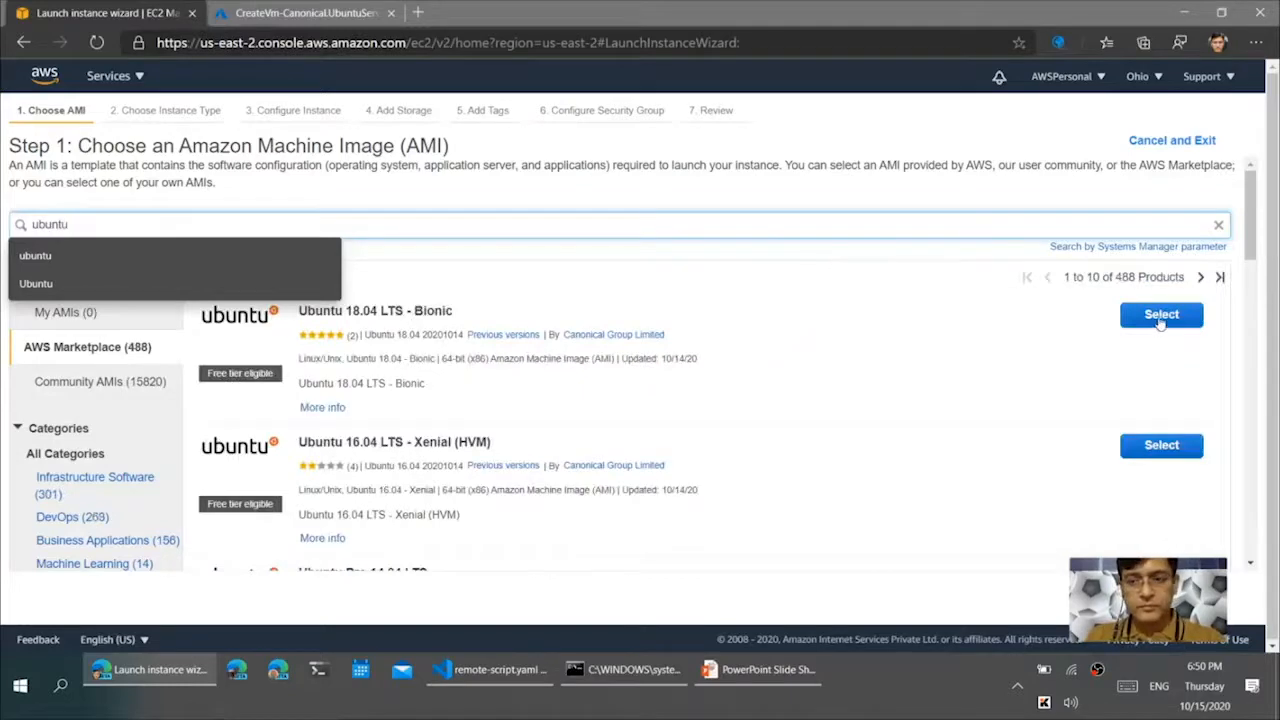
click(1160, 314)
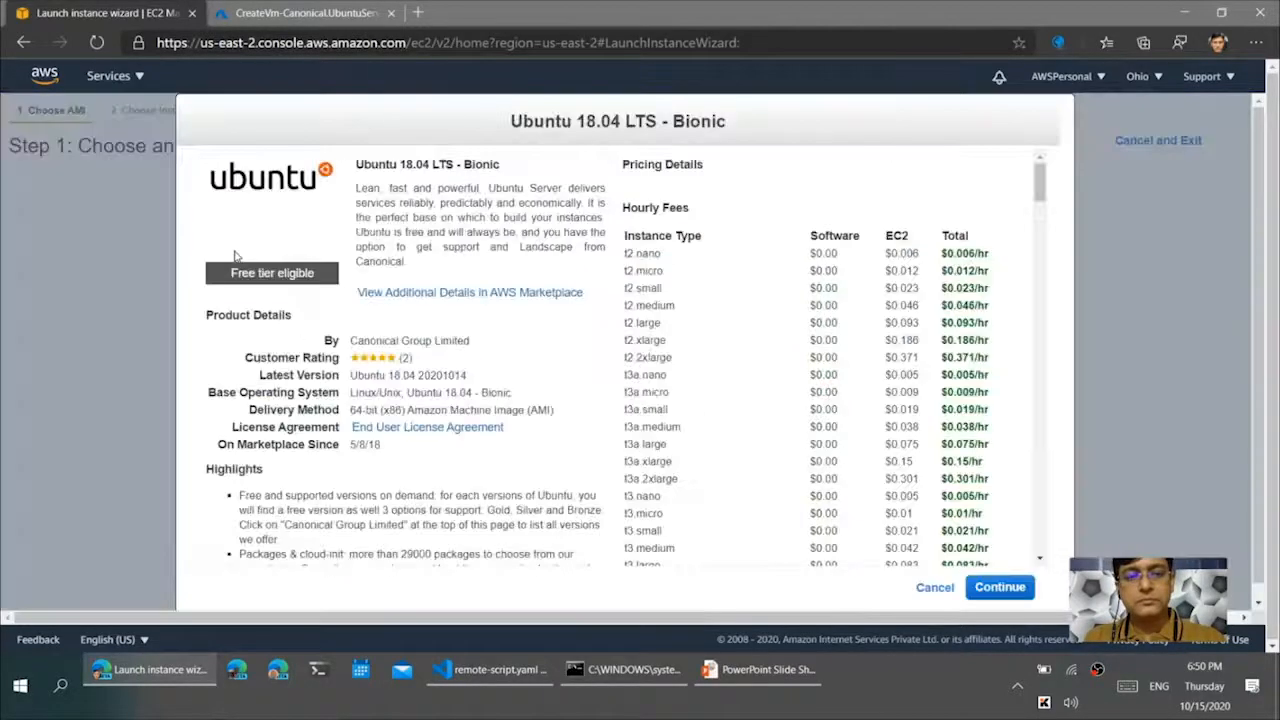
click(1000, 588)
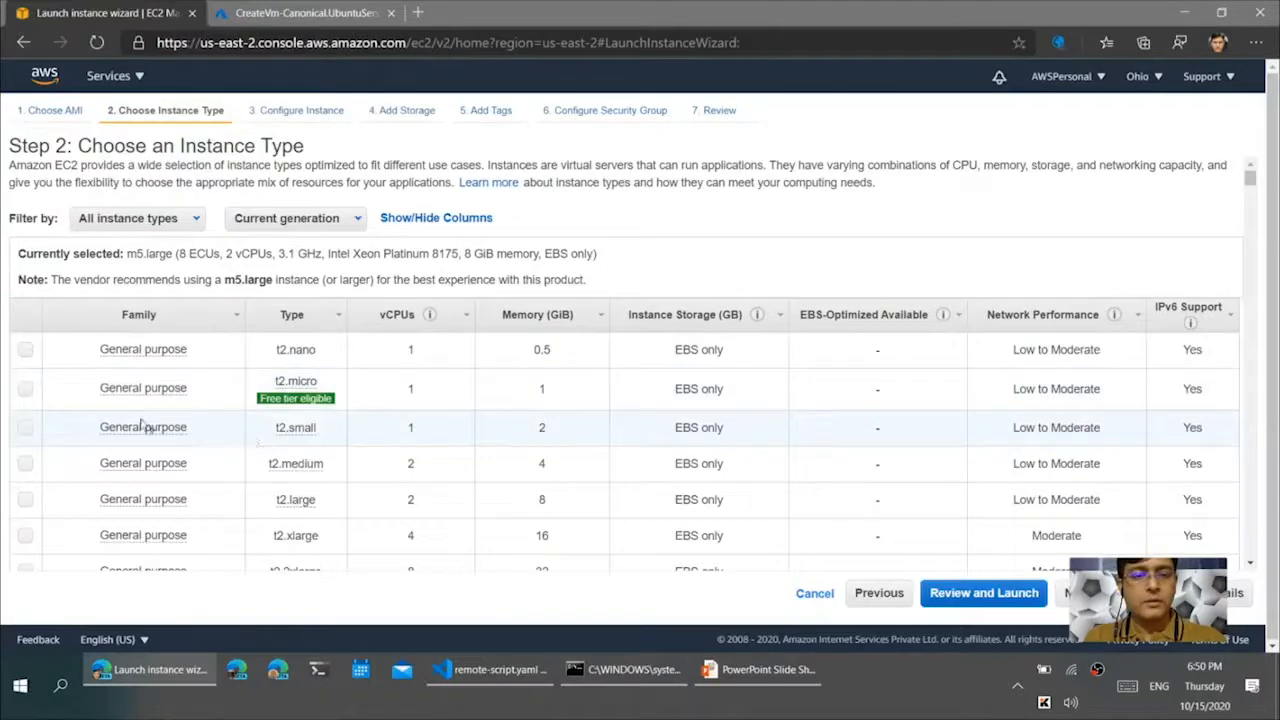
Select the free-tier t2.micro type and continue to Configure Instance Details.
click(24, 388)
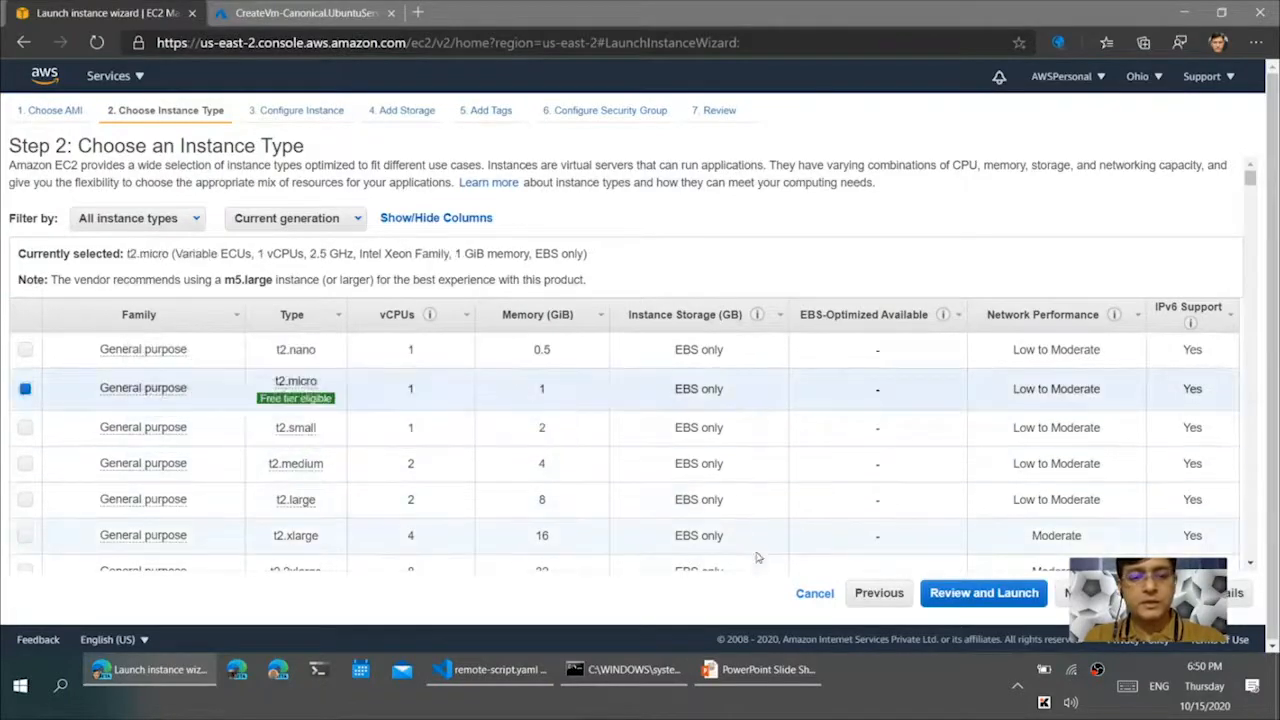
click(984, 592)
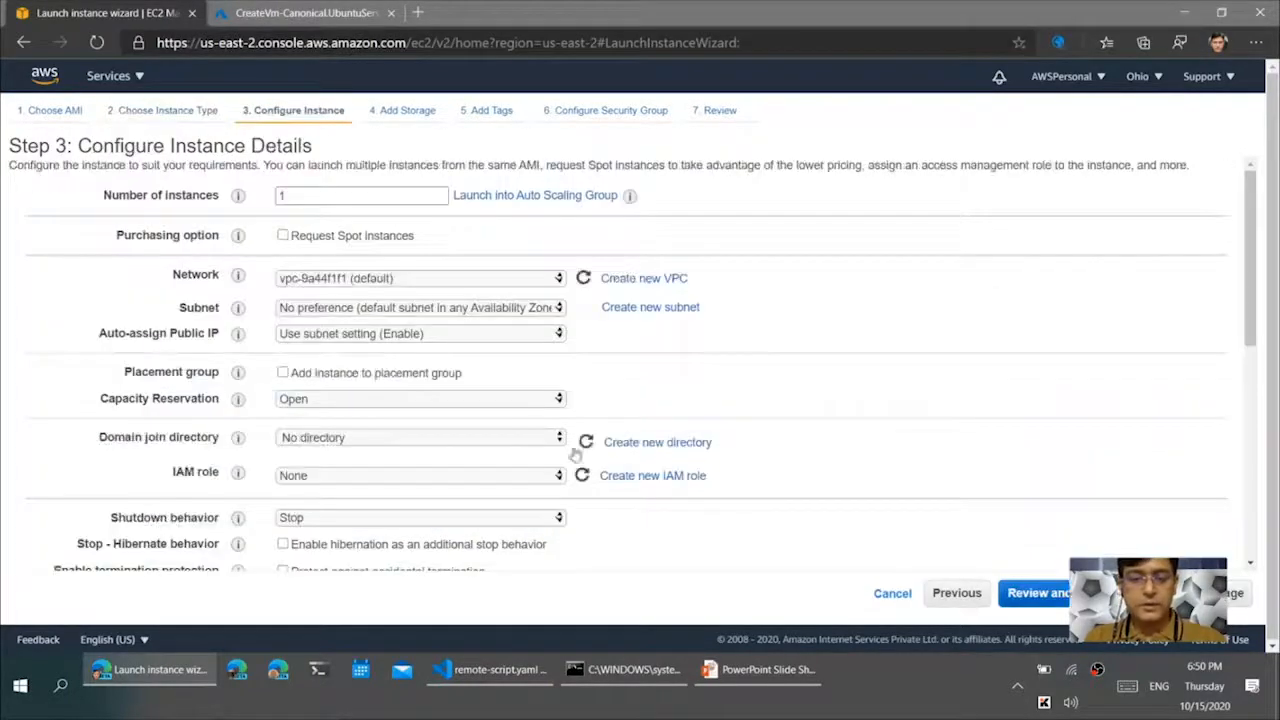
Paste the #include nginx.sh URL as User data, review, and launch with the existing key pair.
scroll(down, 3)
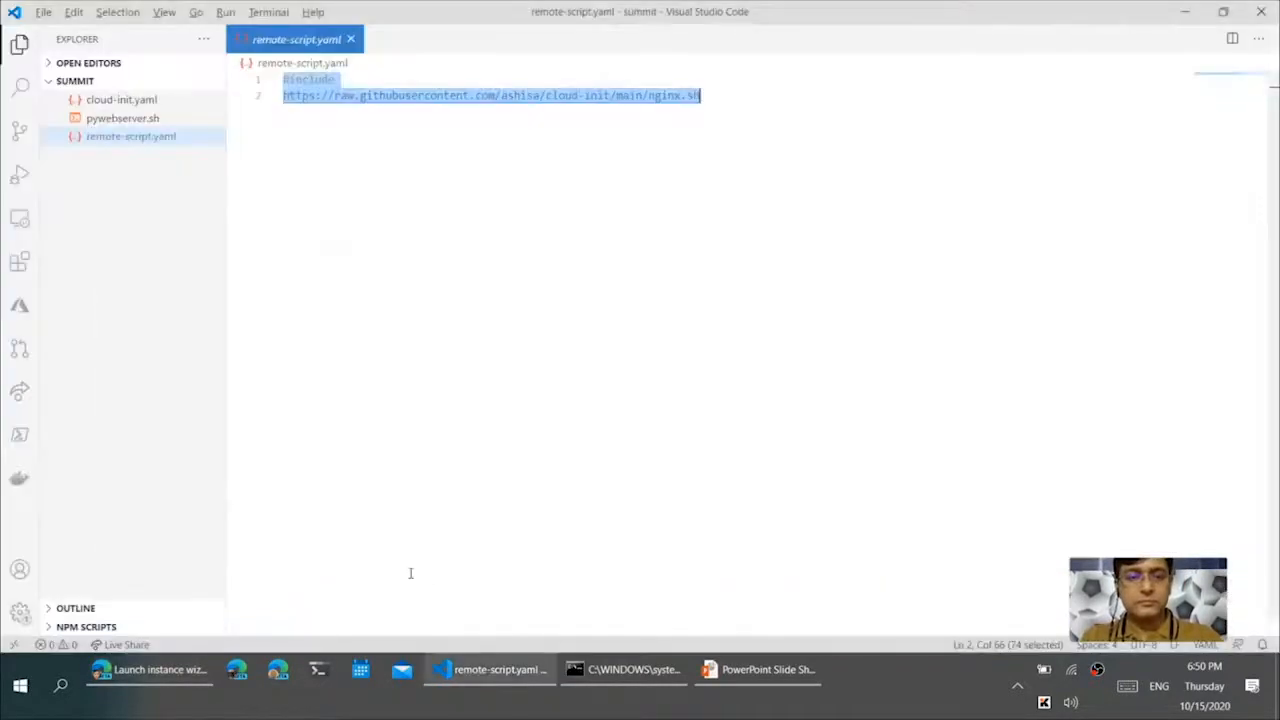
click(150, 668)
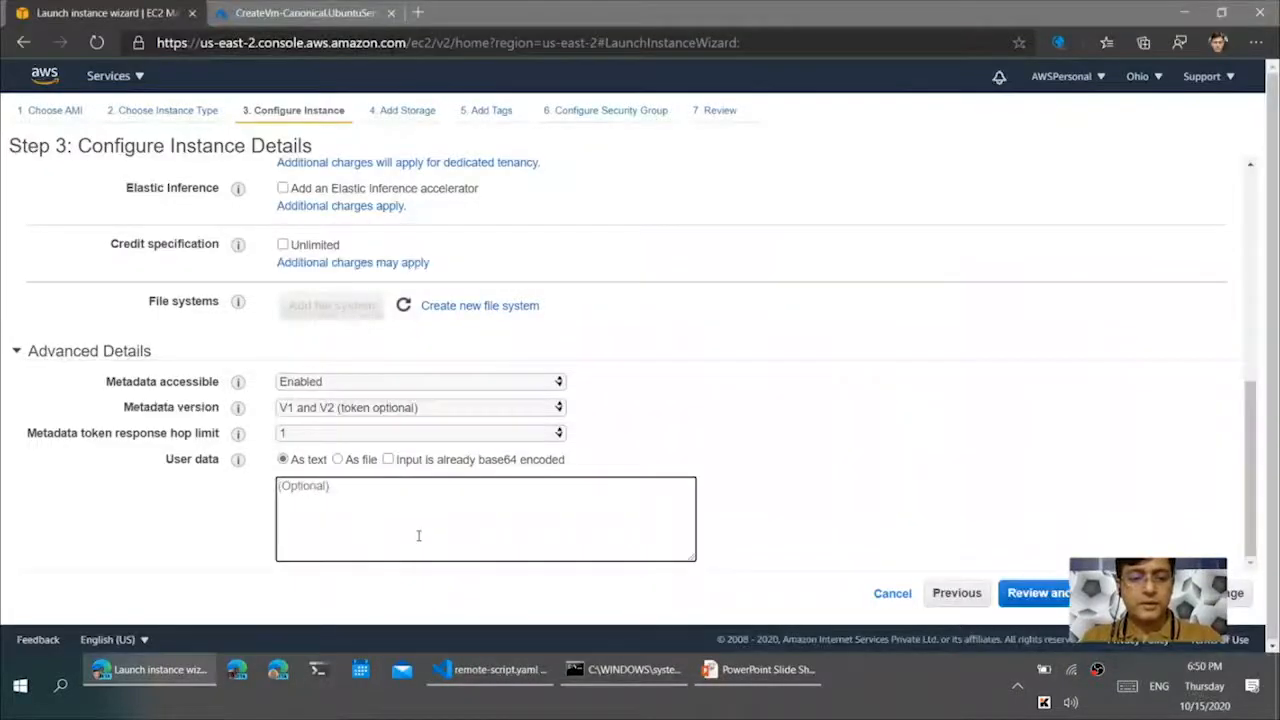
text(#include)
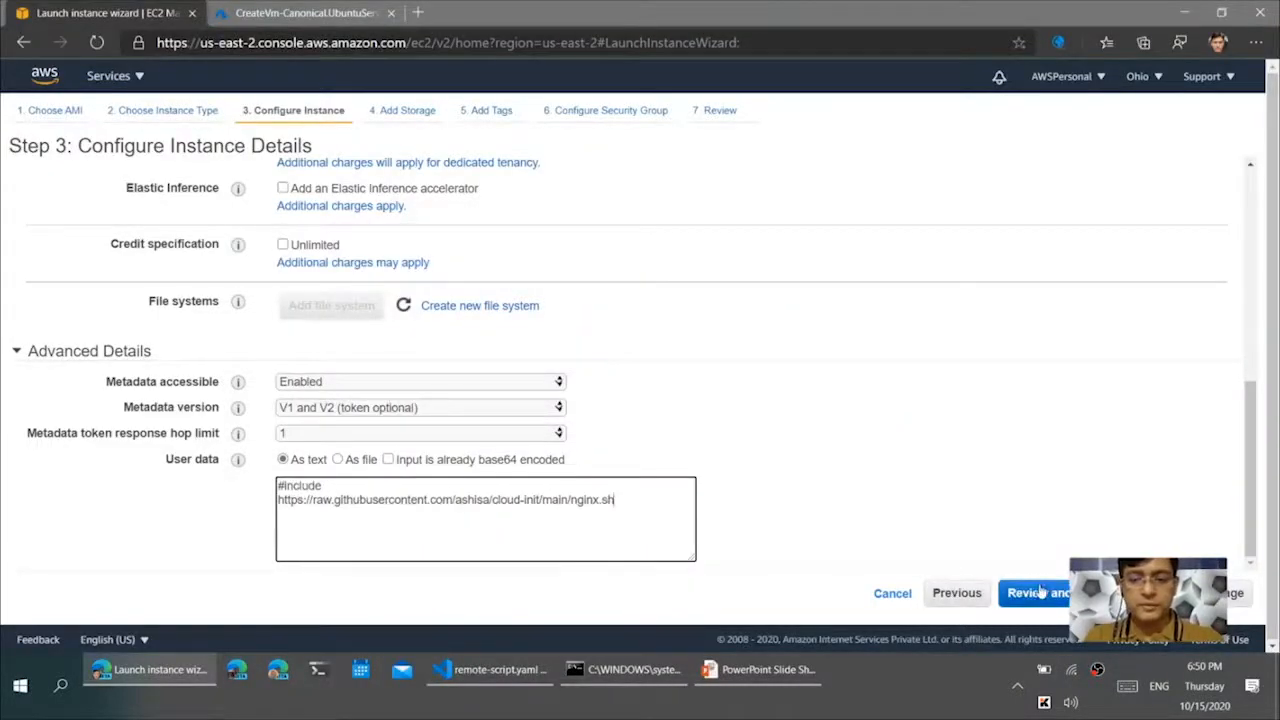
click(1038, 592)
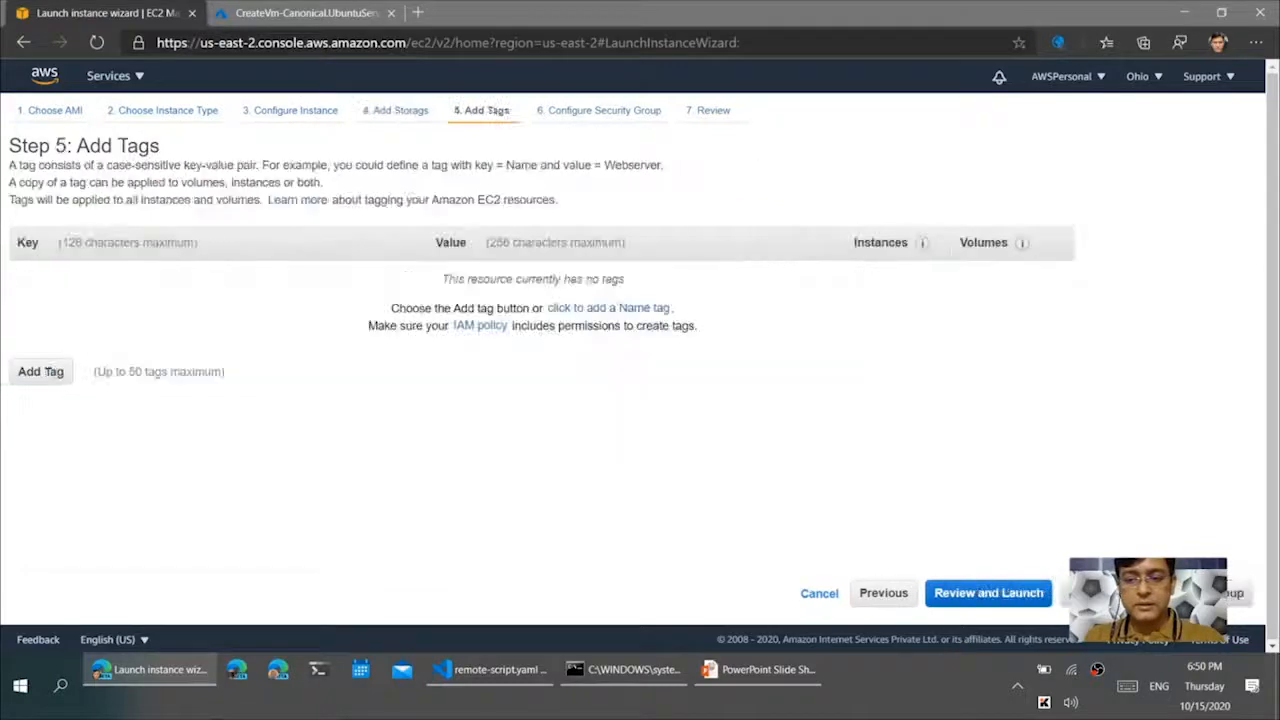
click(988, 592)
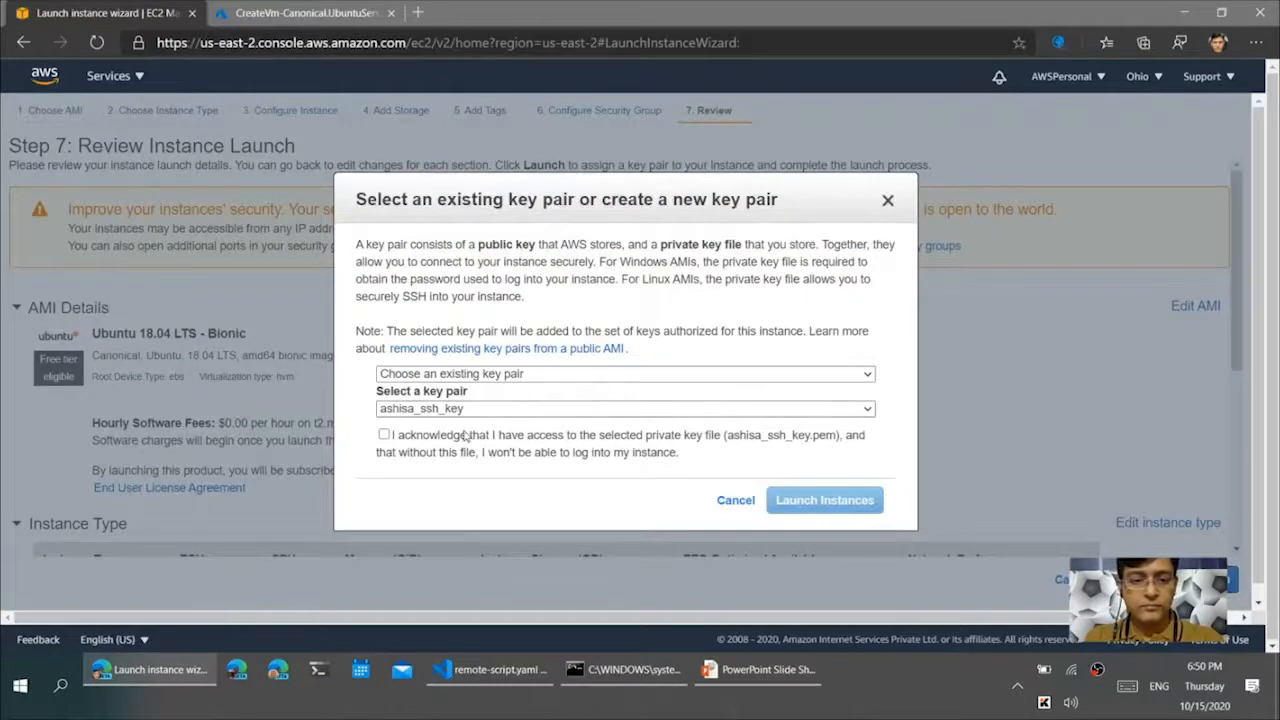
click(824, 500)
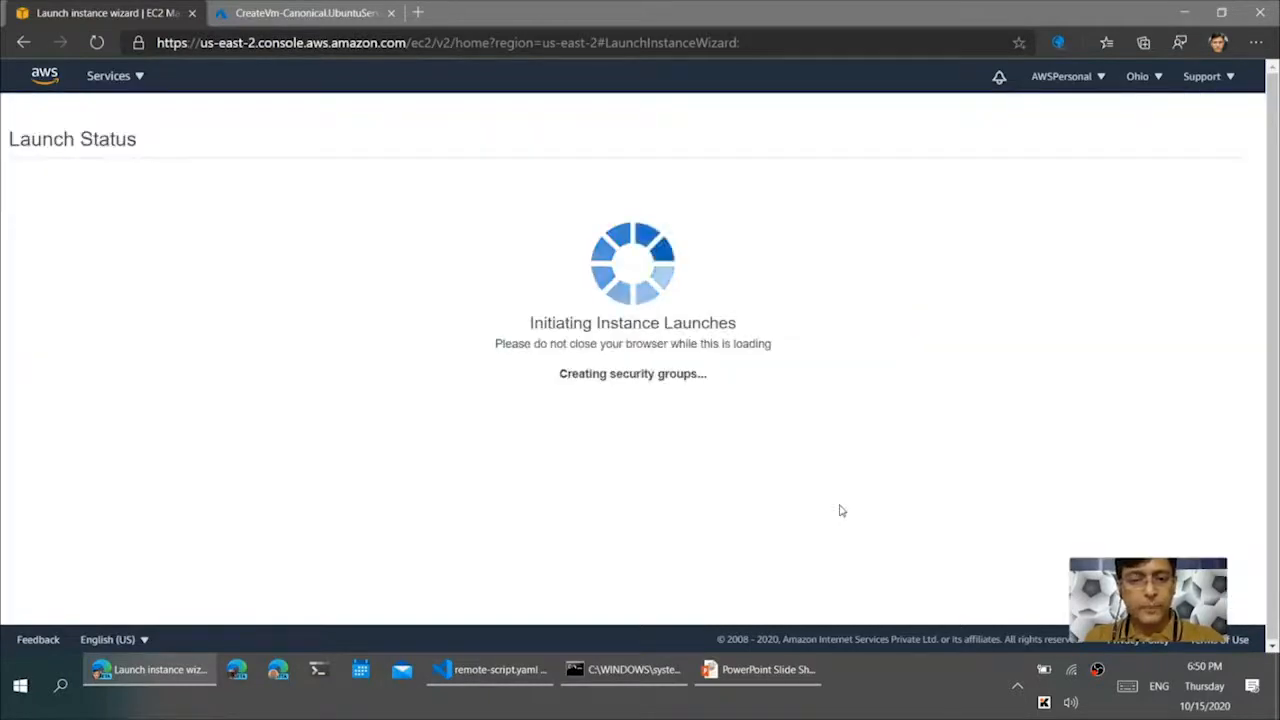
Go to the deployed Azure VM ashisavm03's overview and bring up Command Prompt.
click(304, 12)
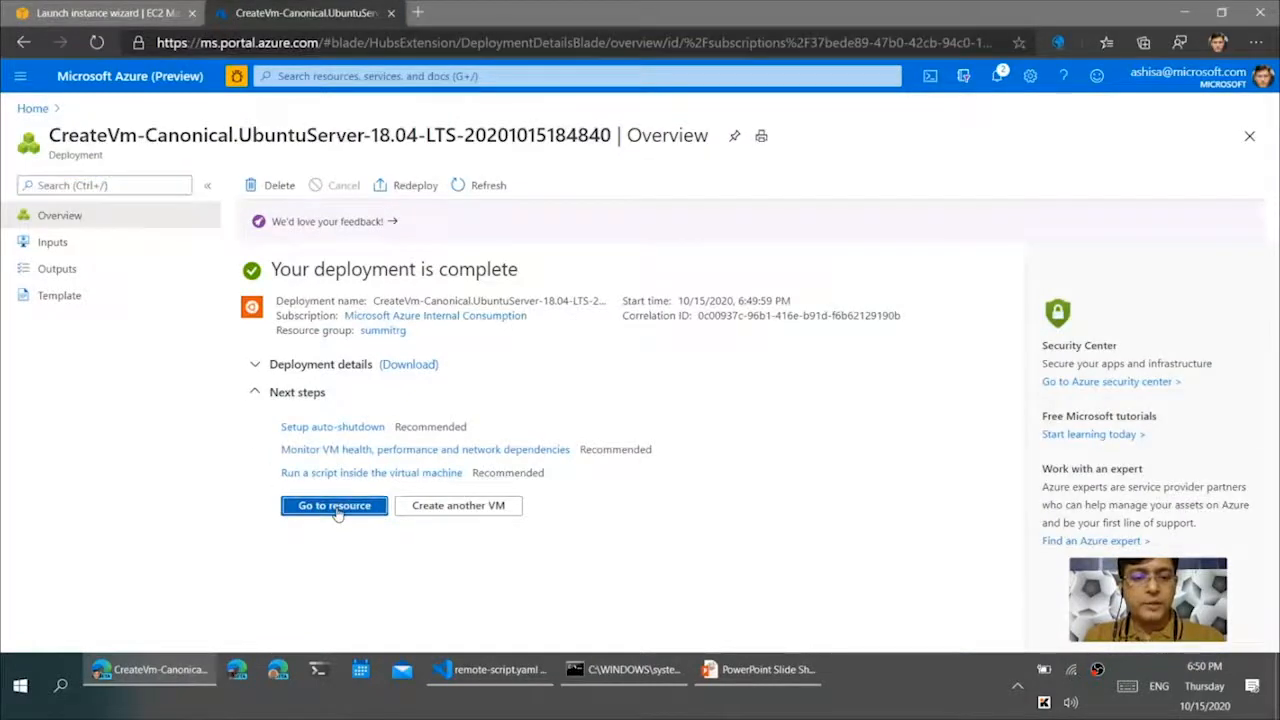
click(334, 504)
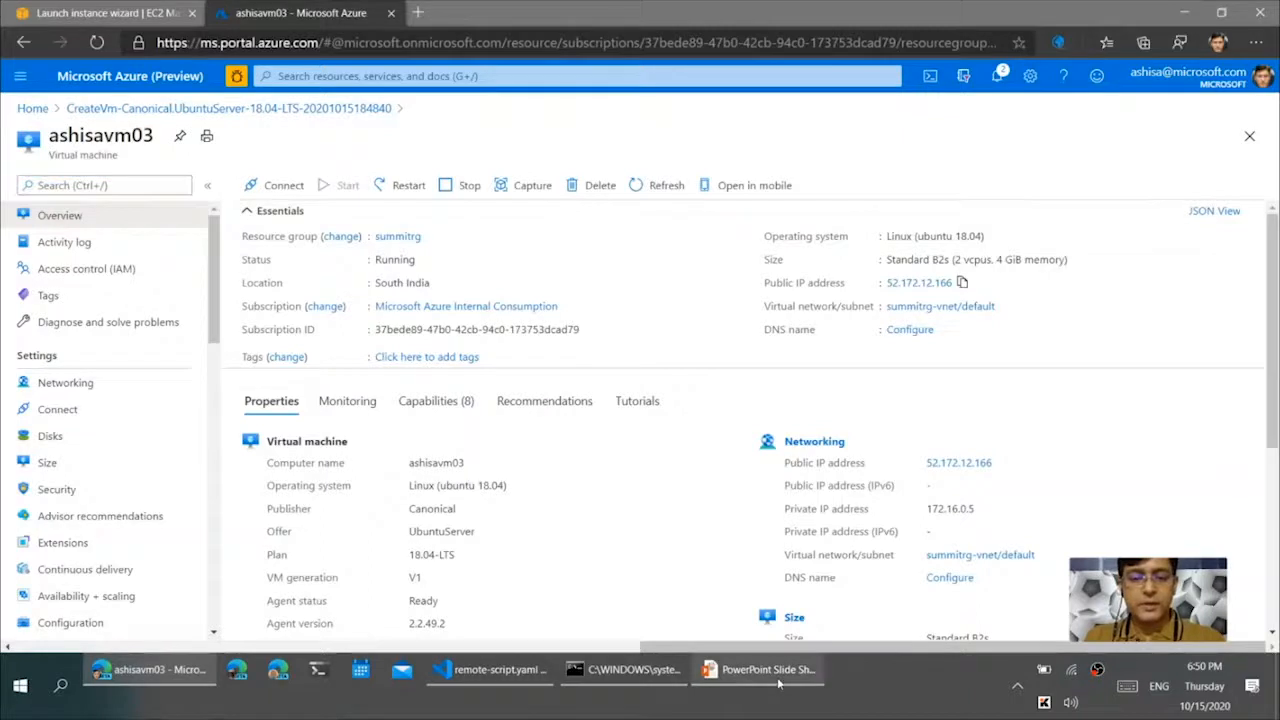
click(624, 668)
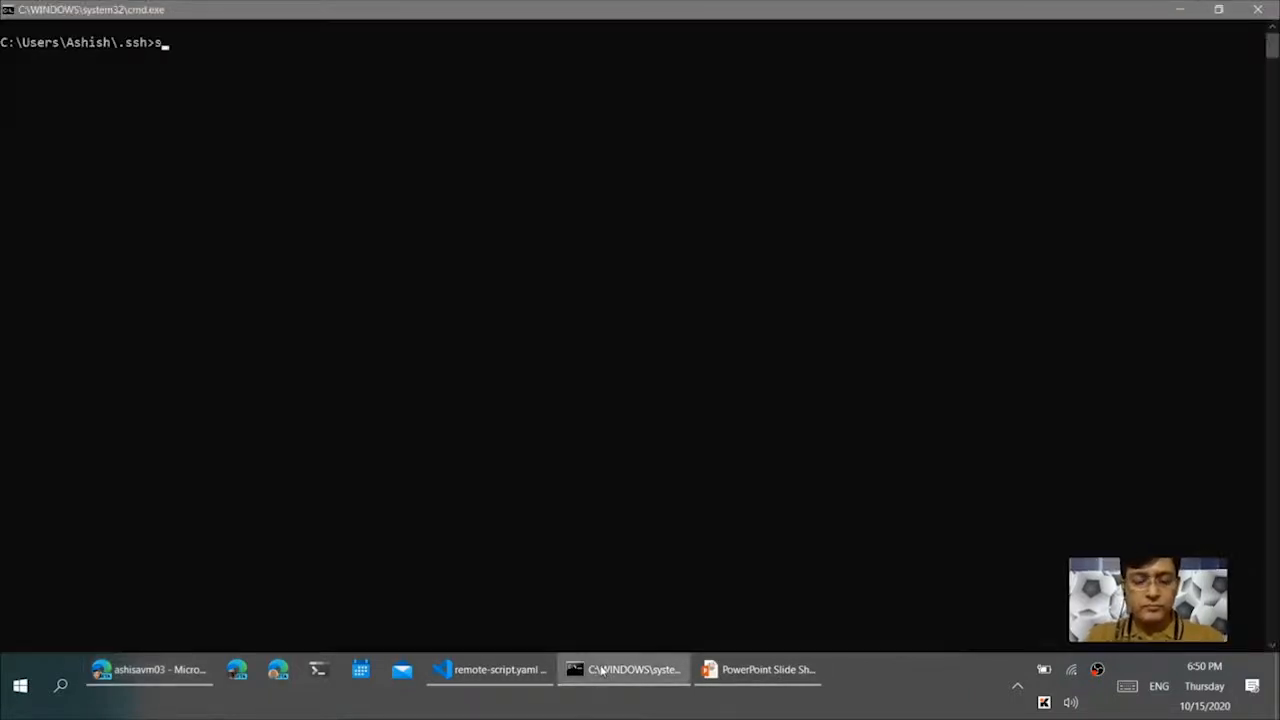
SSH into ashisavm03, check nginx -v, and tail -f /var/log/cloud-init-output.log while packages install.
text(sh ashisa)
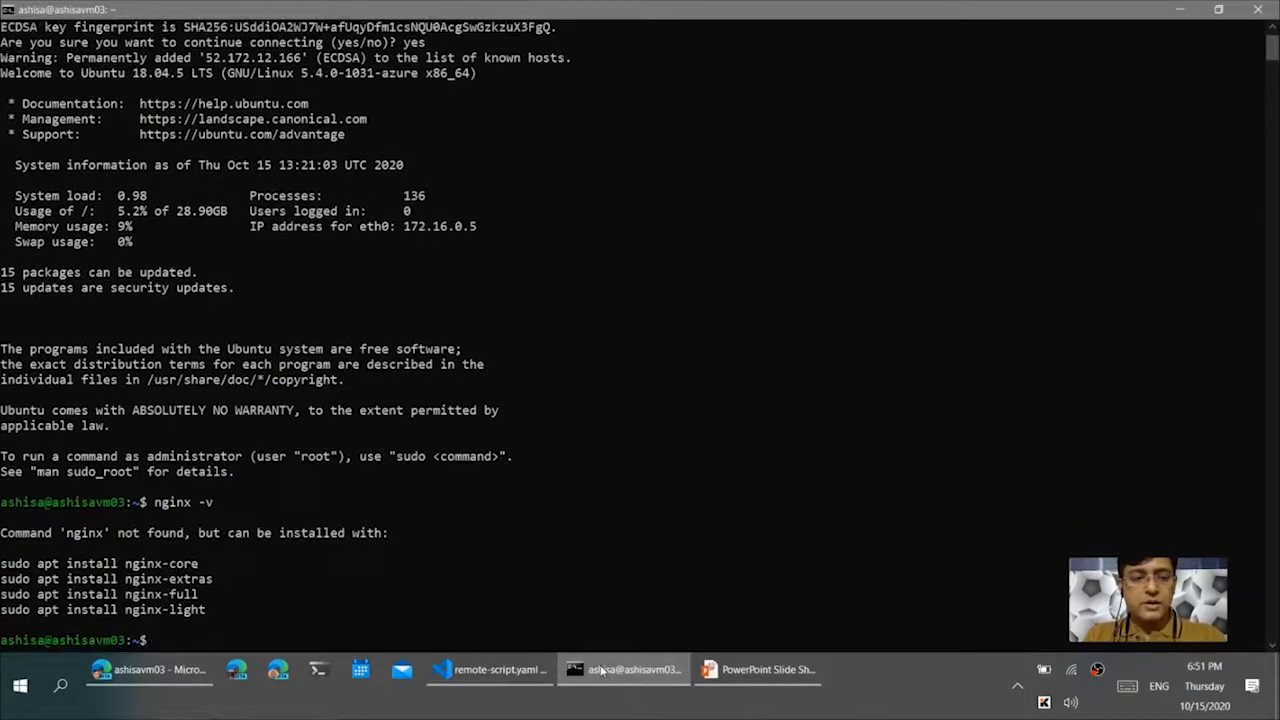
text(mo)
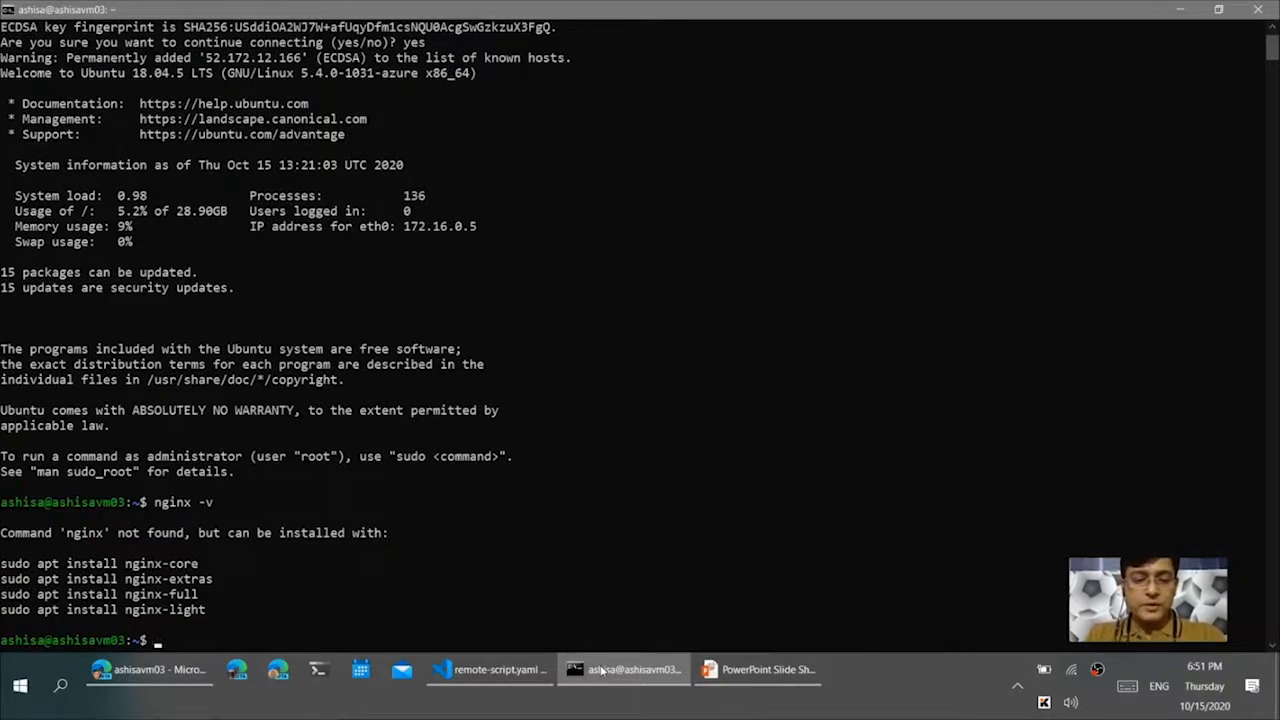
text(tail -f)
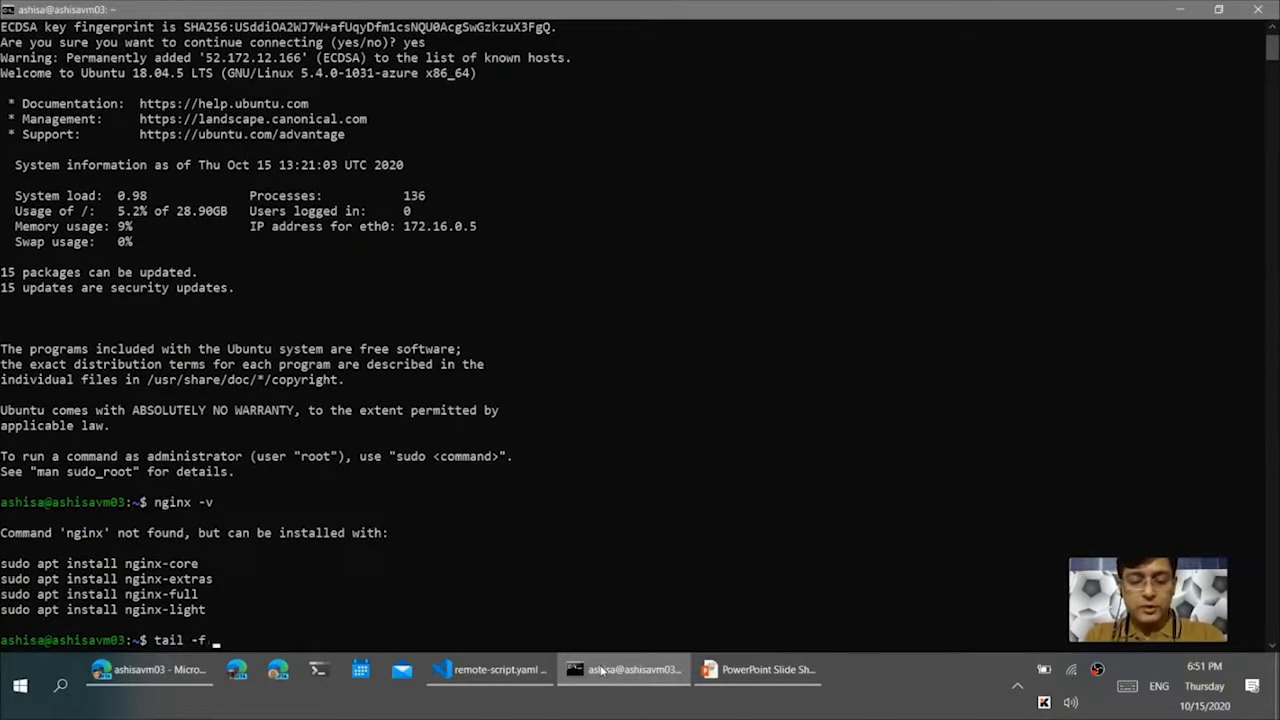
text(/var/log/)
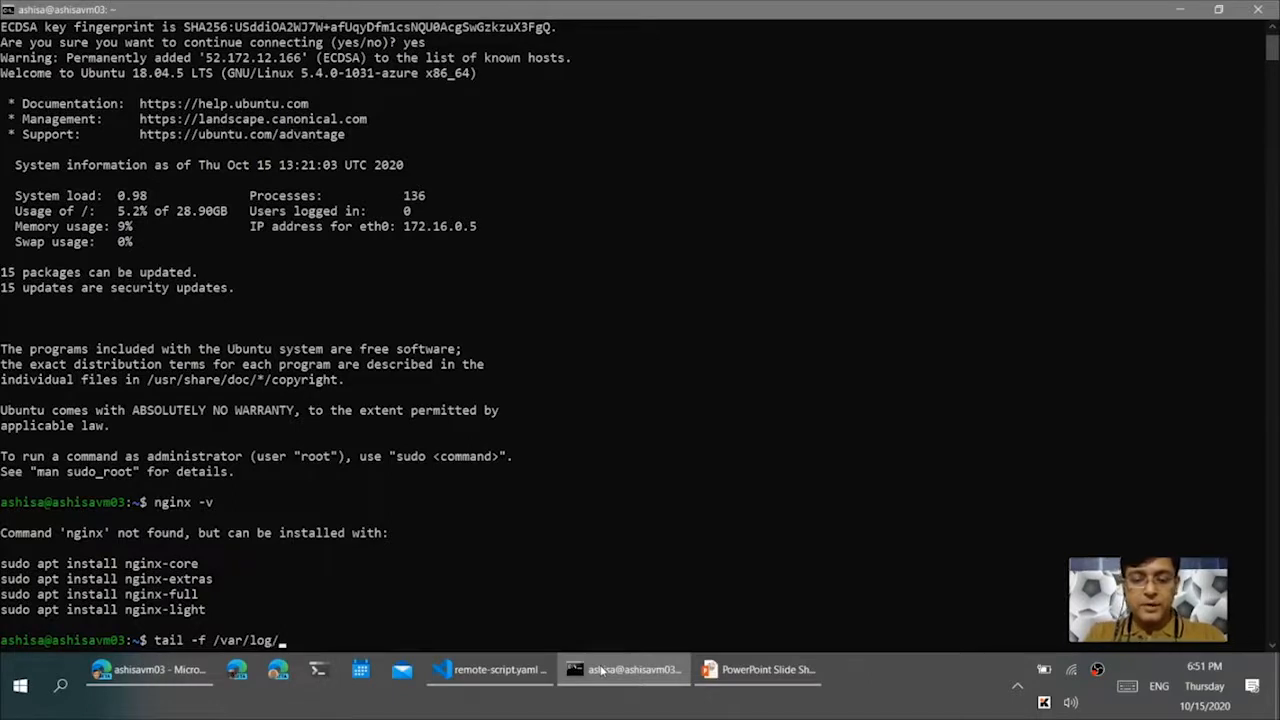
text(cloud-init-output.log)
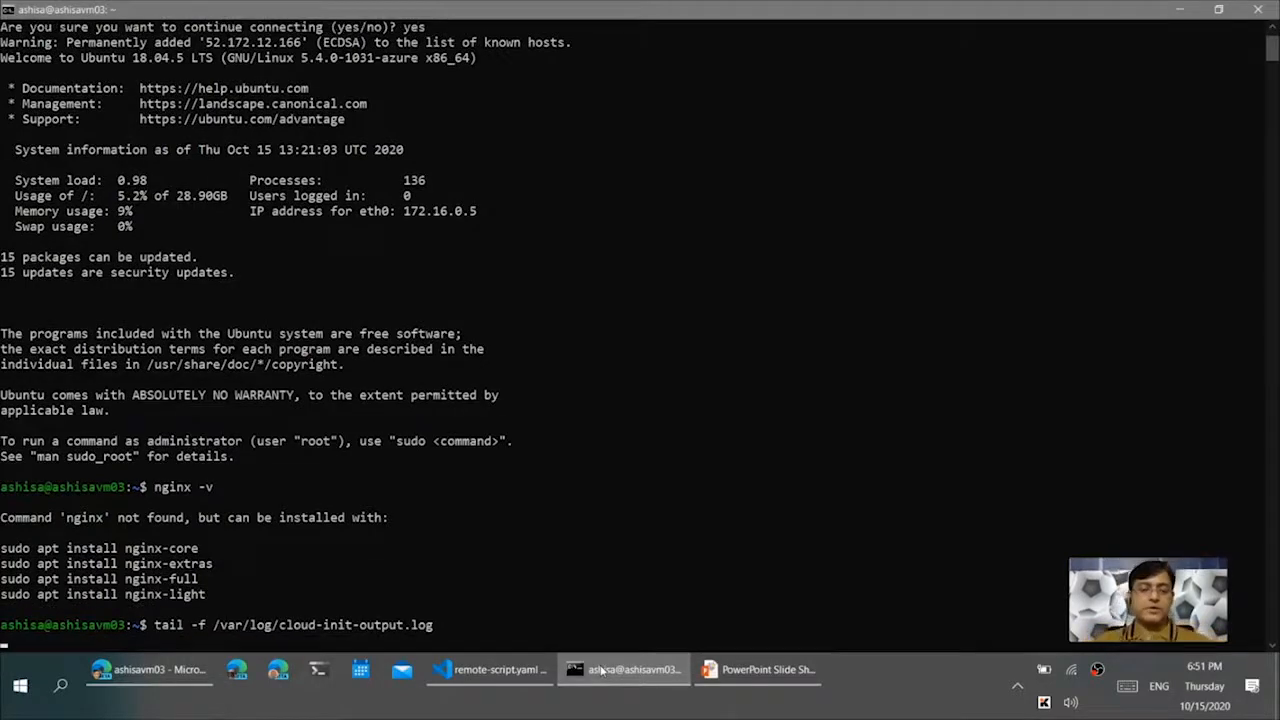
scroll(down, 3)
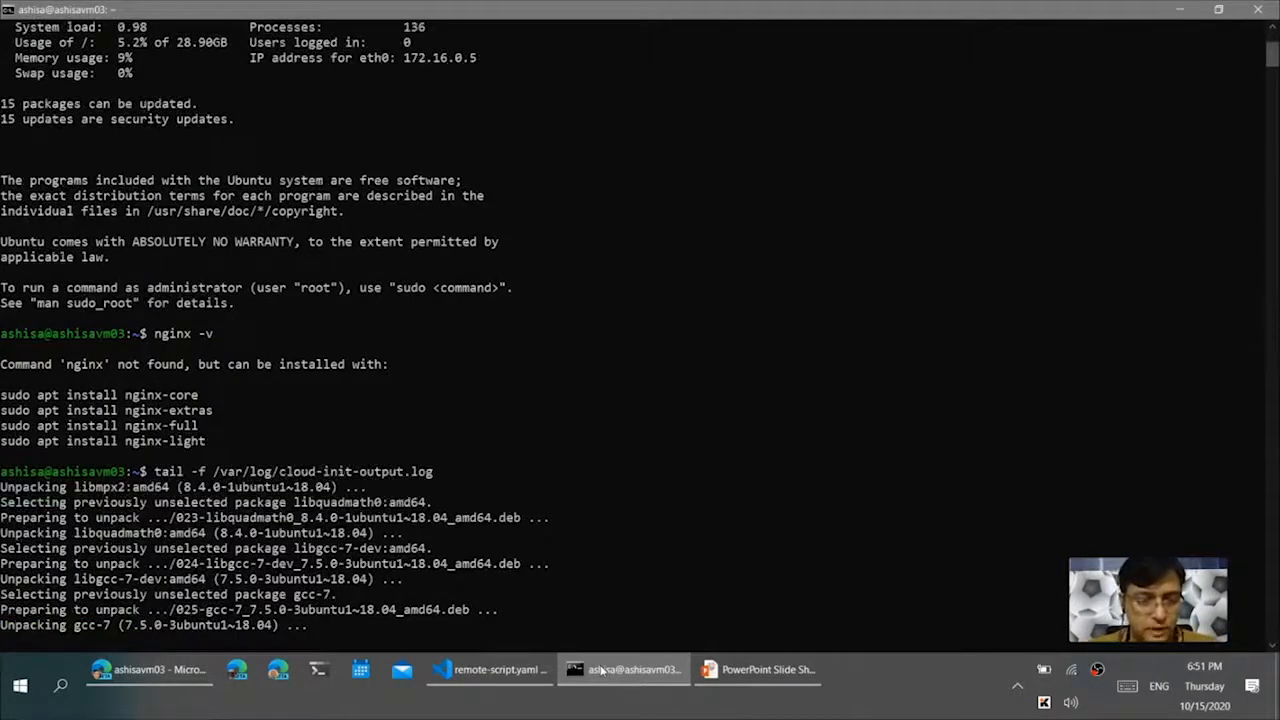
scroll(down, 3)
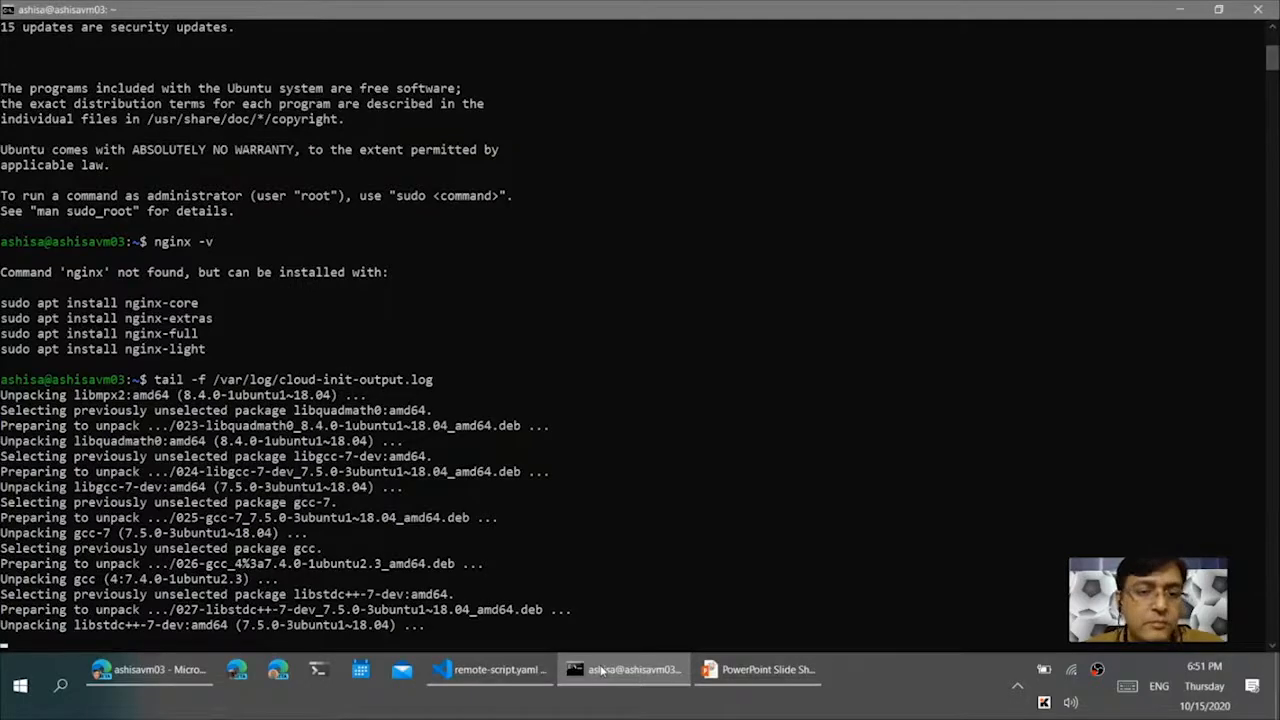
scroll(down, 3)
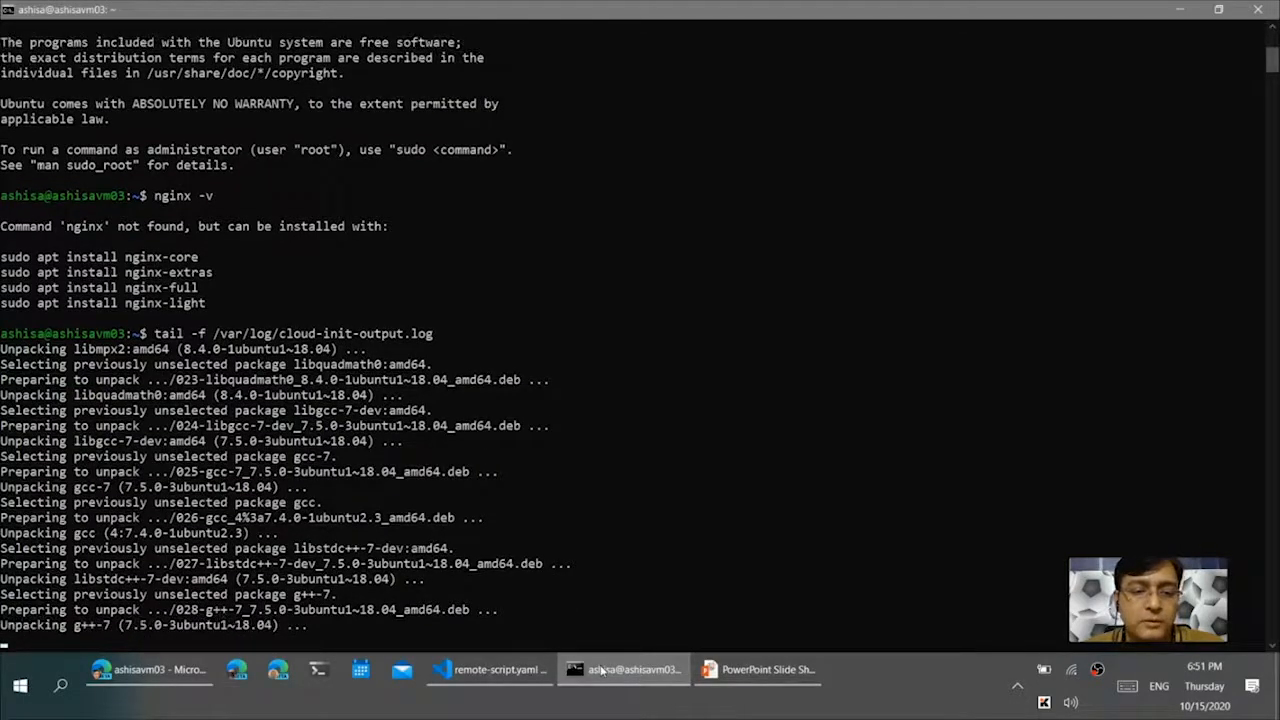
scroll(down, 3)
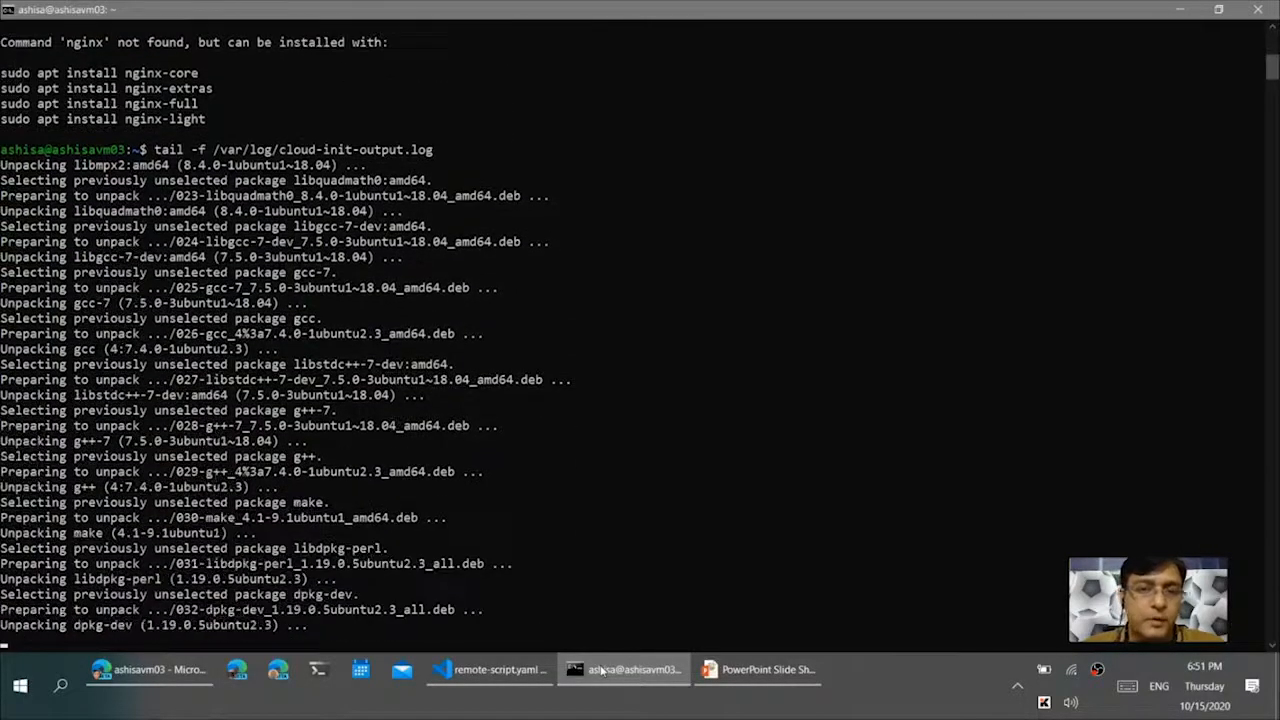
scroll(down, 3)
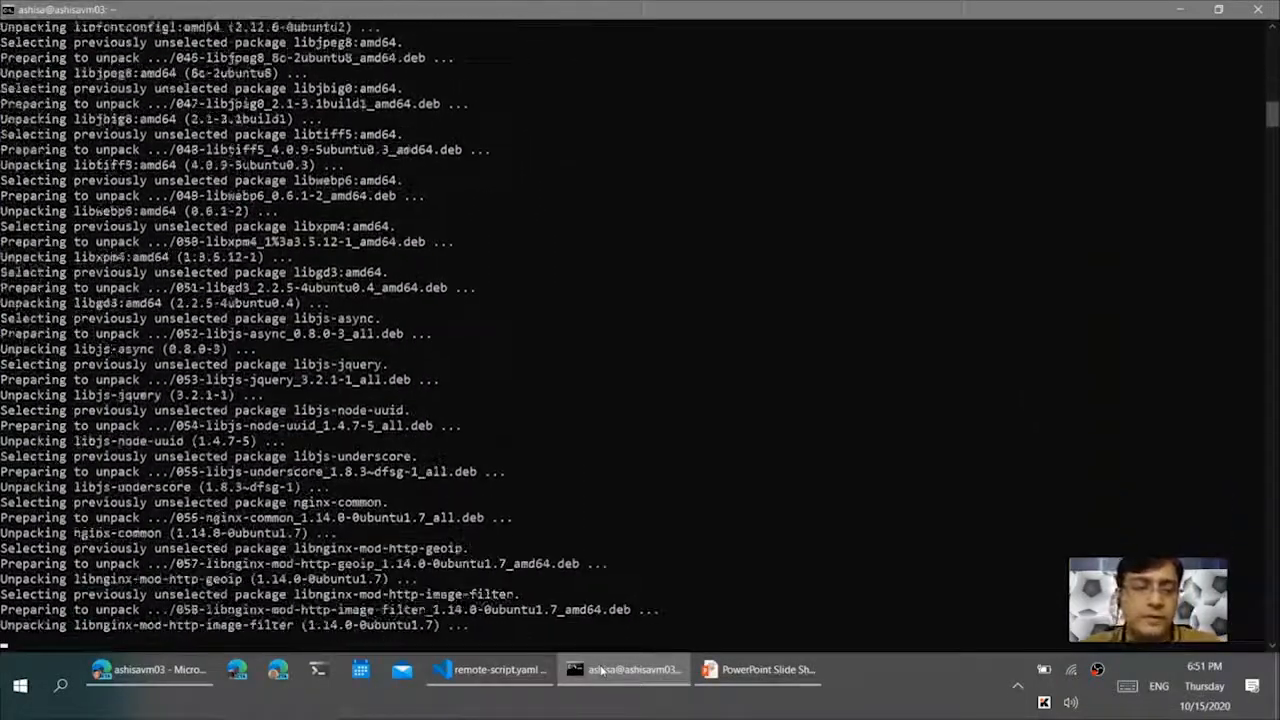
scroll(down, 3)
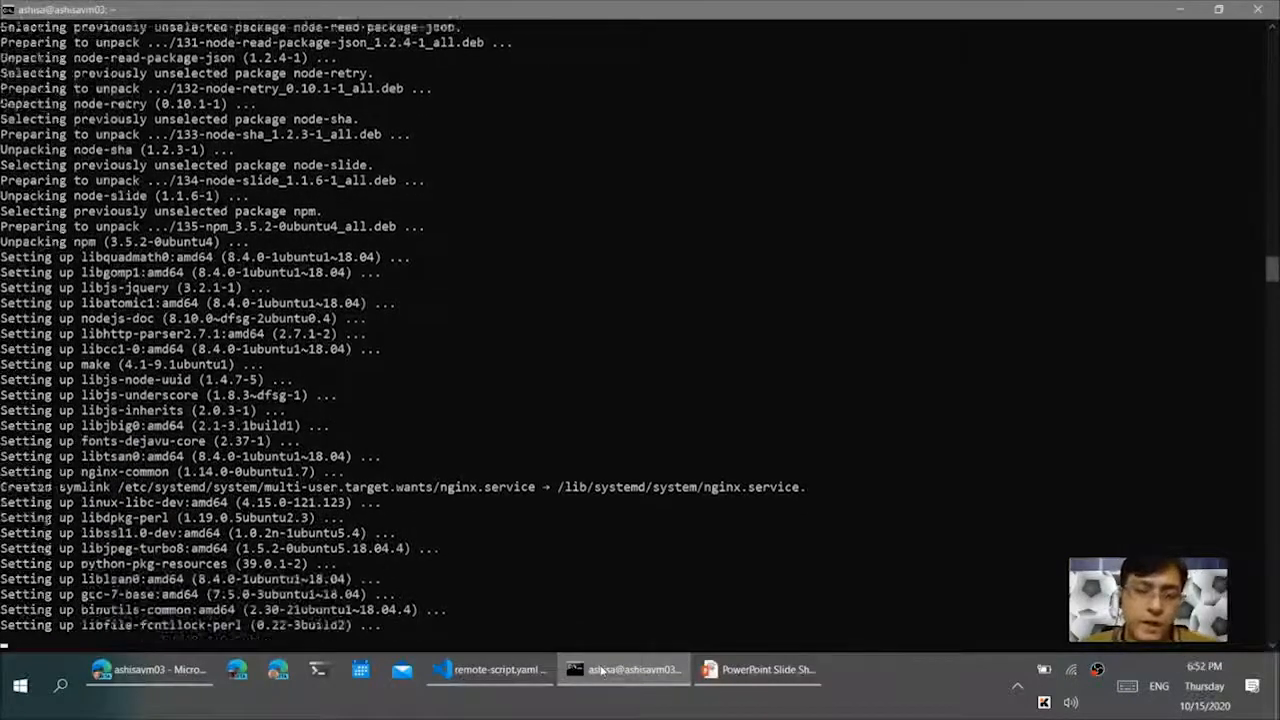
scroll(down, 3)
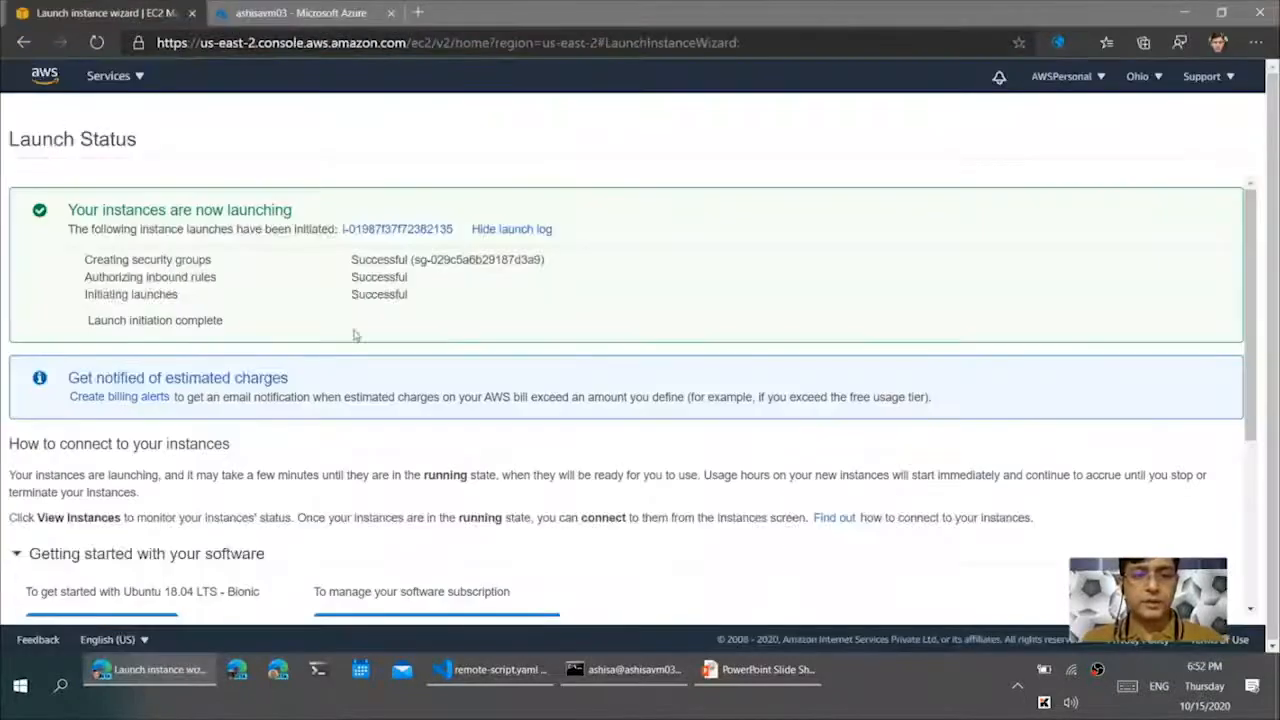
Refresh the EC2 Instances list and open instance i-01987f37f72382135's summary with its public IPv4 and DNS.
click(396, 228)
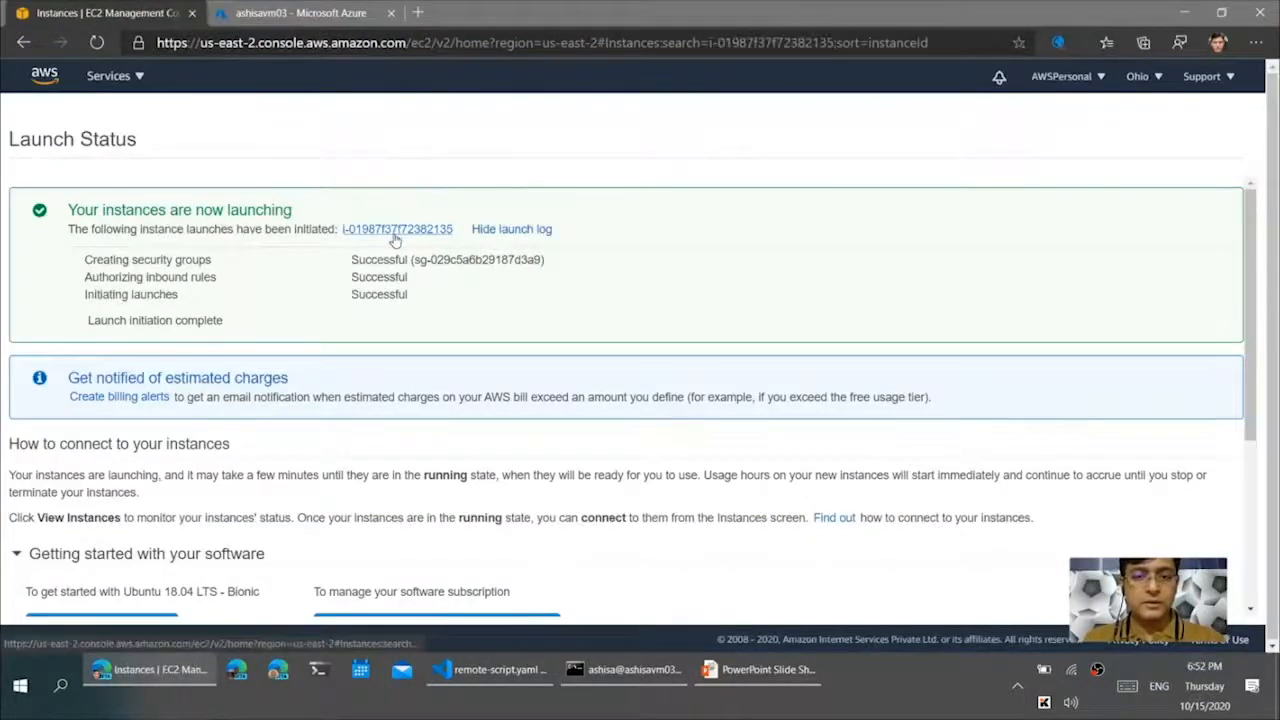
click(396, 228)
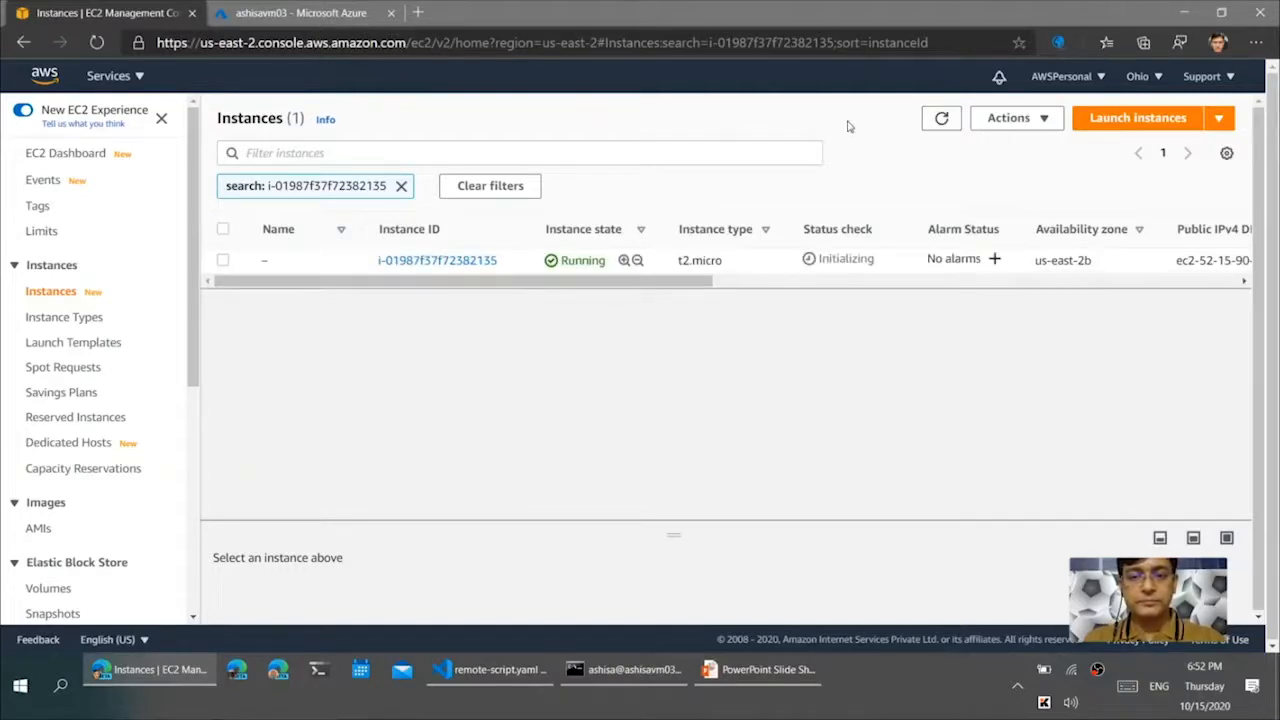
mouse_move(824, 440)
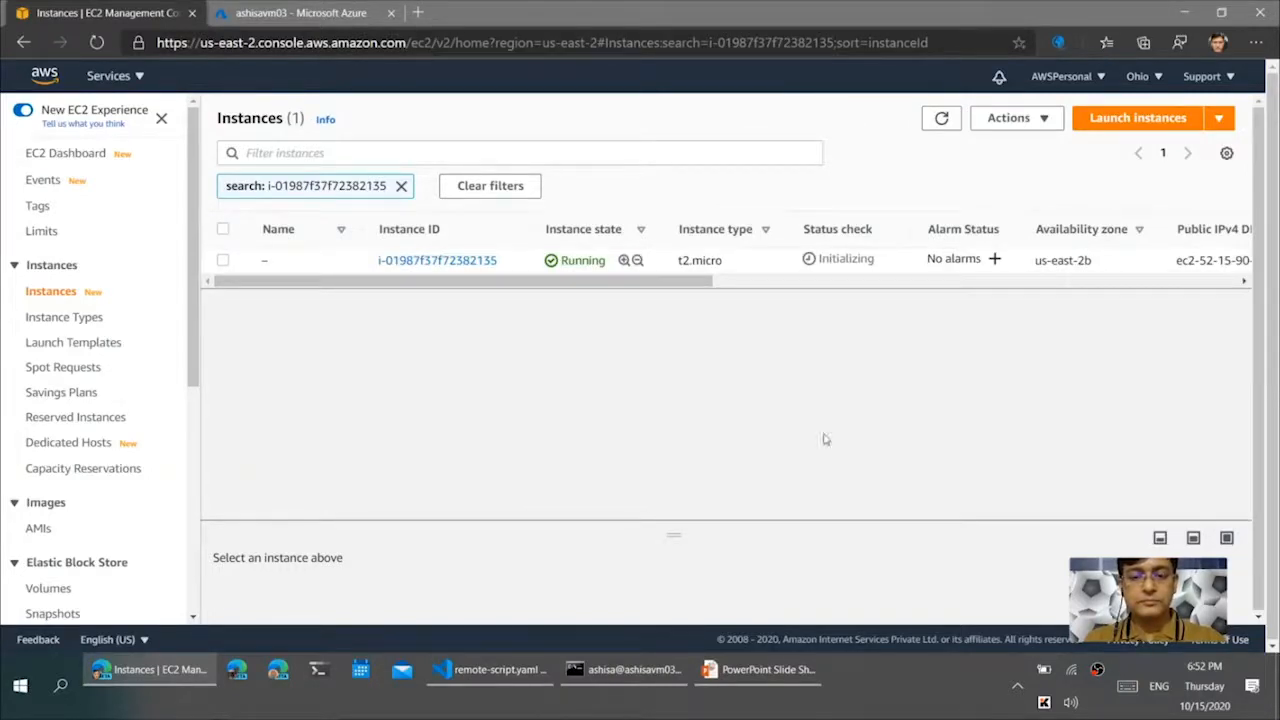
mouse_move(908, 192)
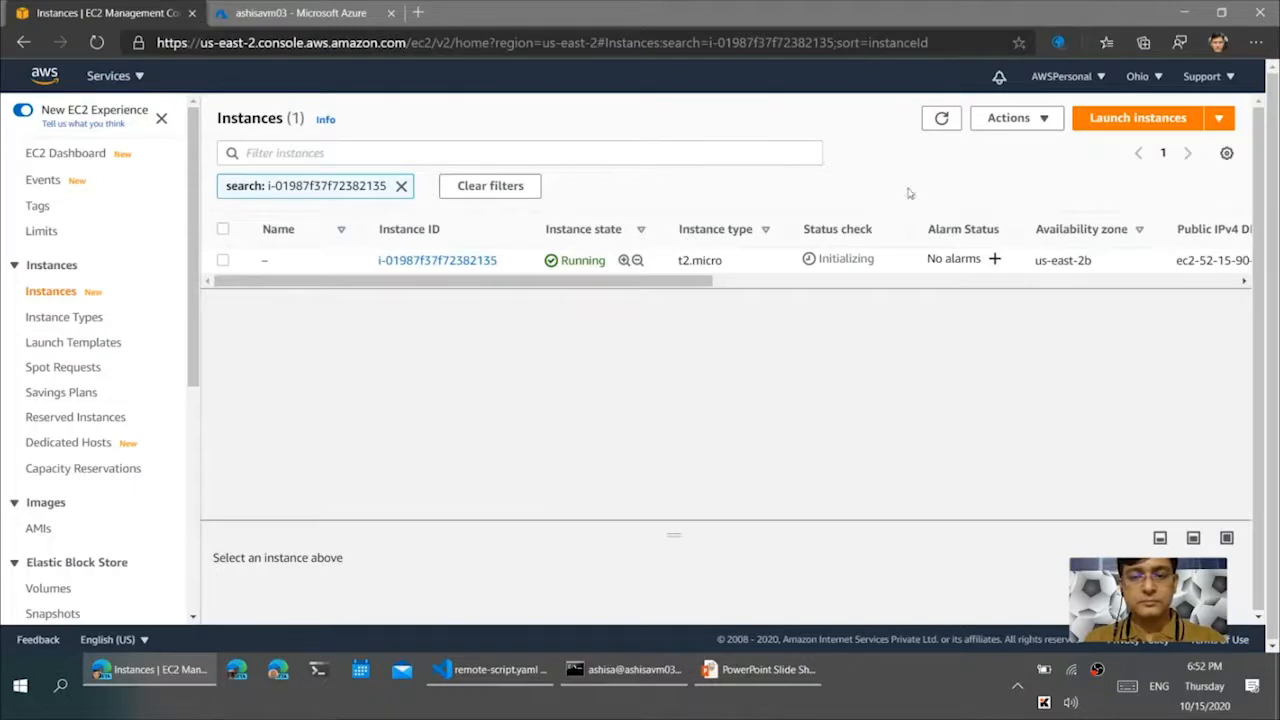
click(940, 118)
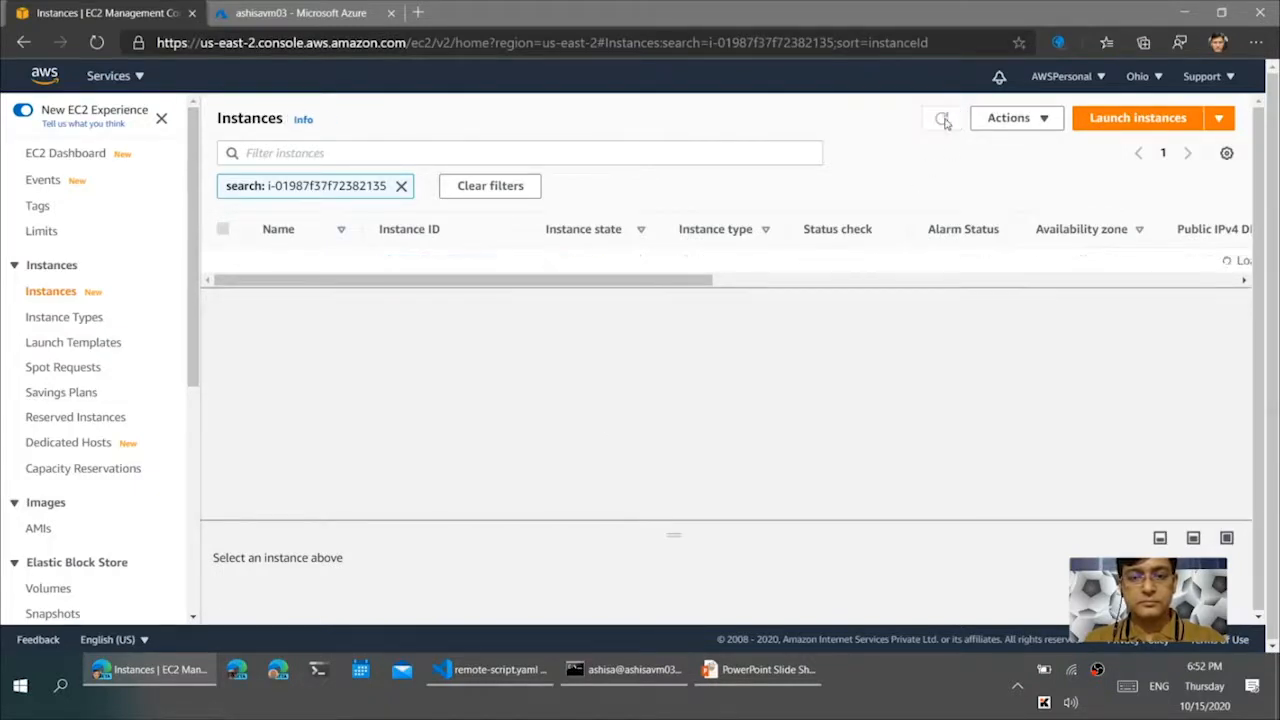
click(940, 118)
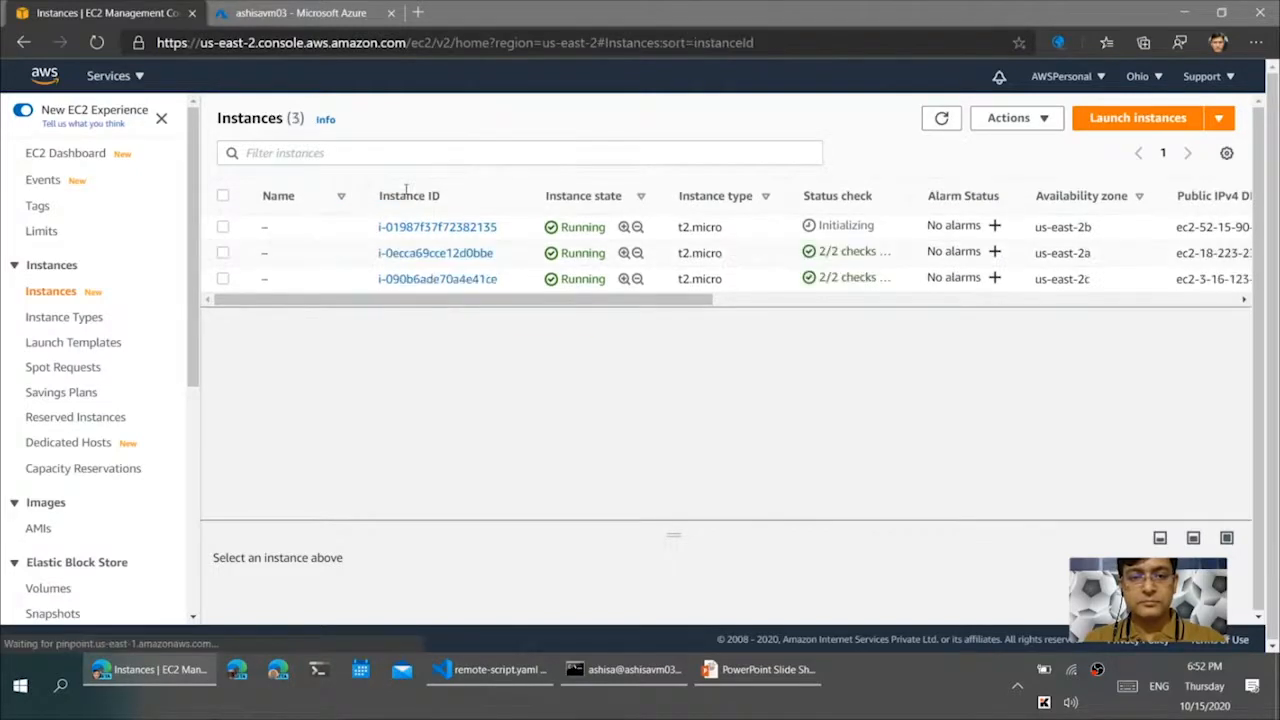
click(940, 118)
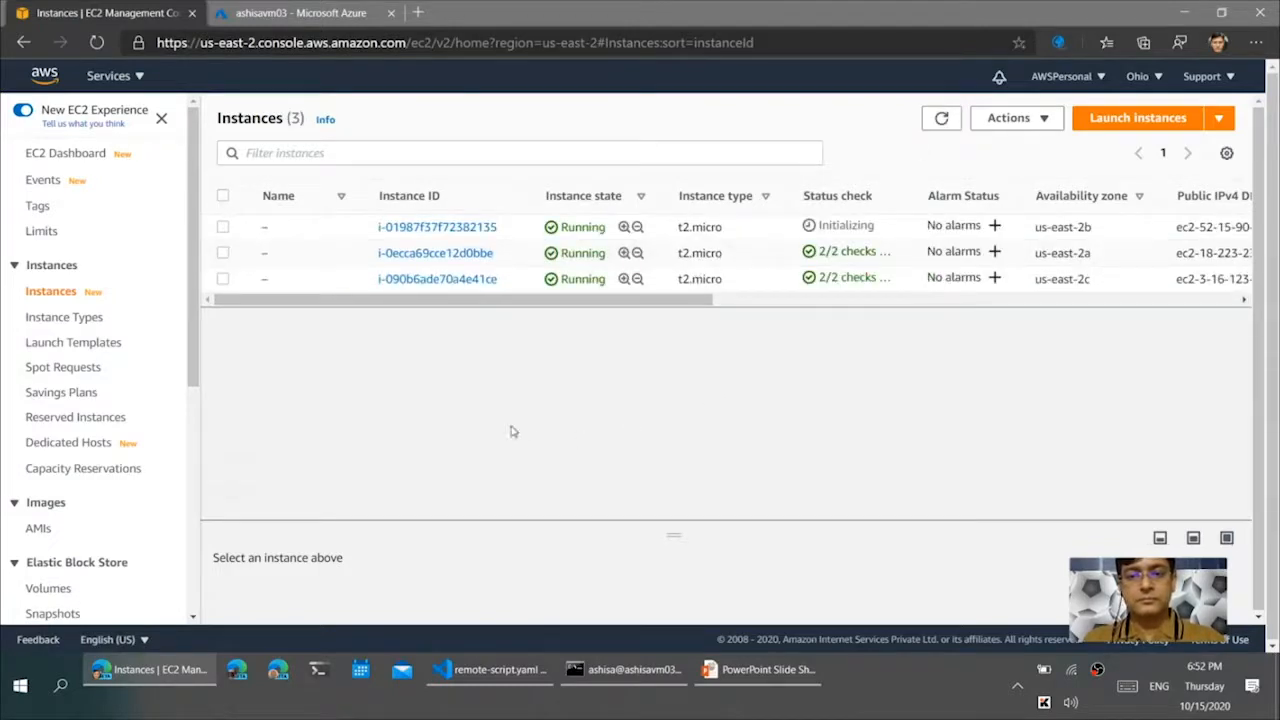
mouse_move(516, 414)
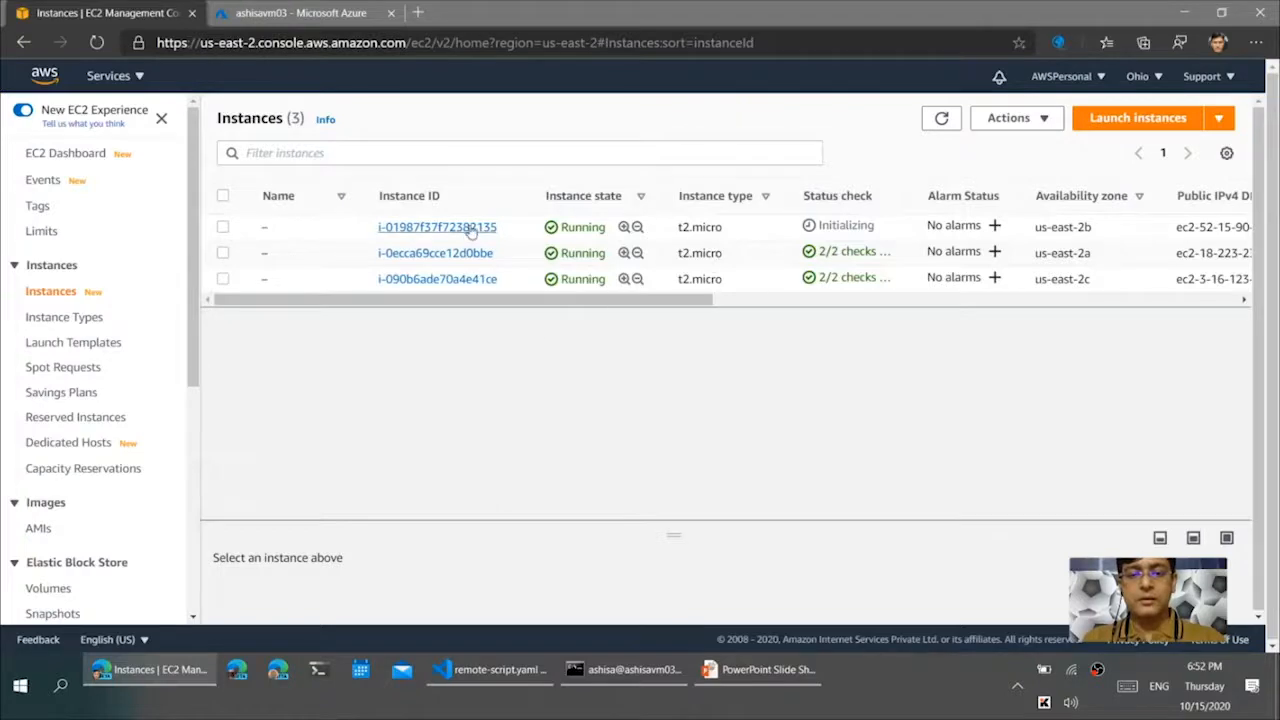
click(436, 226)
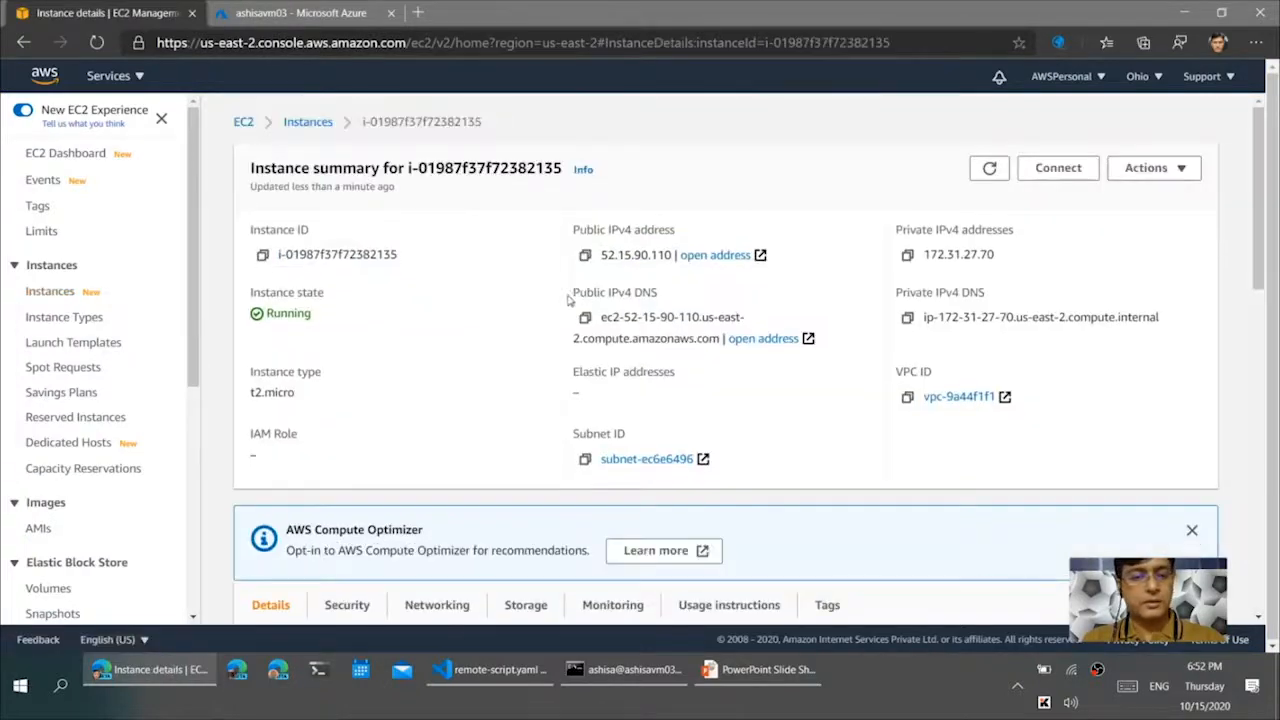
click(584, 316)
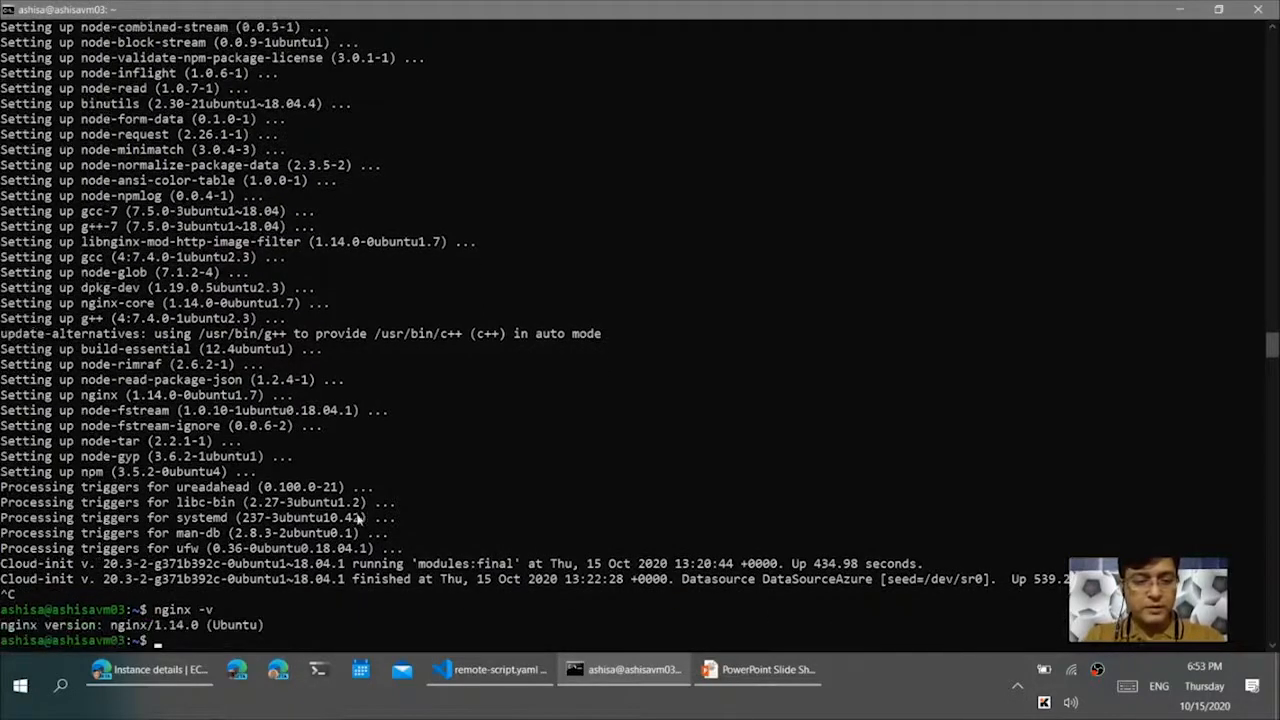
text(curl http://localhost)
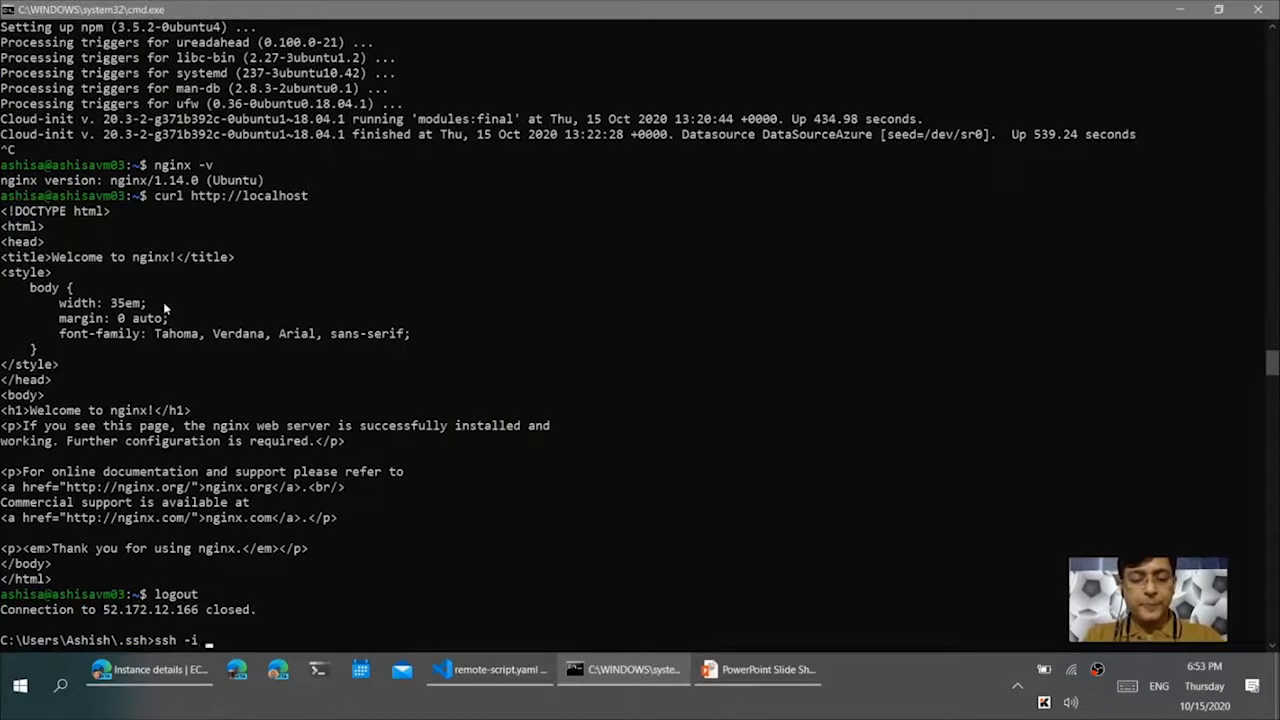
SSH with aws.pem as ubuntu into ec2-52-15-90-110.us-east-2.compute.amazonaws.com.
text(aws.pem ubu)
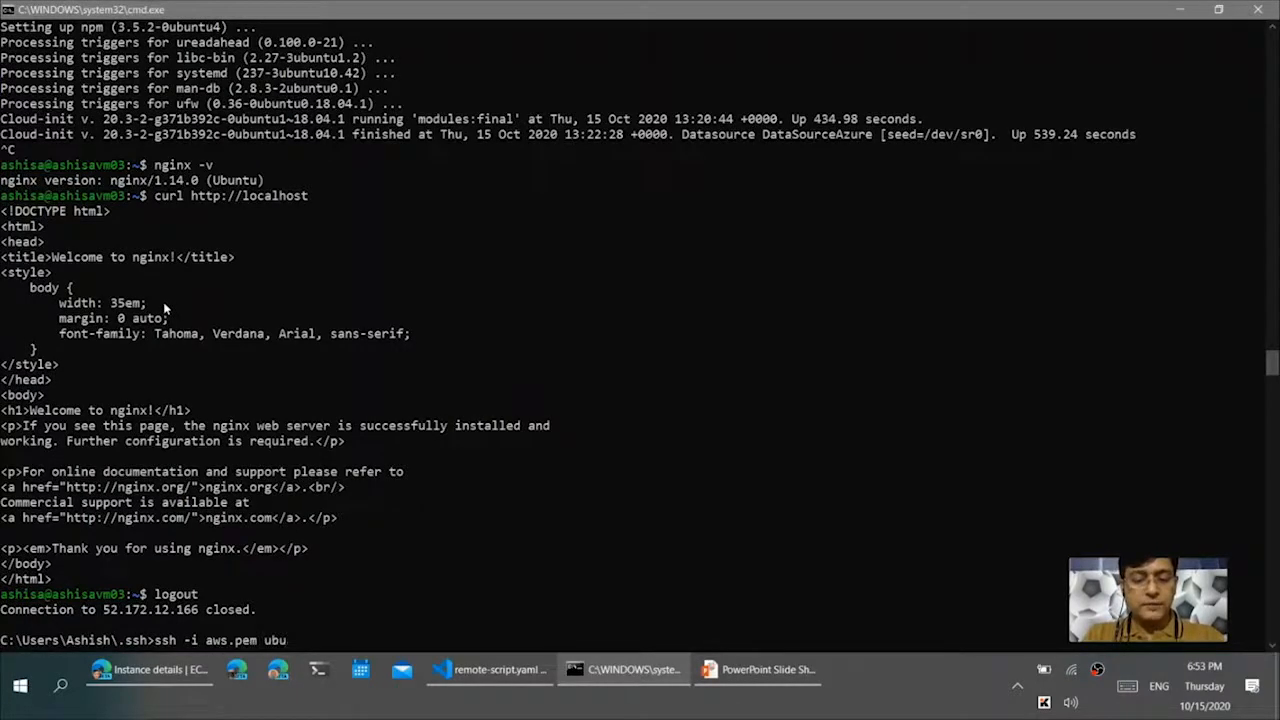
text(ntu@)
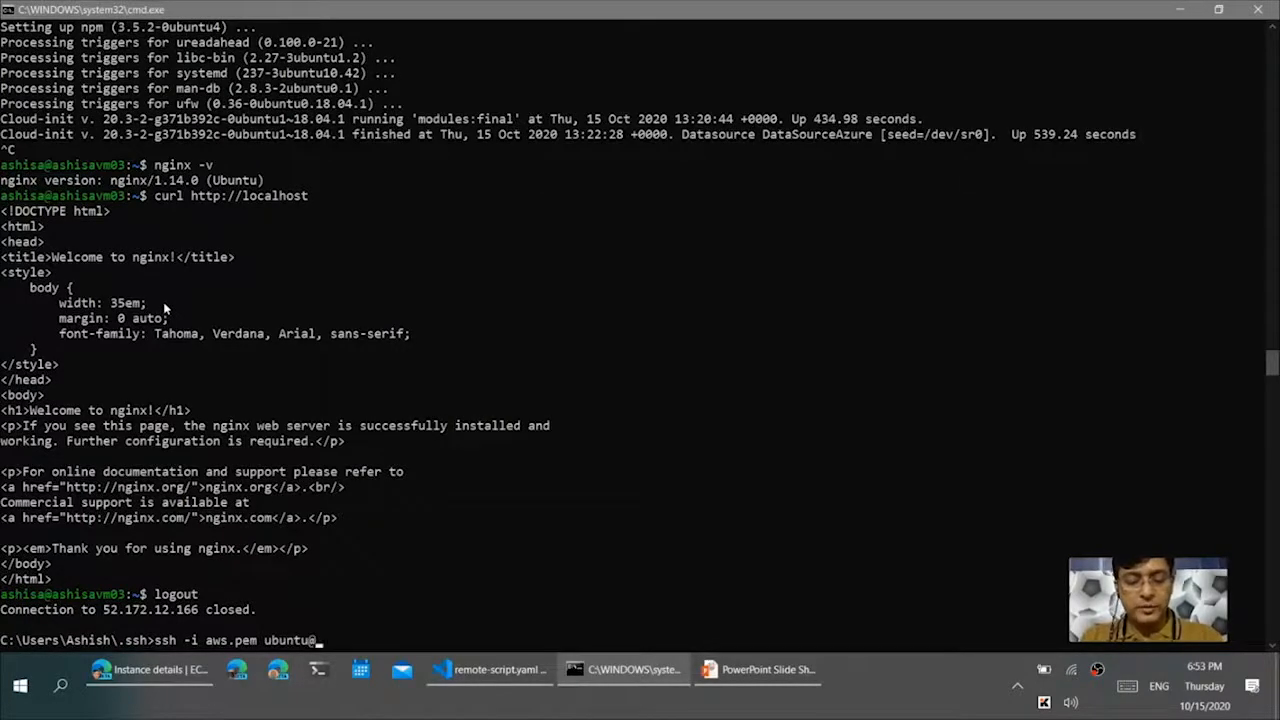
text(ec2-52-15-90-110.us-east-2.compute.amazonaws.com)
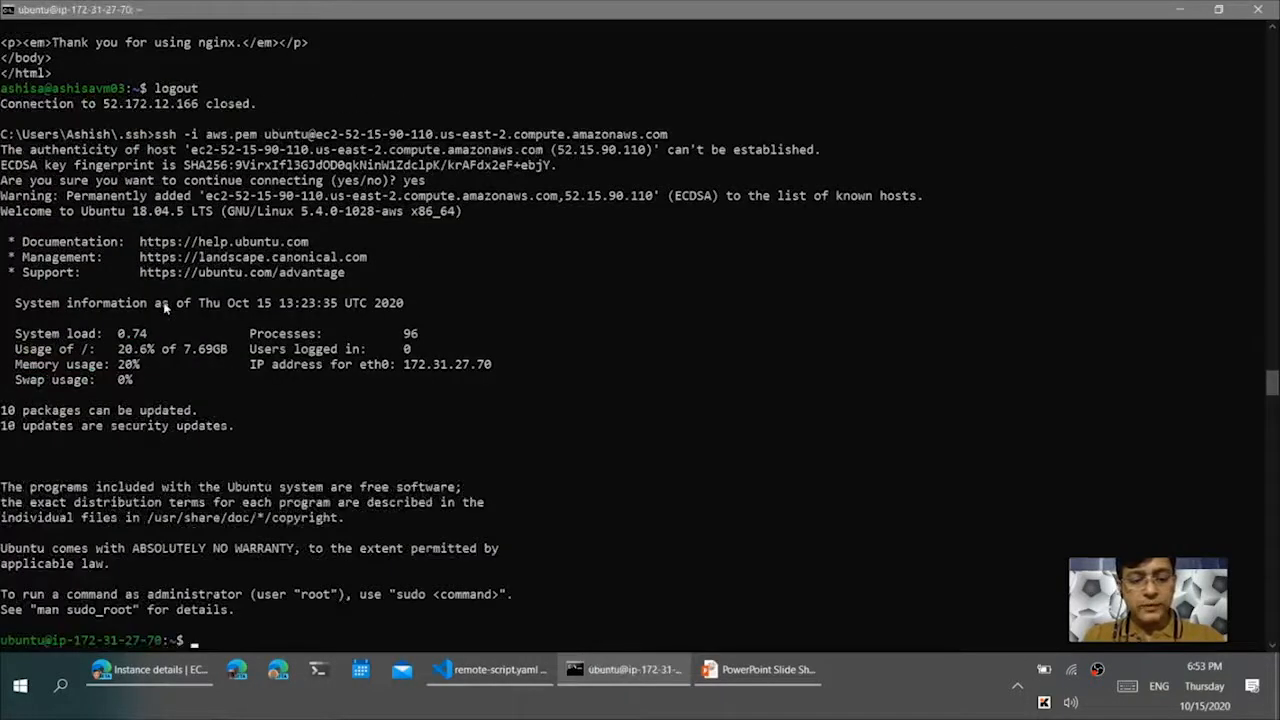
text(nginx -v)
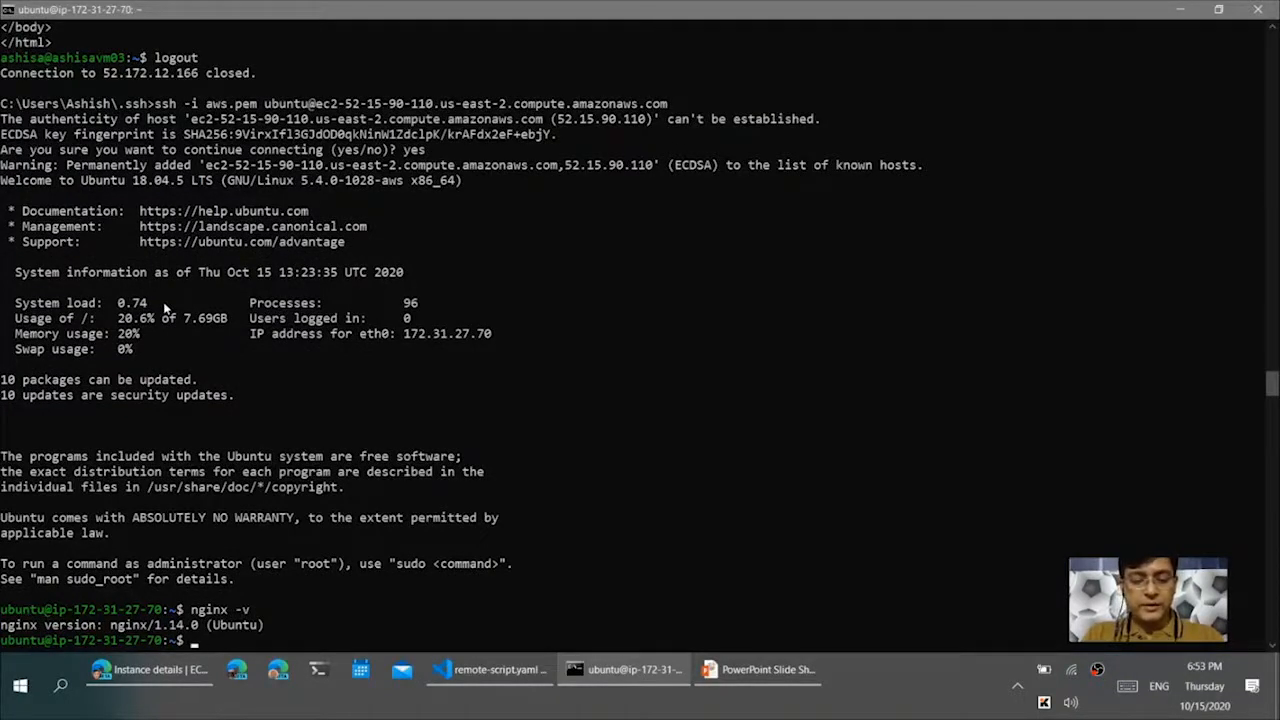
text(curl http:)
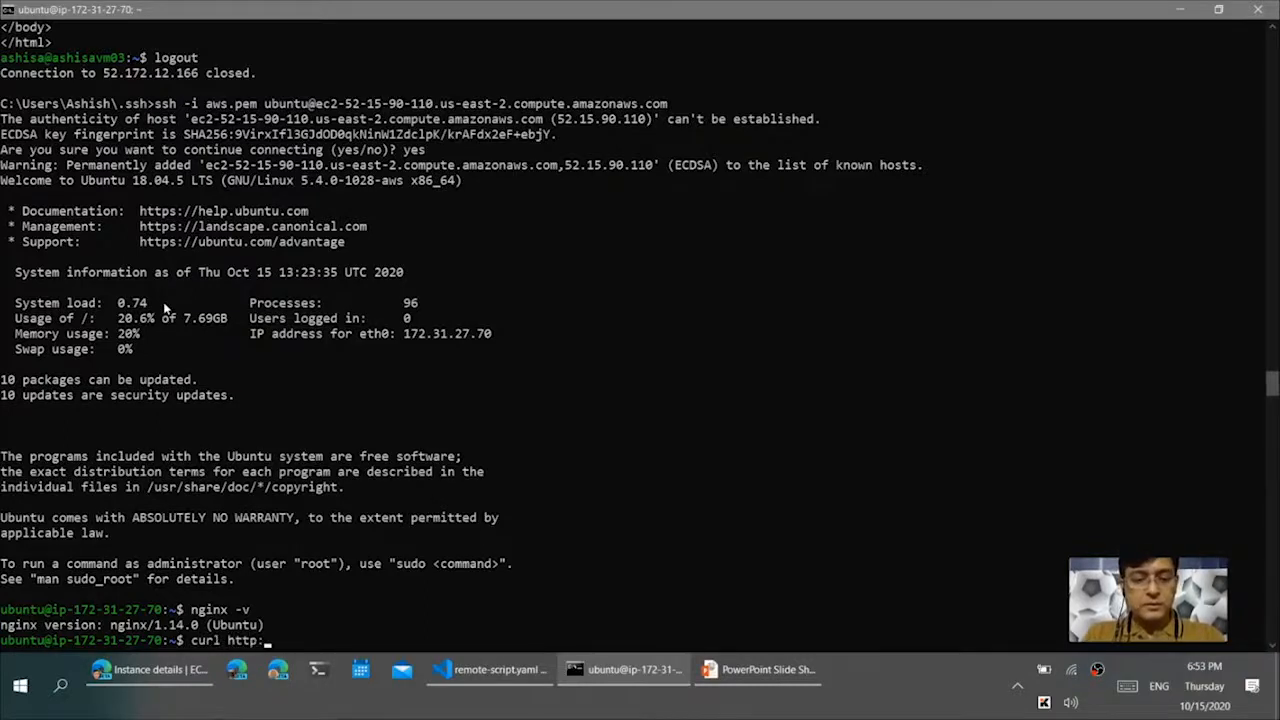
text(//localhost)
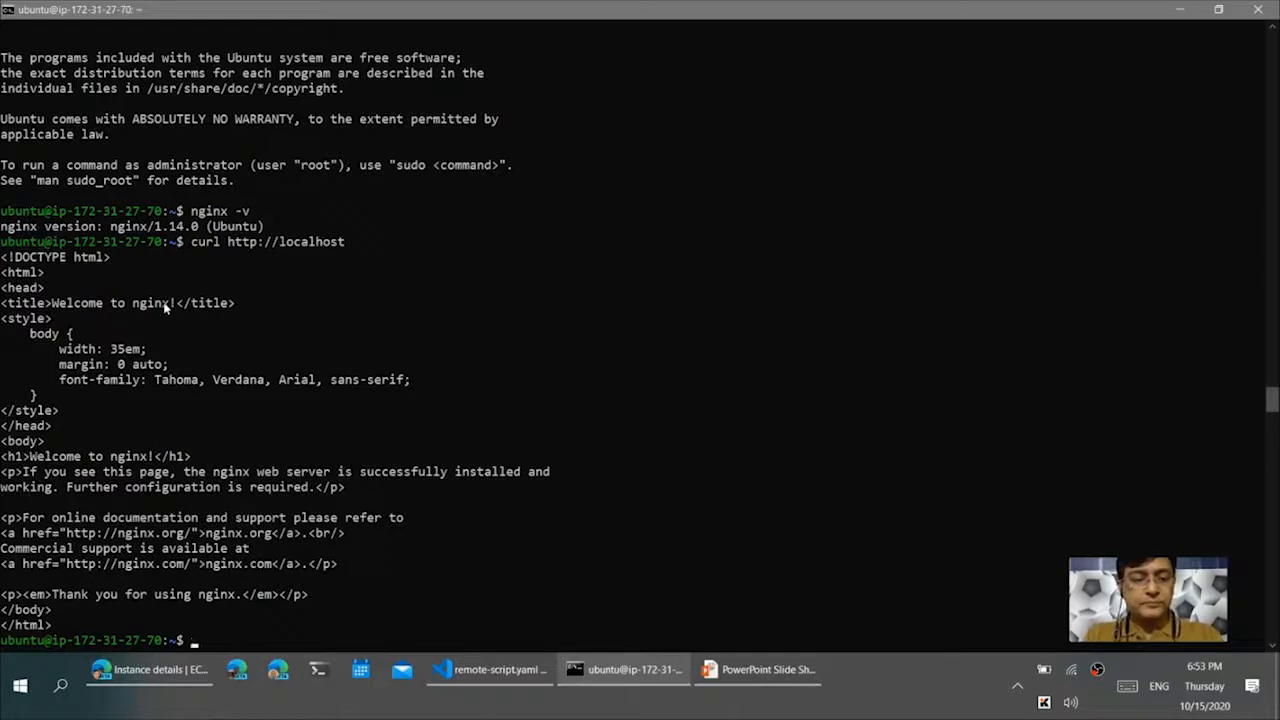
Page through /var/log/cloud-init-output.log with more to review the AWS instance's provisioning output.
text(more /var/log/)
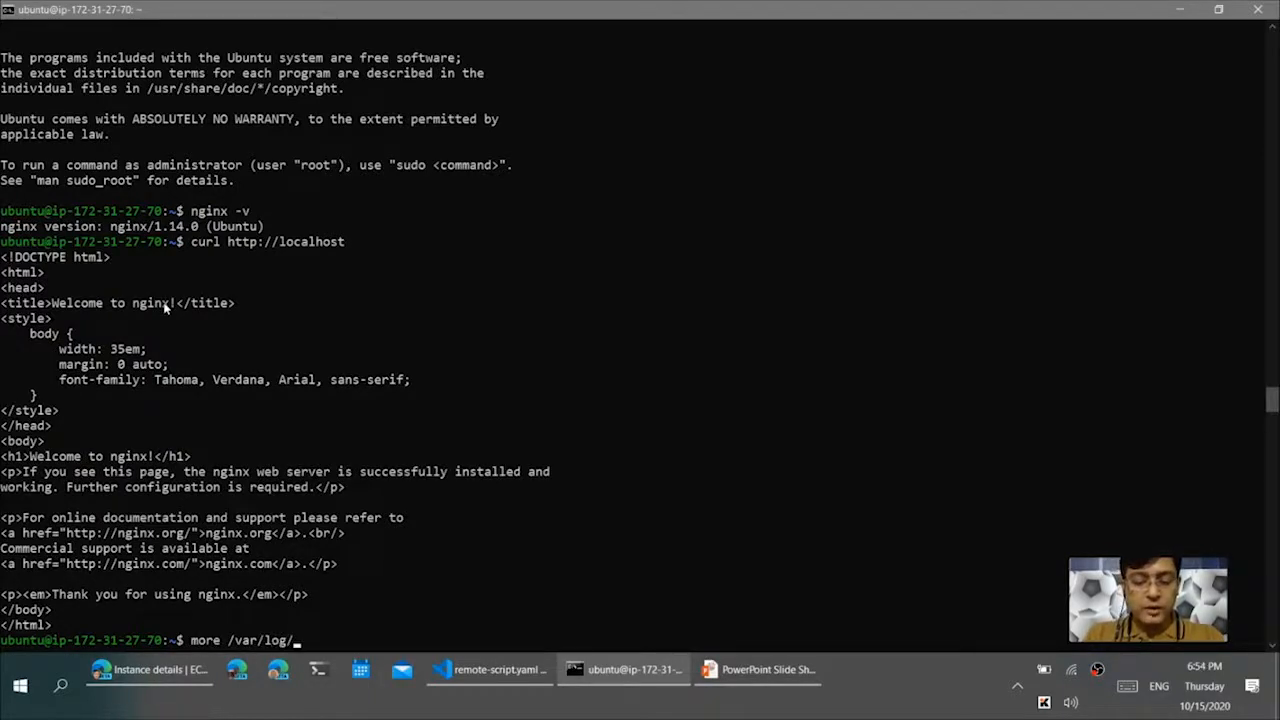
text(cloud-init)
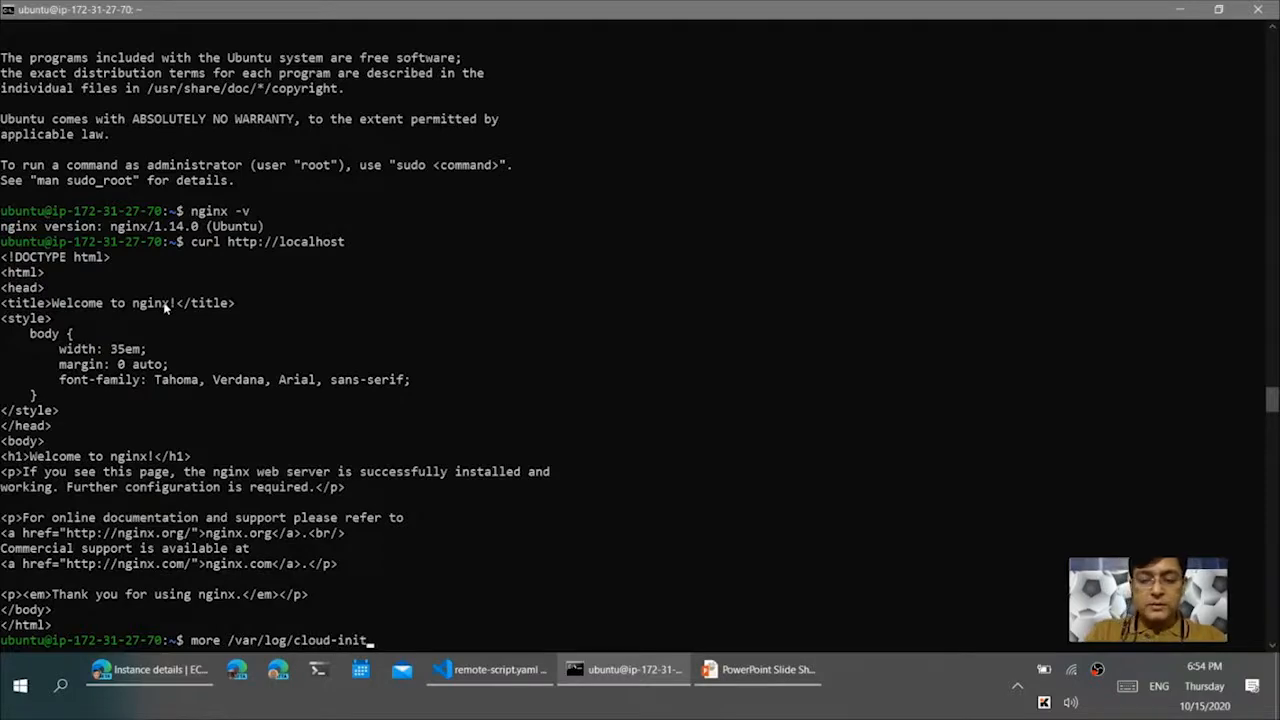
key(Return)
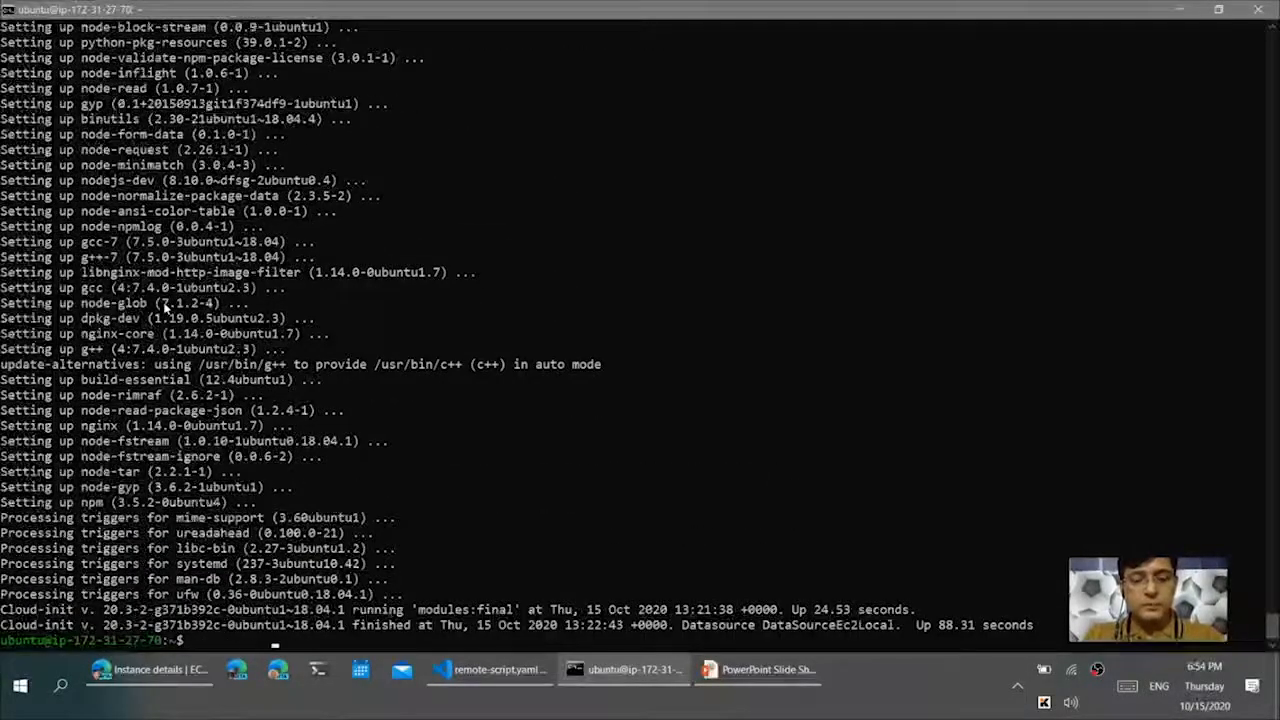
Clear the terminal and exit the SSH session to the EC2 instance.
text(cls)
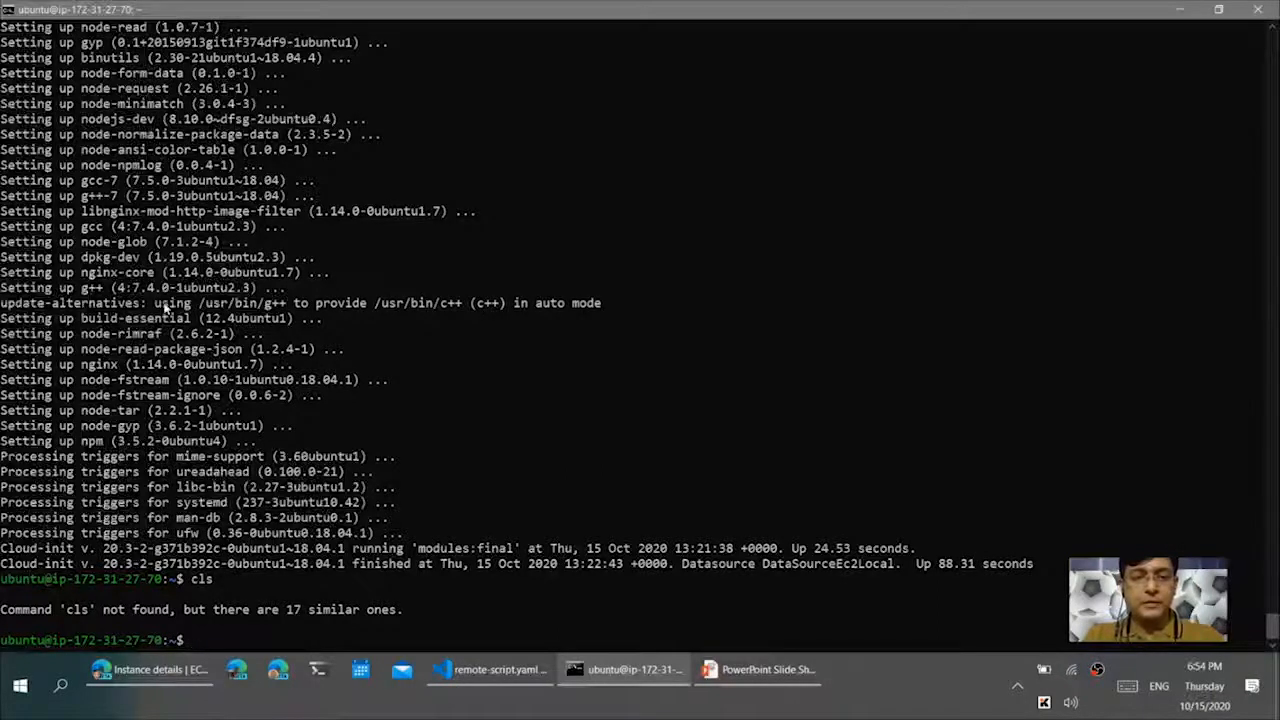
text(exit)
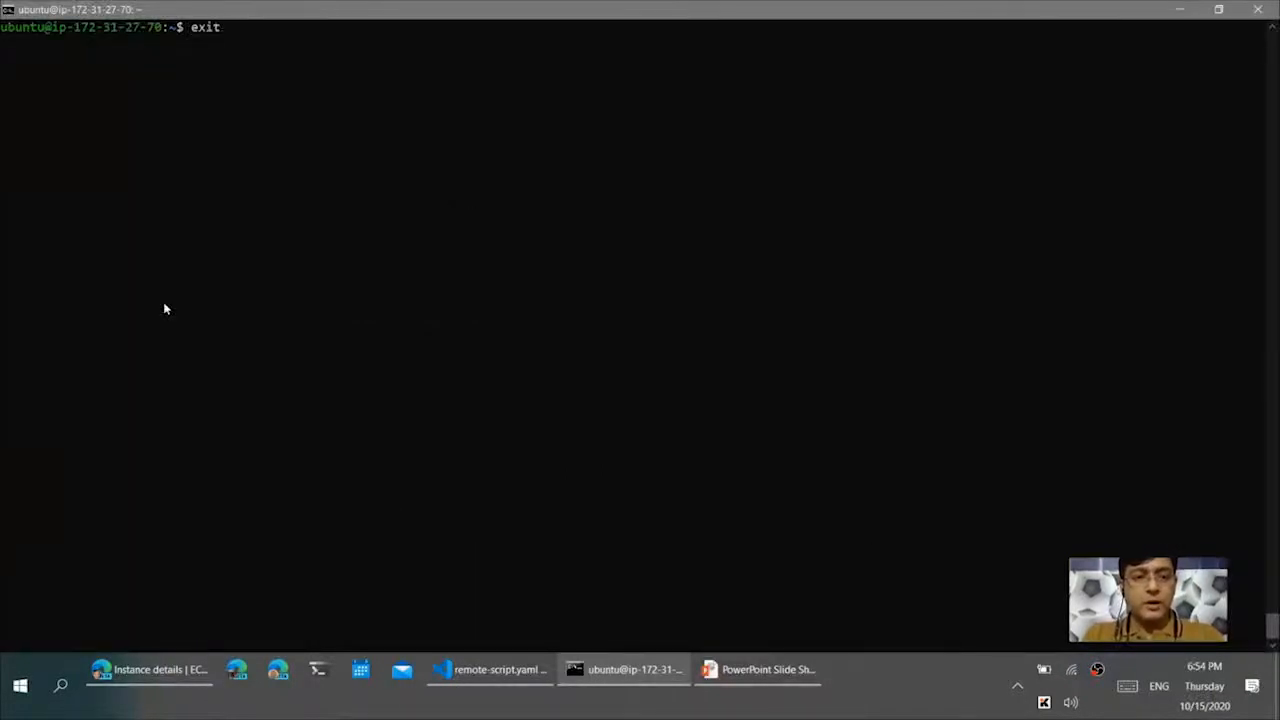
text(exi)
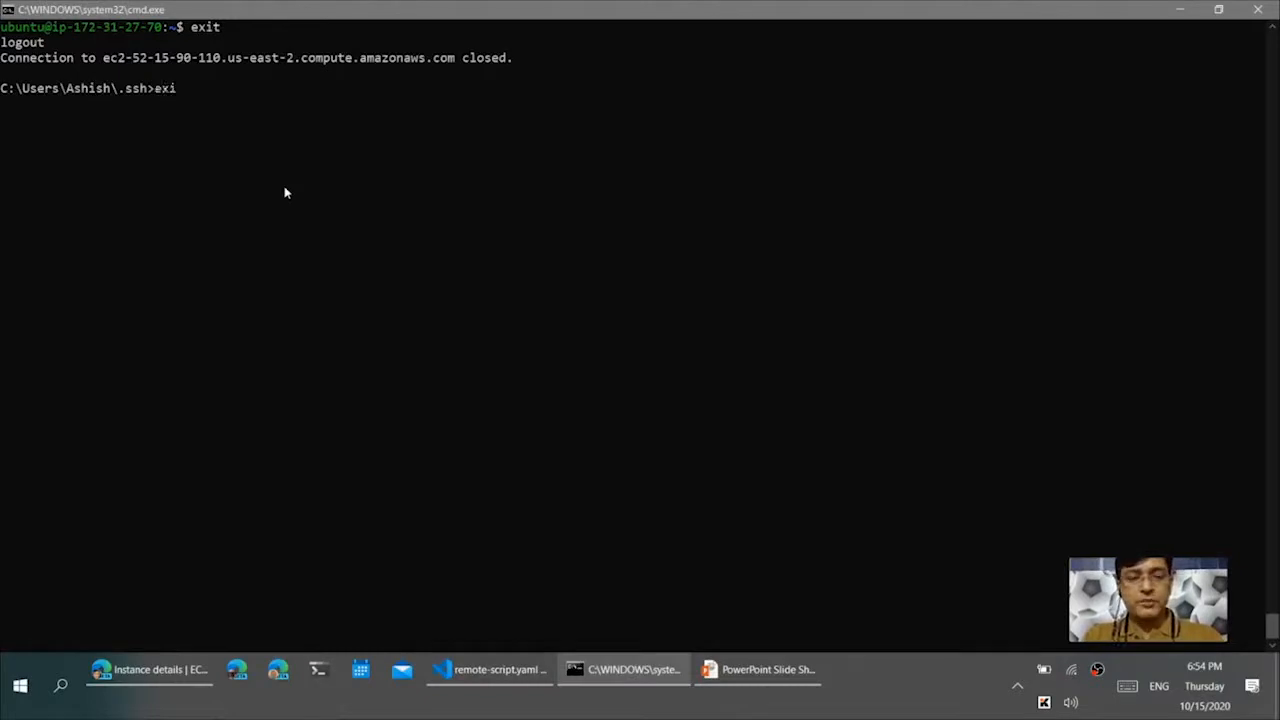
click(150, 668)
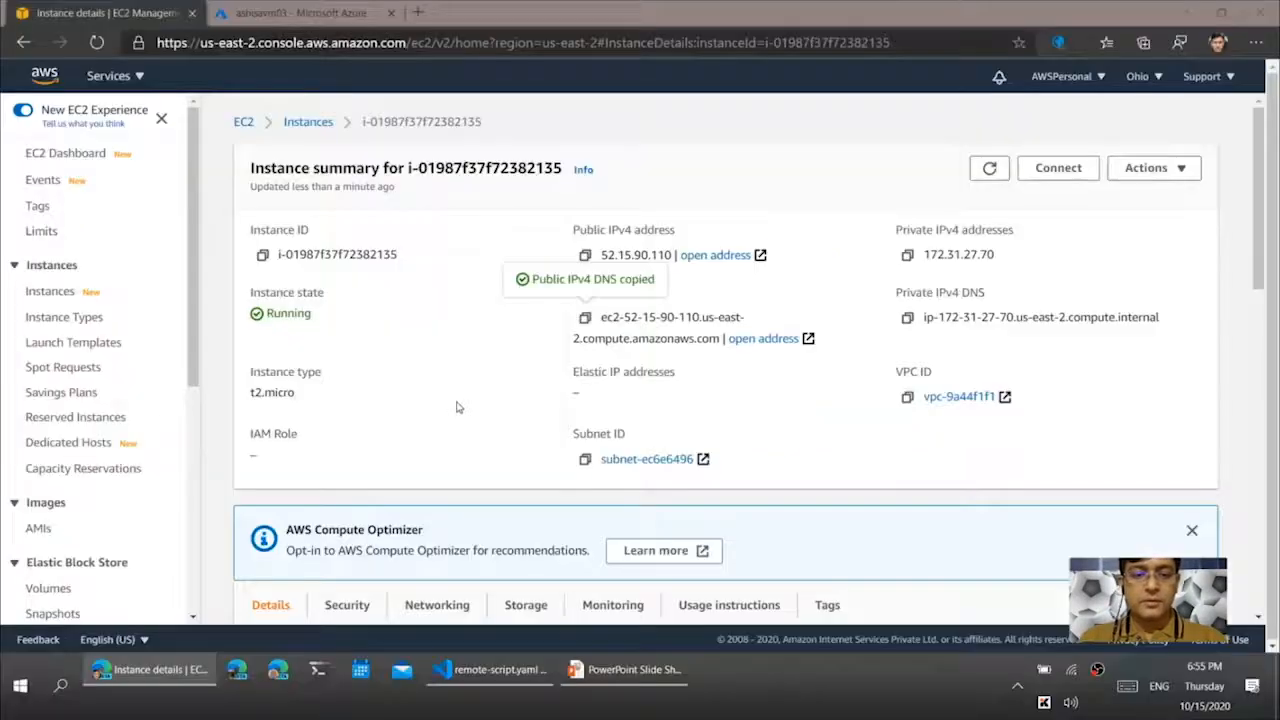
mouse_move(408, 396)
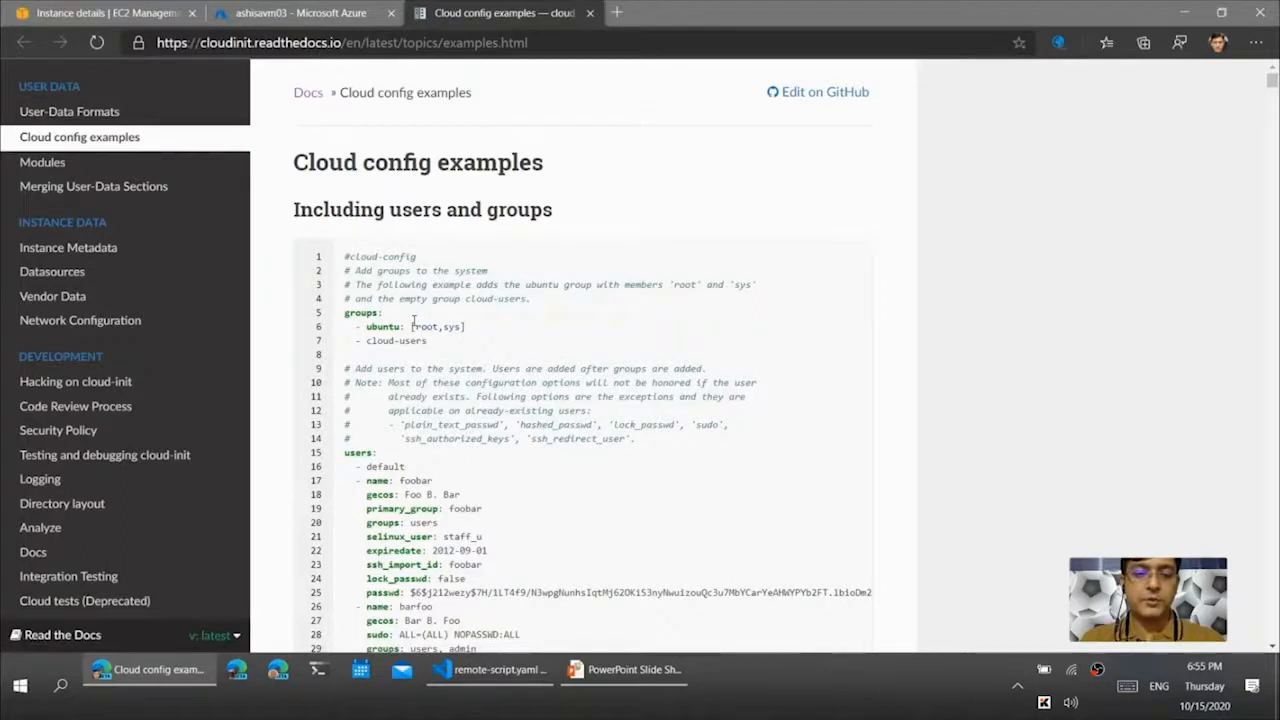
Scroll the Cloud config examples past the users, yum repository and CA certificate examples to the chef recipe.
scroll(down, 3)
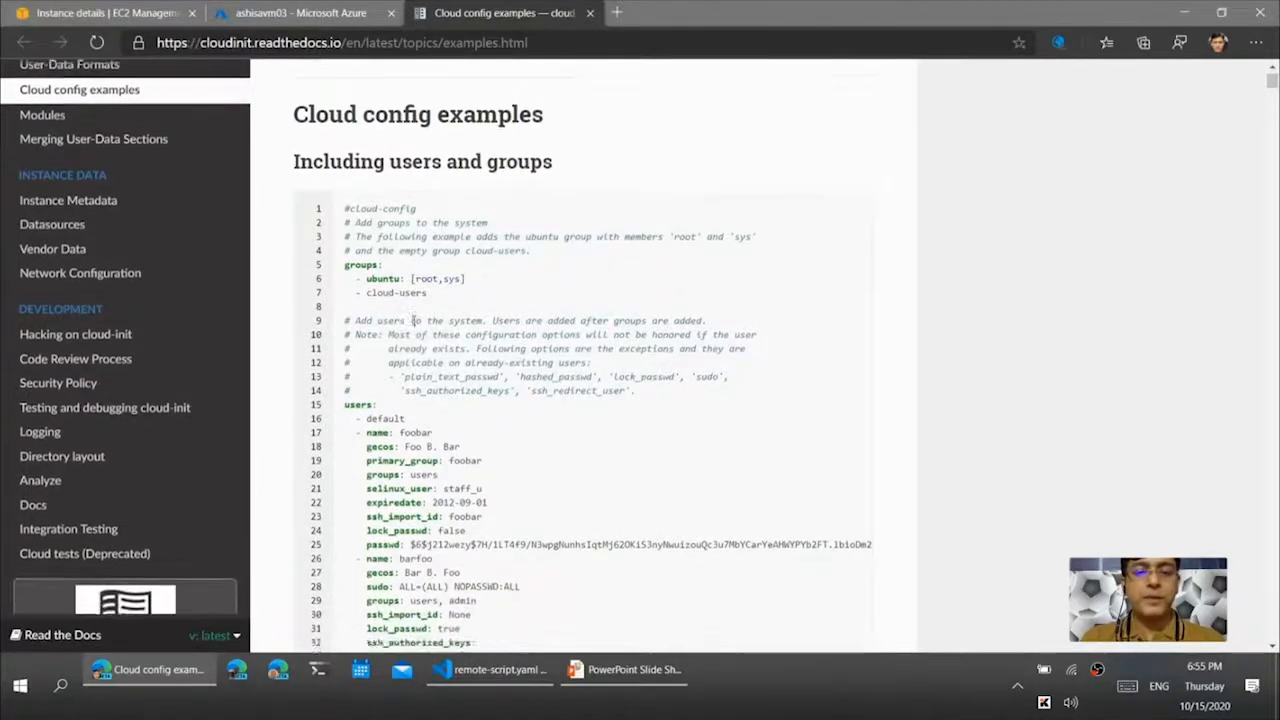
scroll(down, 3)
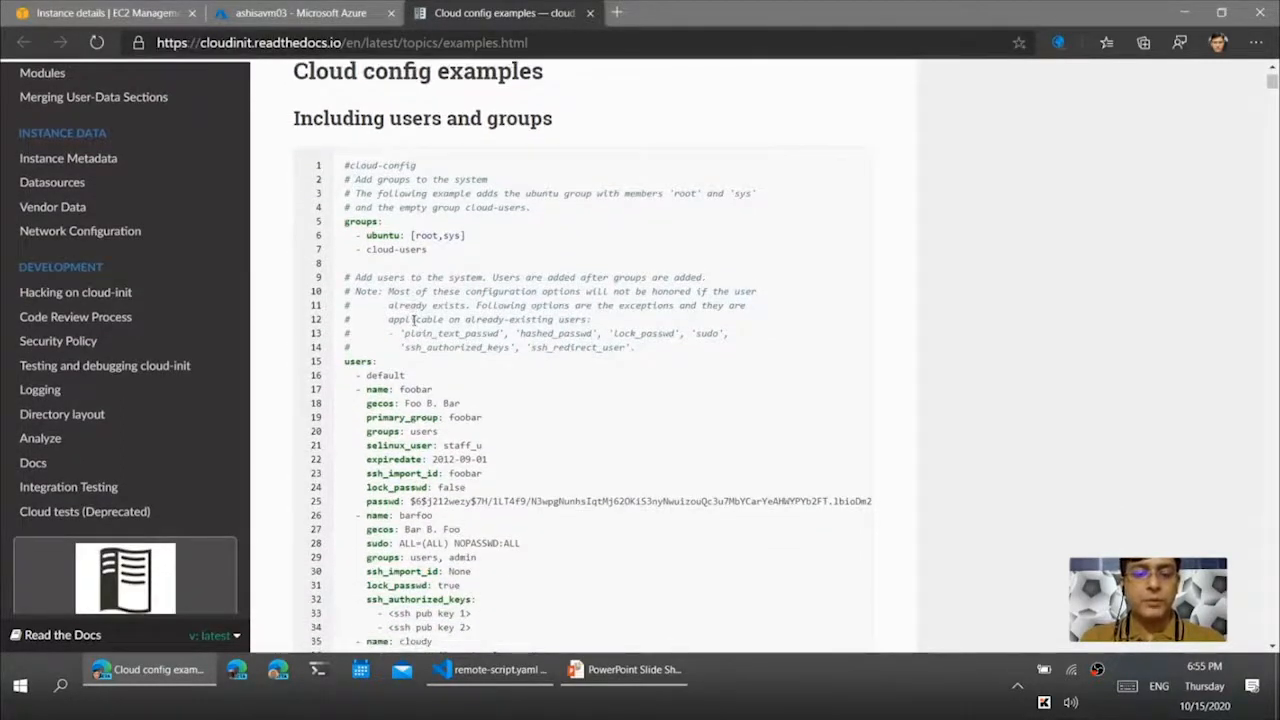
scroll(down, 3)
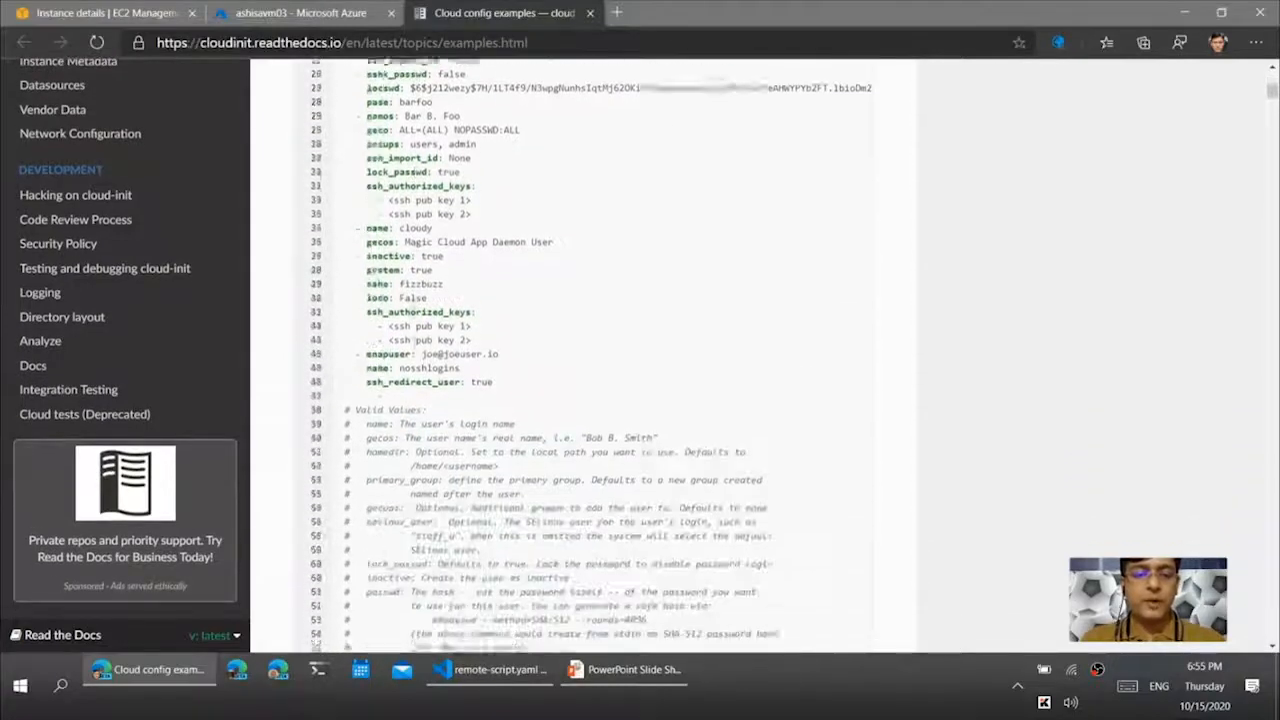
scroll(down, 3)
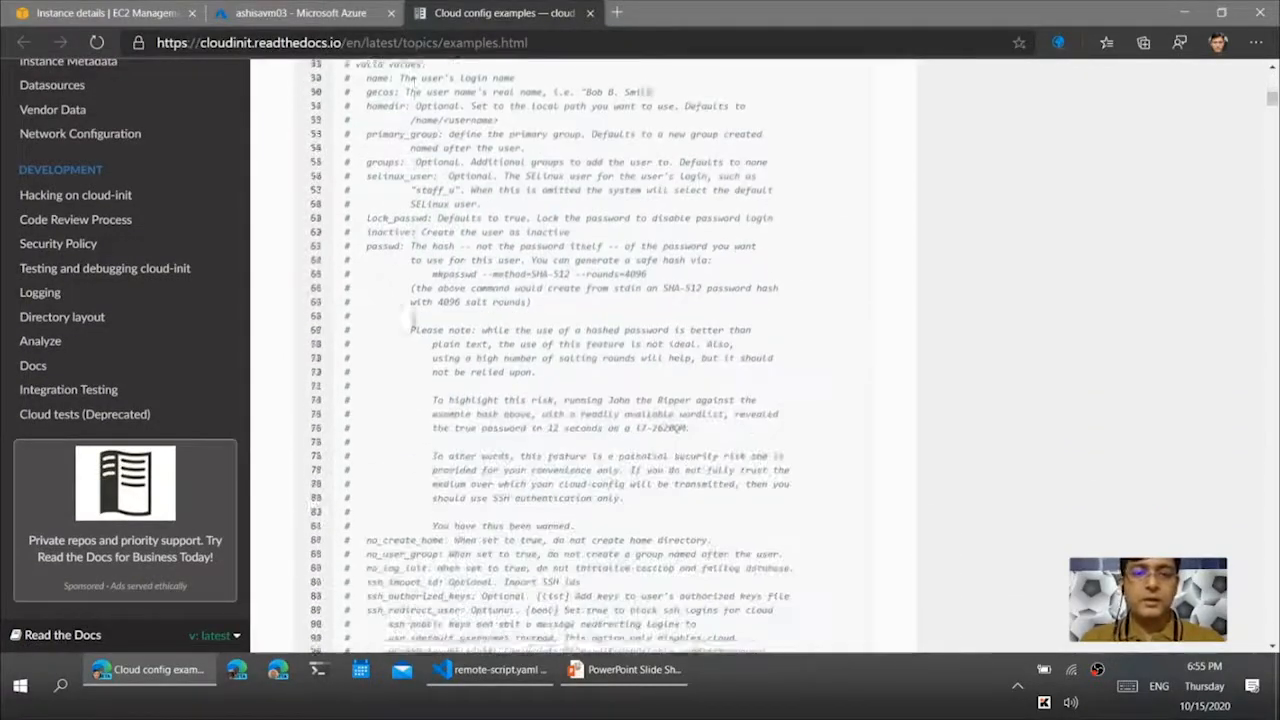
scroll(down, 3)
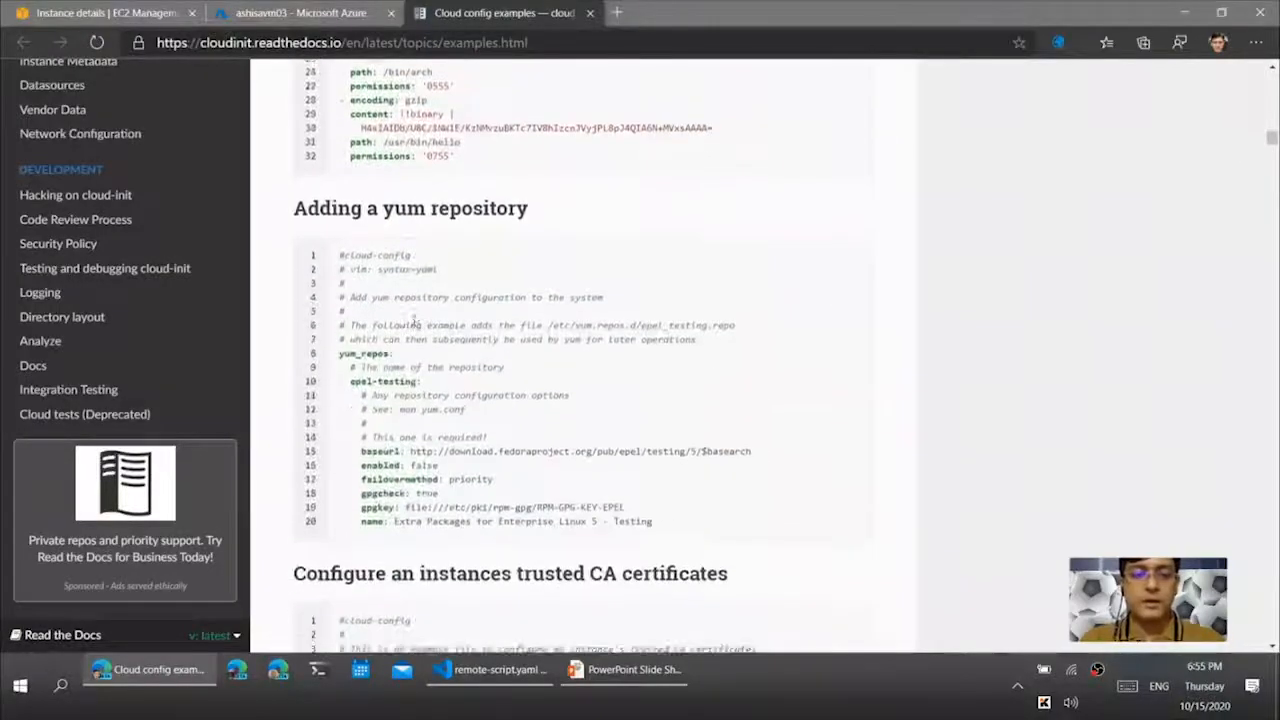
scroll(down, 3)
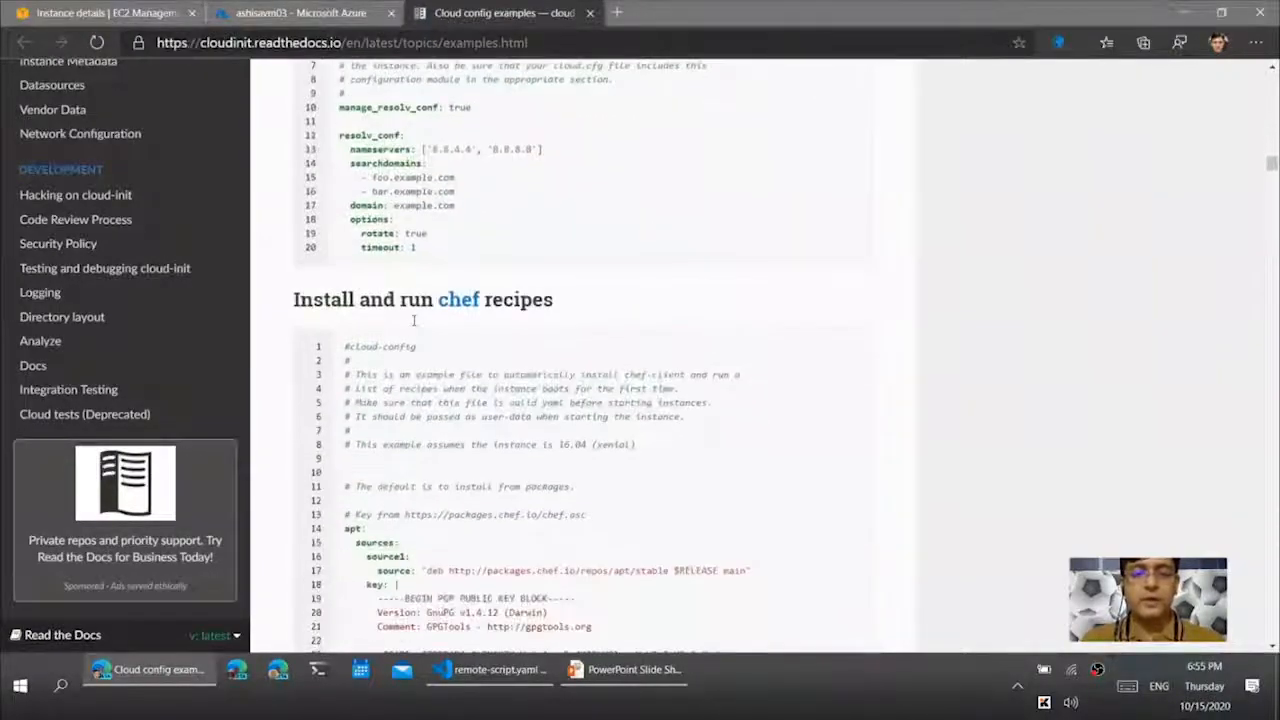
scroll(down, 3)
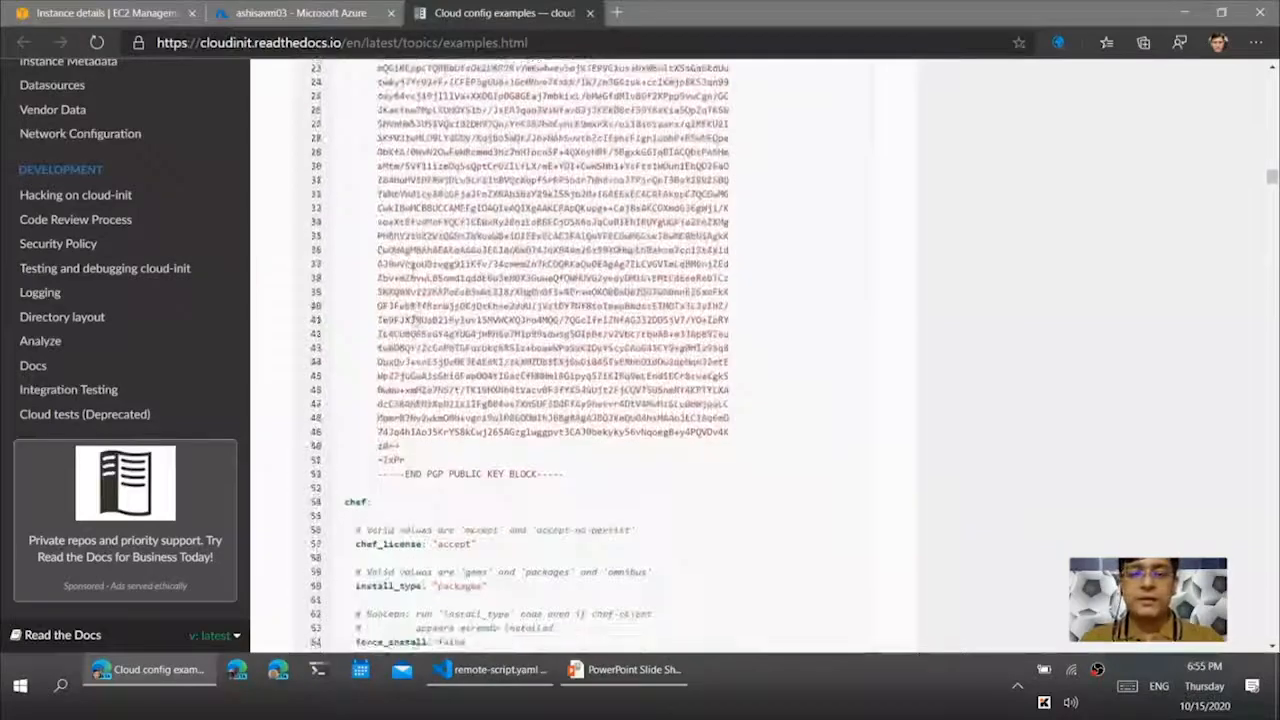
scroll(down, 3)
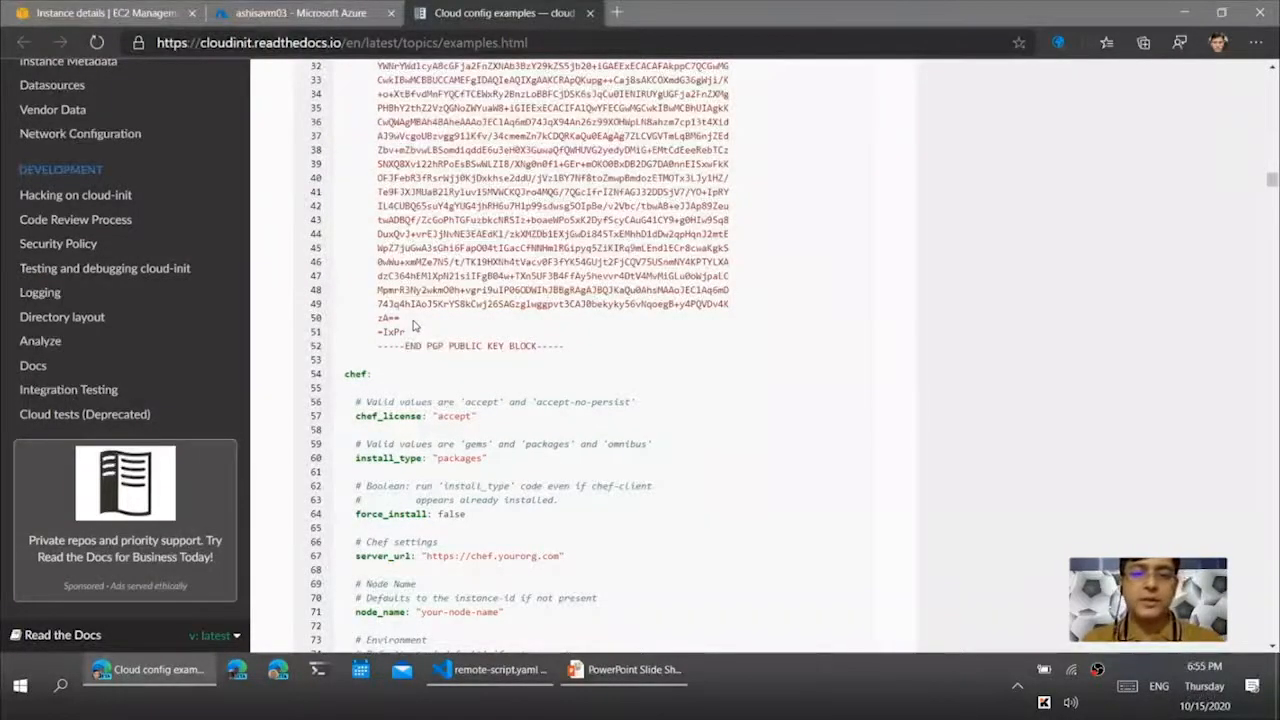
scroll(down, 3)
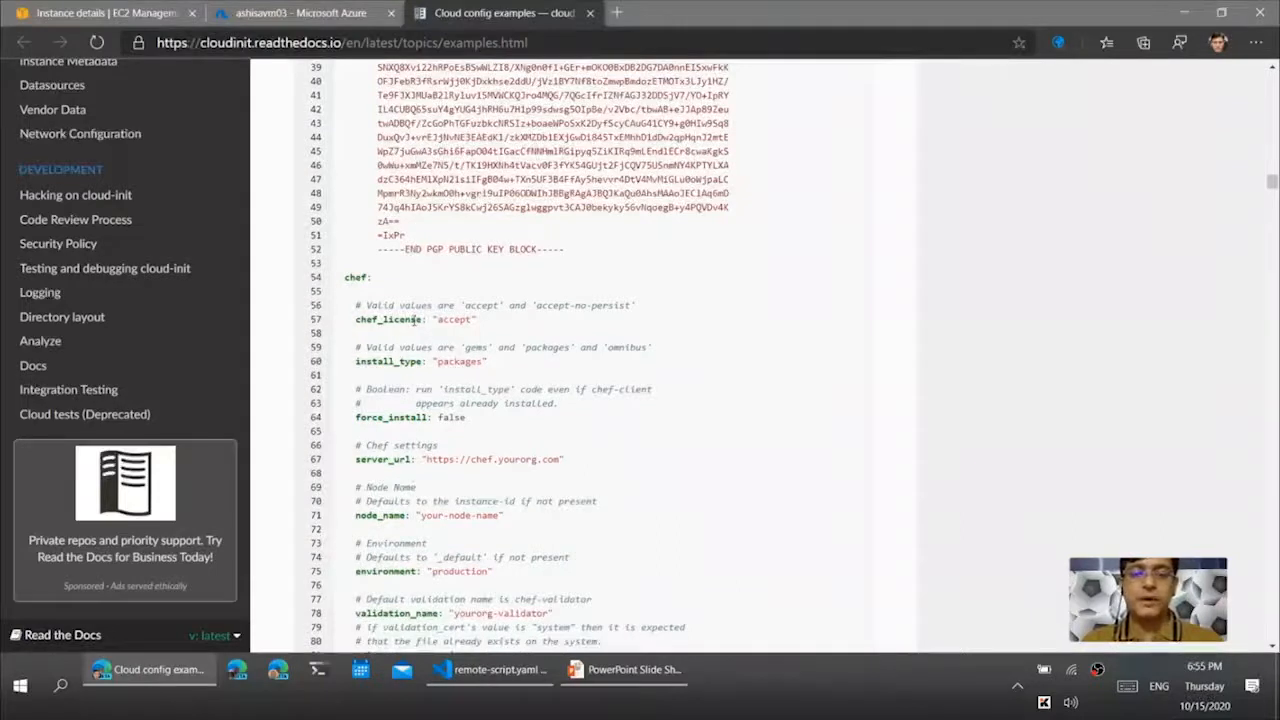
scroll(down, 3)
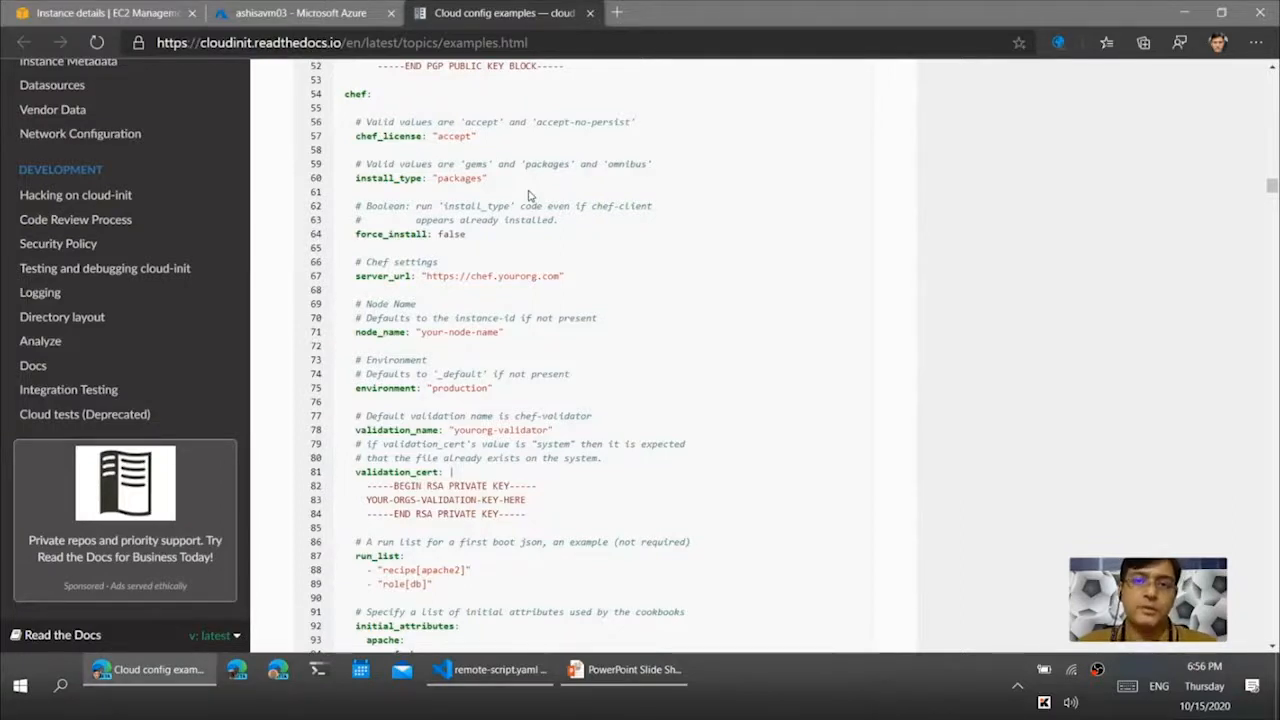
mouse_move(612, 608)
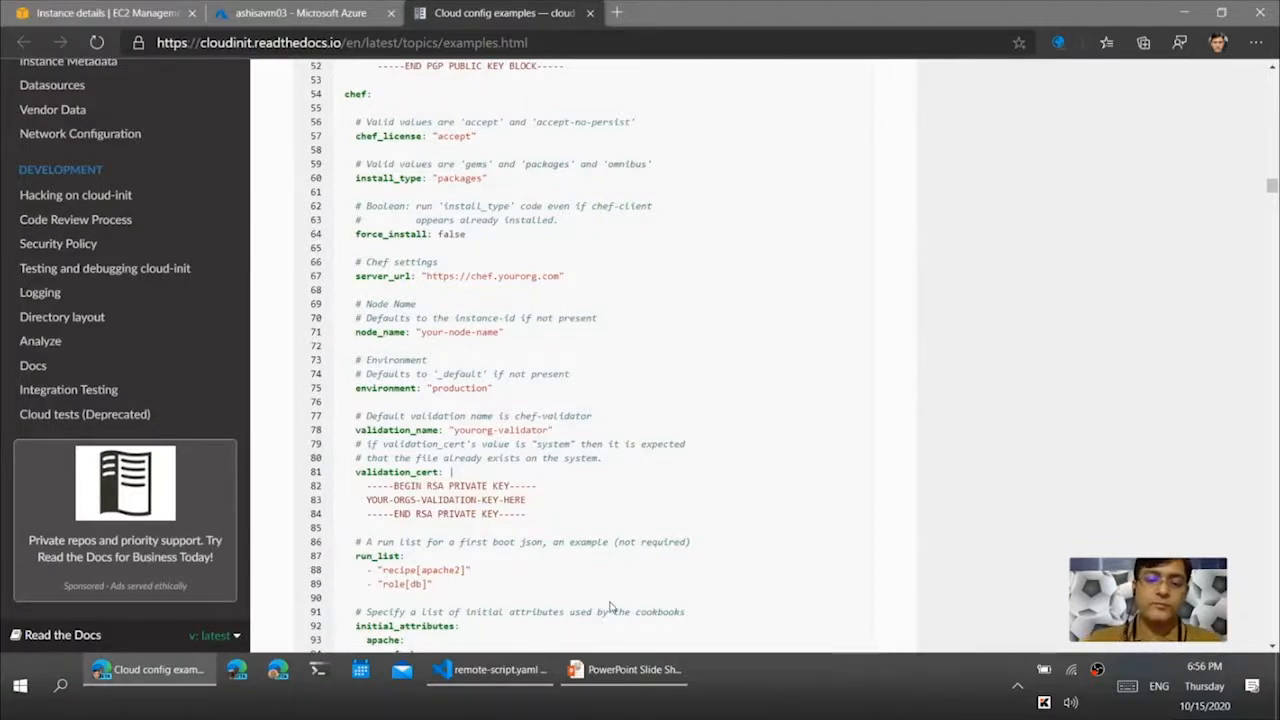